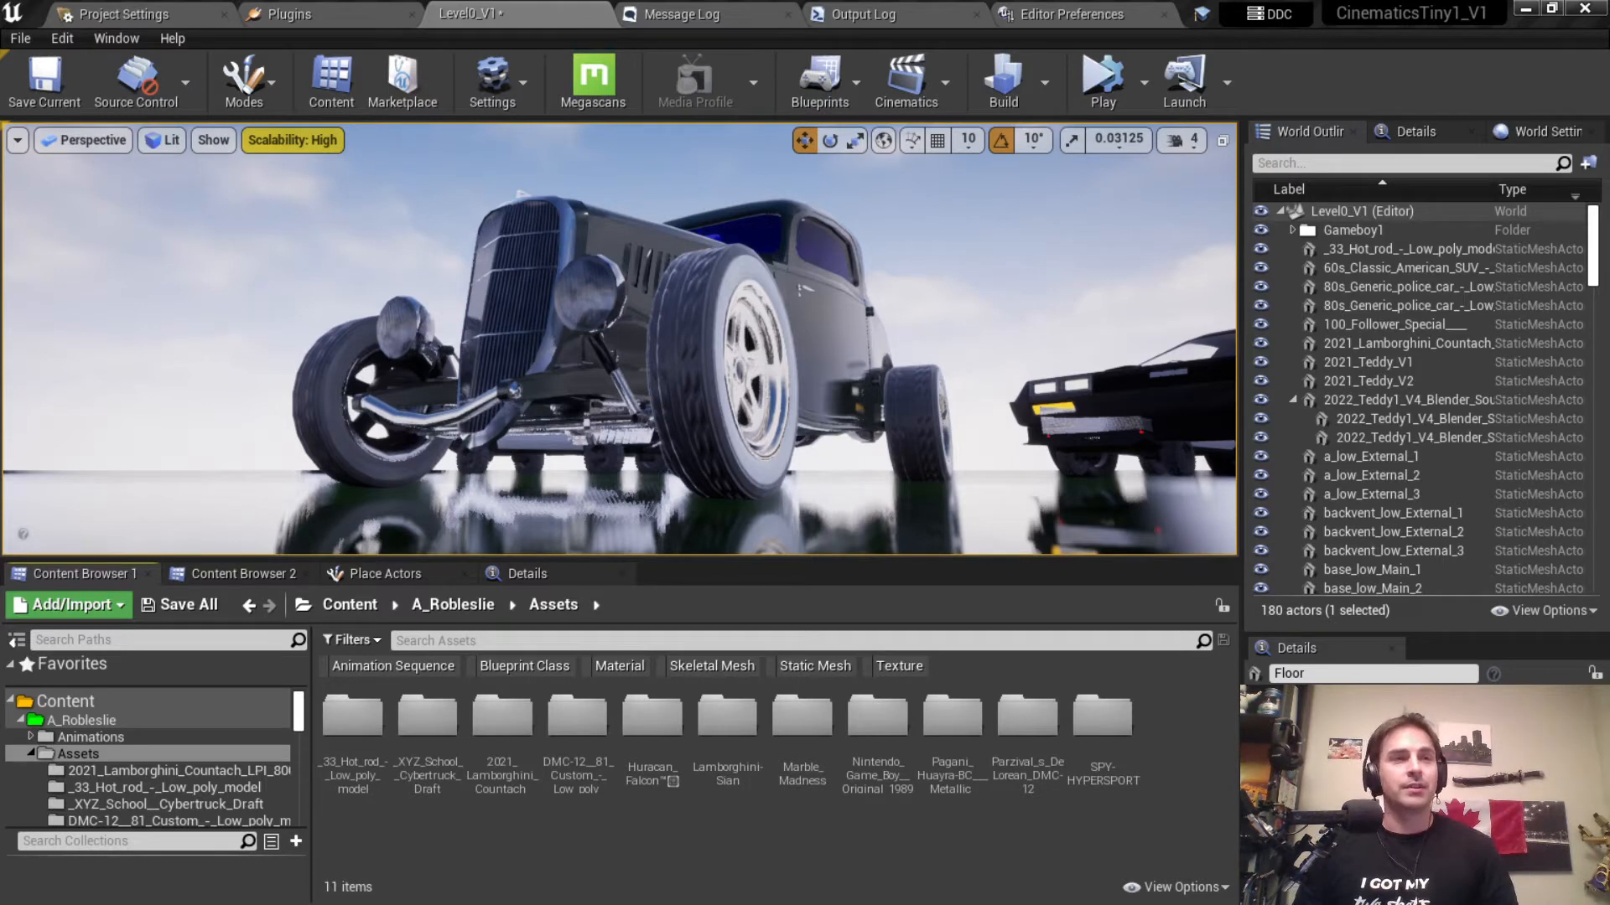
mouse_move(436, 674)
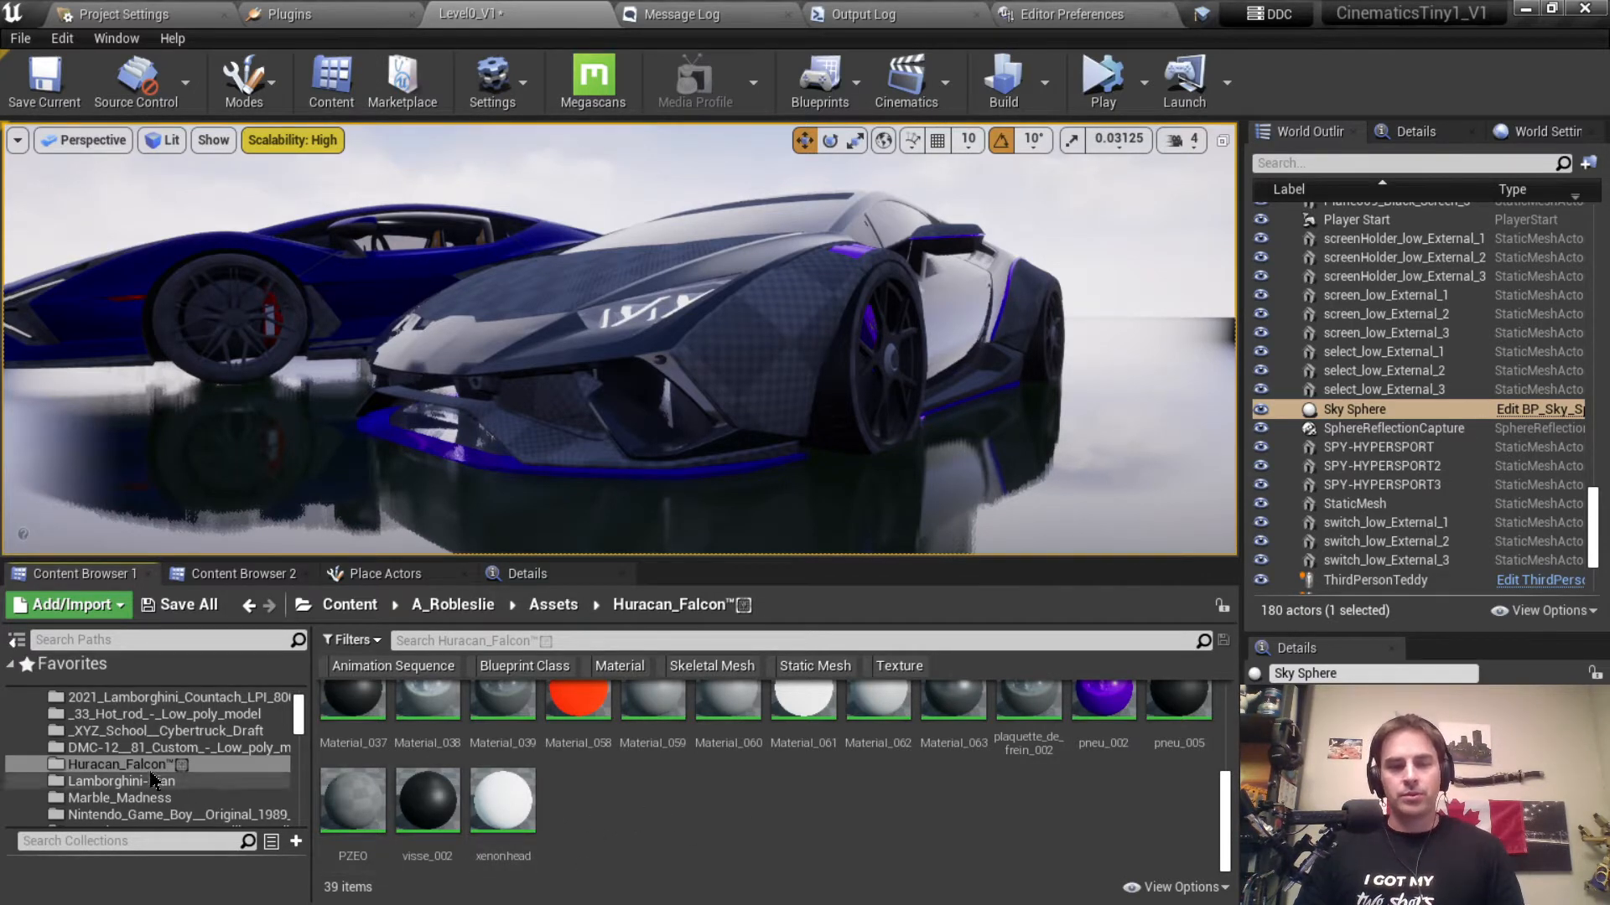
Step: Browse the DMC-12 model folder and inspect the brakes base colour texture's details
left_click(168, 748)
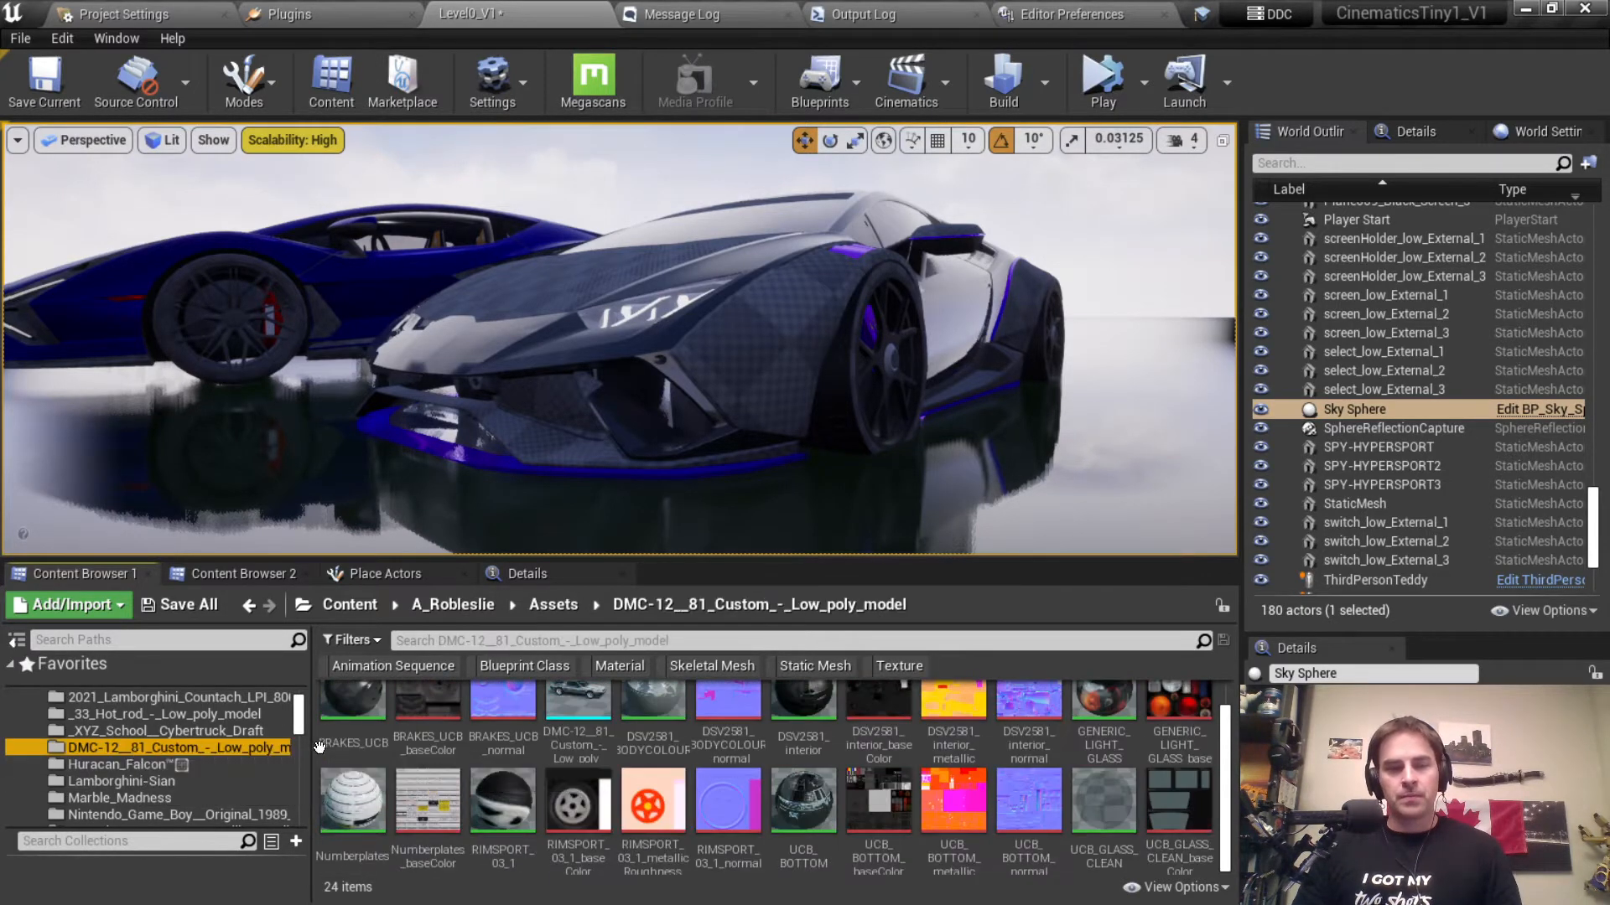
mouse_move(428, 707)
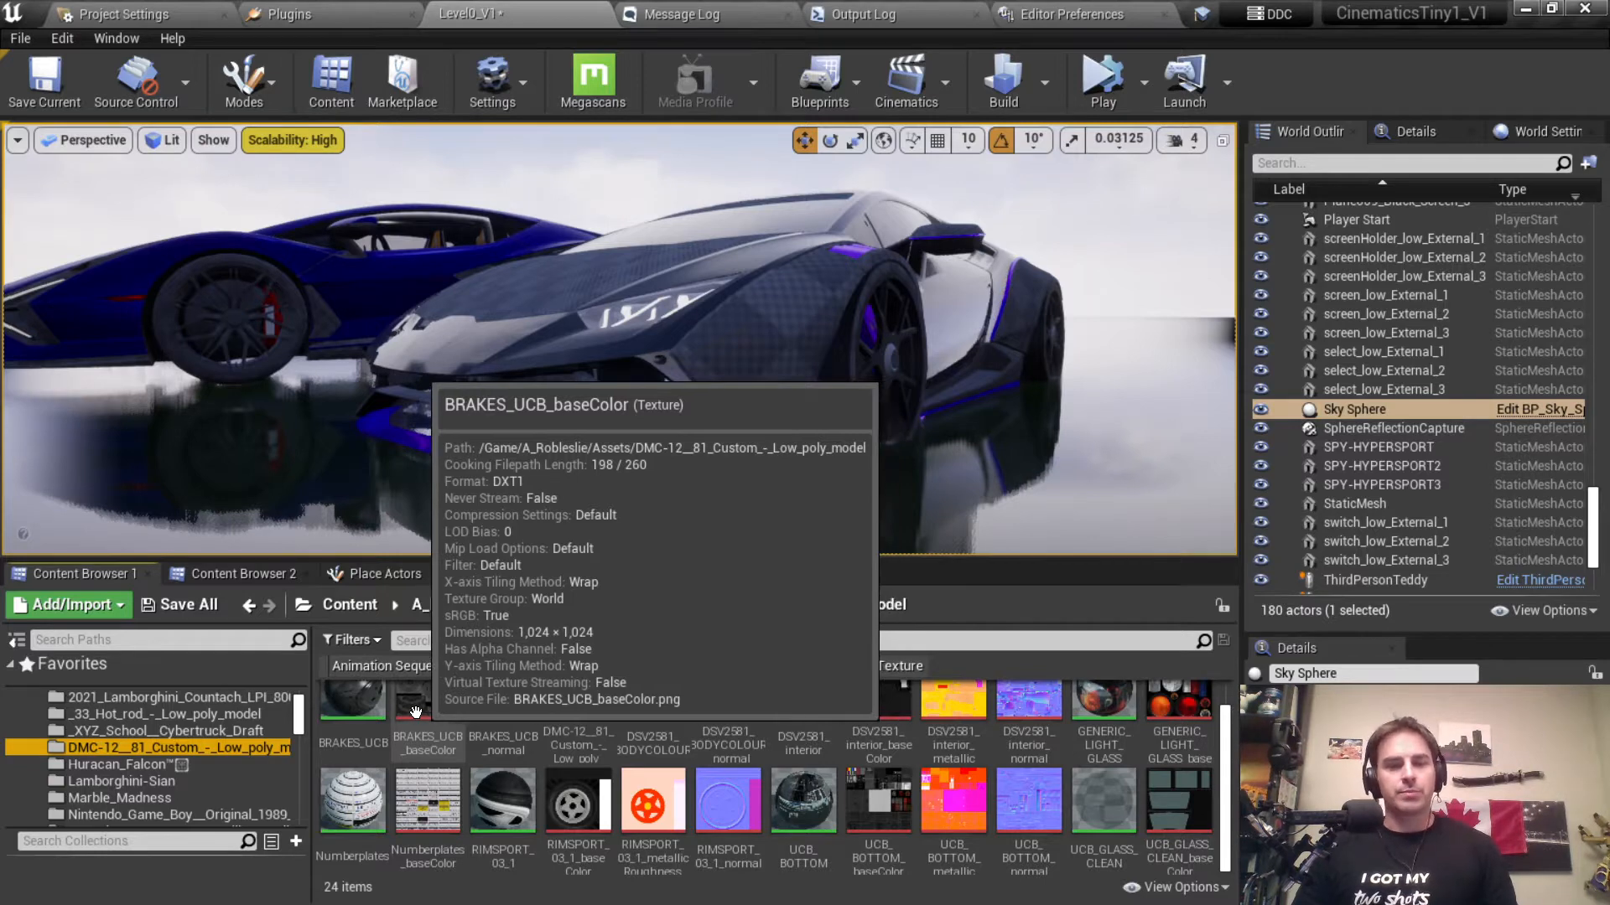
left_click(109, 765)
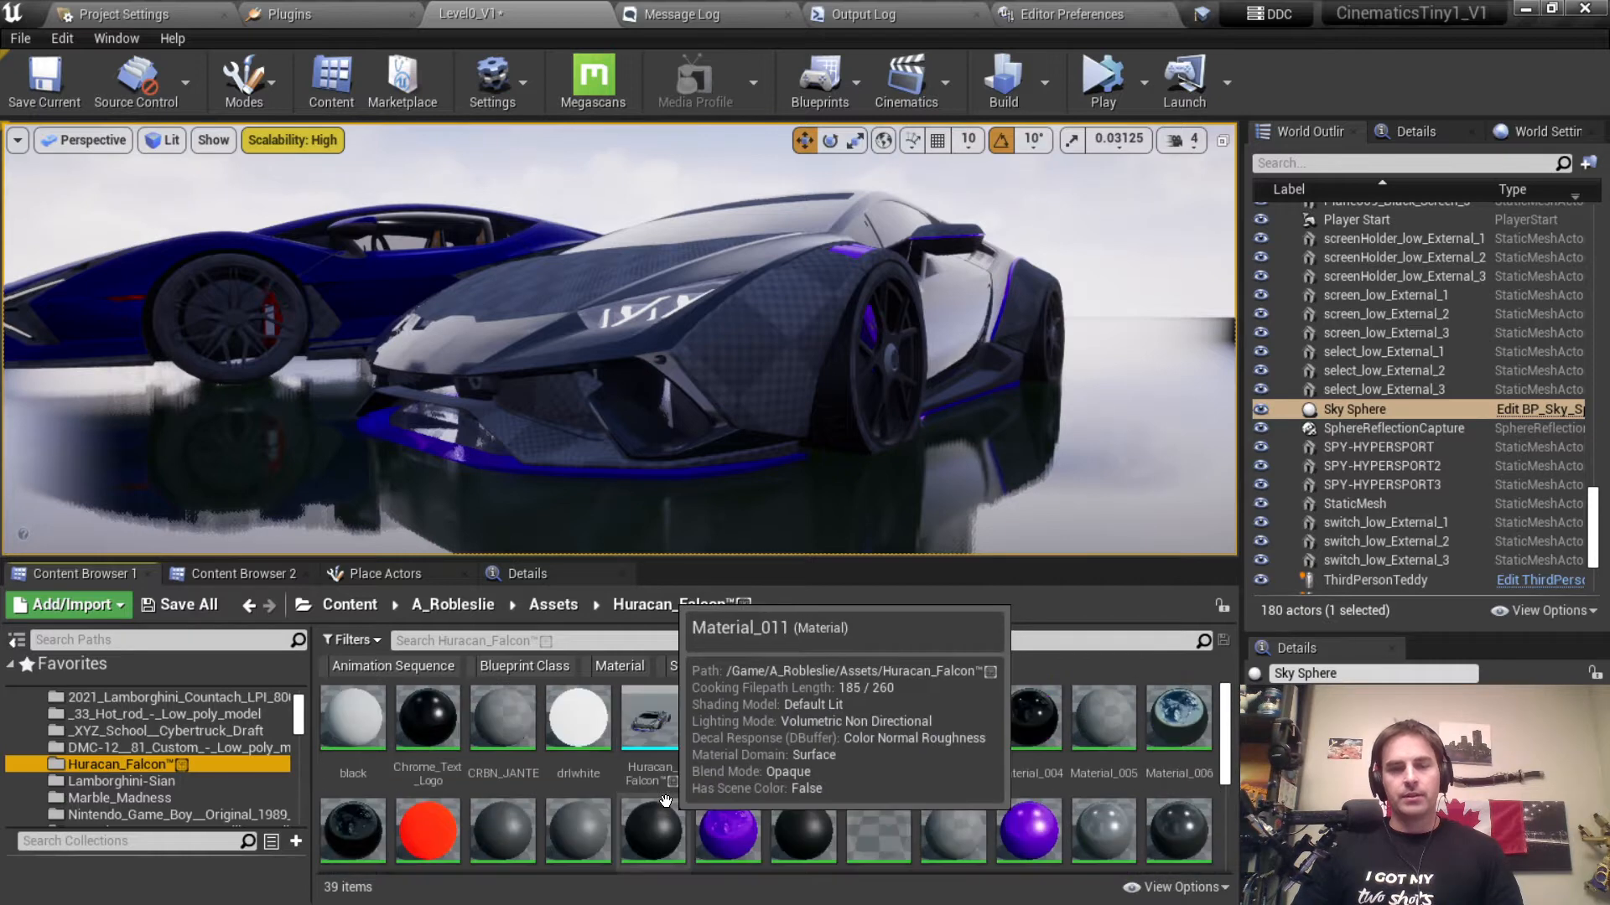
mouse_move(527, 794)
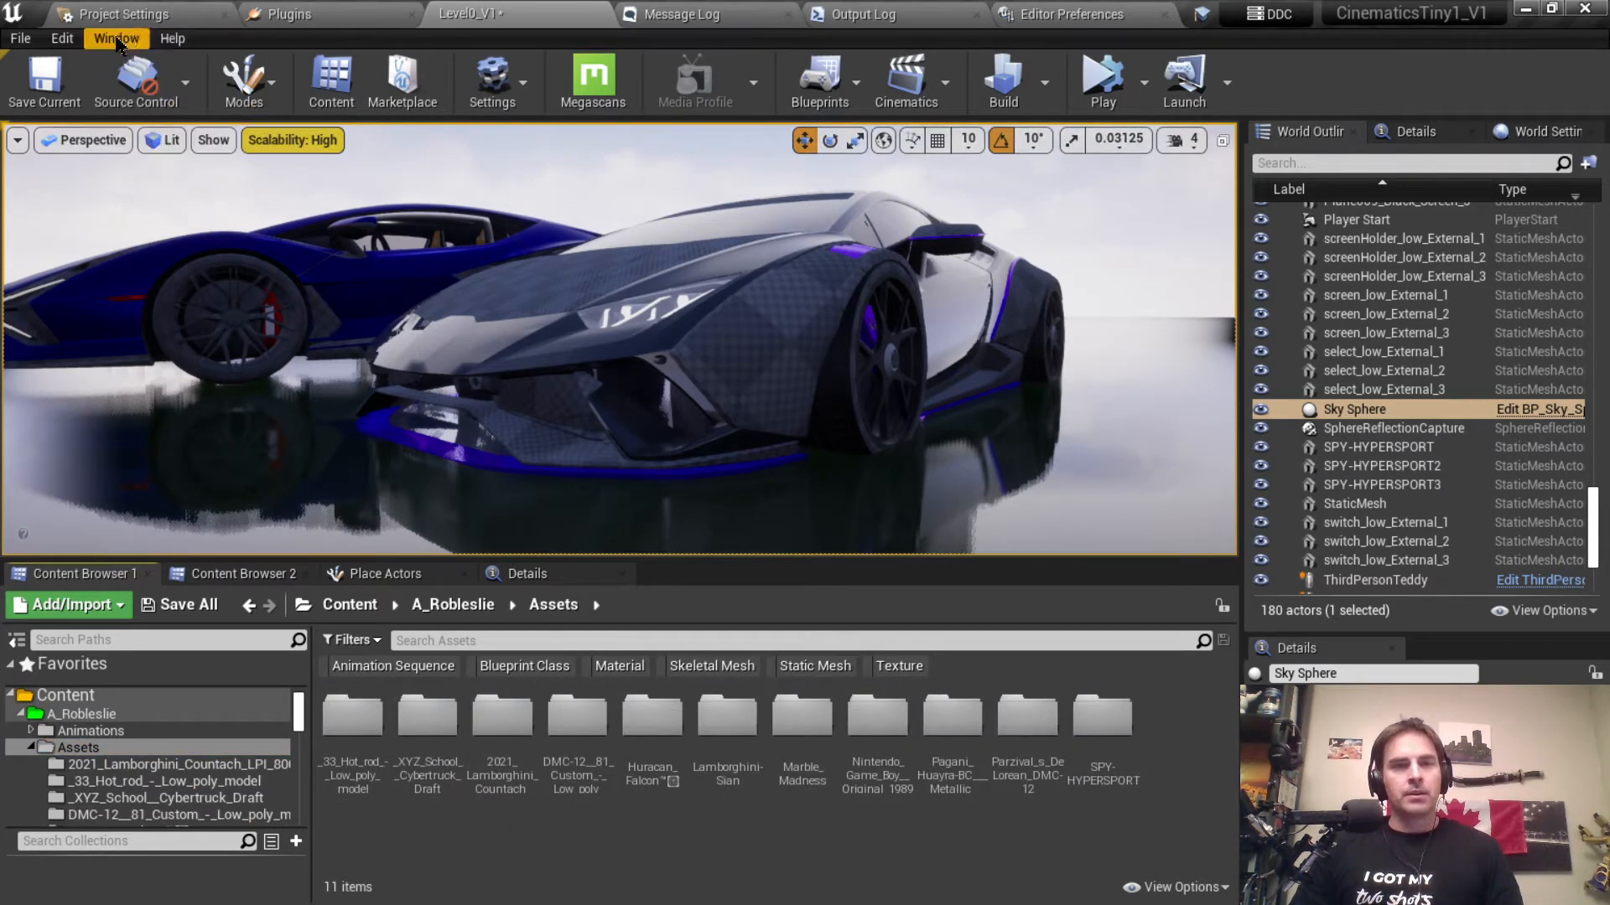
Step: Launch the Sketchfab Asset Browser from the Window menu, log in, and accept authorization
left_click(115, 38)
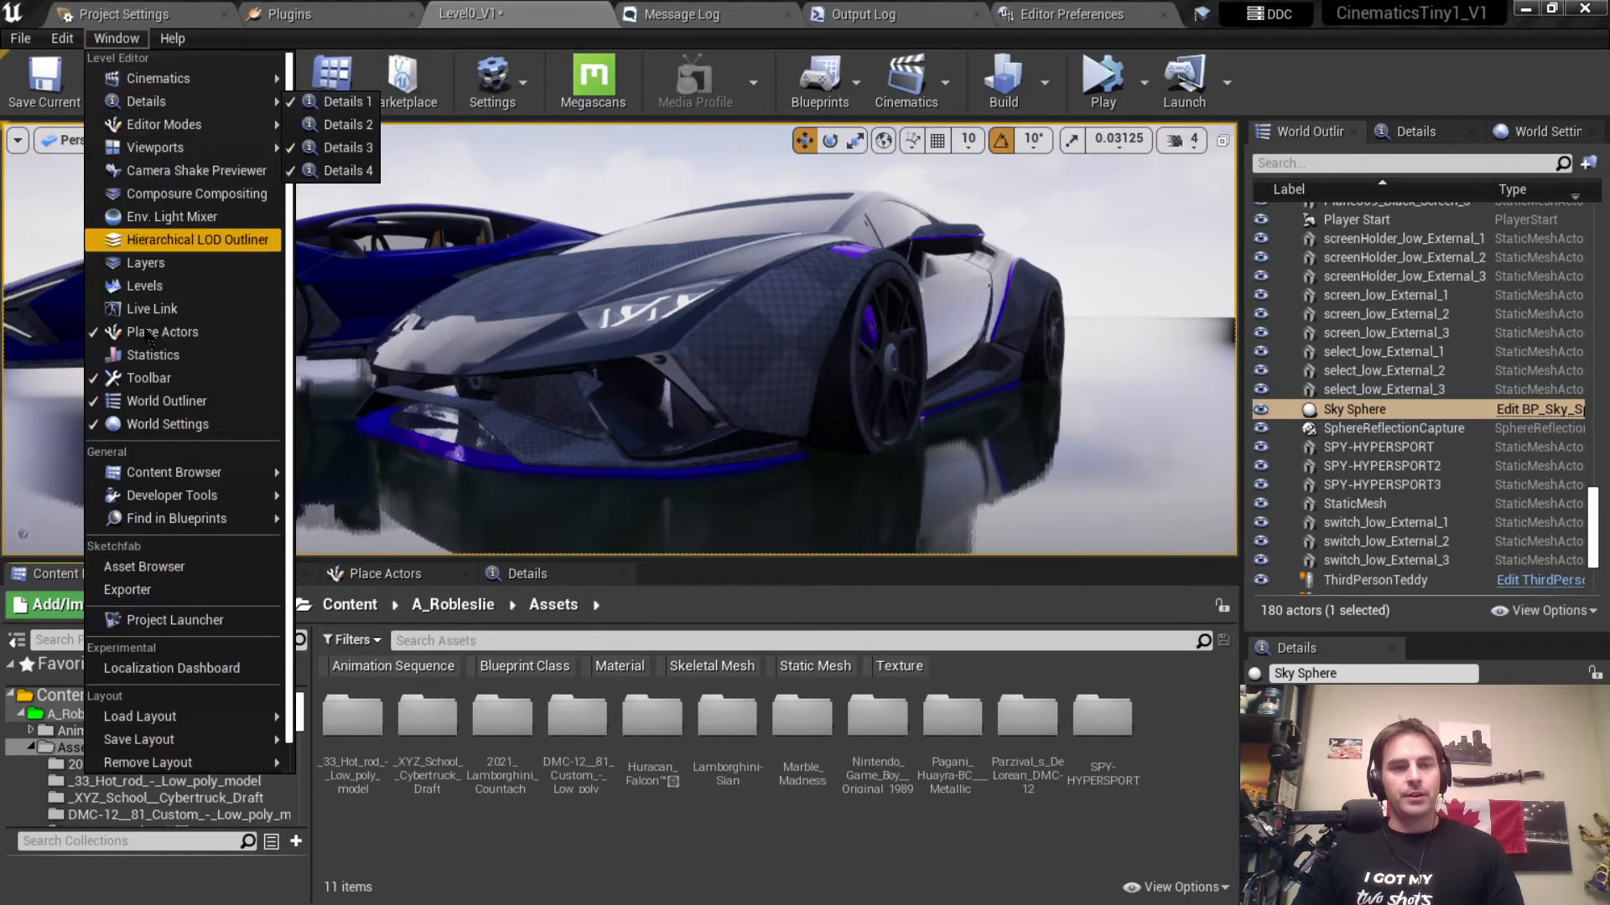
mouse_move(144, 567)
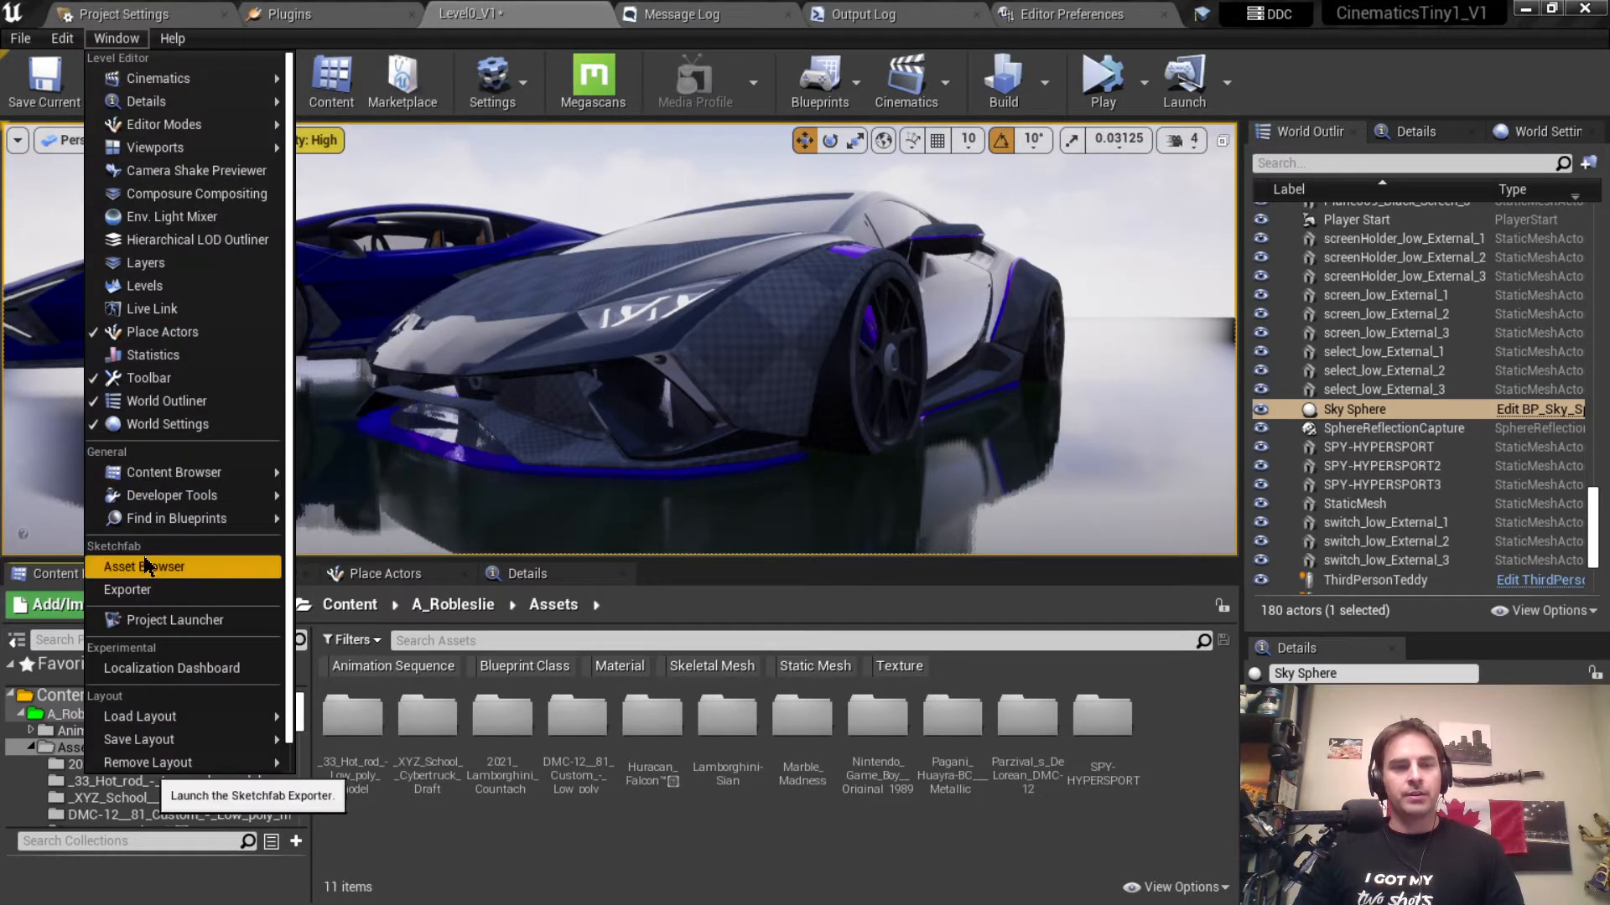
mouse_move(127, 590)
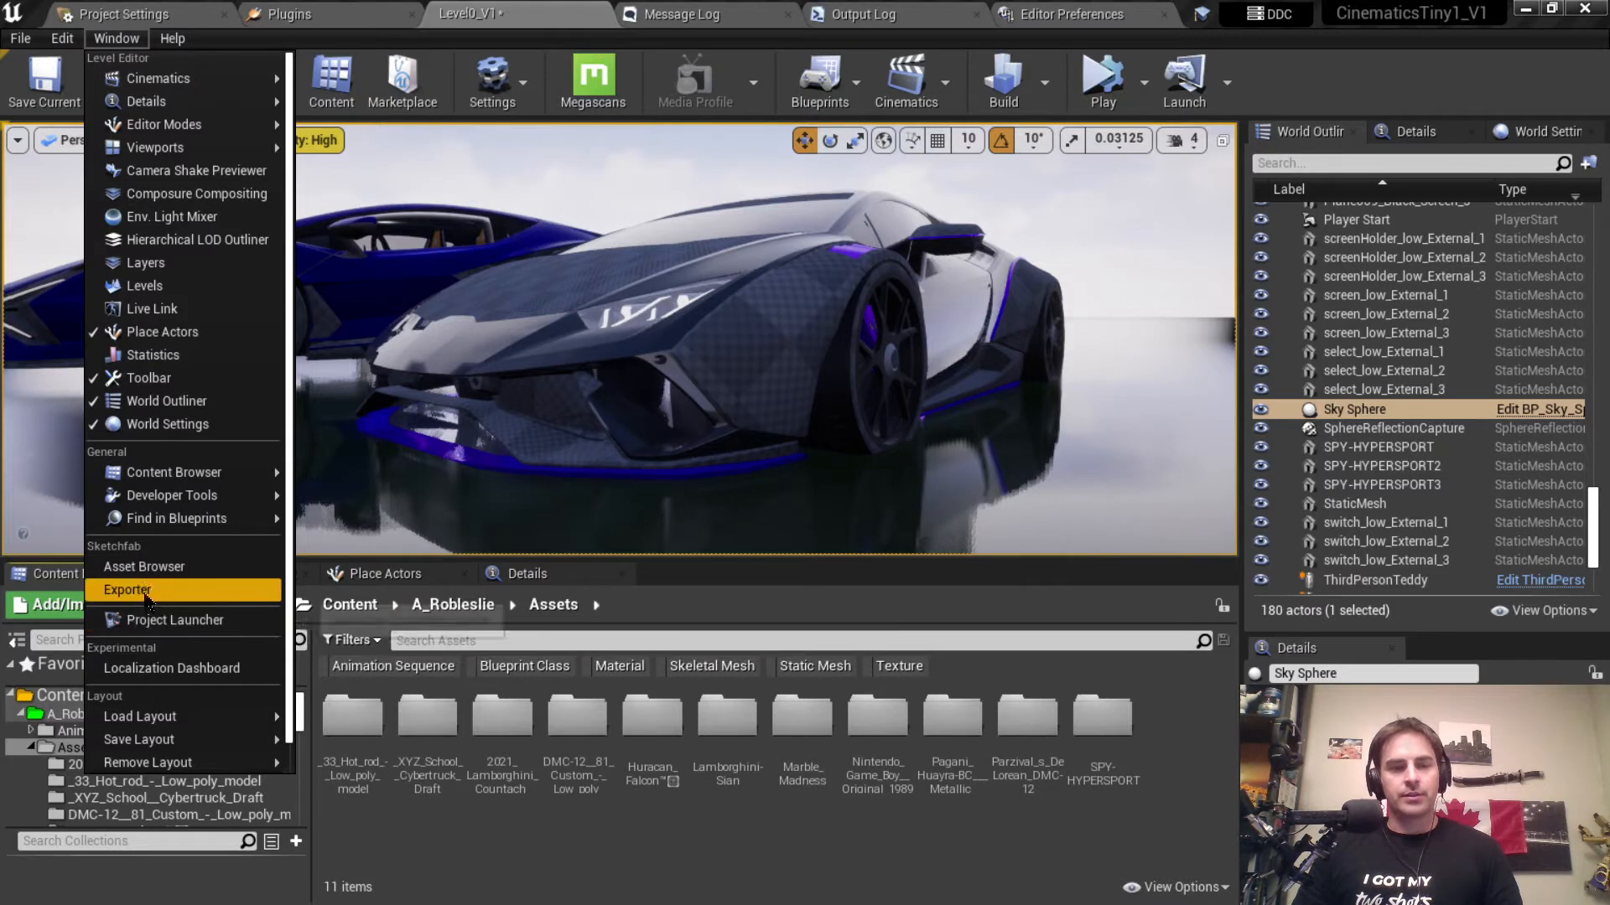
left_click(128, 590)
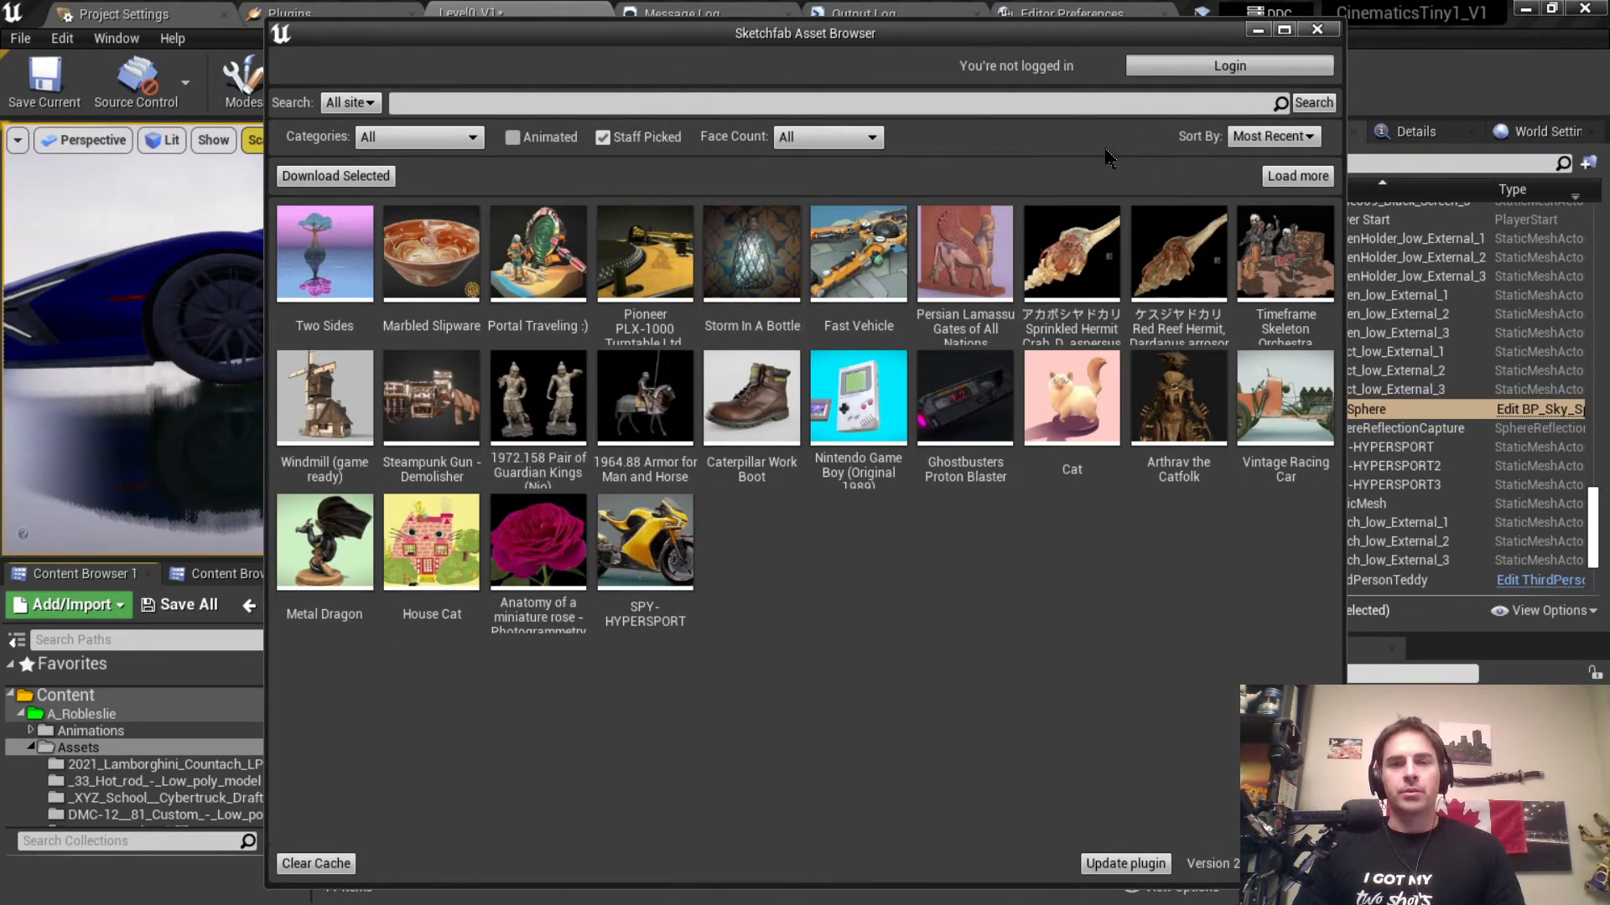
left_click(1229, 66)
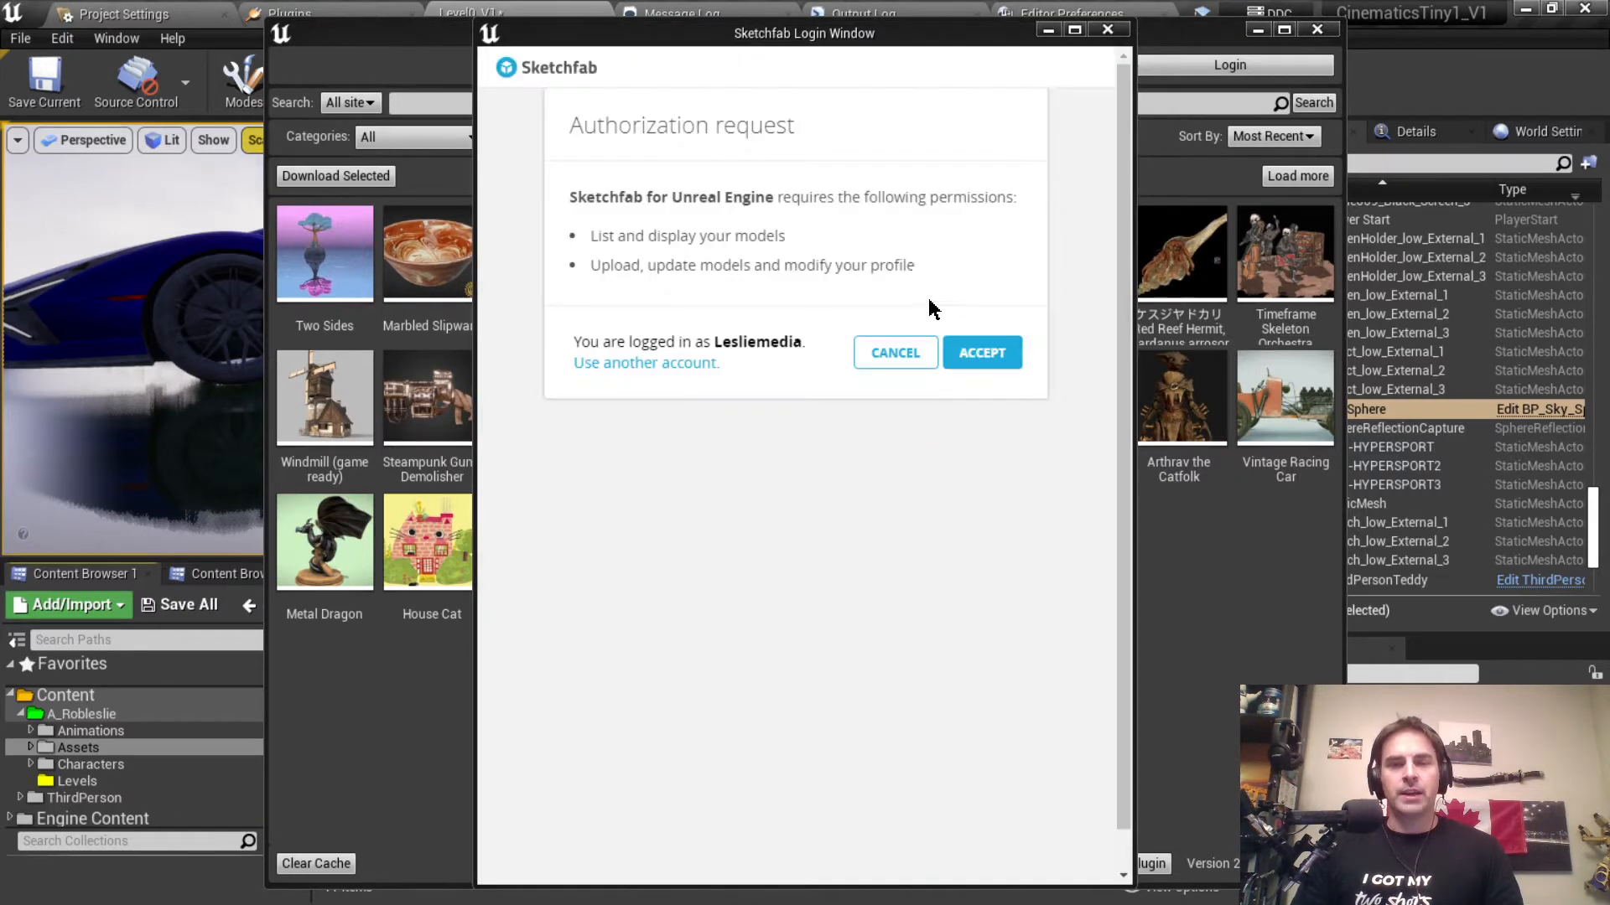
mouse_move(972, 362)
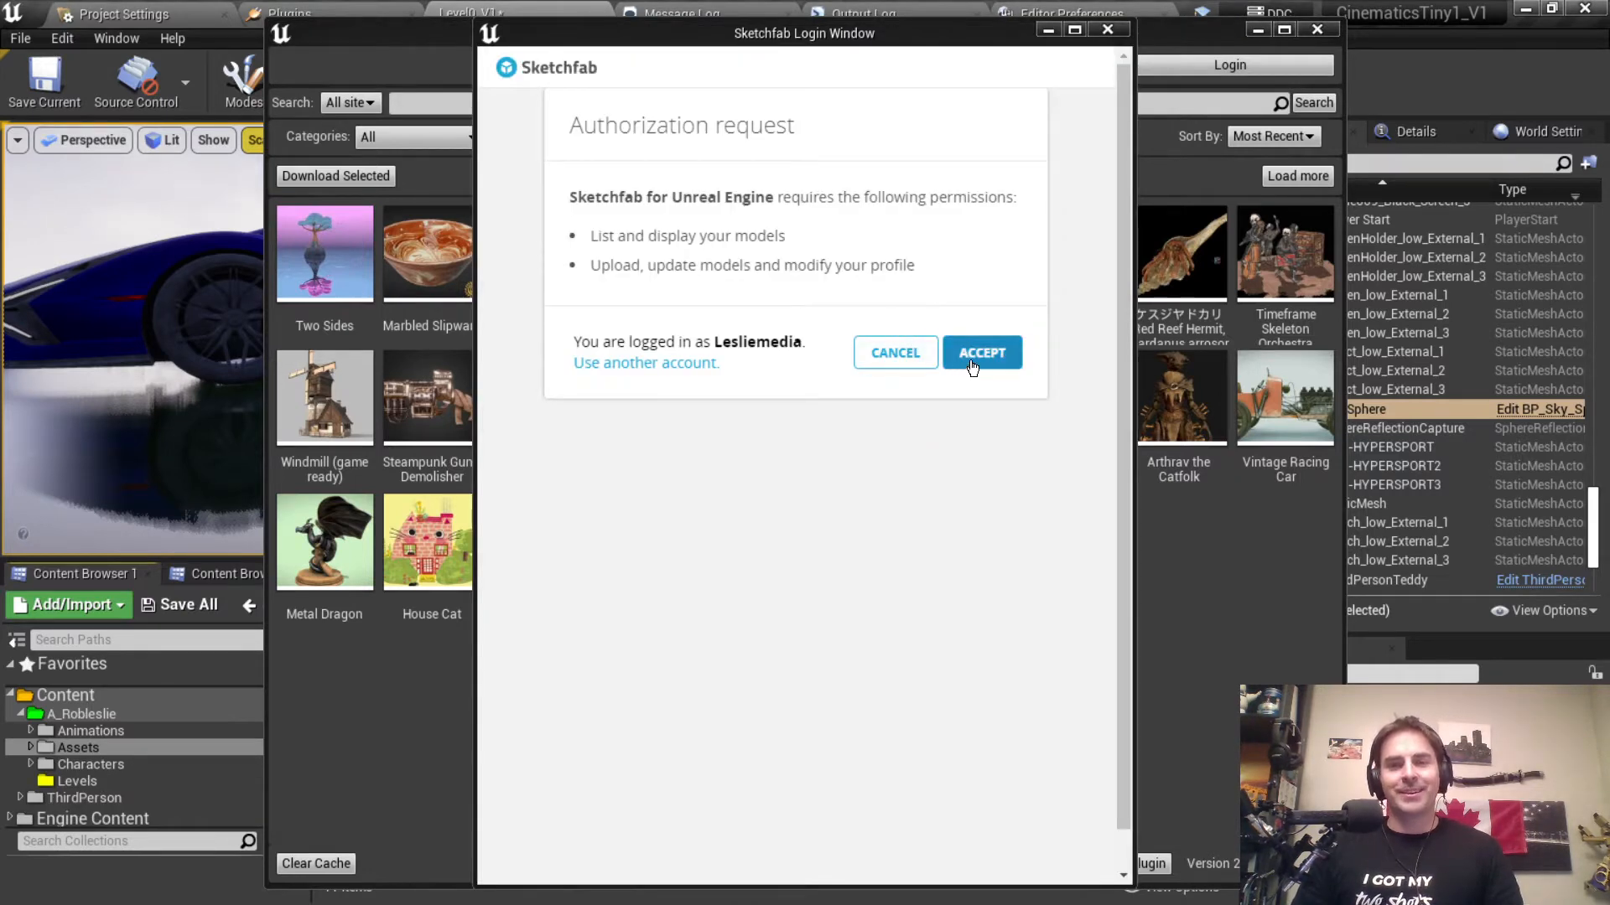
left_click(981, 352)
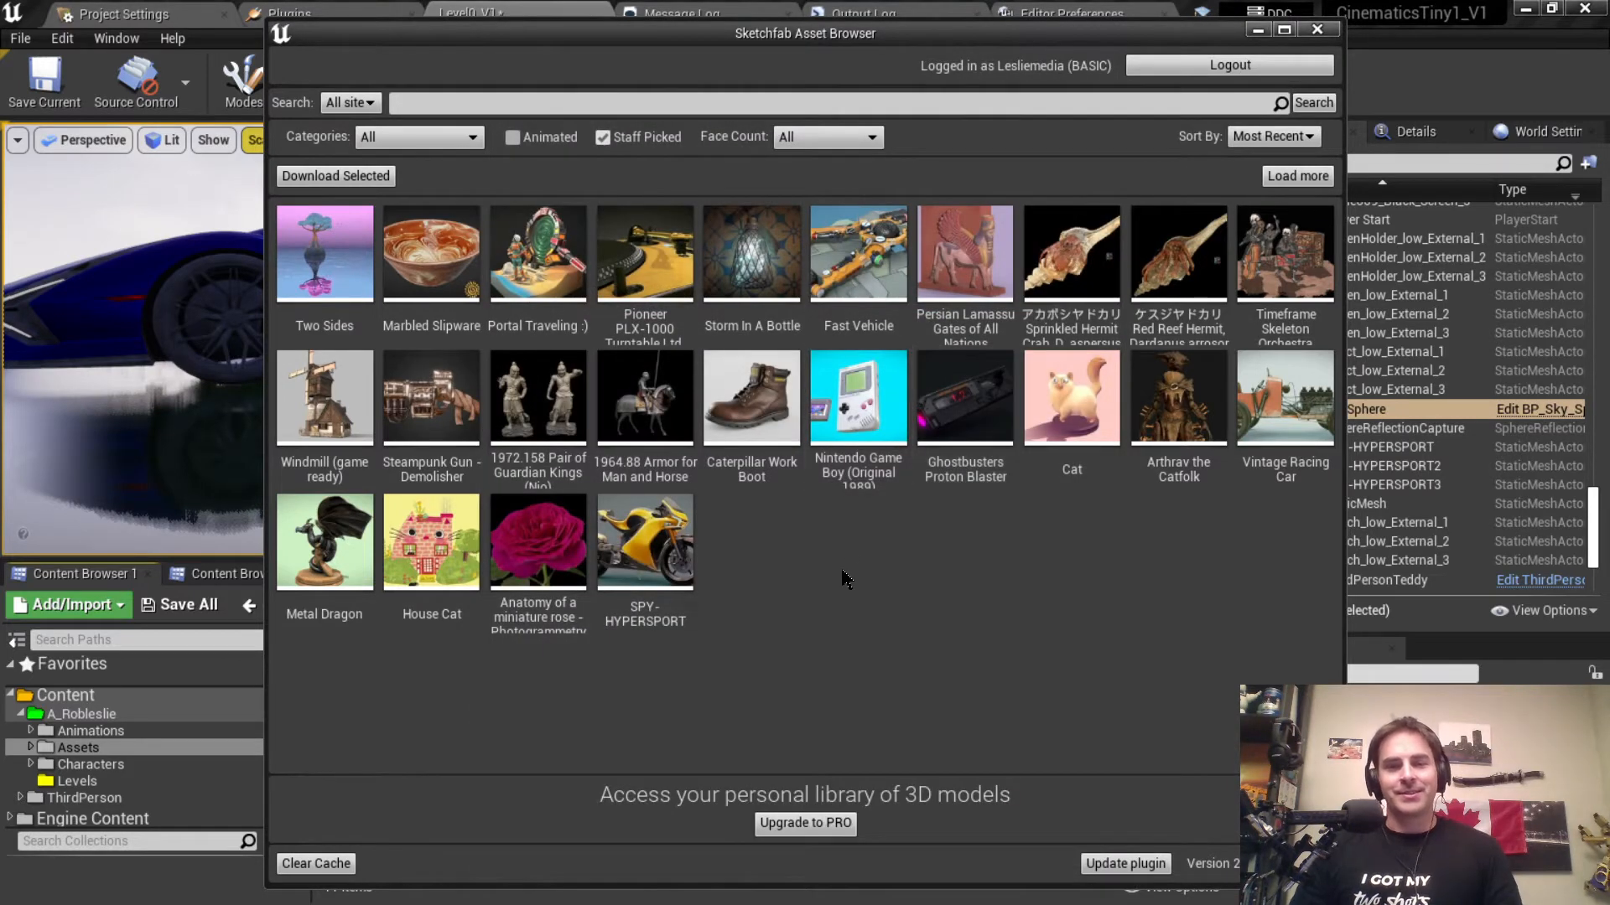
Step: Search Sketchfab for 'lamb', include non-staff-picked models, and pick the Huracan Falcon
left_click(656, 103)
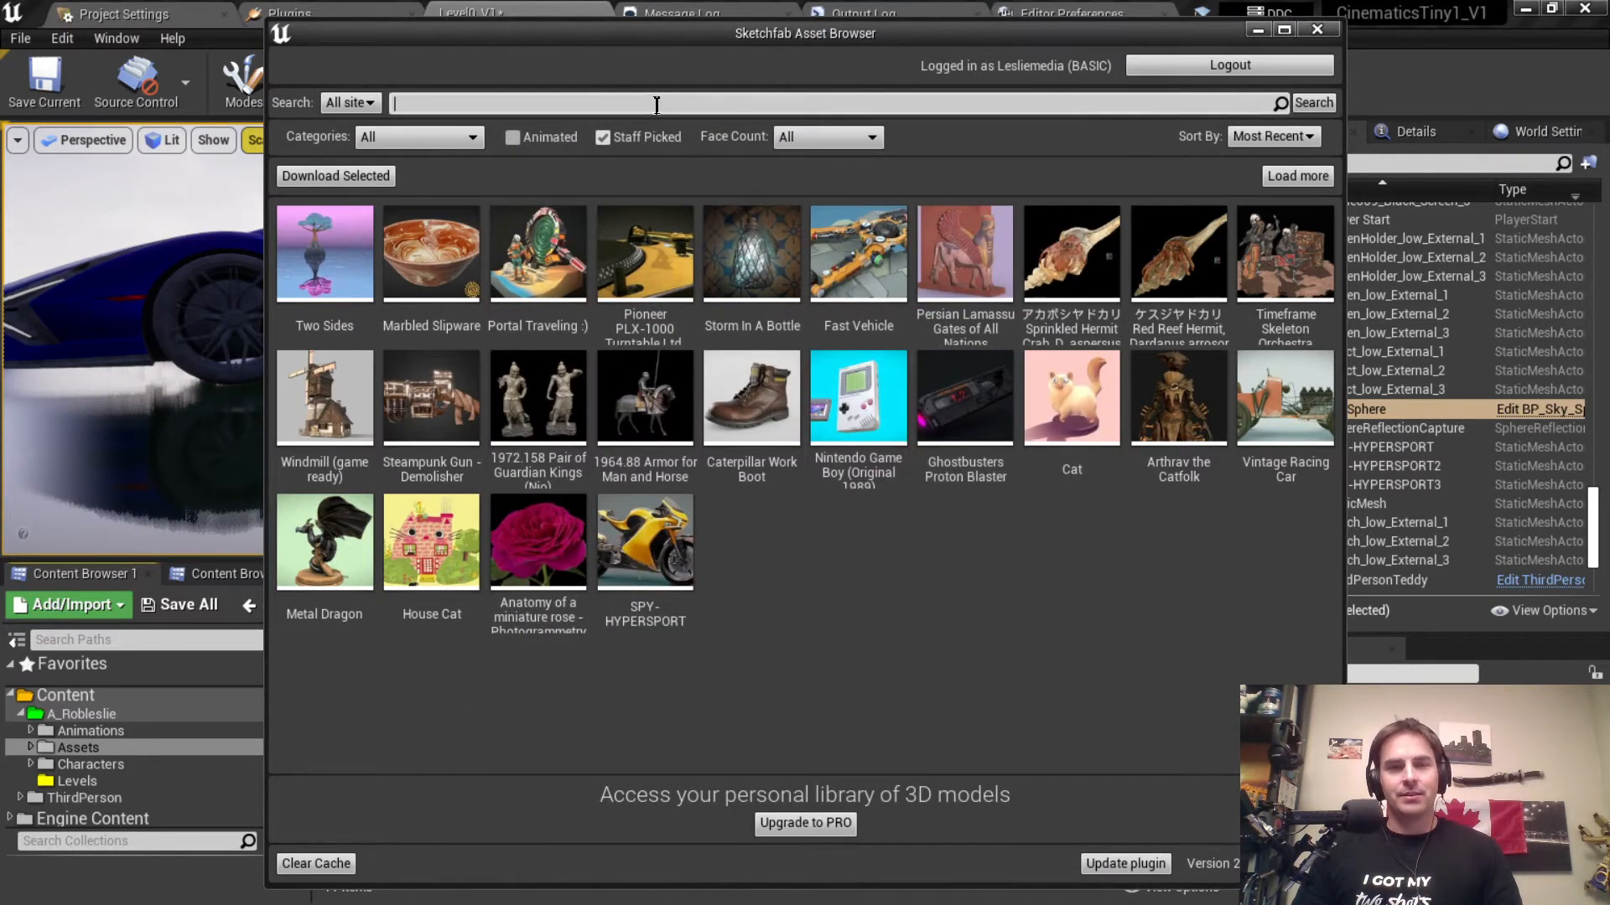
type("lambo")
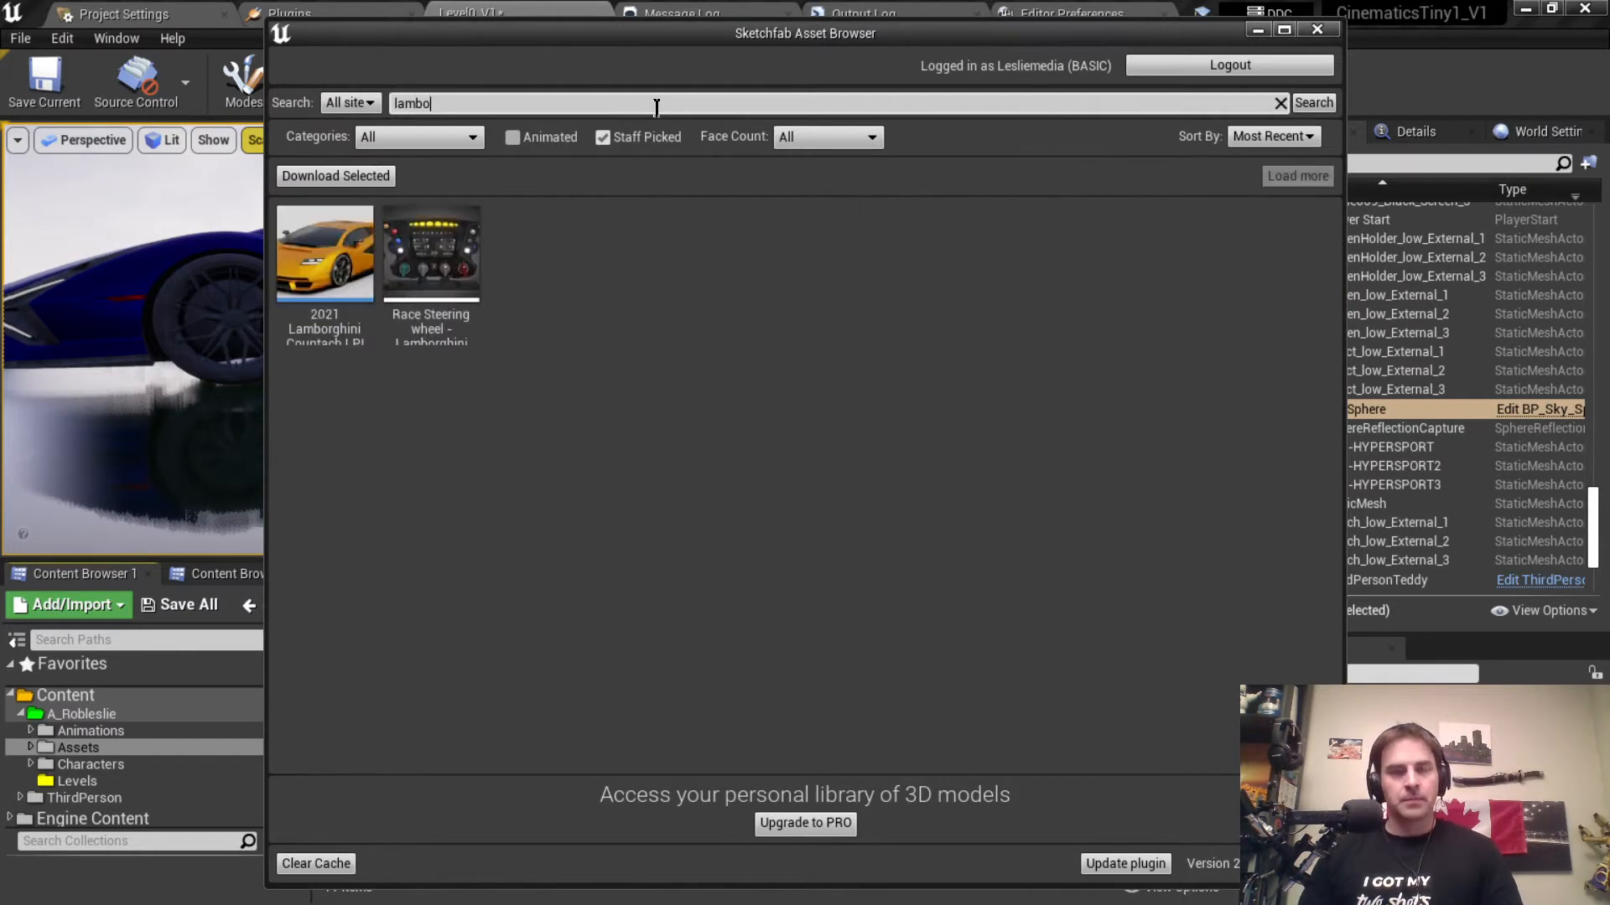
left_click(602, 137)
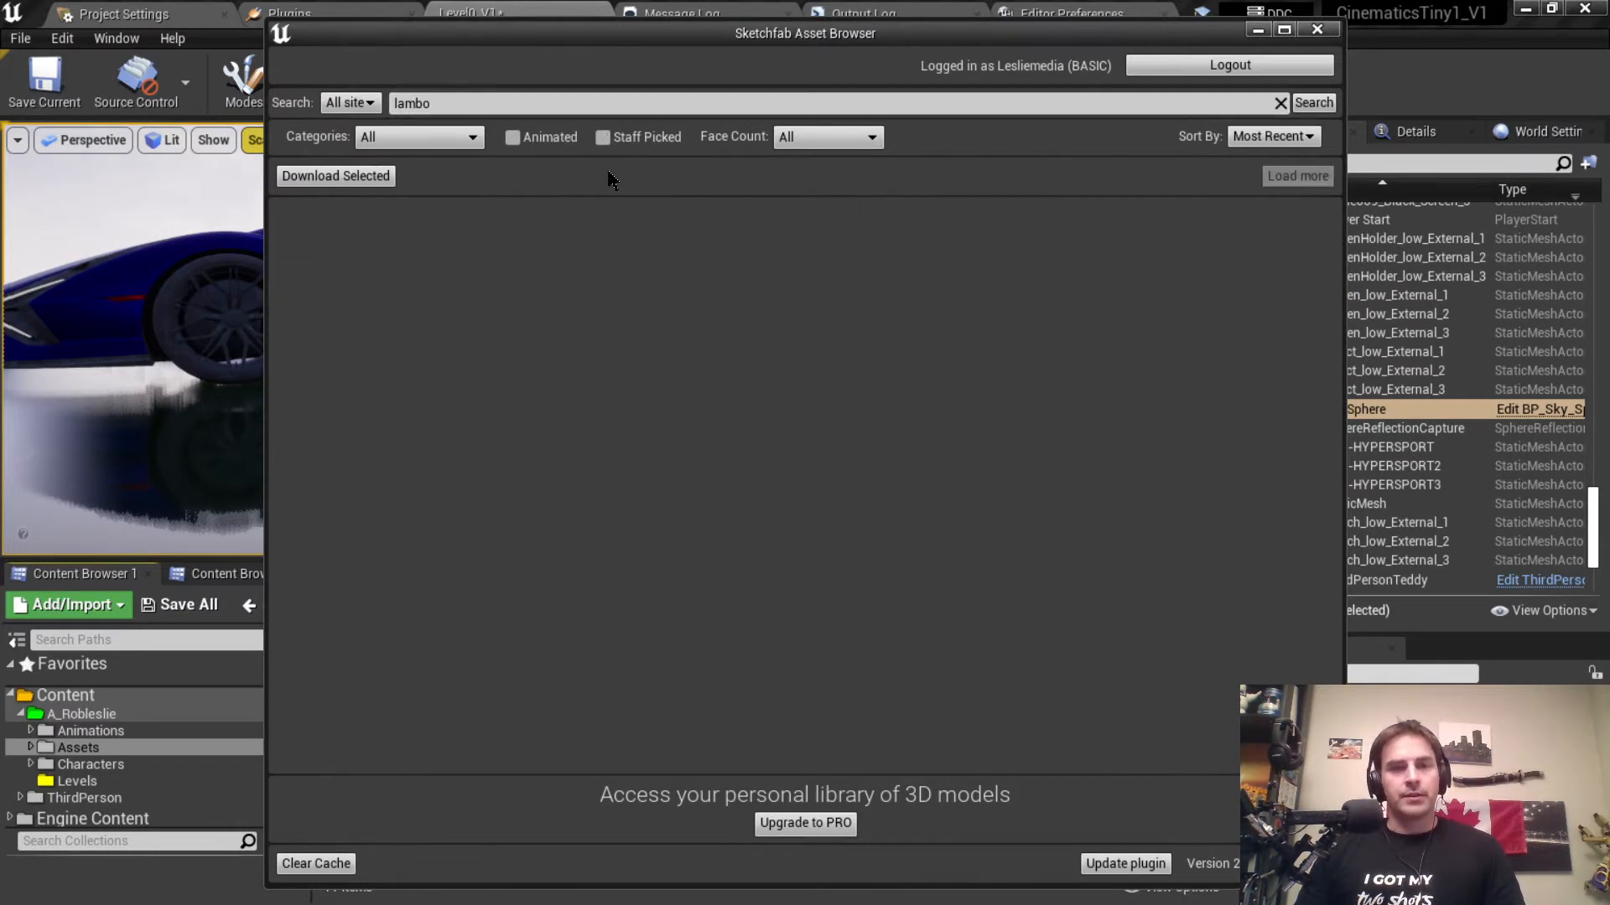
left_click(1313, 103)
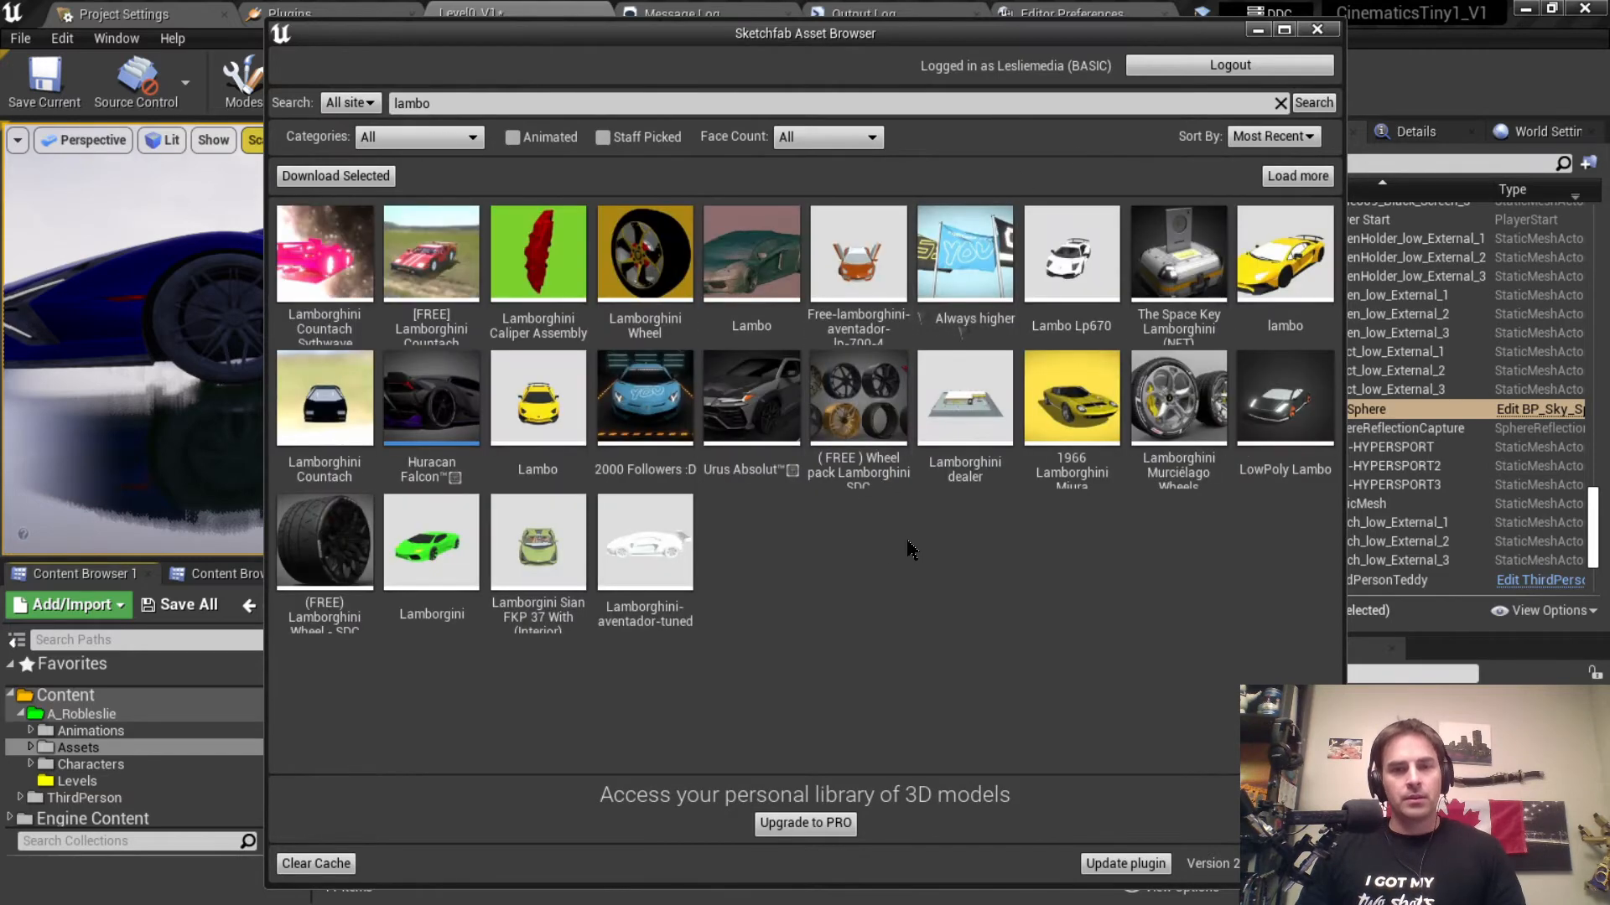
mouse_move(428, 412)
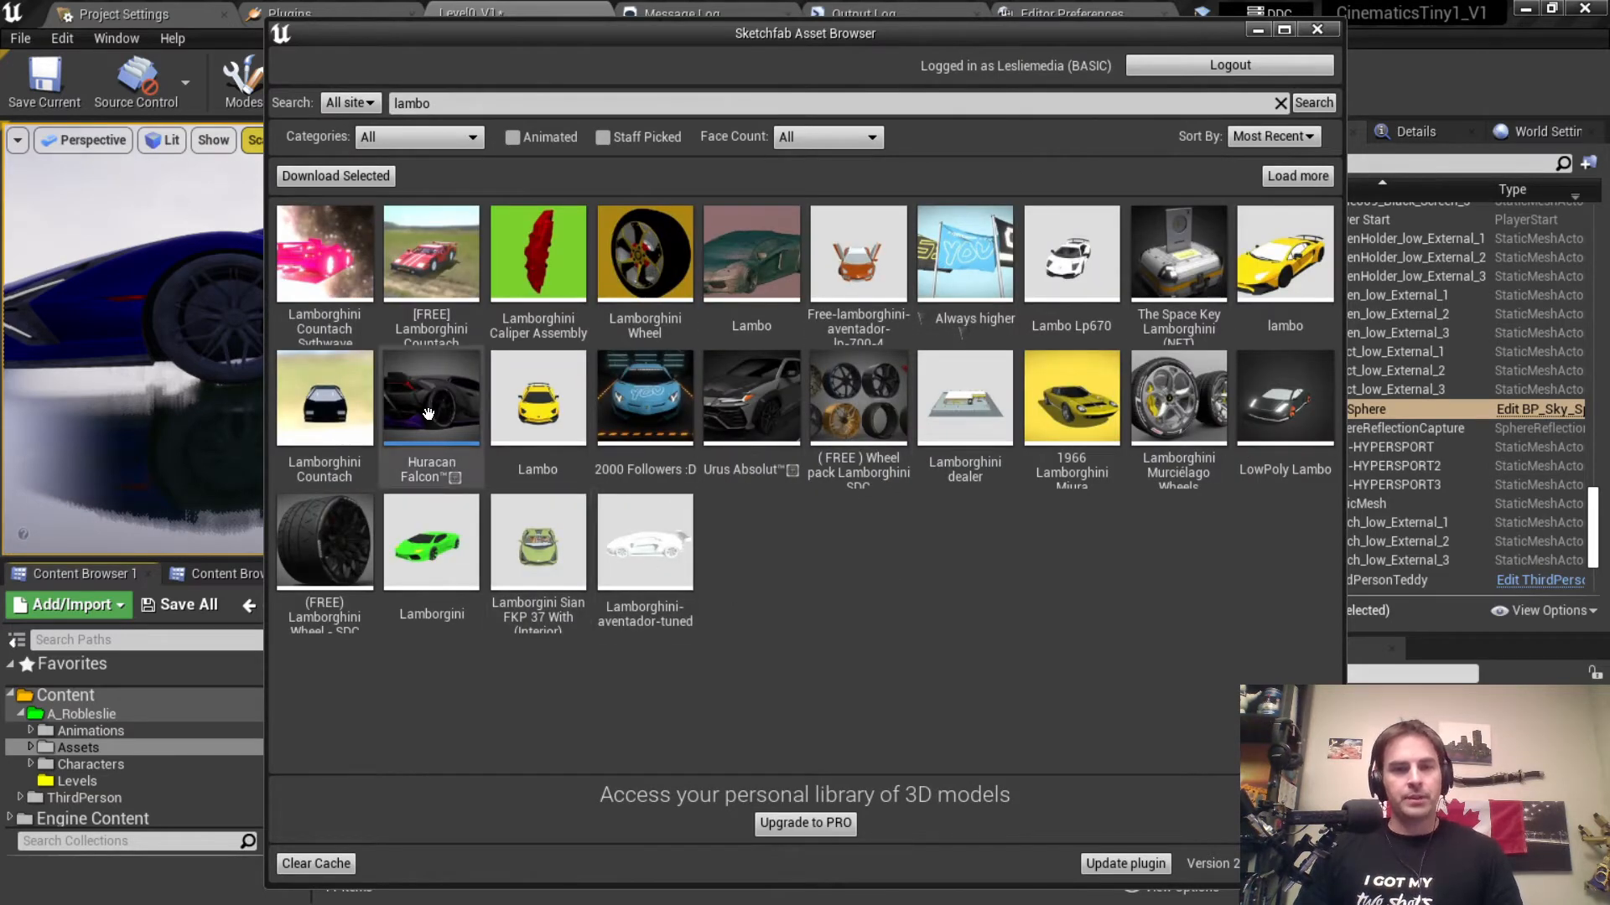
left_click(430, 398)
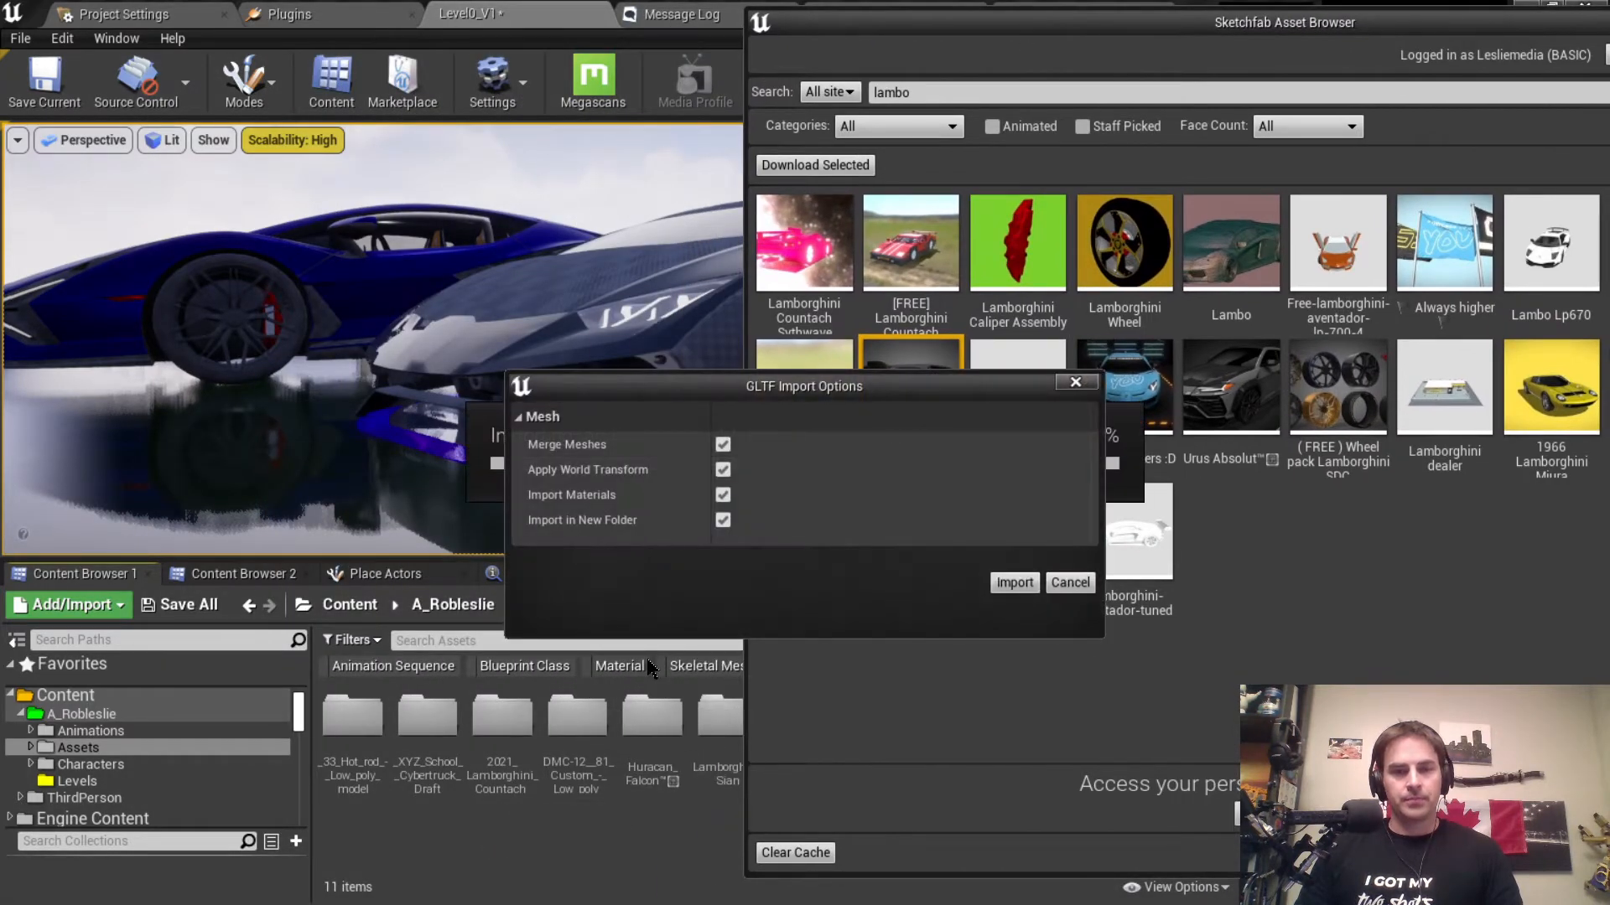
Step: Import the Huracan Falcon from the GLTF options dialog, bringing in all 79 meshes
left_click(1014, 582)
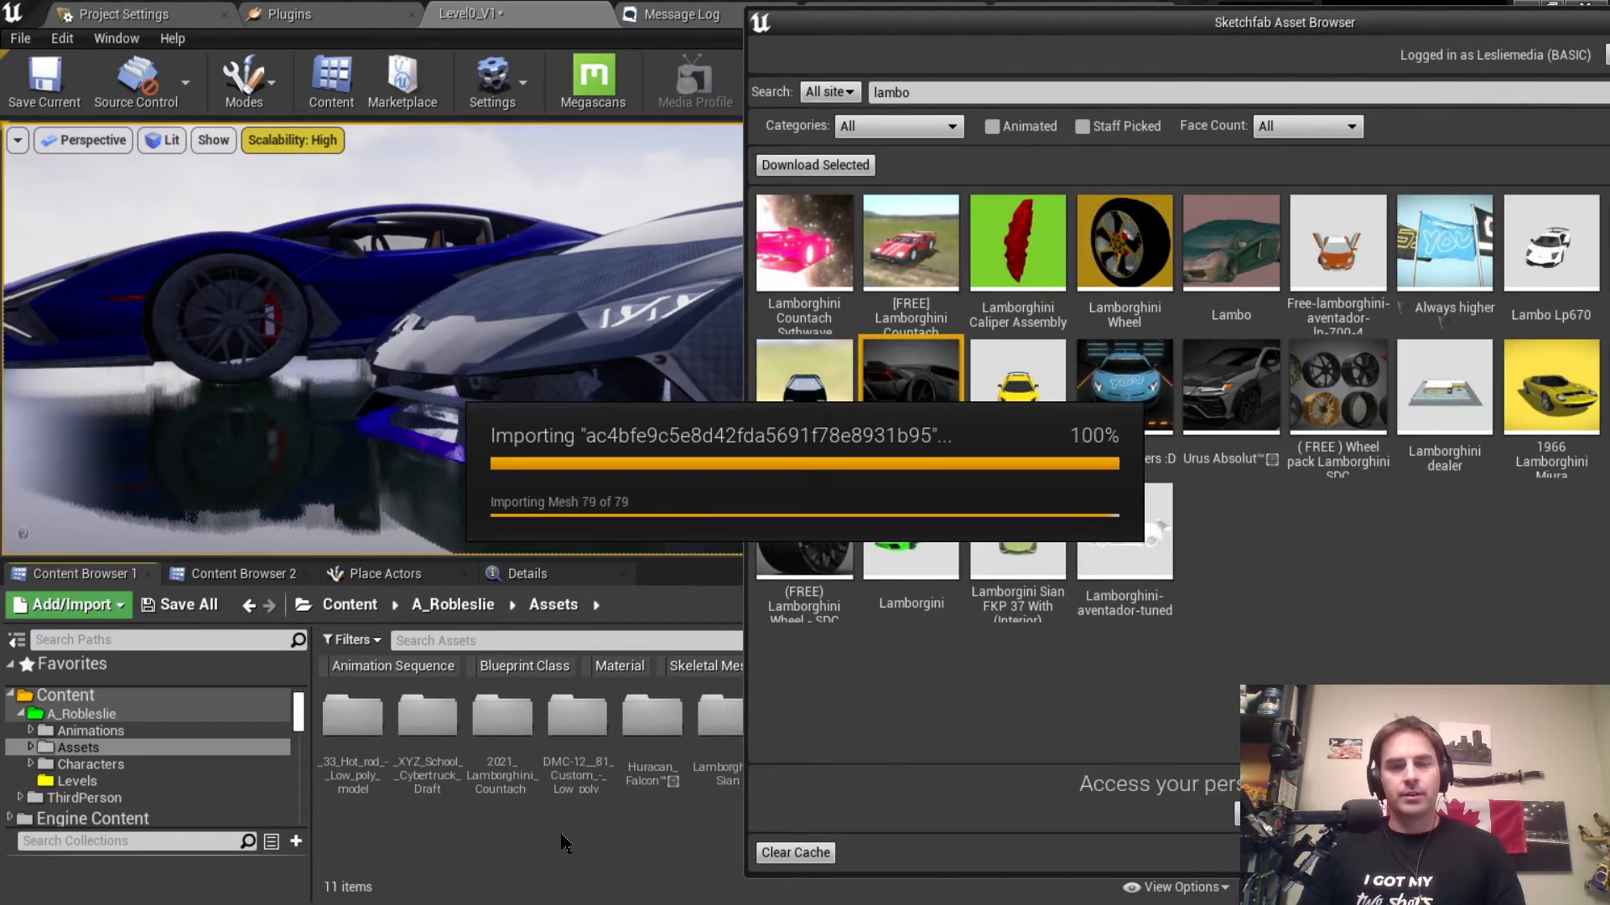
mouse_move(572, 844)
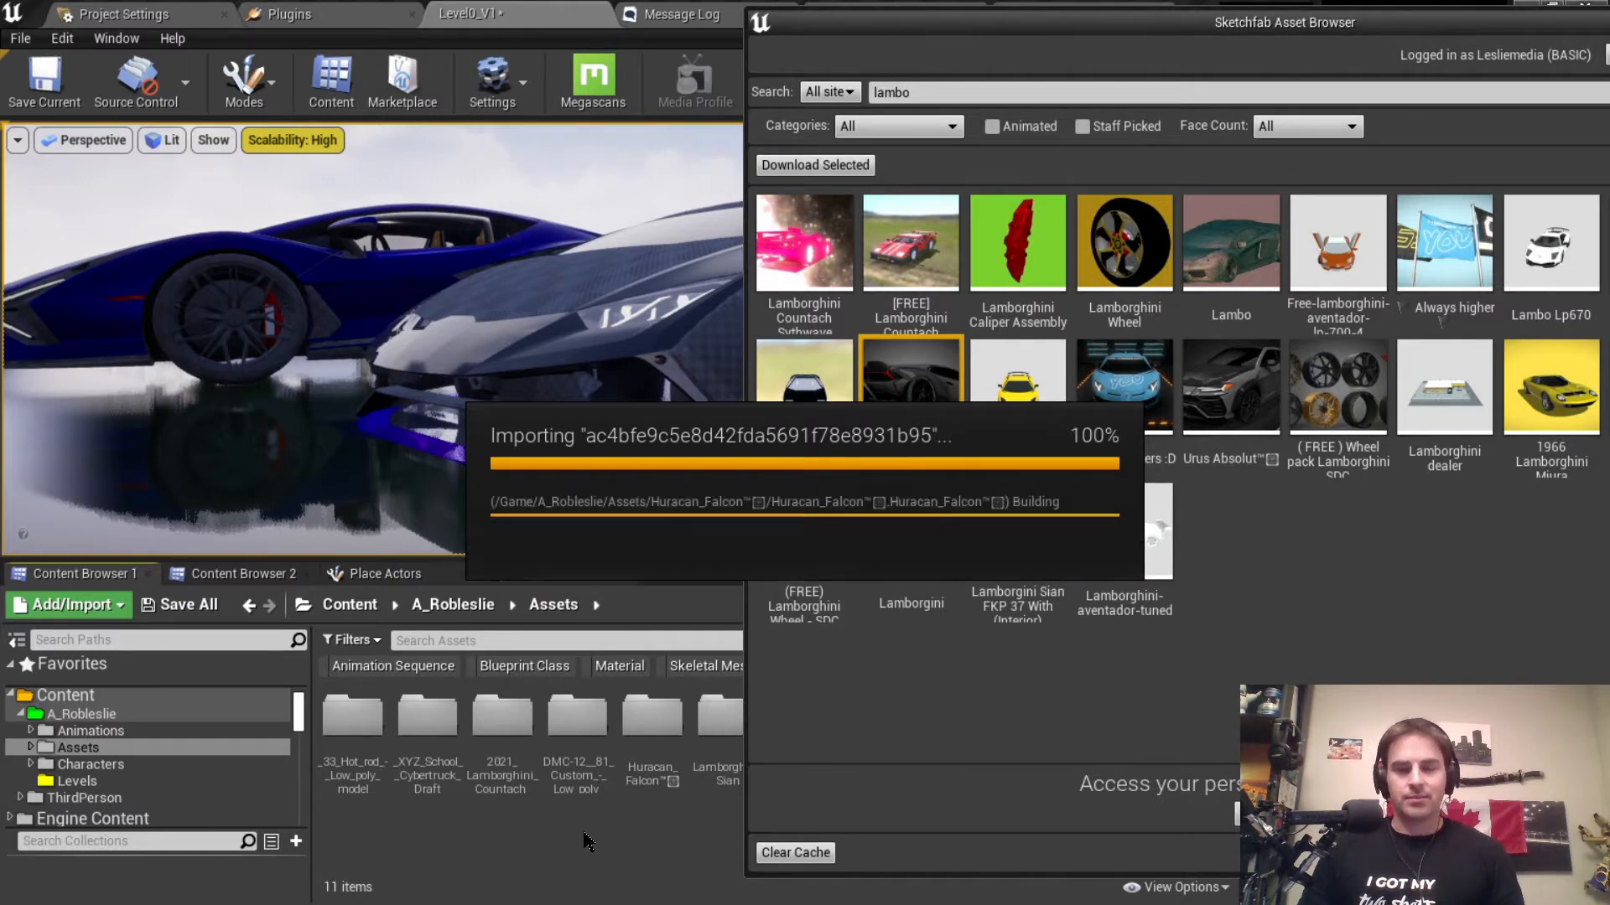
mouse_move(650, 842)
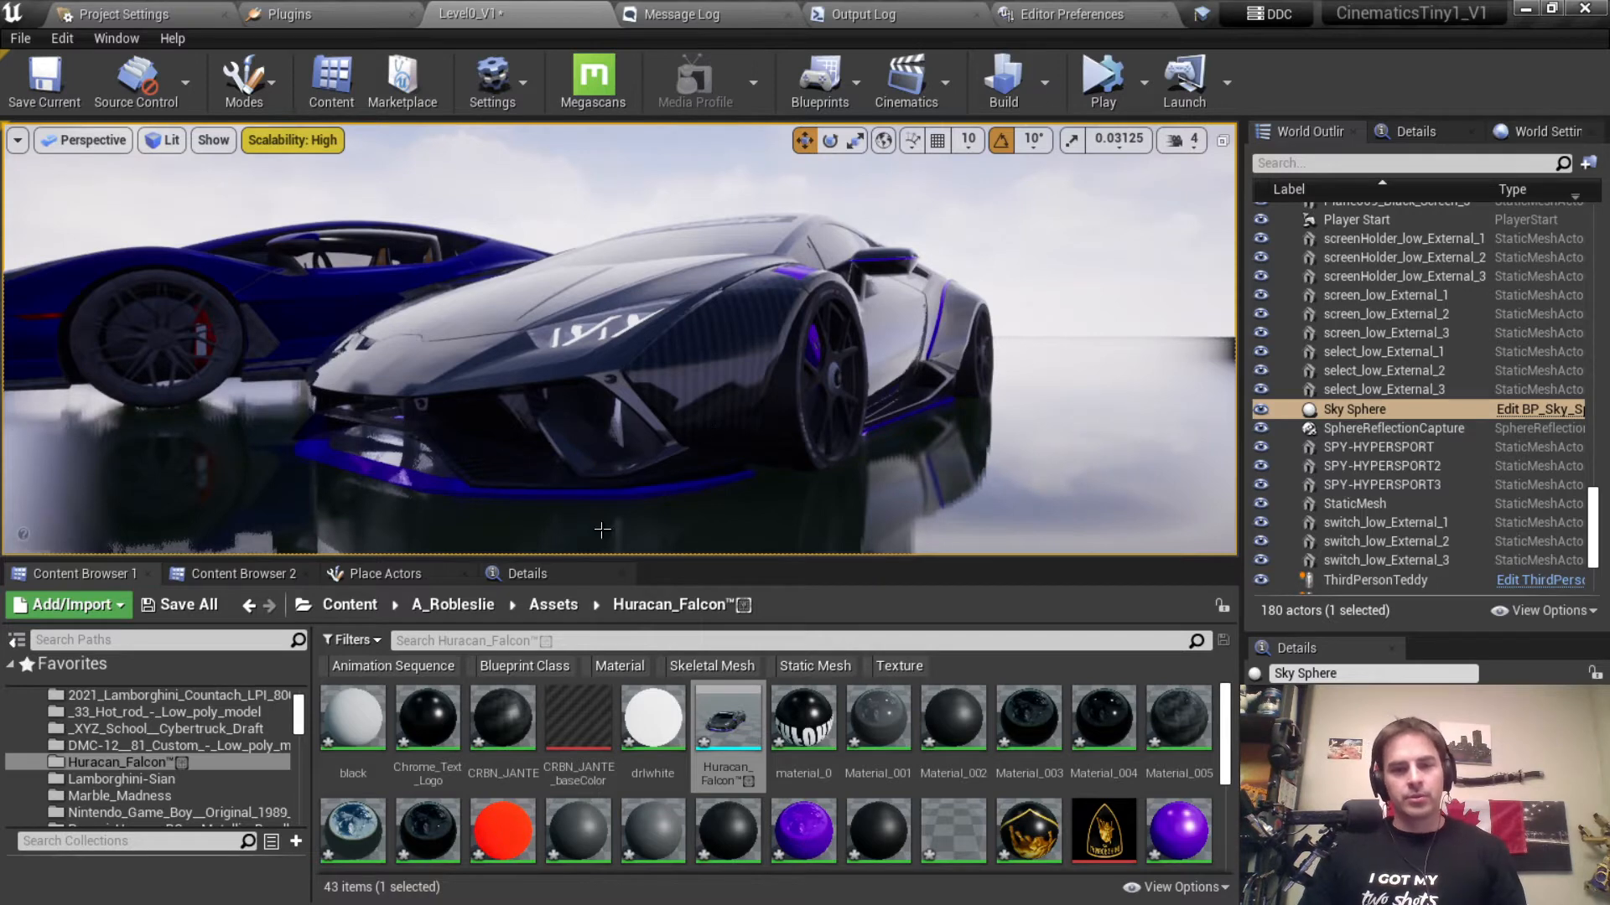
mouse_move(564, 727)
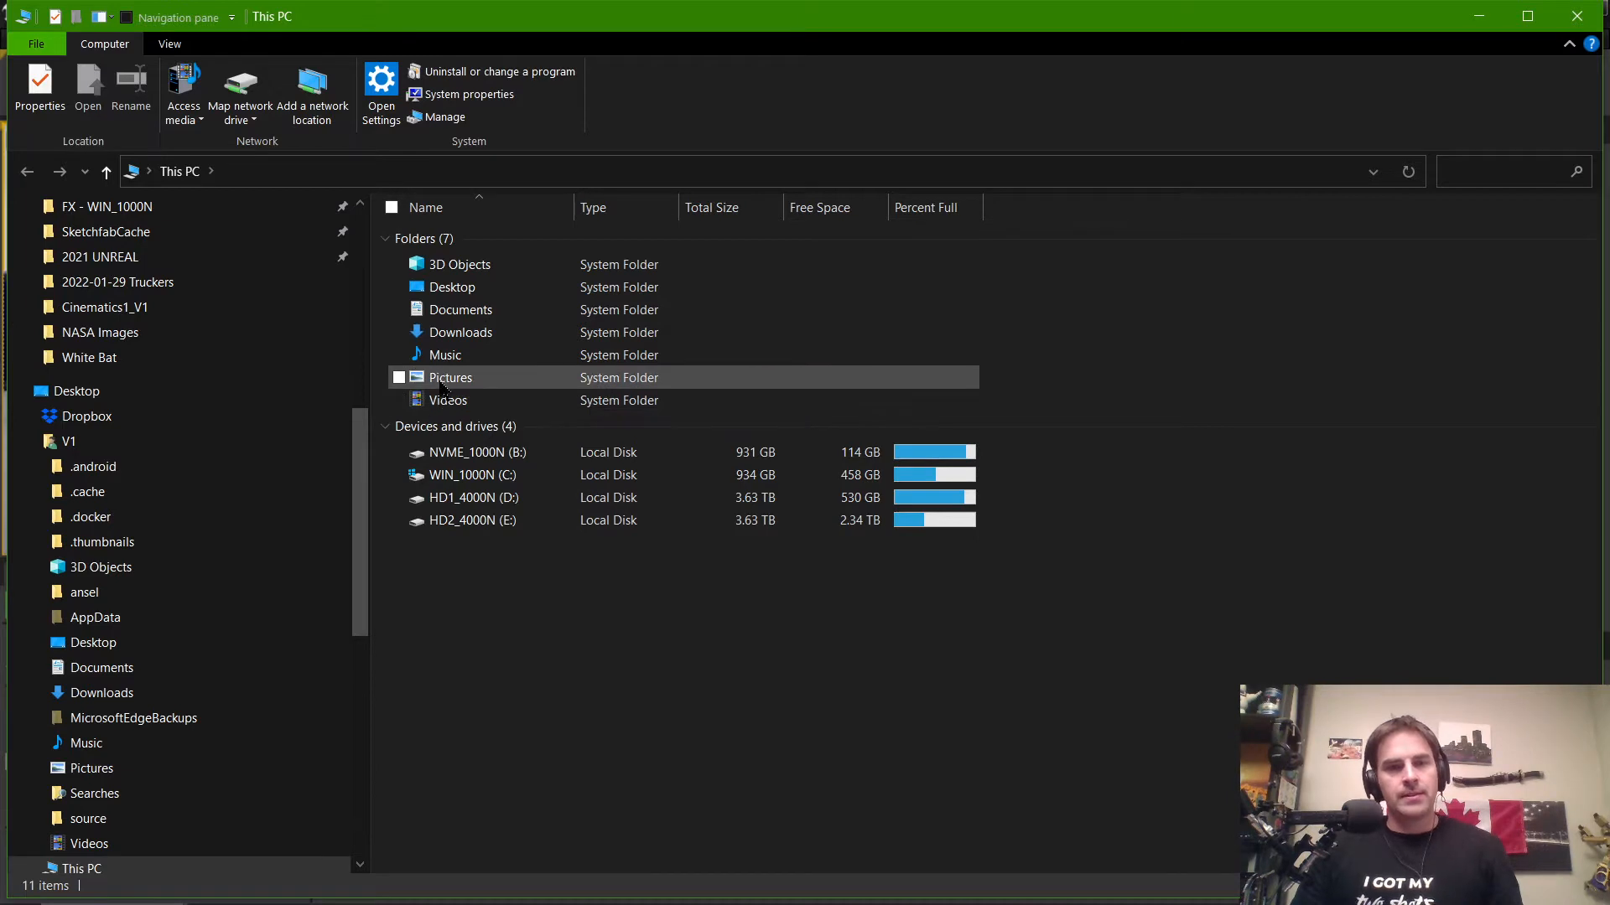
Step: Open the V1 home folder, show hidden items, and select AppData
left_click(398, 377)
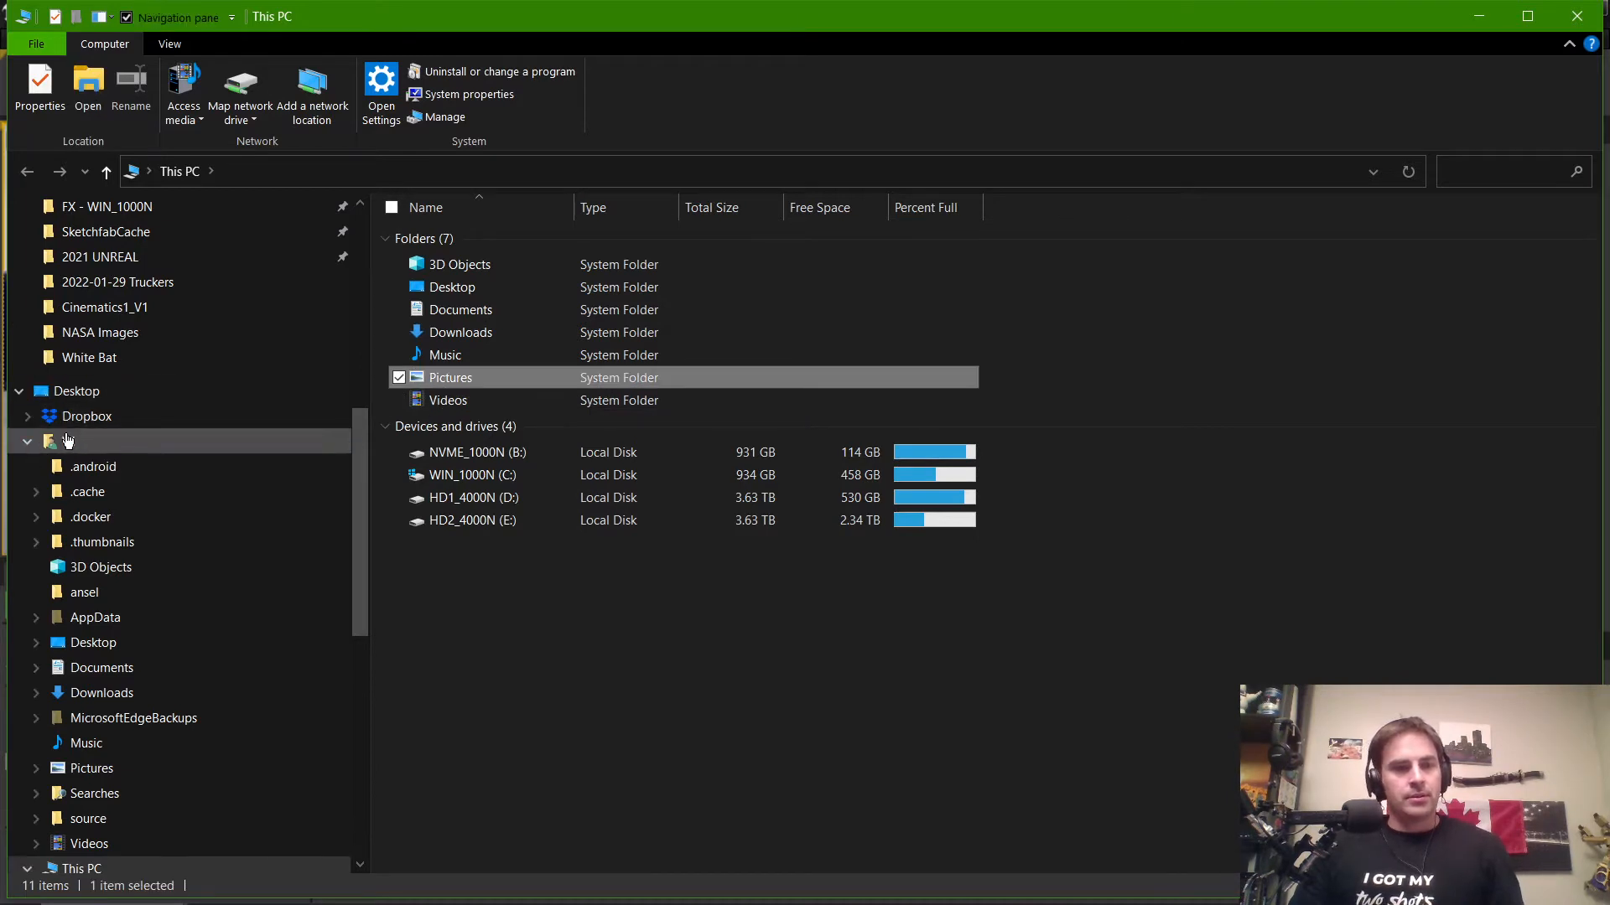
left_click(70, 441)
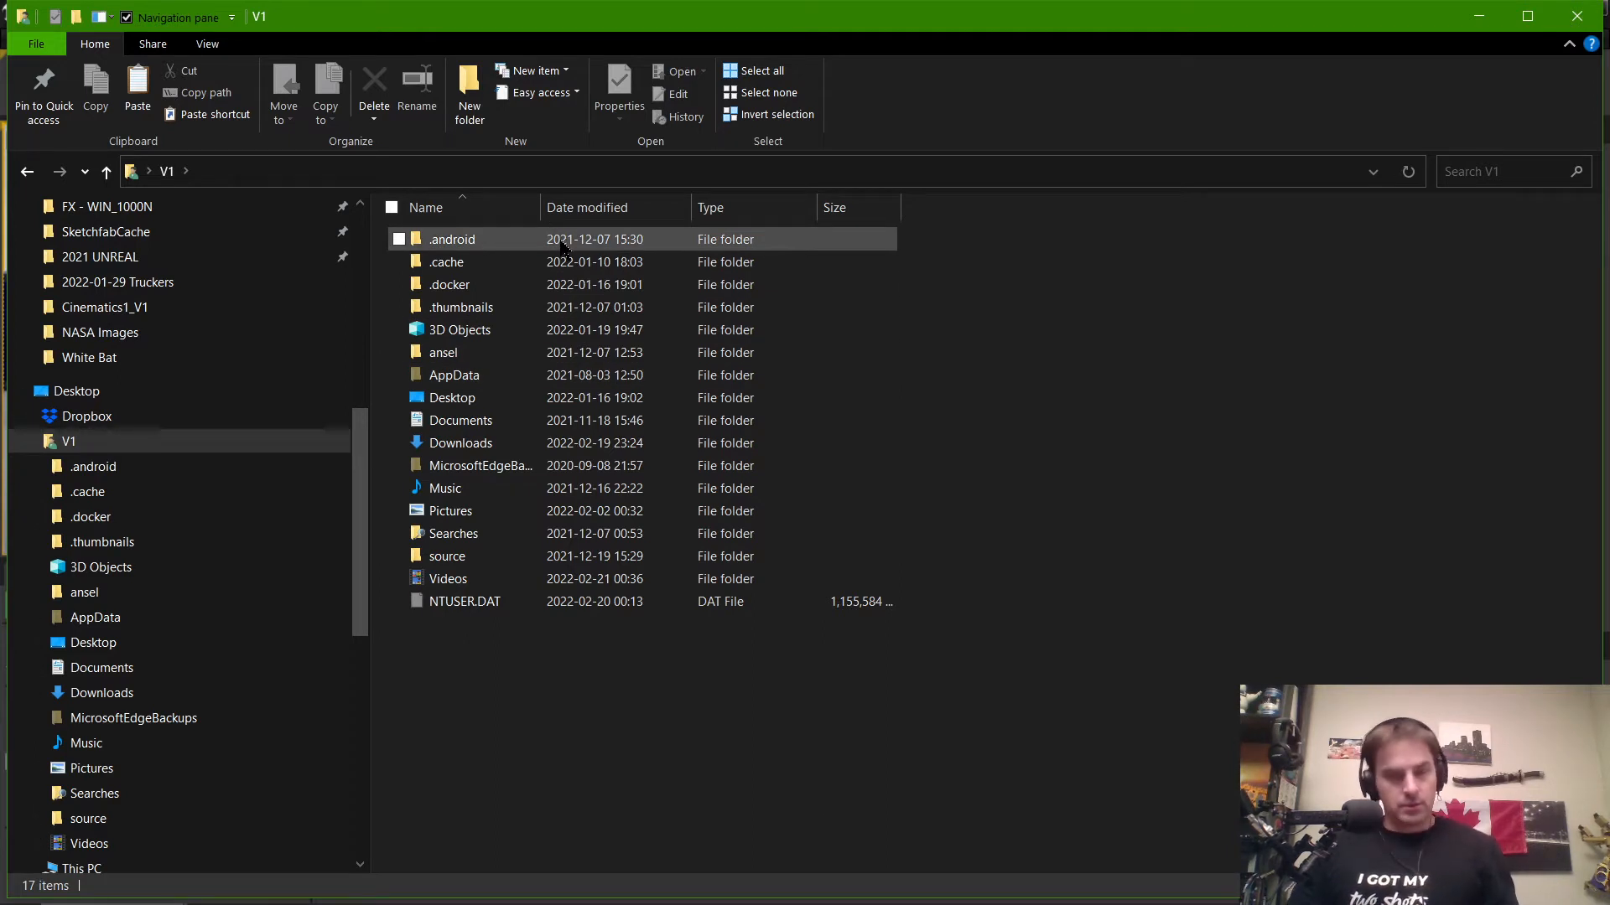
left_click(207, 44)
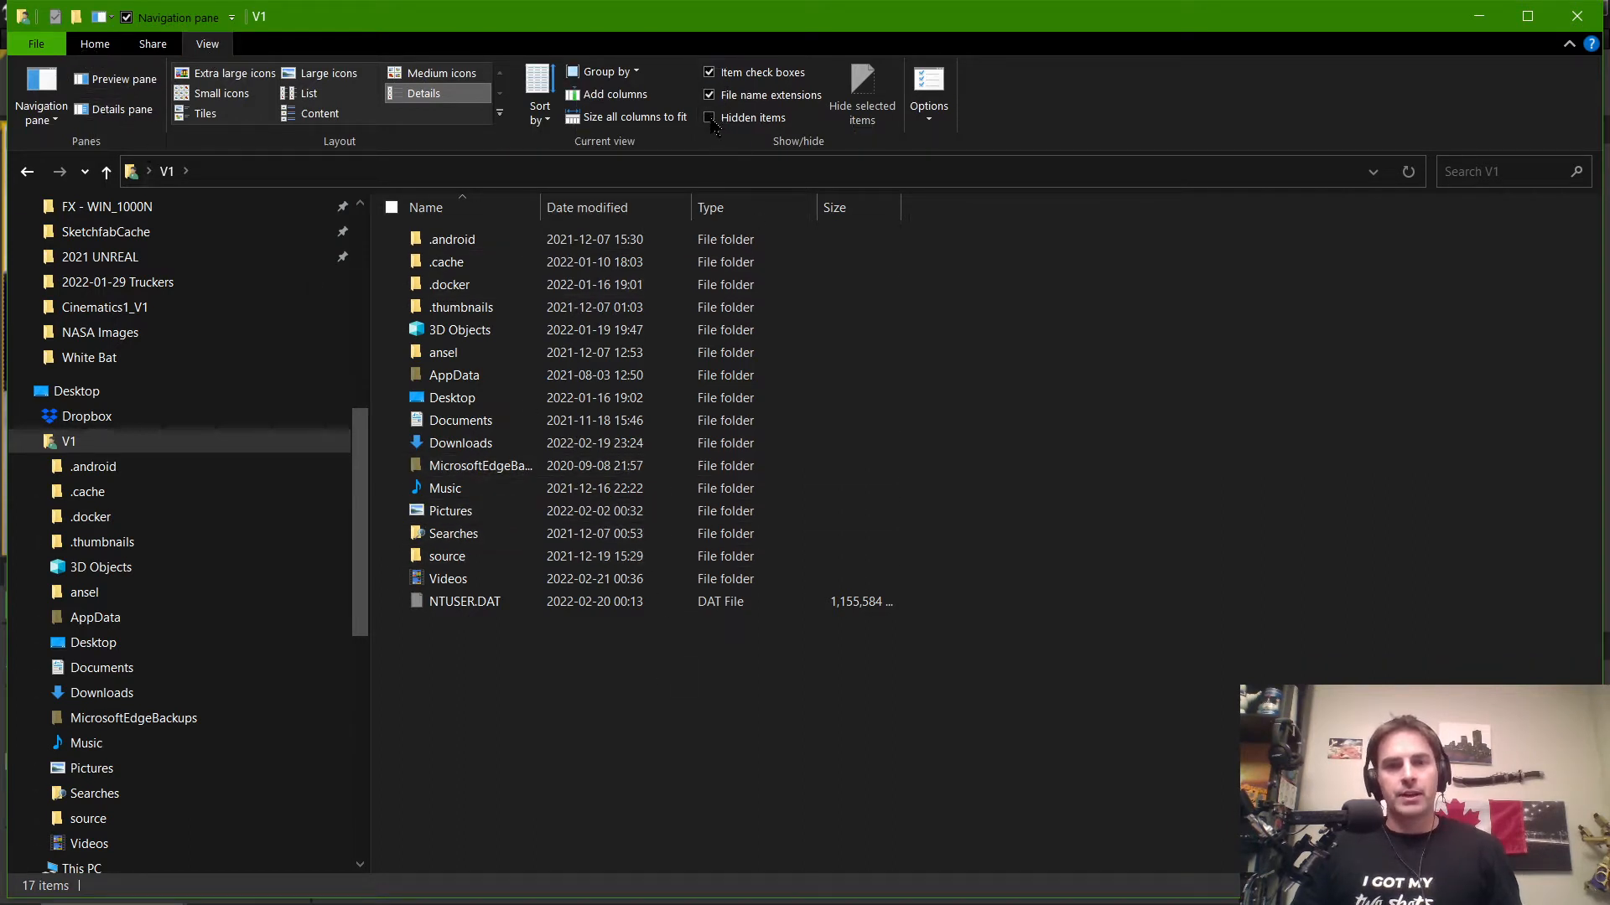
left_click(708, 118)
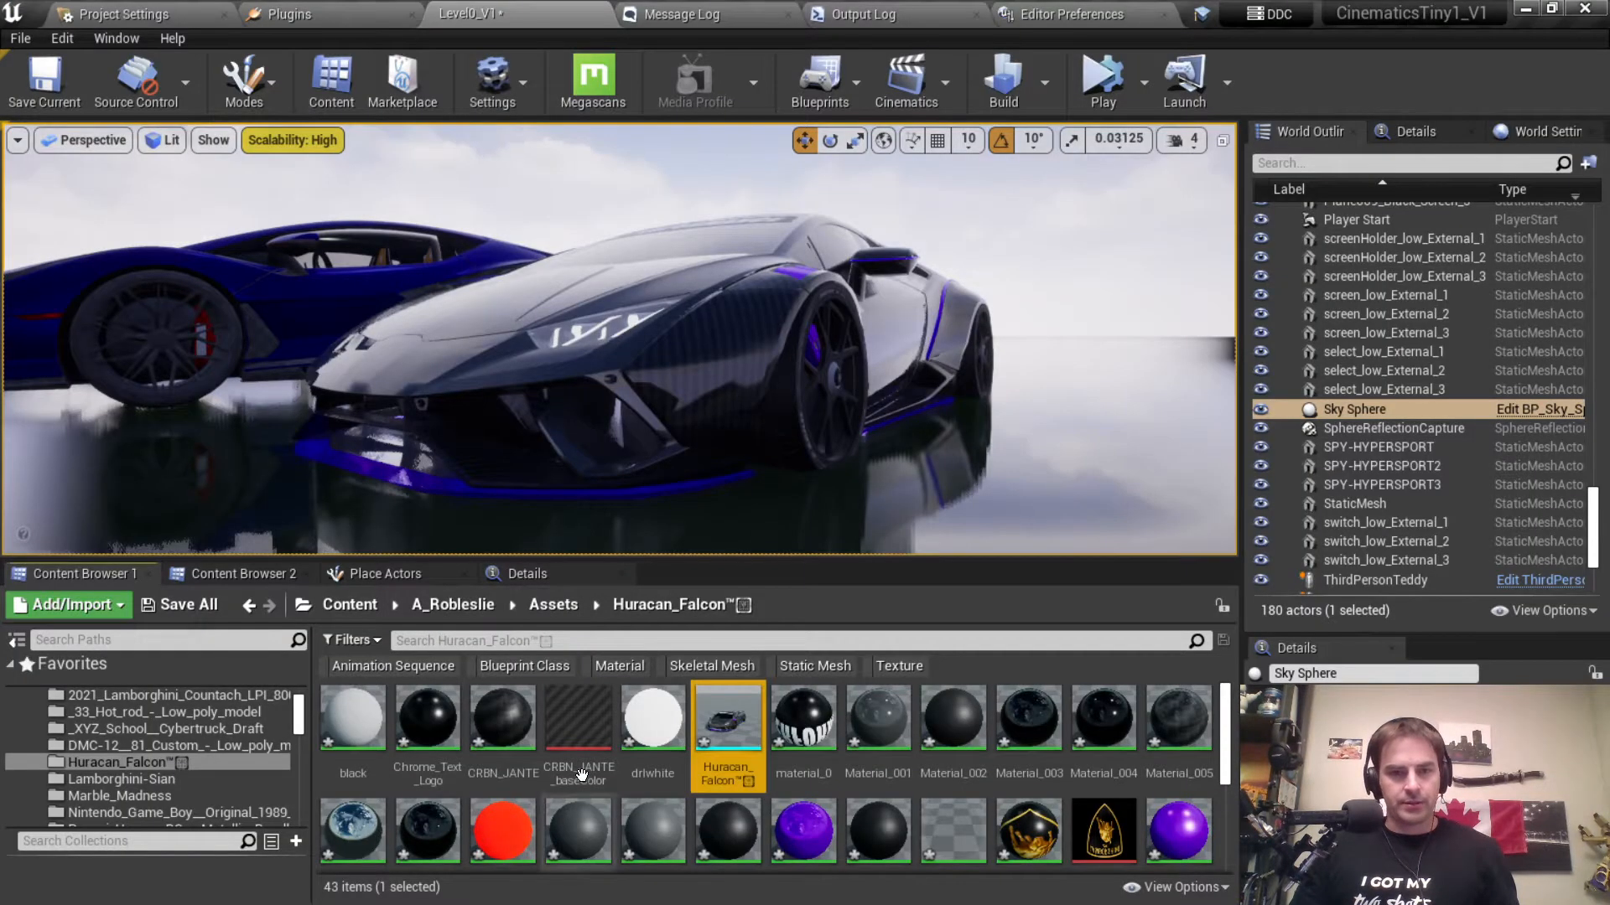
mouse_move(584, 731)
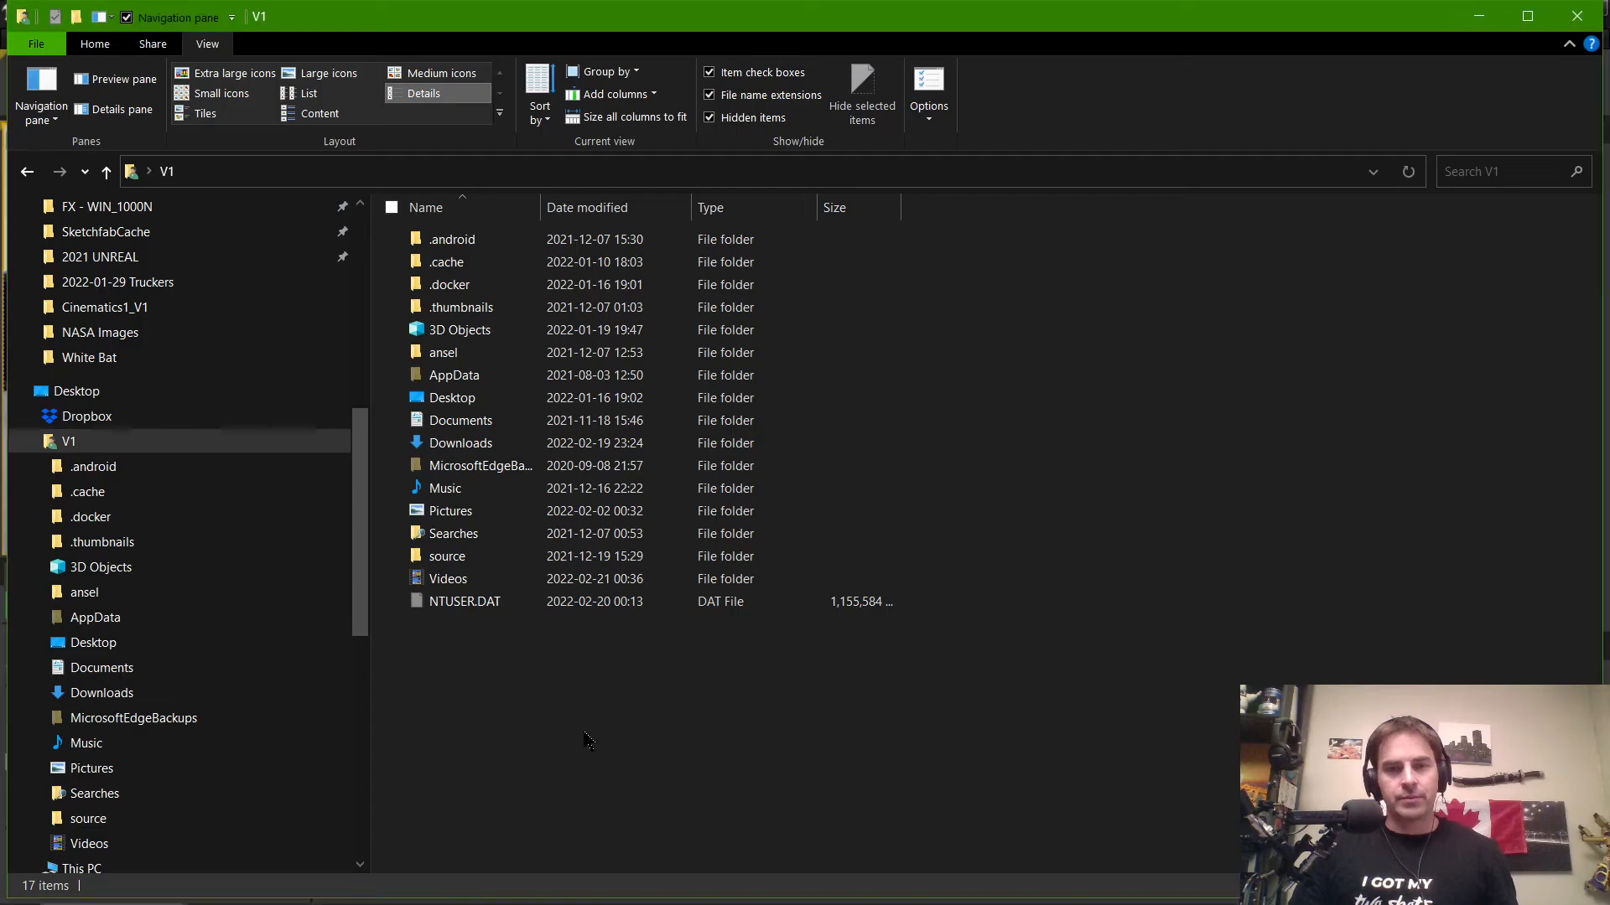
mouse_move(486, 652)
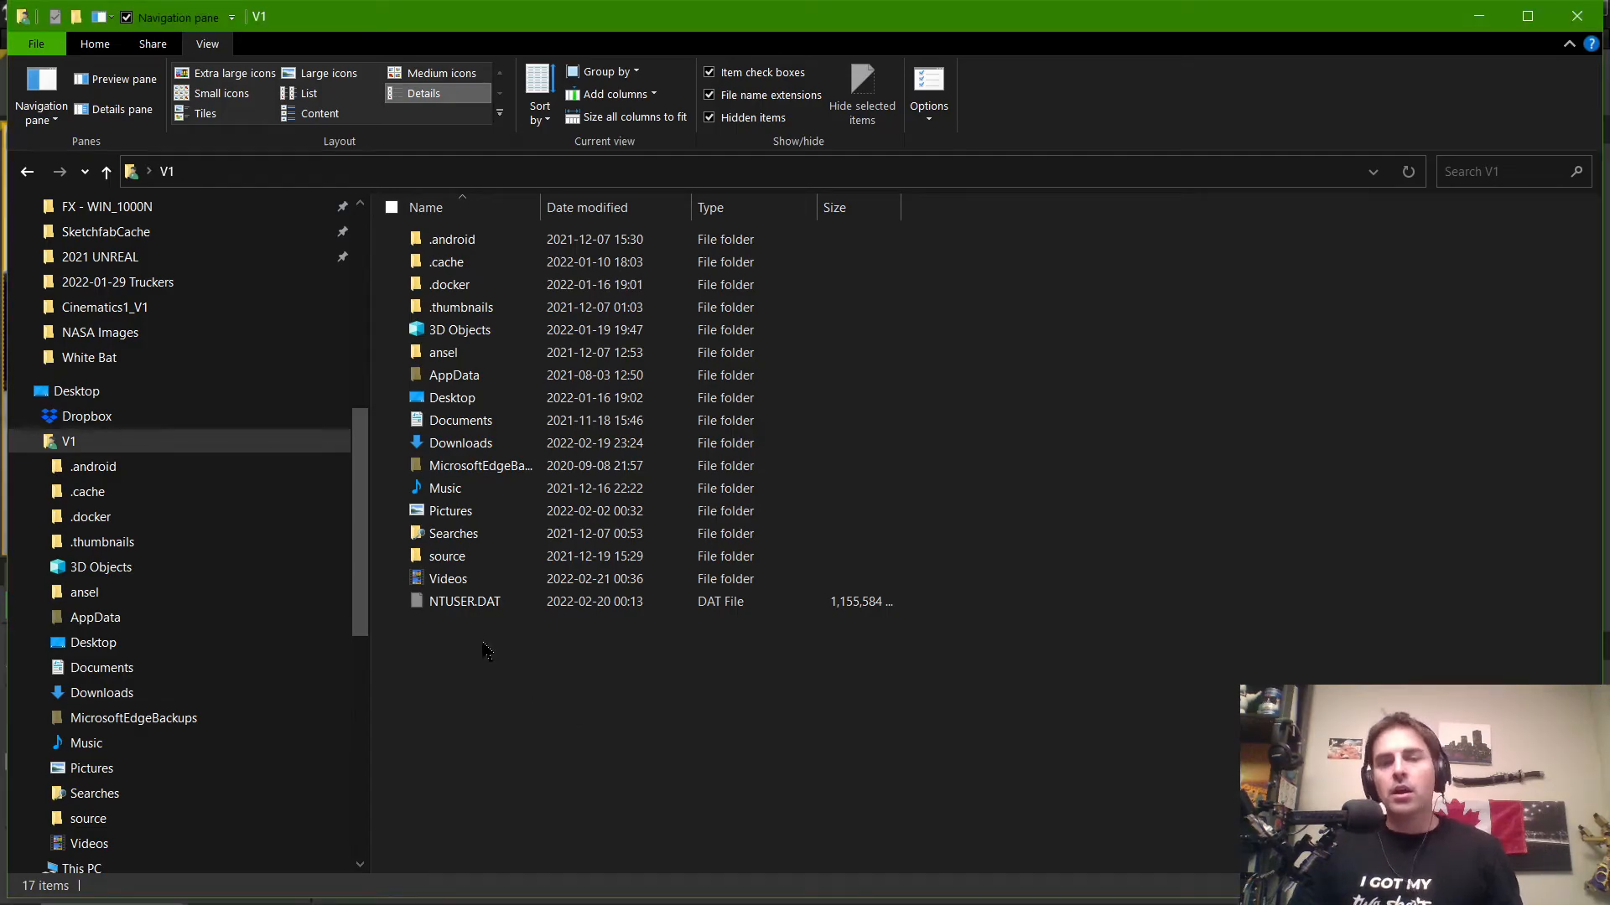
left_click(453, 375)
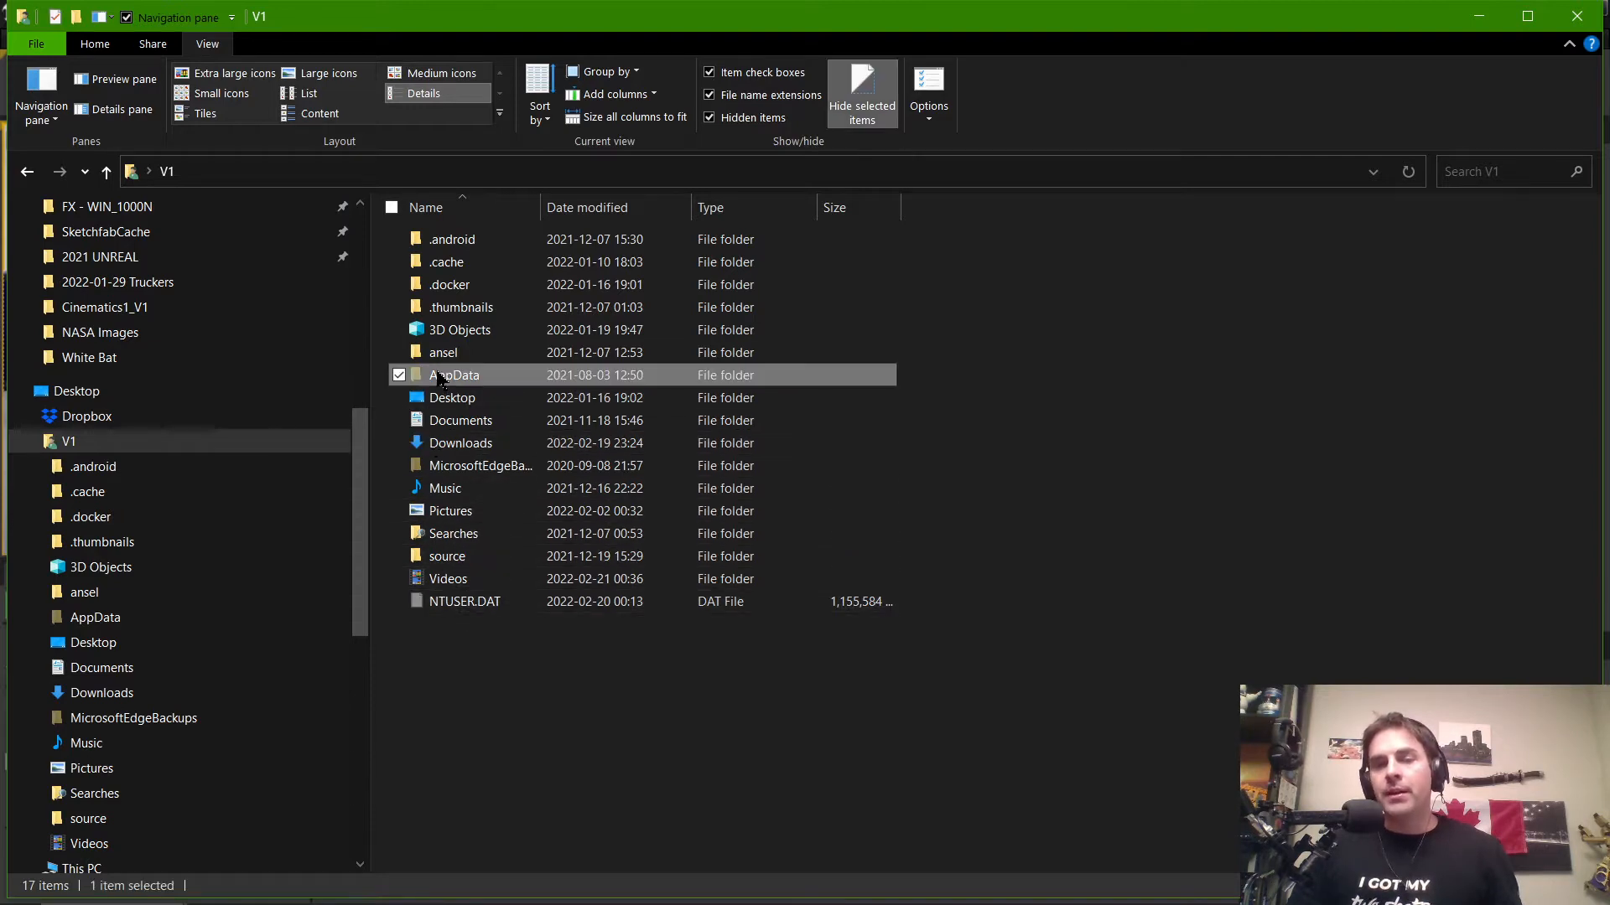
Step: Browse AppData > Local and look inside the 'Unreal Engine' folder with a space
double_click(456, 375)
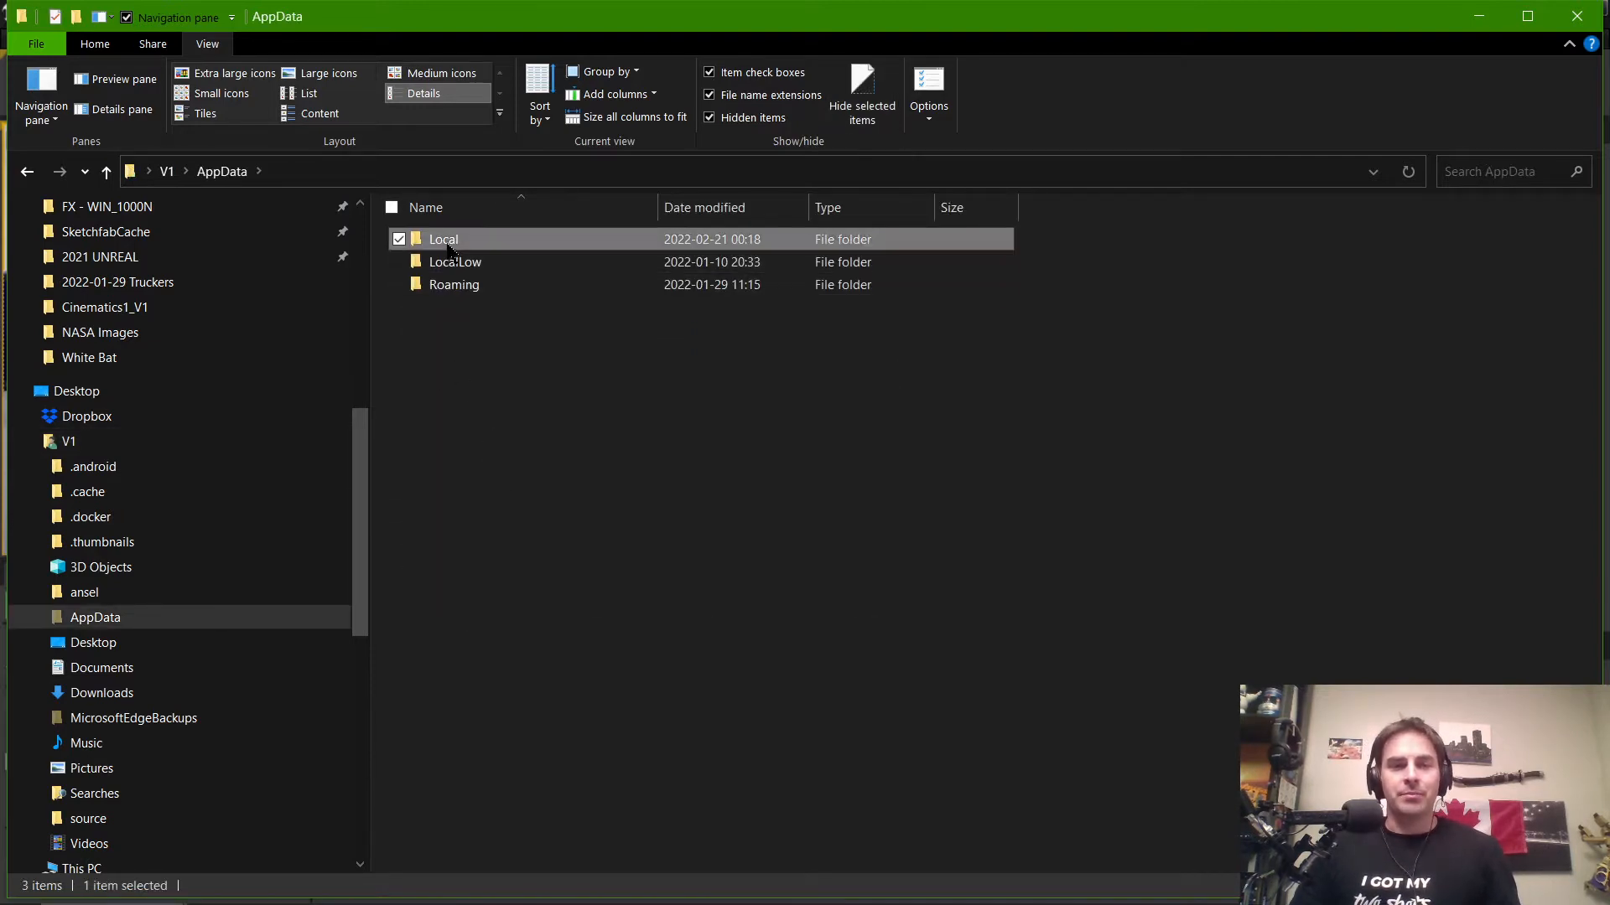
double_click(443, 239)
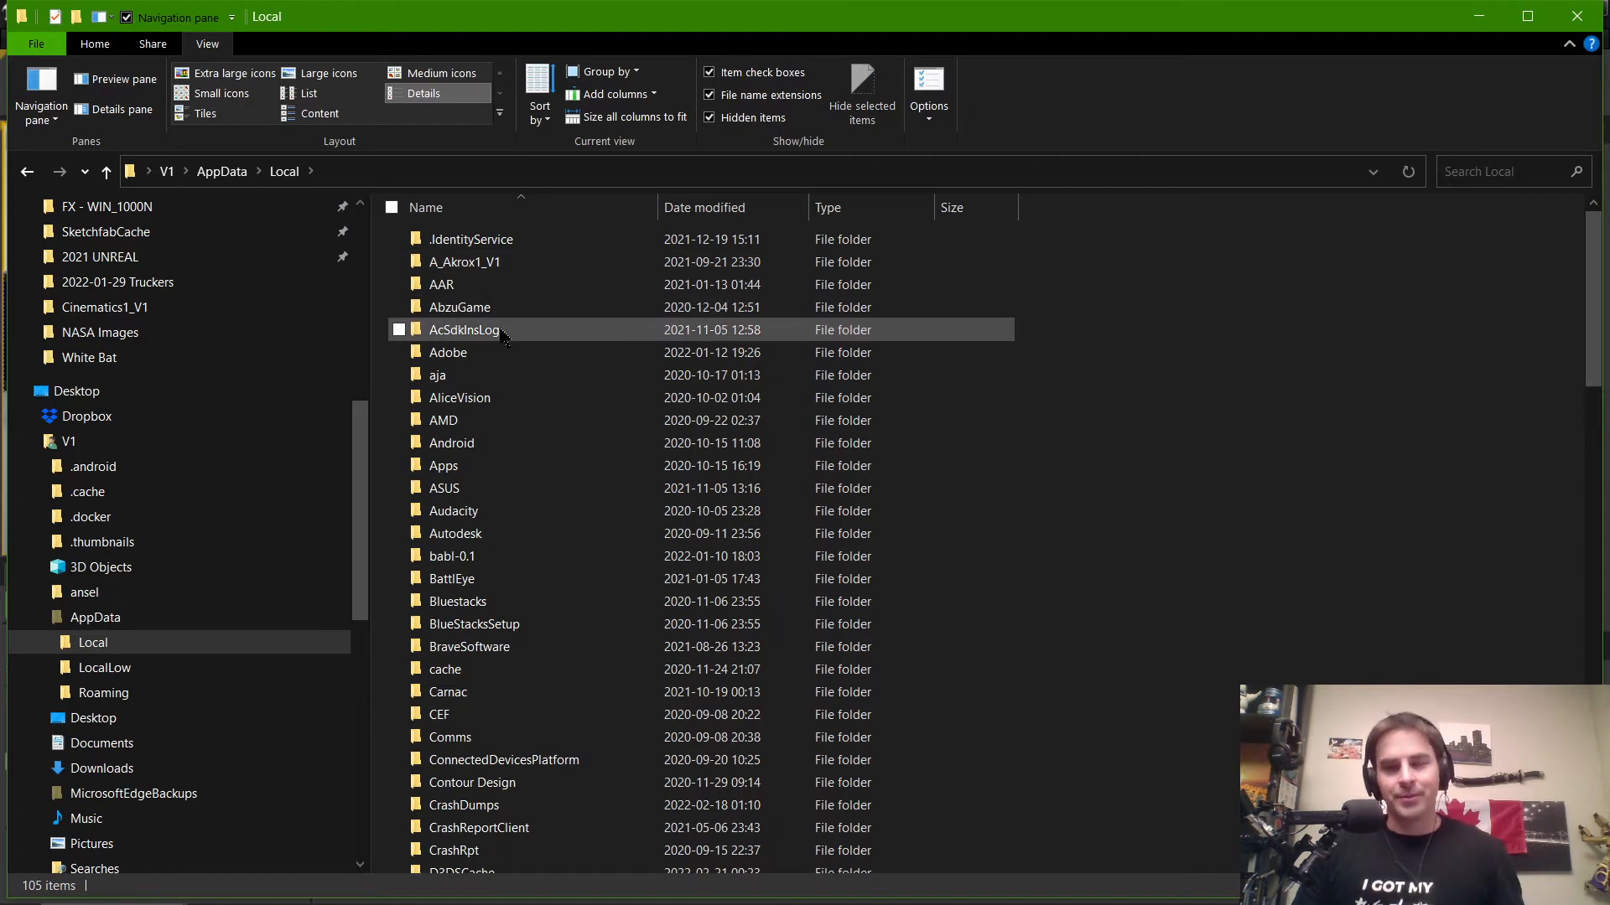
scroll("down", 3)
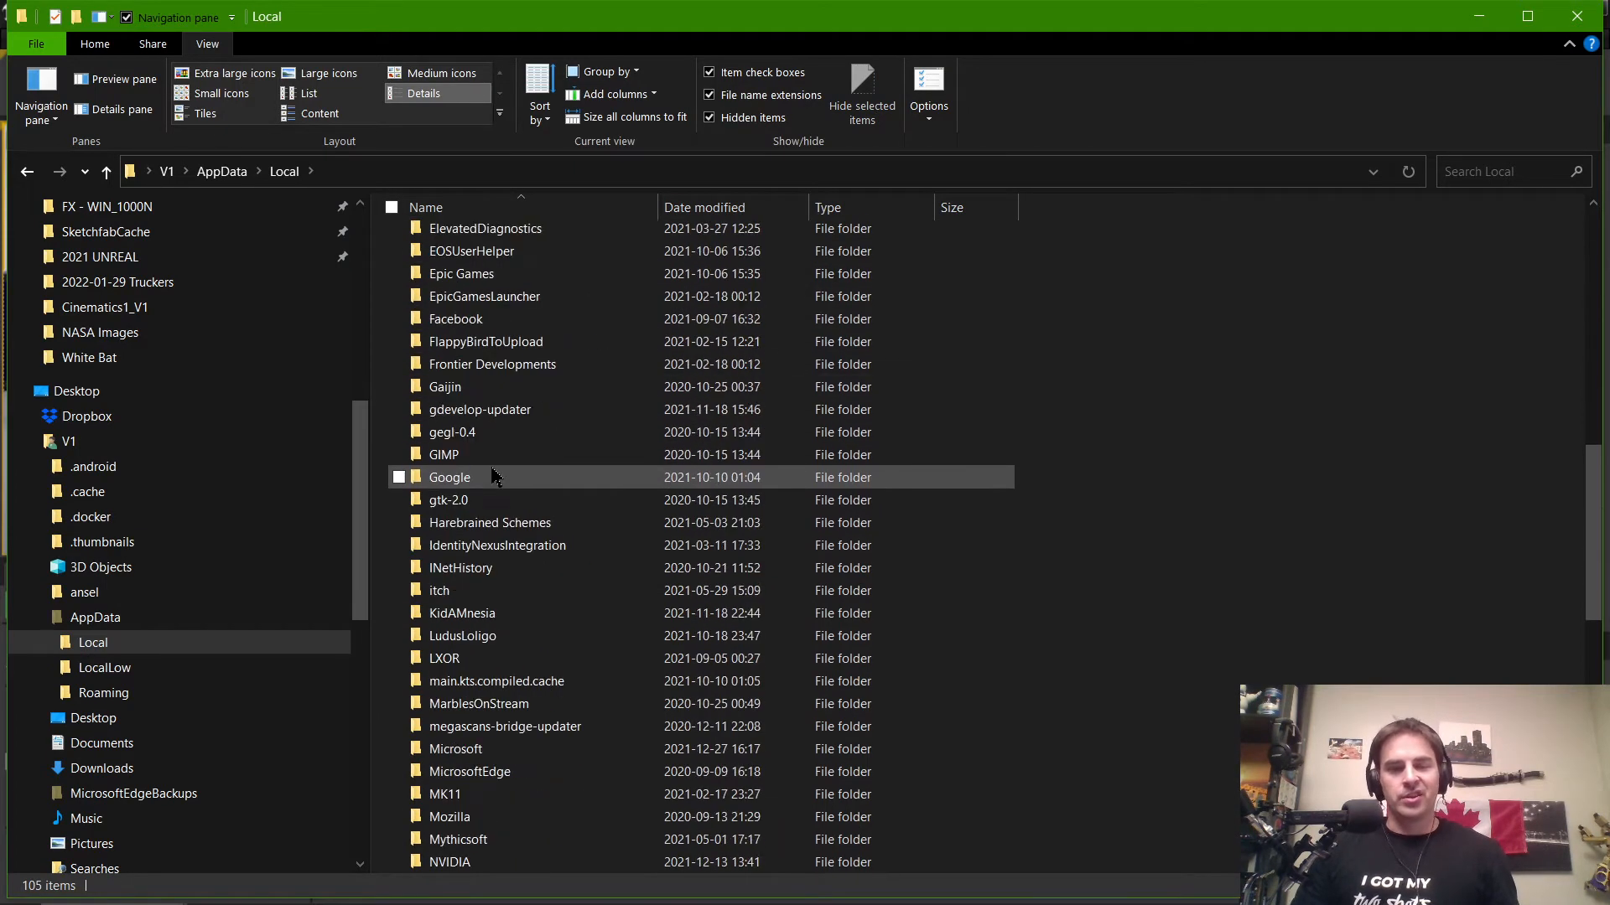
scroll("down", 3)
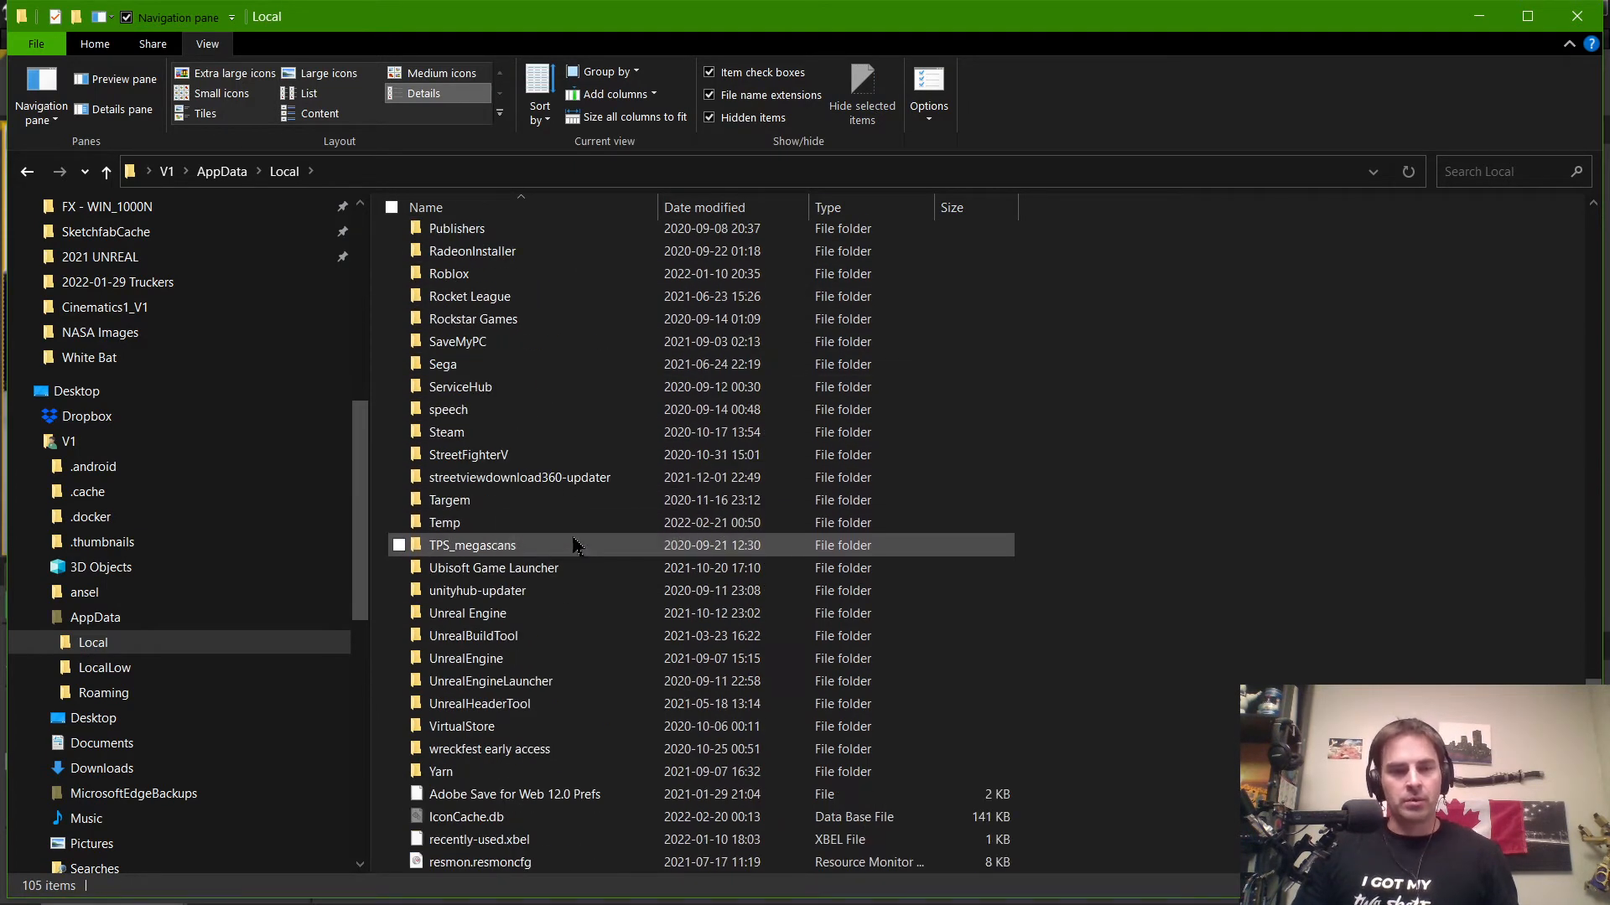
double_click(467, 613)
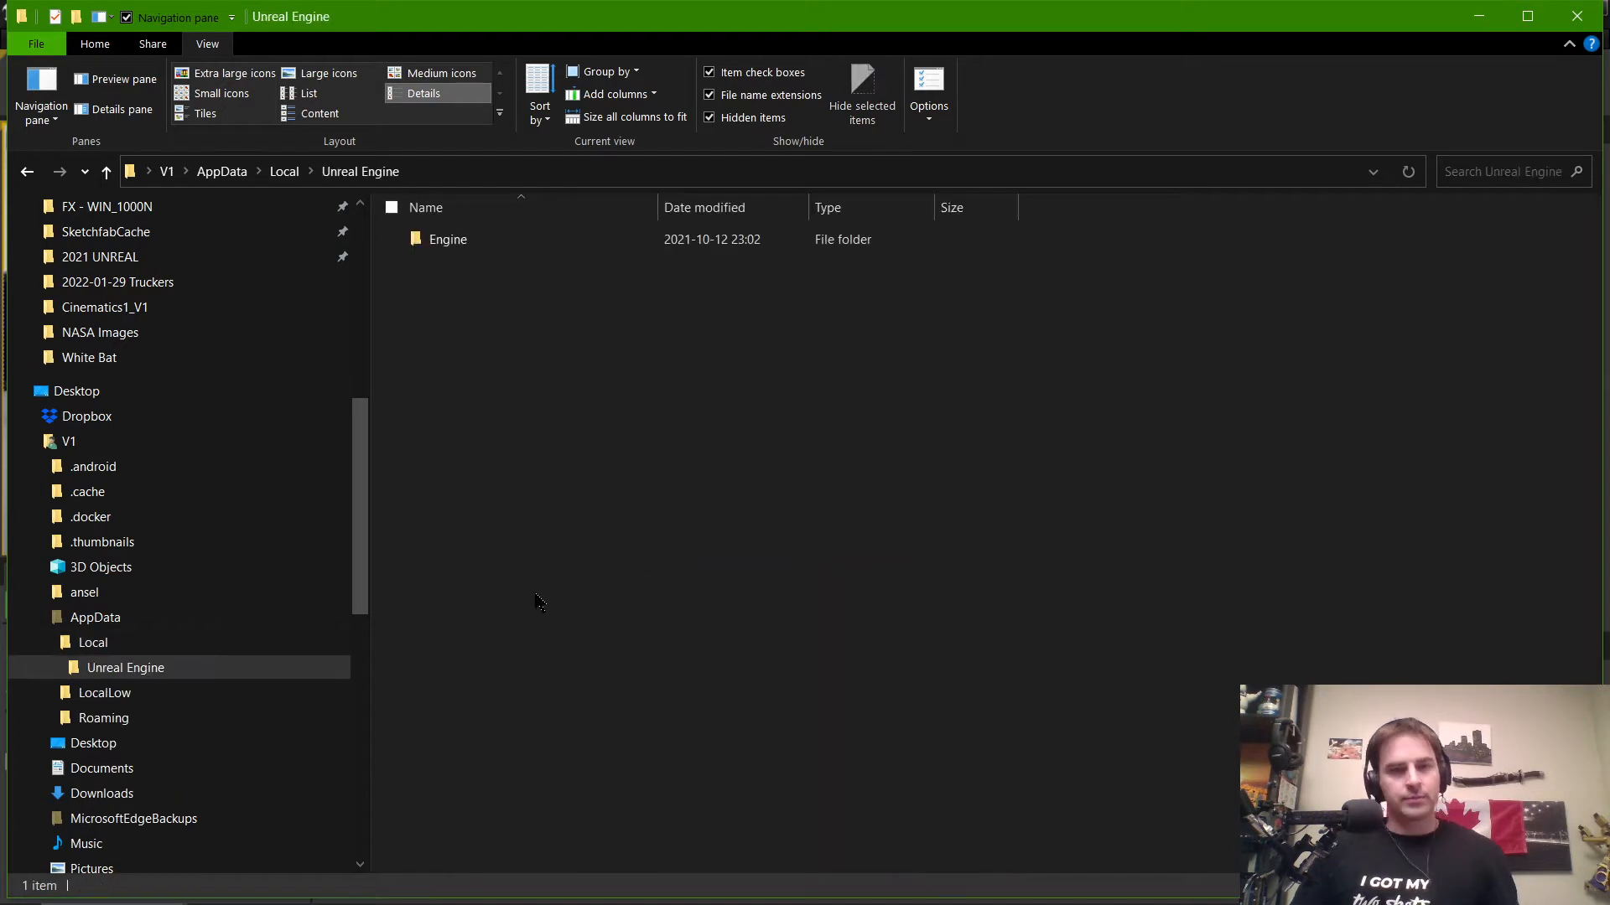
double_click(447, 239)
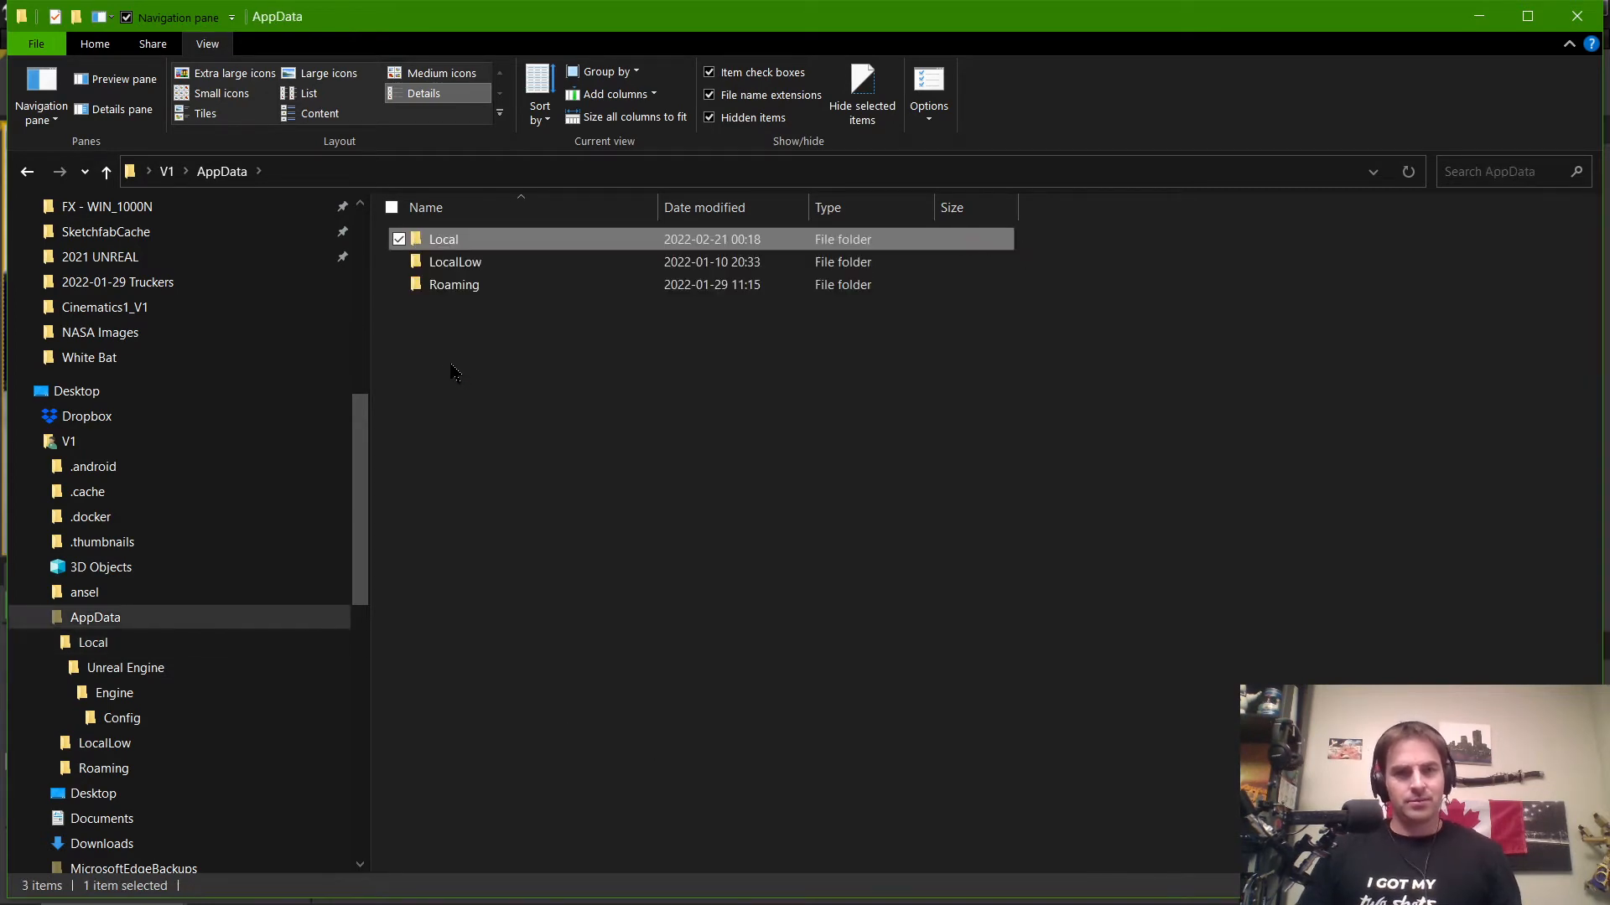
Step: Return to Local, then open the UnrealEngine folder without a space and its 4.27 folder
double_click(443, 239)
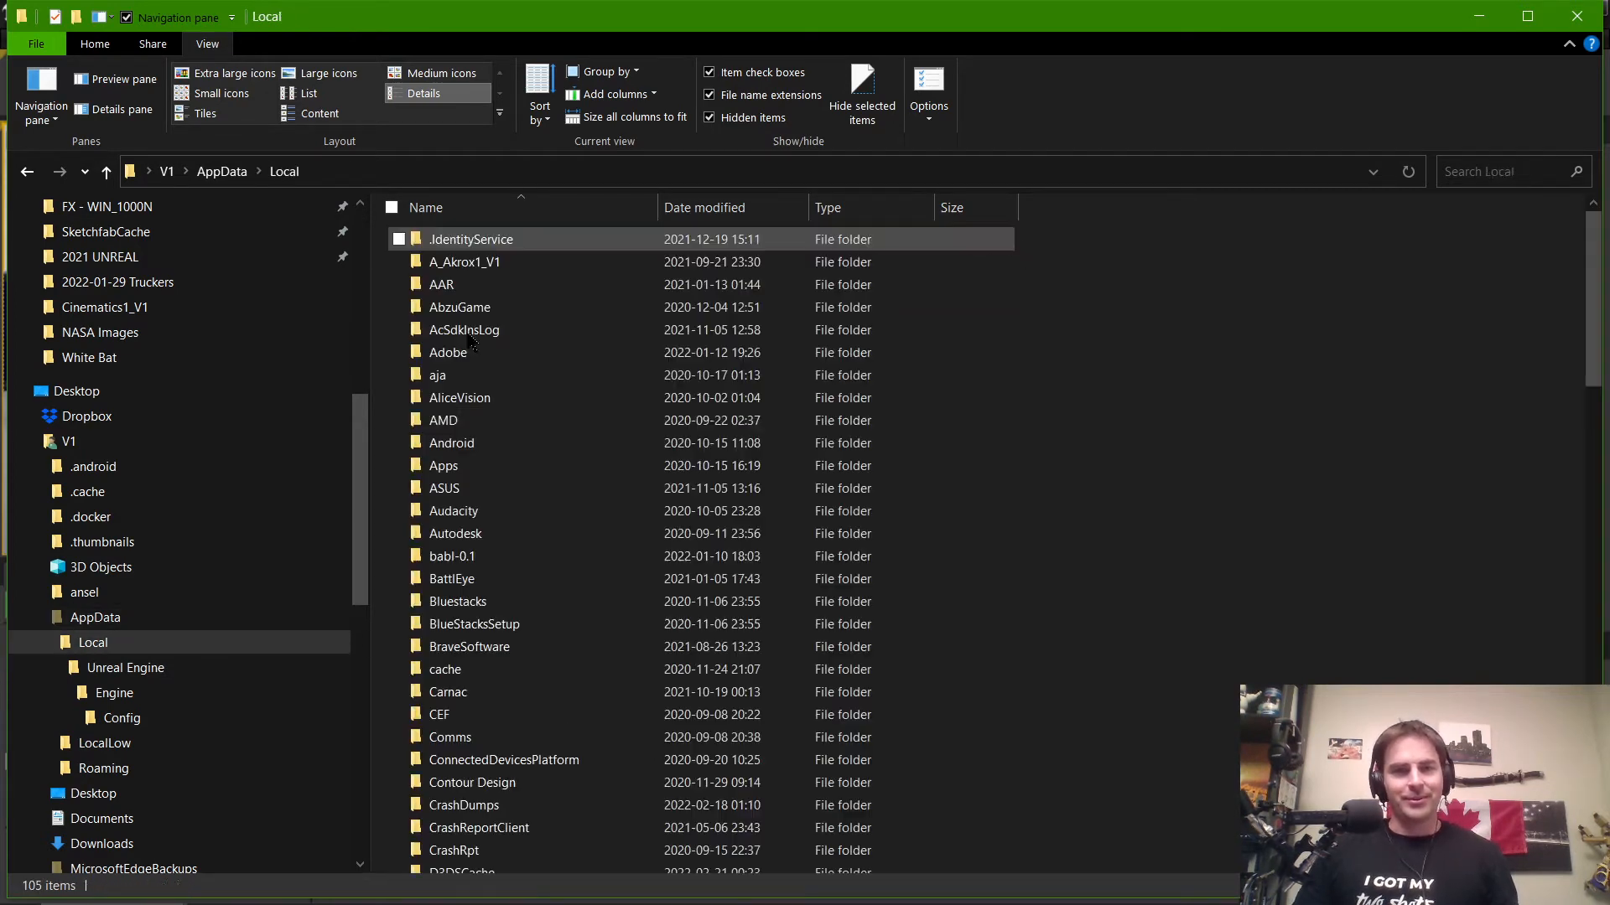
scroll("down", 3)
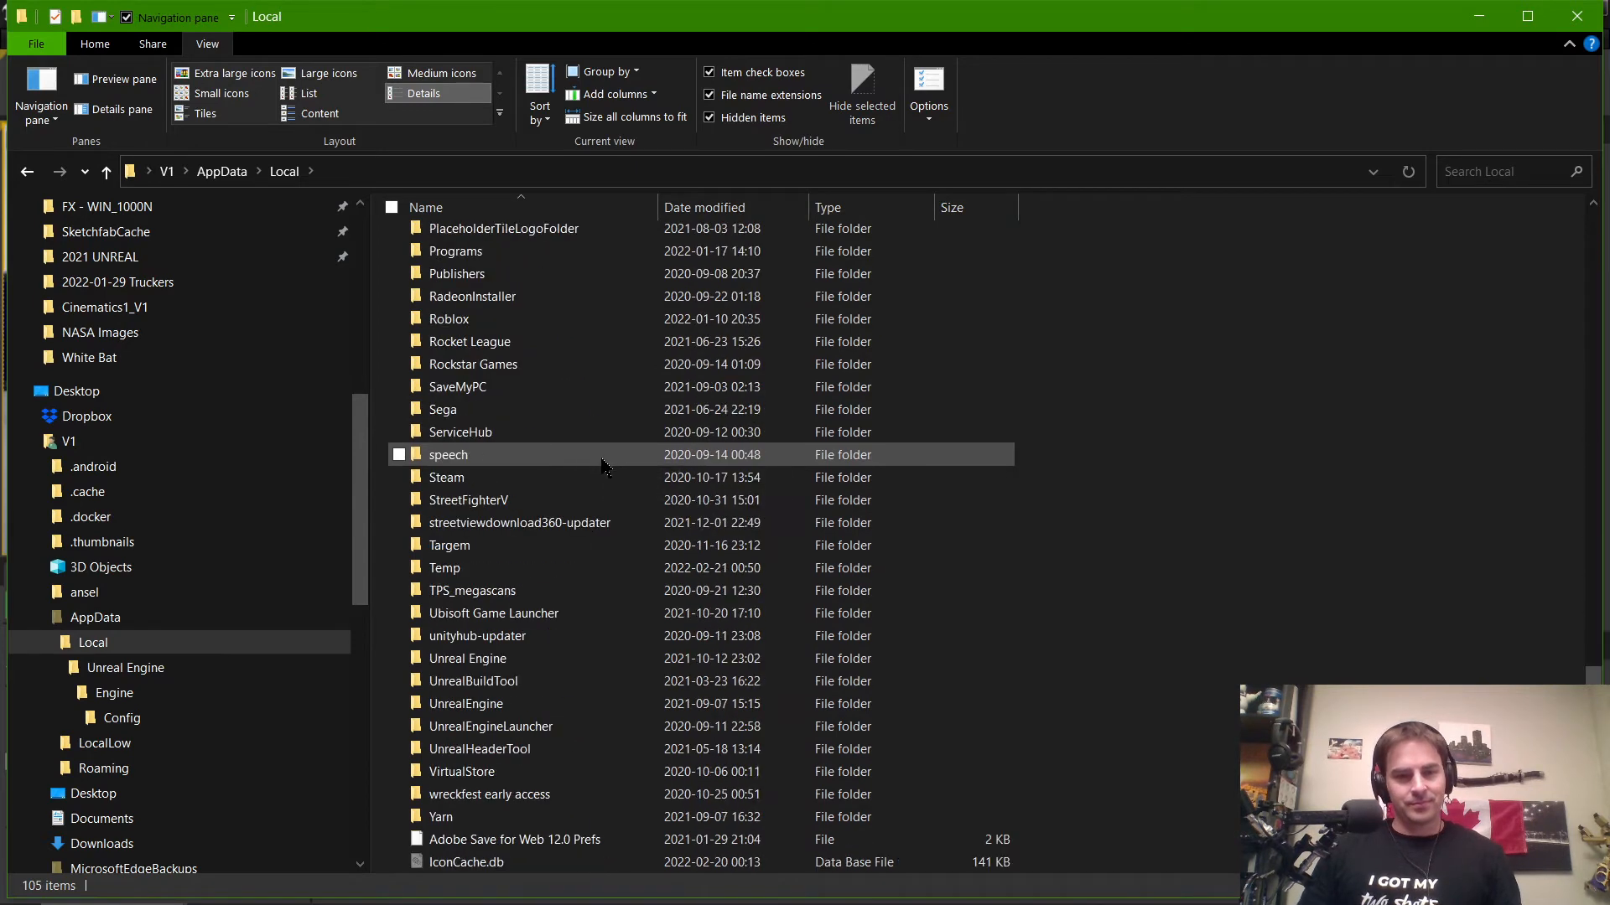
scroll("down", 3)
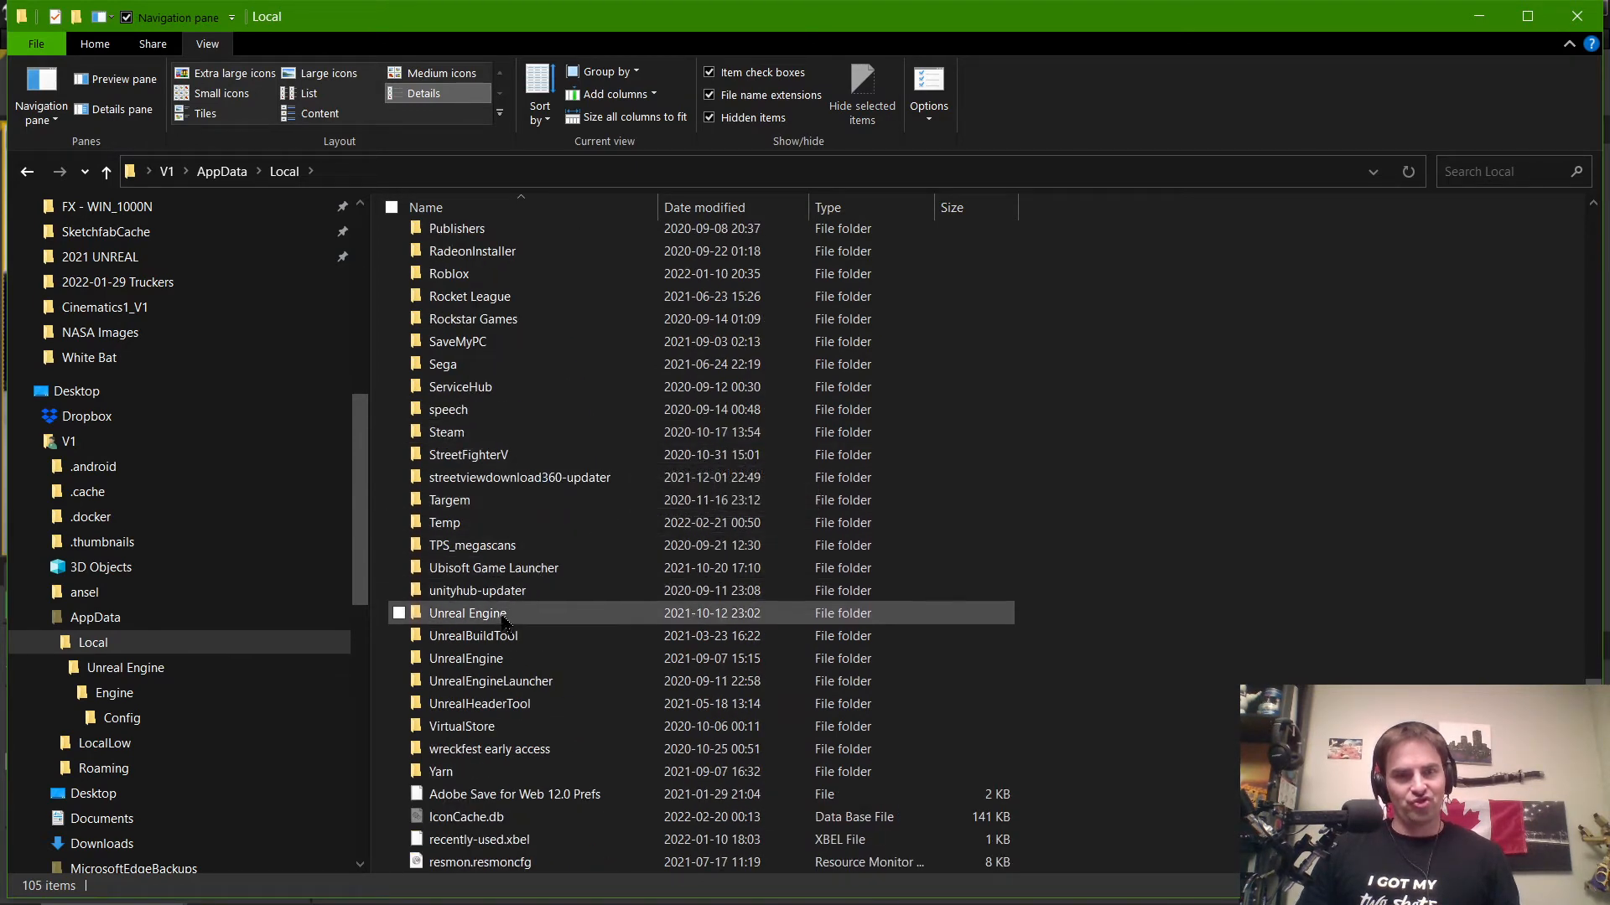
left_click(465, 658)
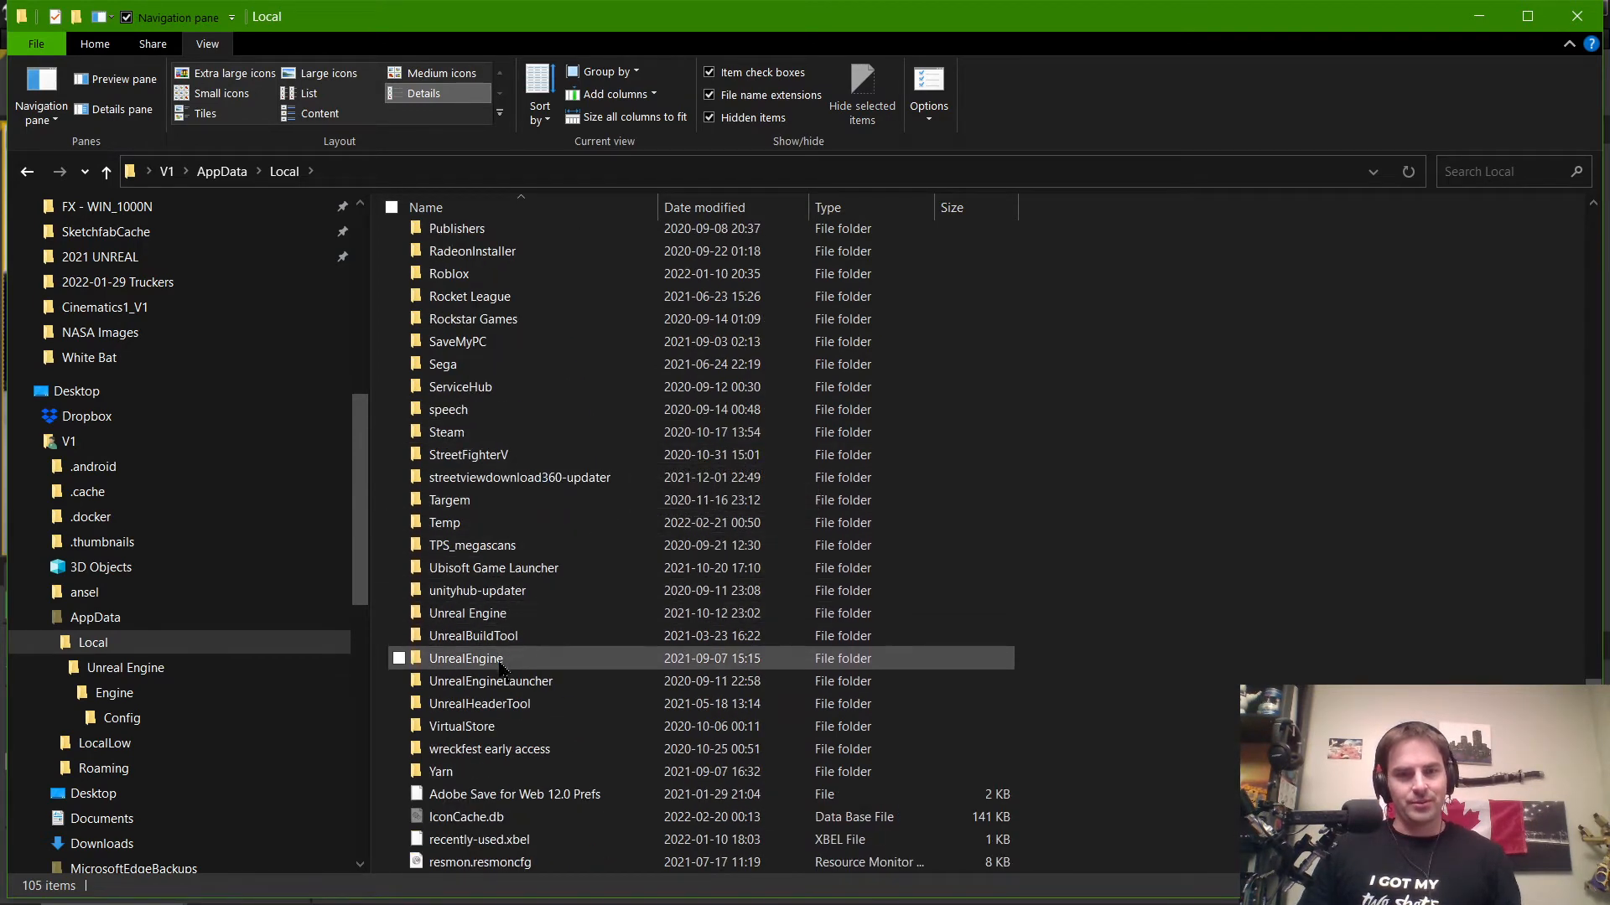
left_click(399, 658)
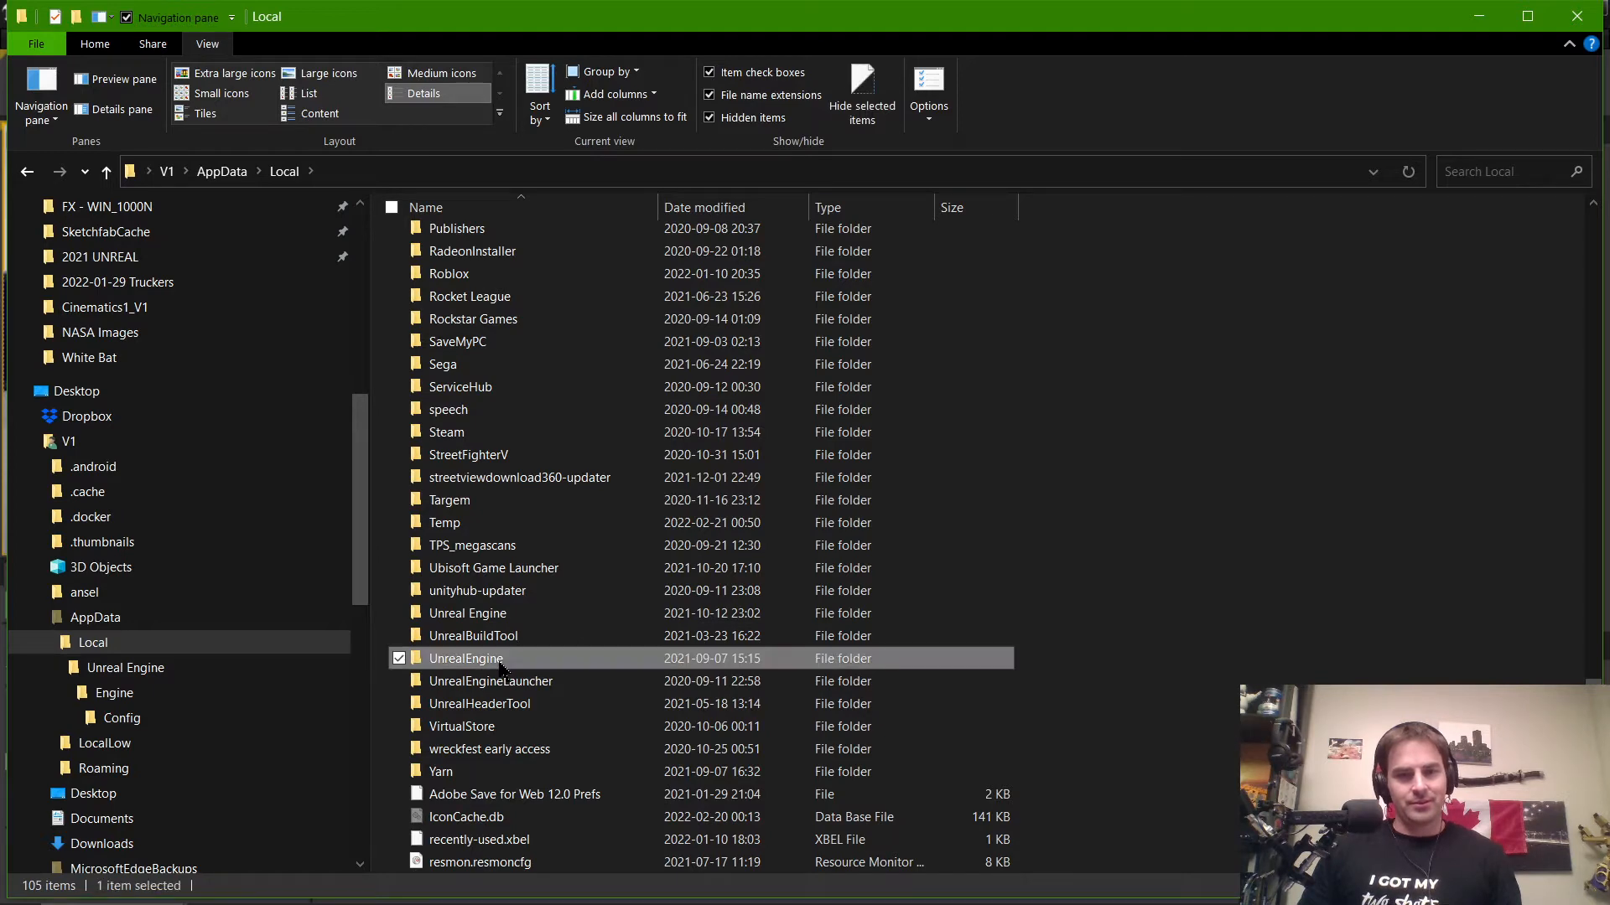
double_click(465, 658)
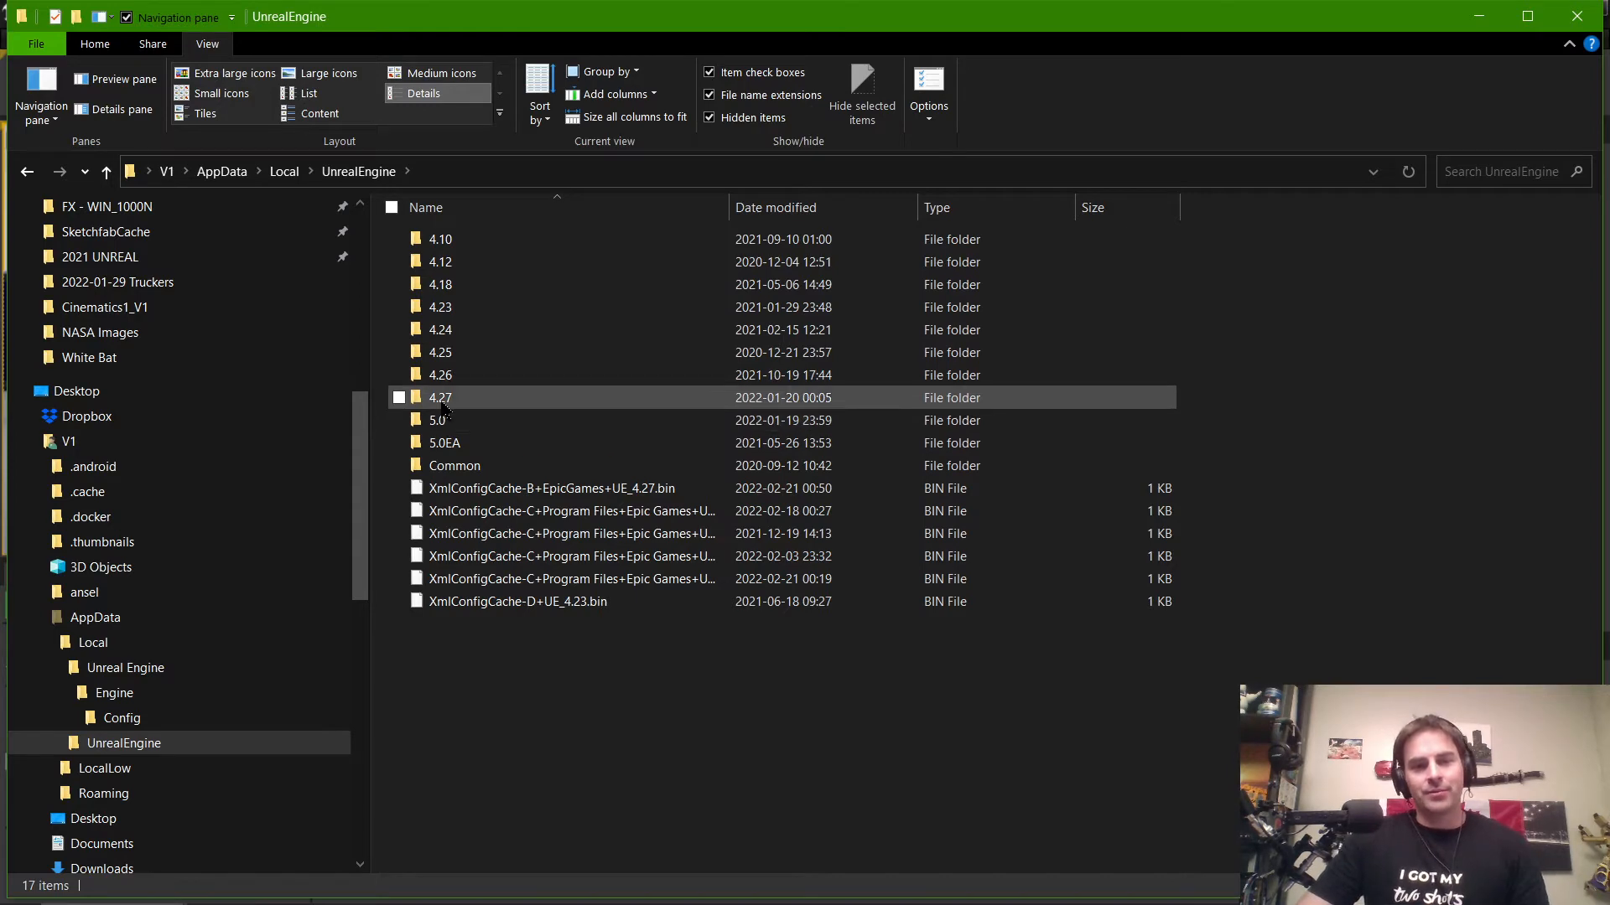
double_click(439, 398)
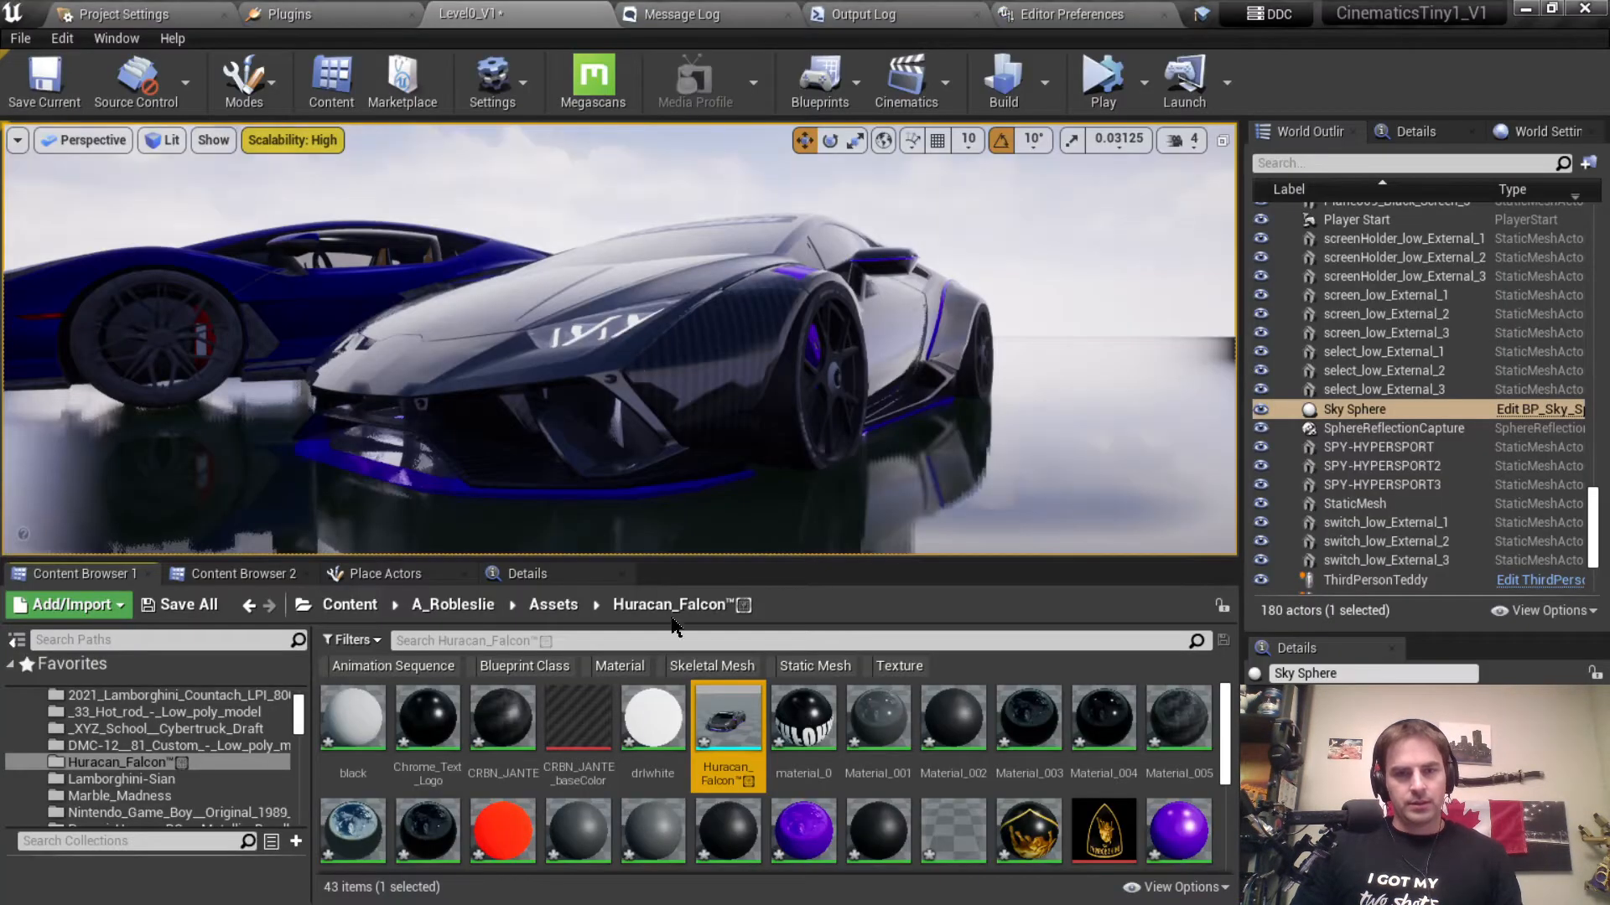
mouse_move(570, 727)
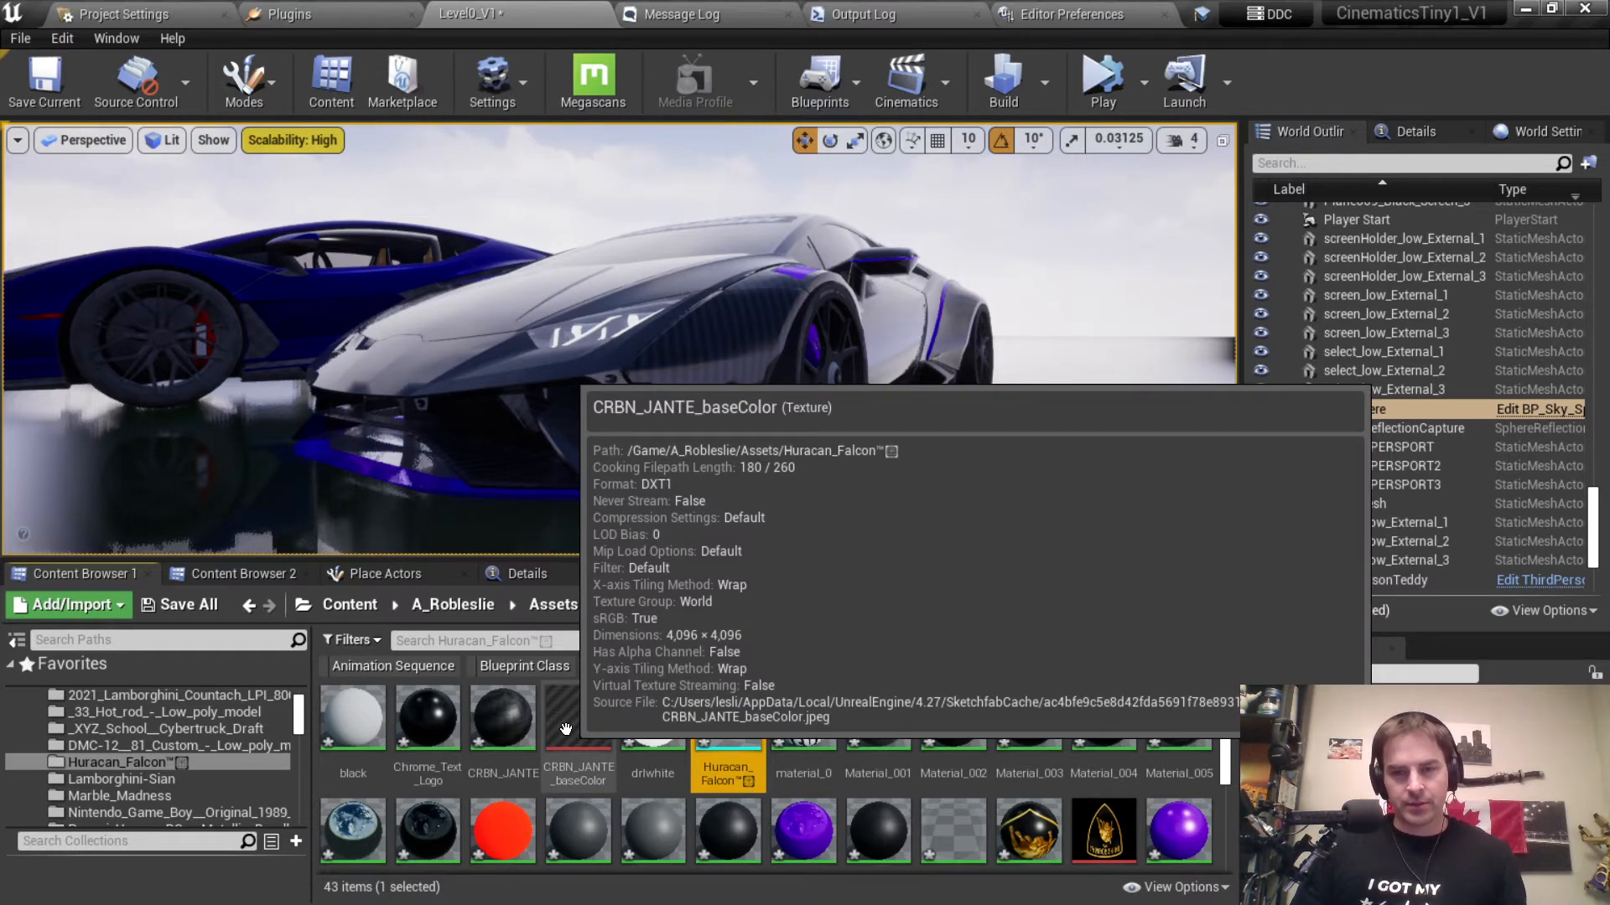
key("alt+tab")
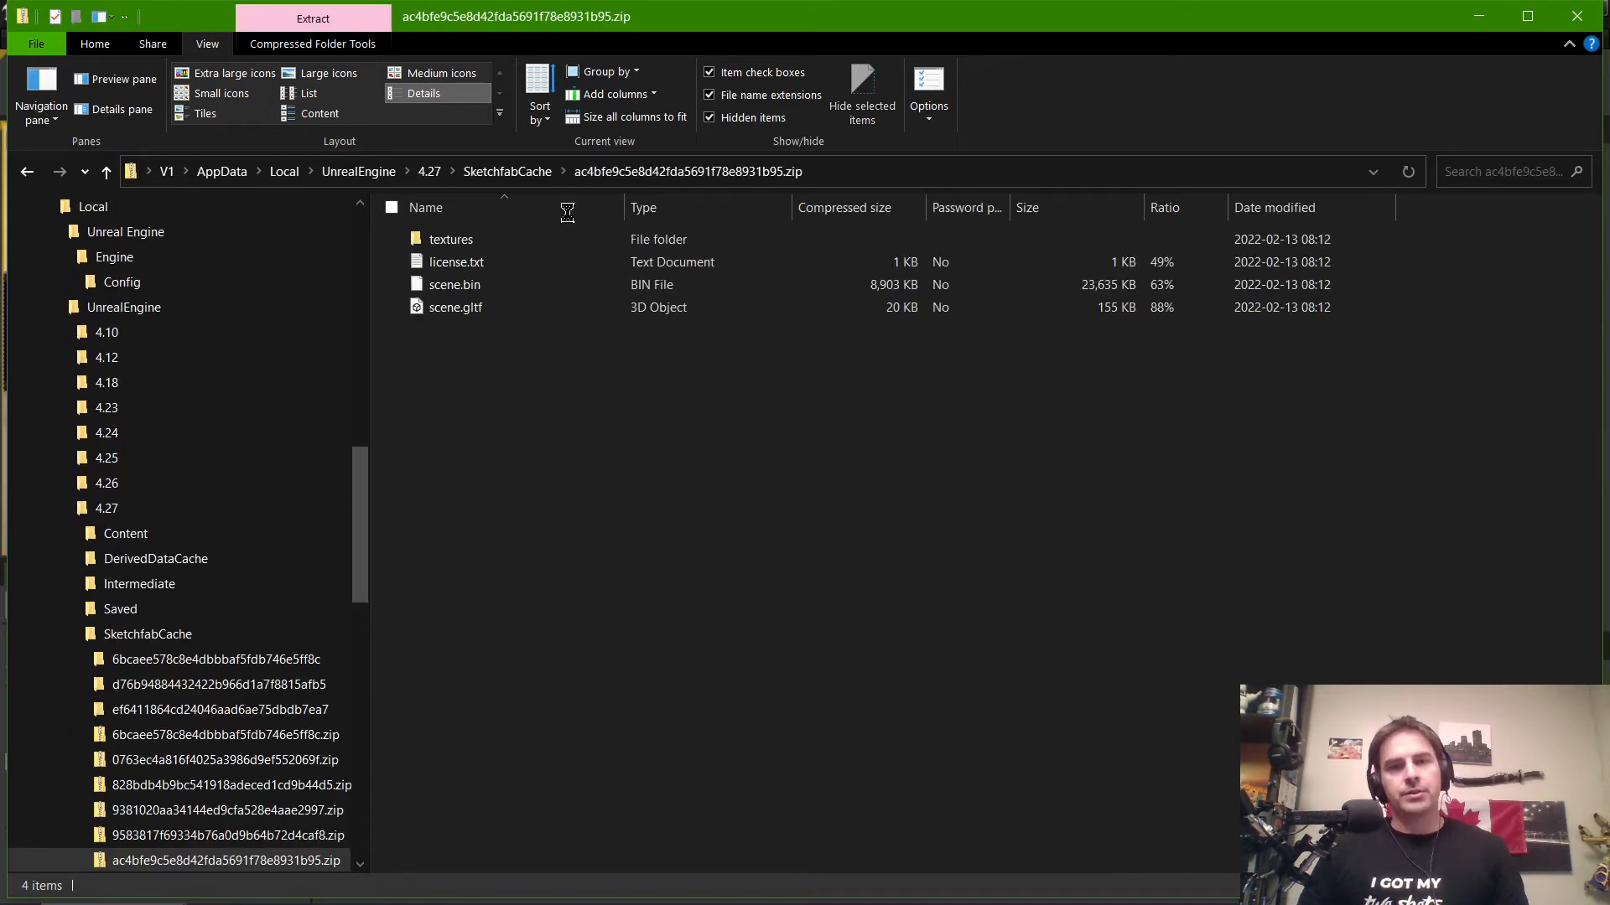
Step: Extract all from the SketchfabCache zip and open the extracted textures folder
left_click(312, 43)
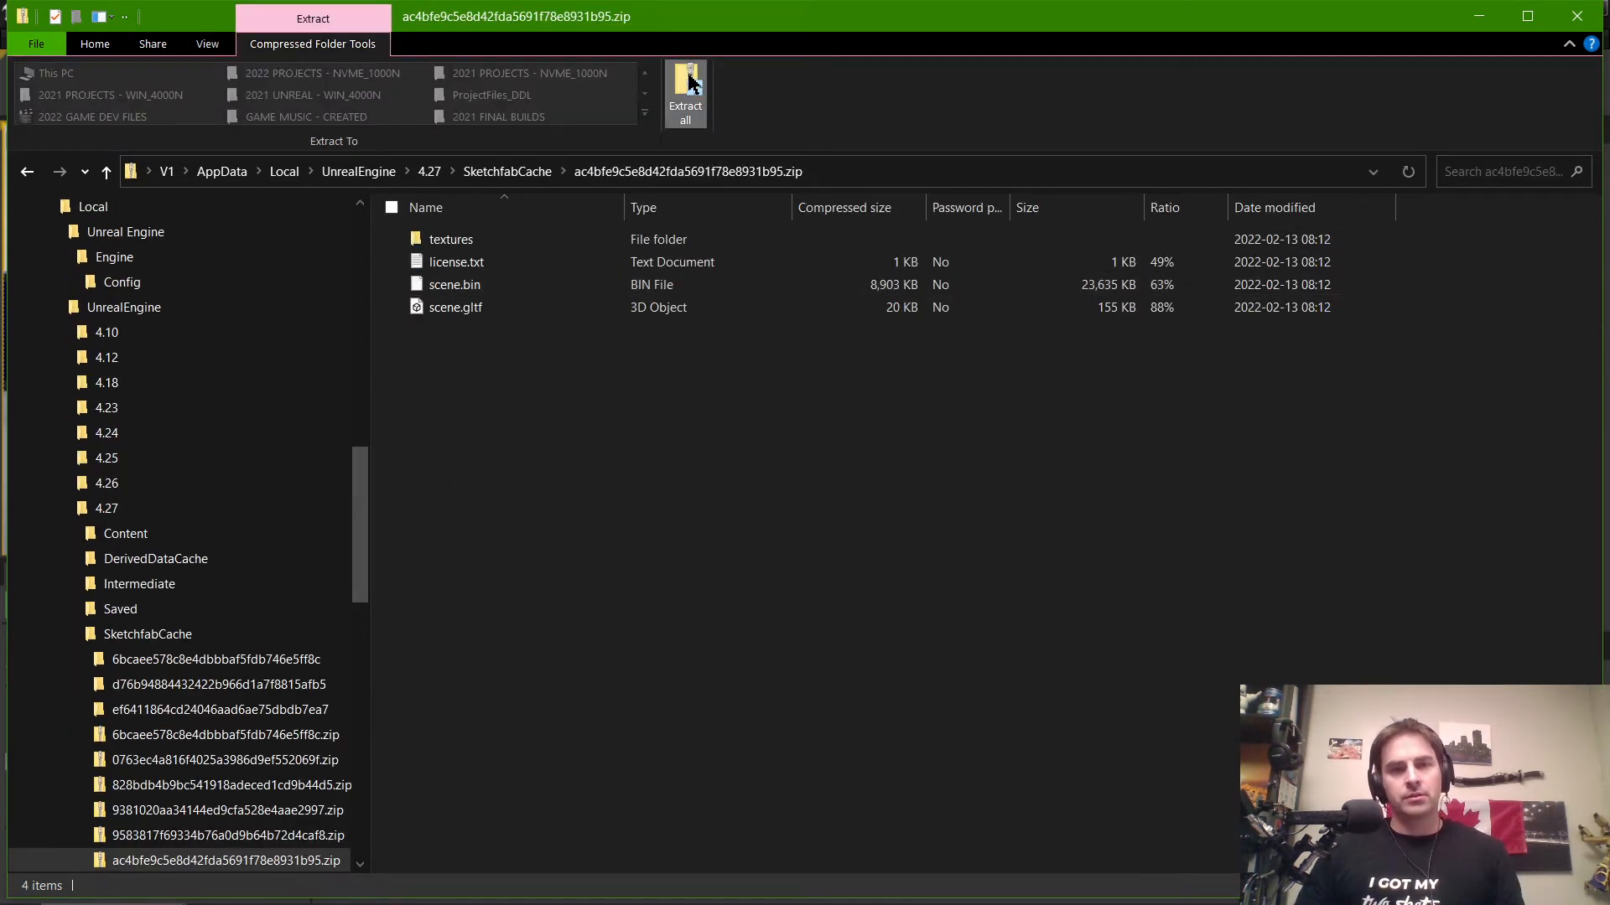
left_click(686, 84)
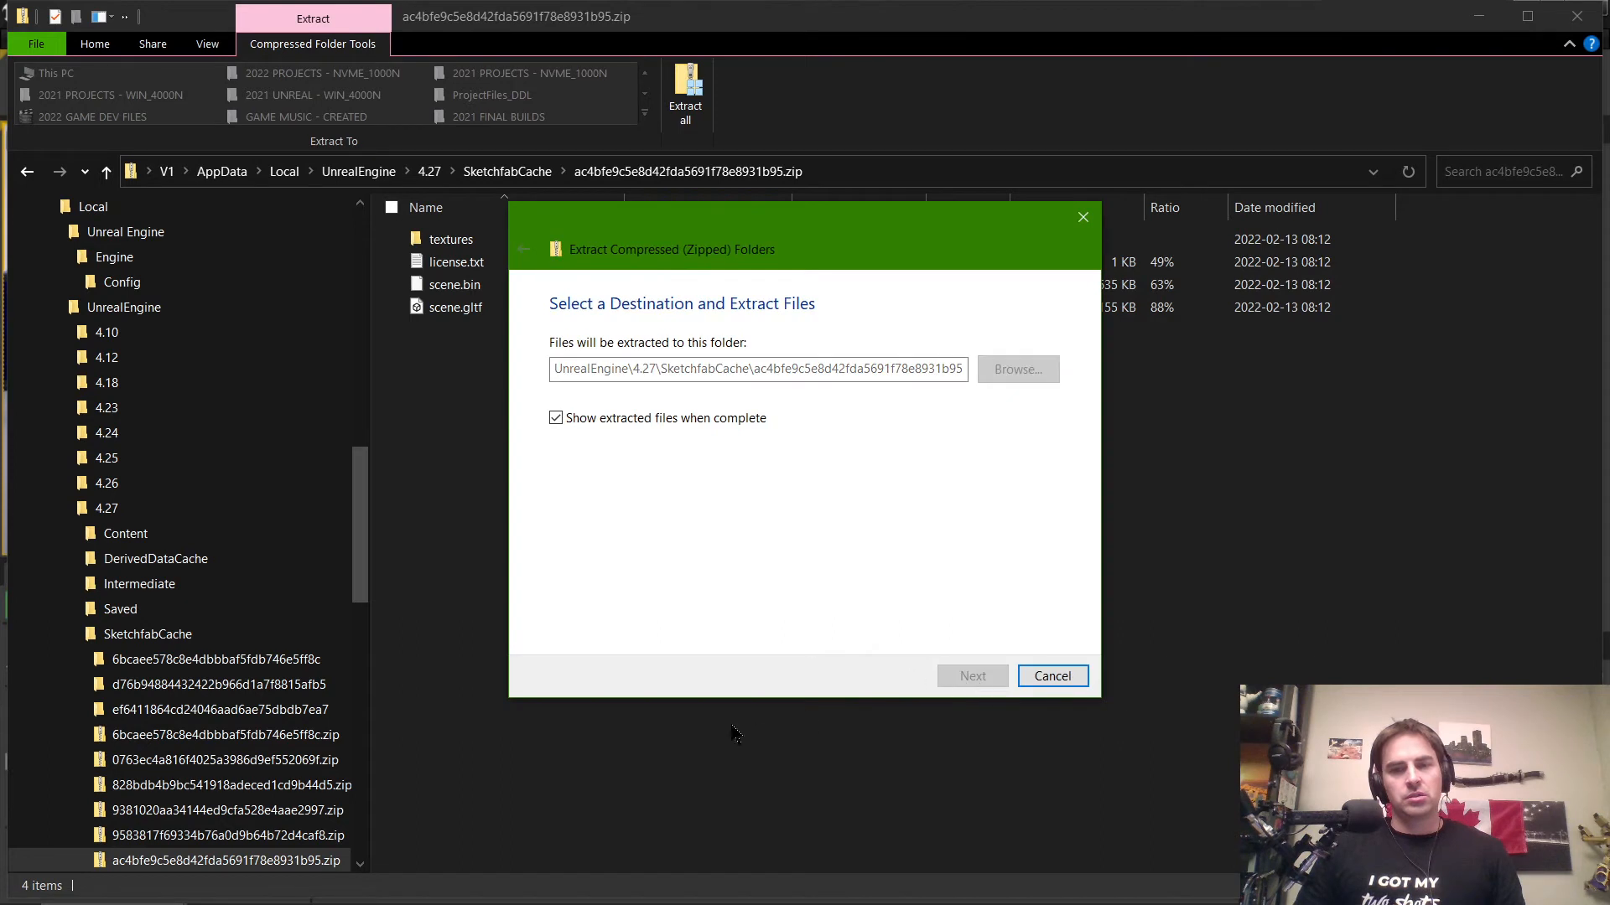
mouse_move(723, 700)
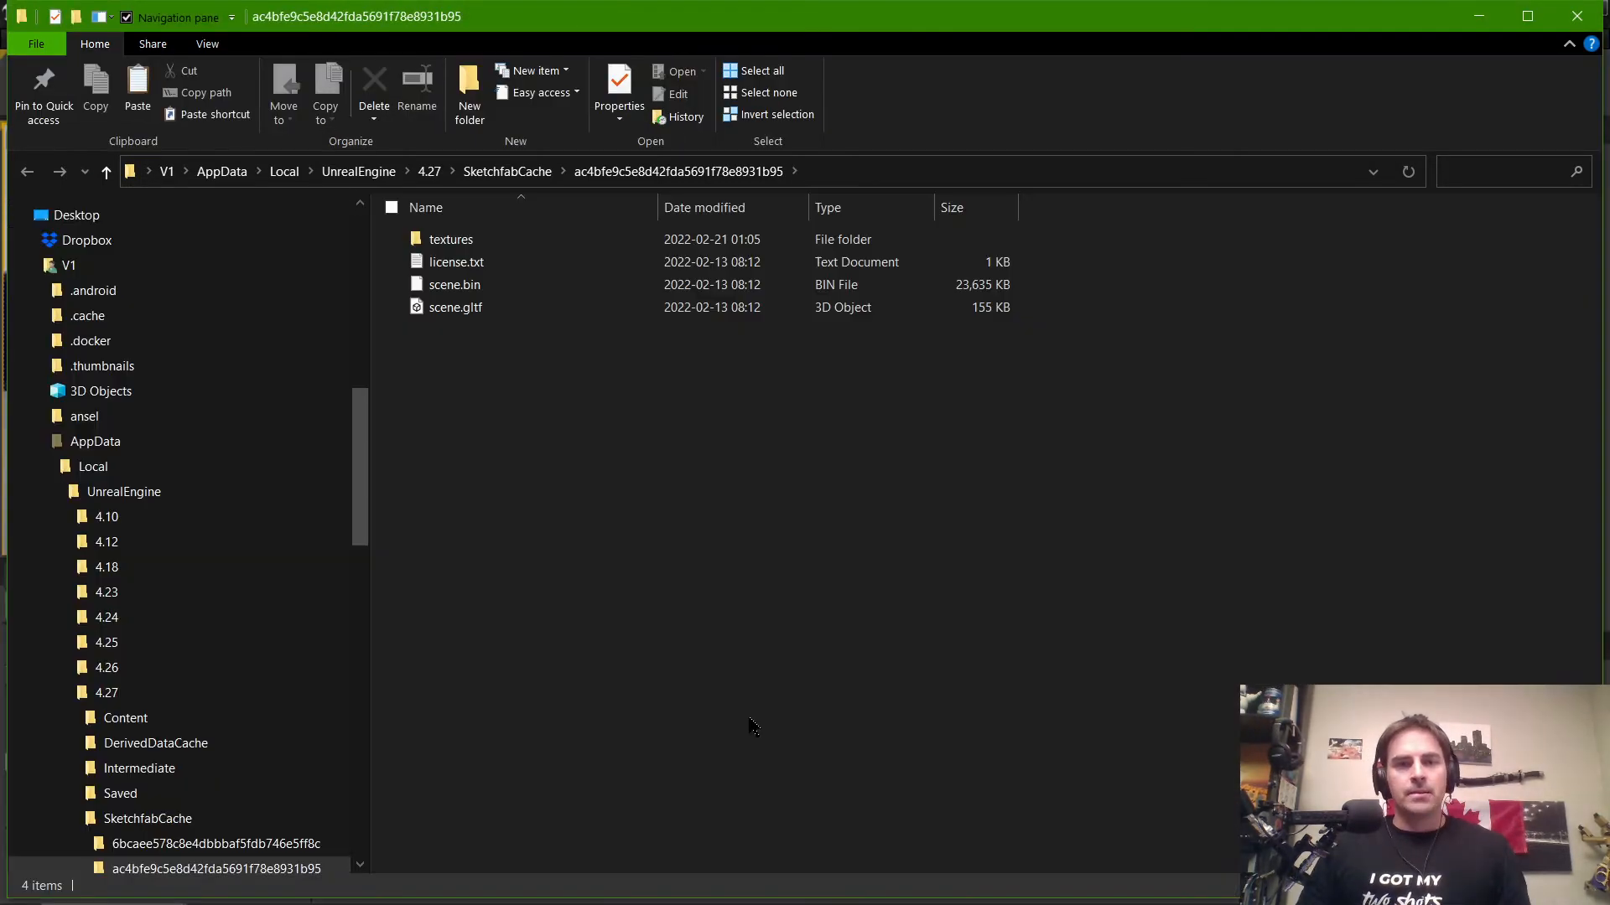
left_click(450, 239)
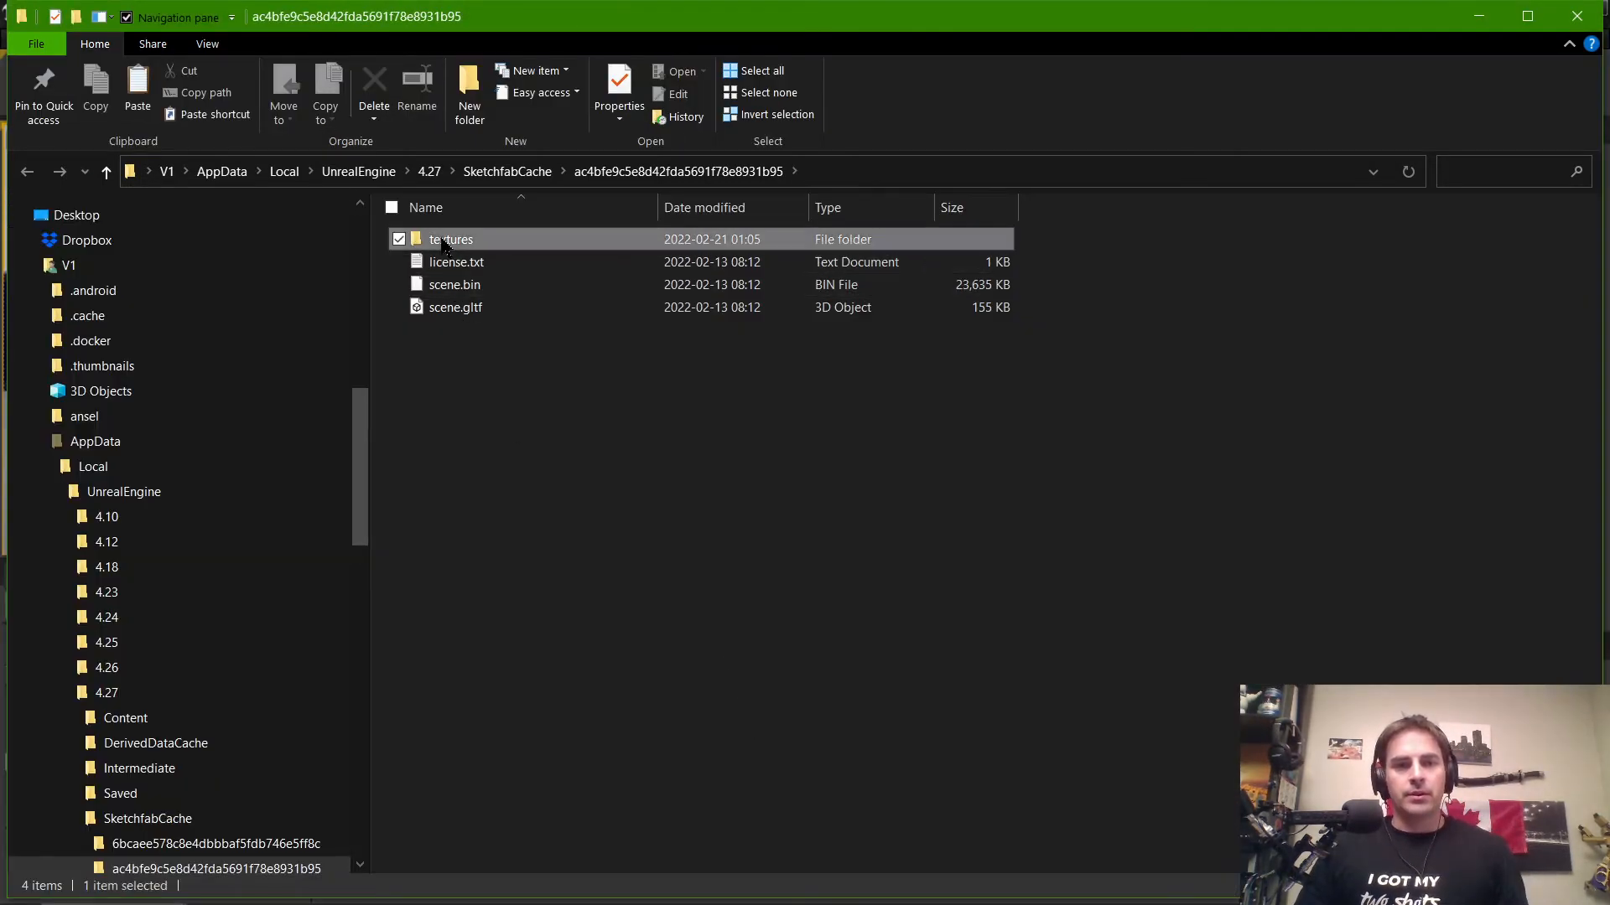
double_click(451, 239)
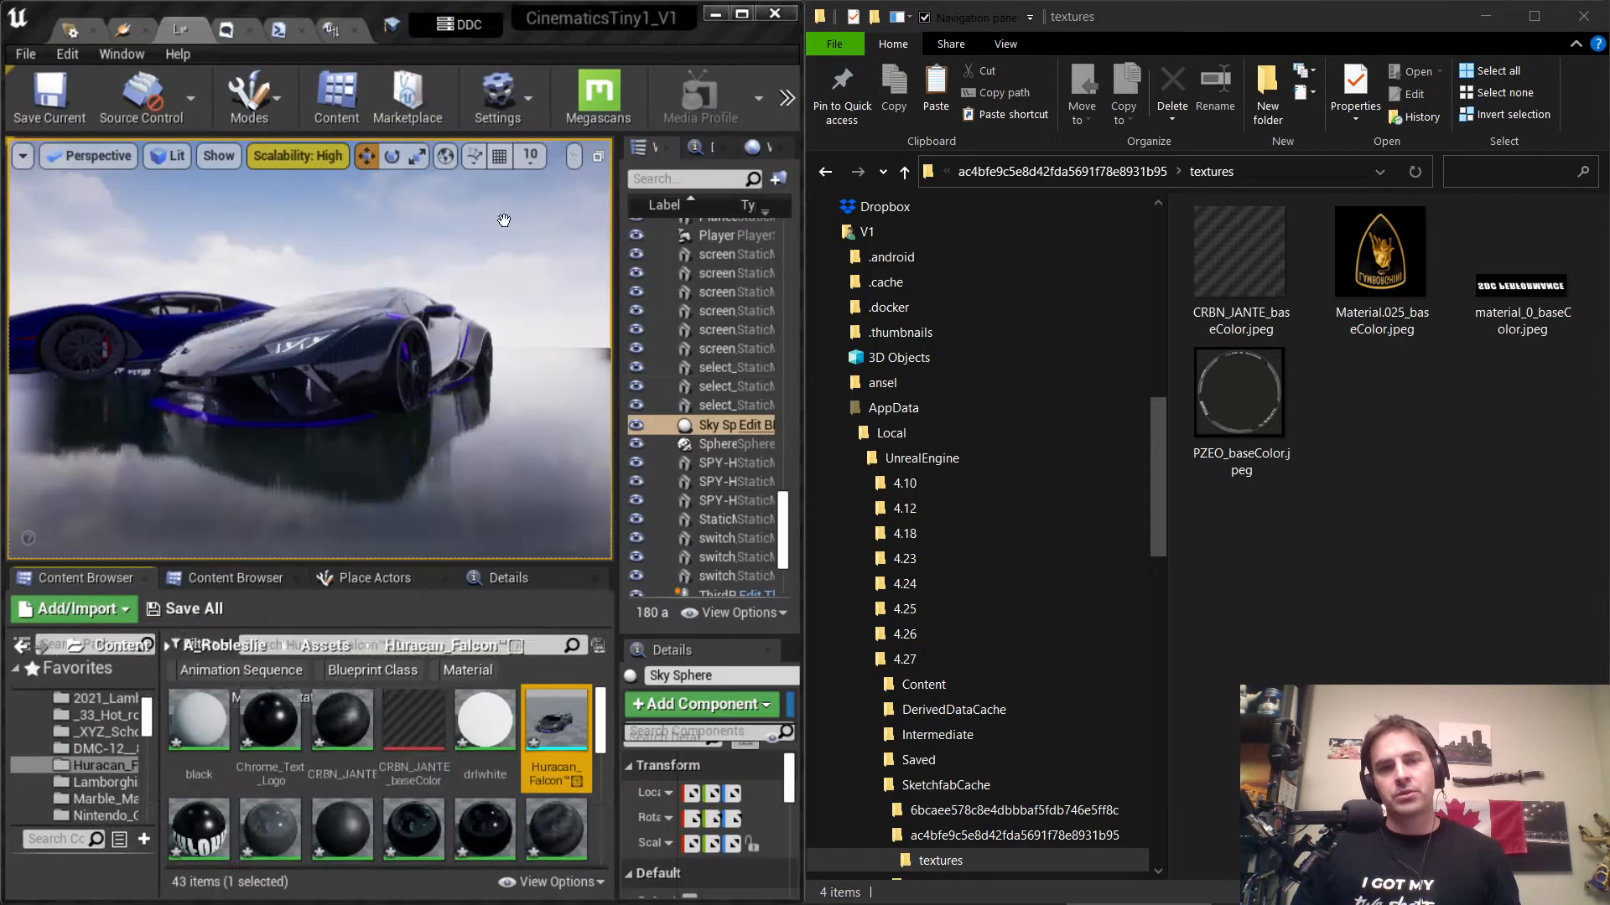
right_click(557, 726)
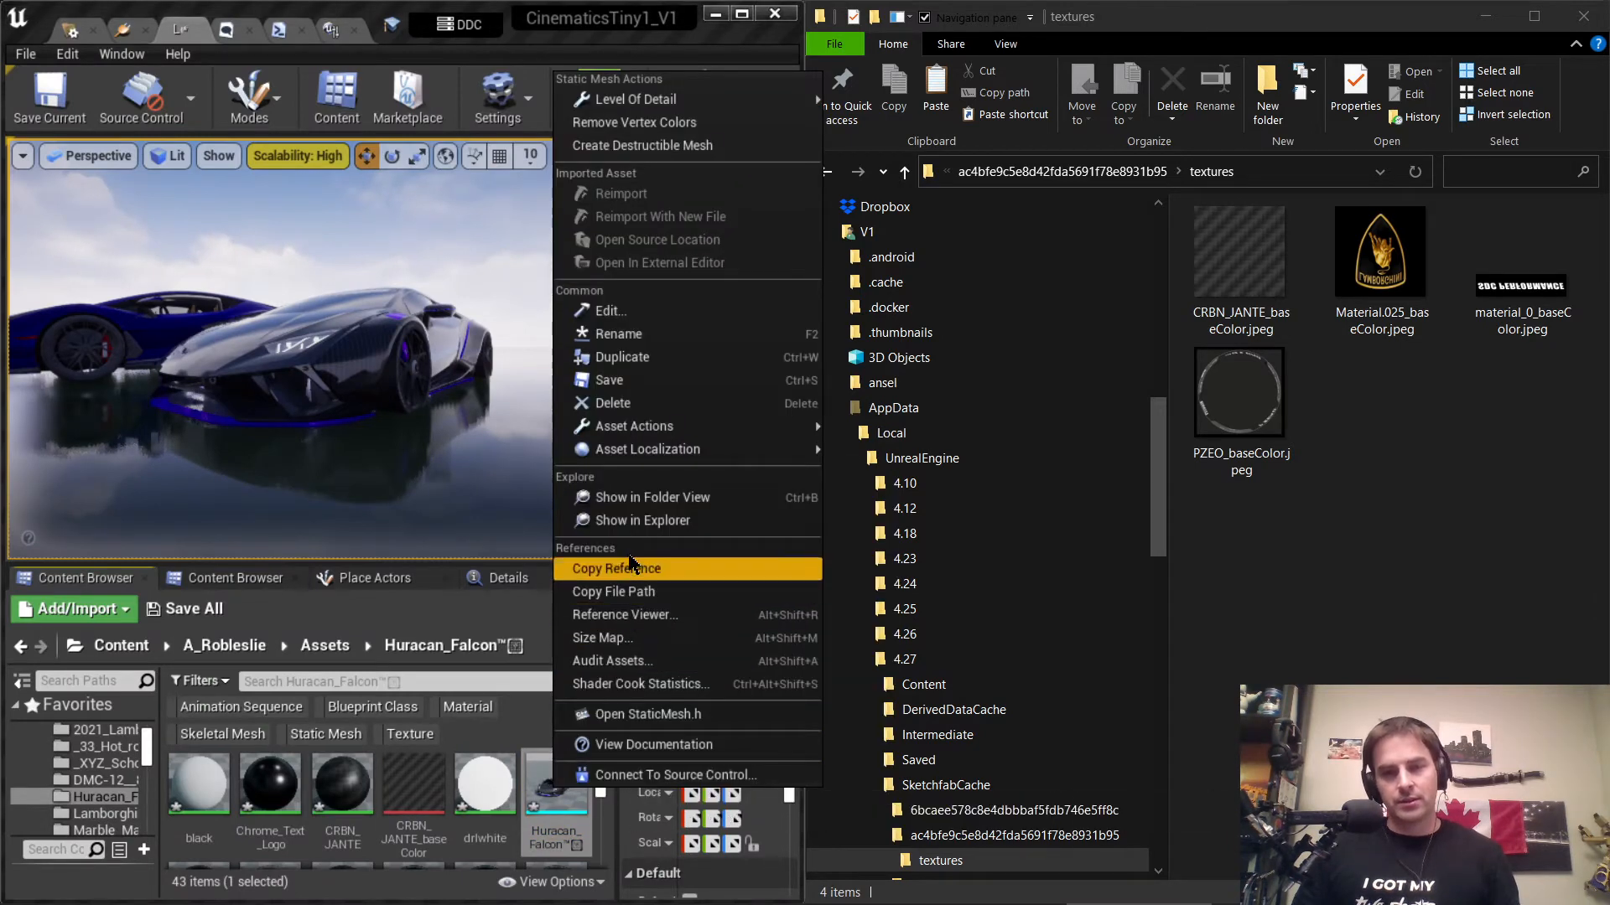
mouse_move(641, 521)
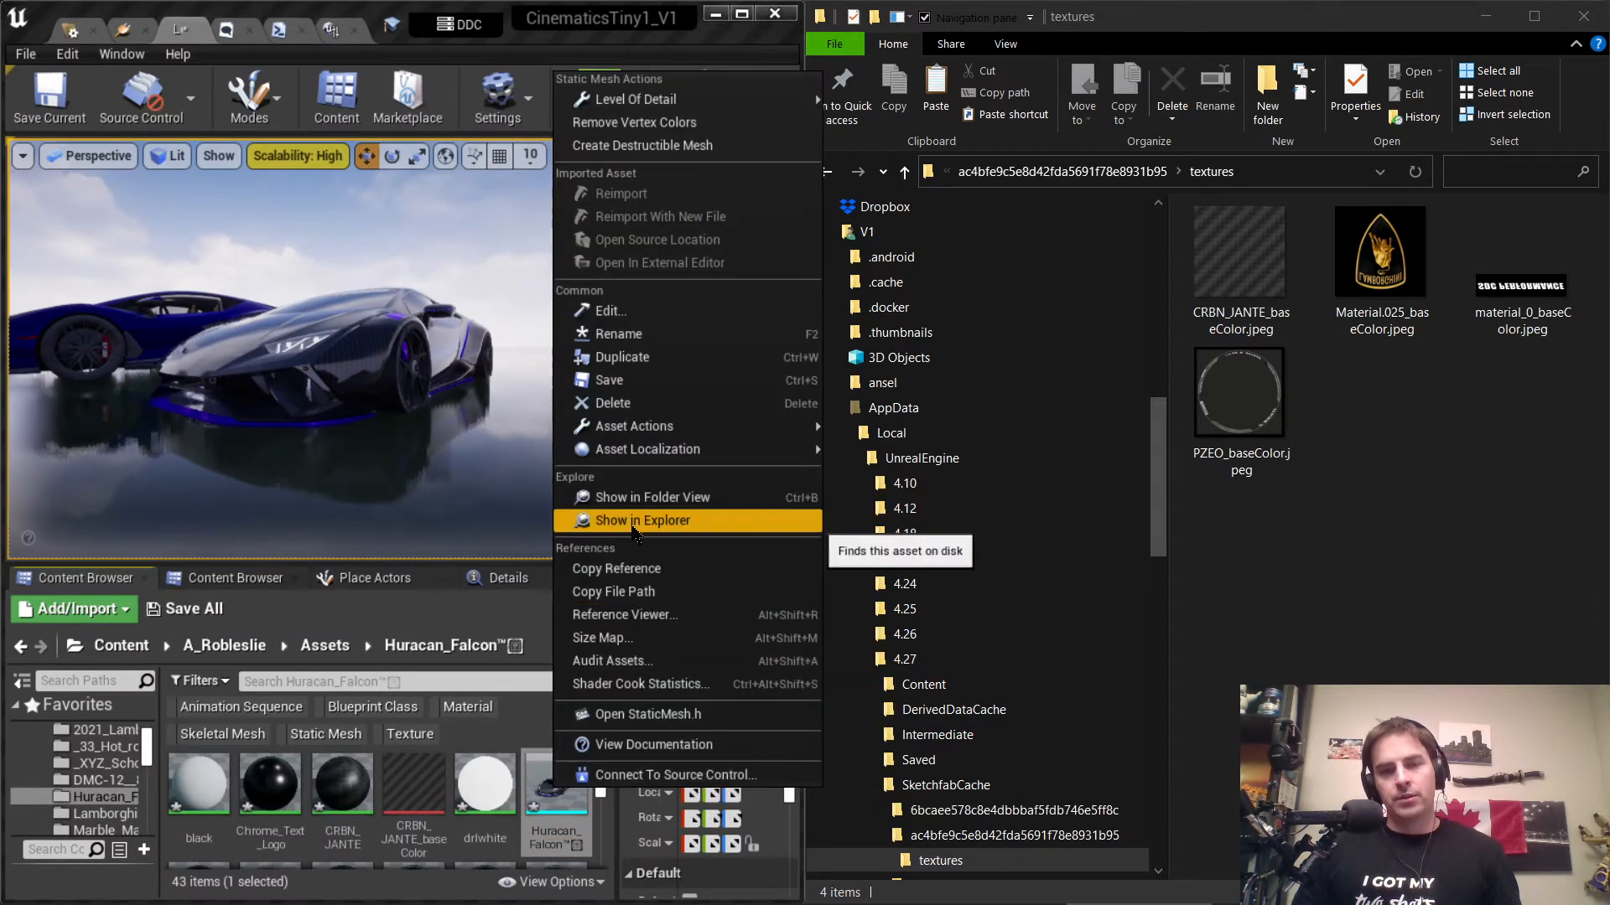
mouse_move(612, 768)
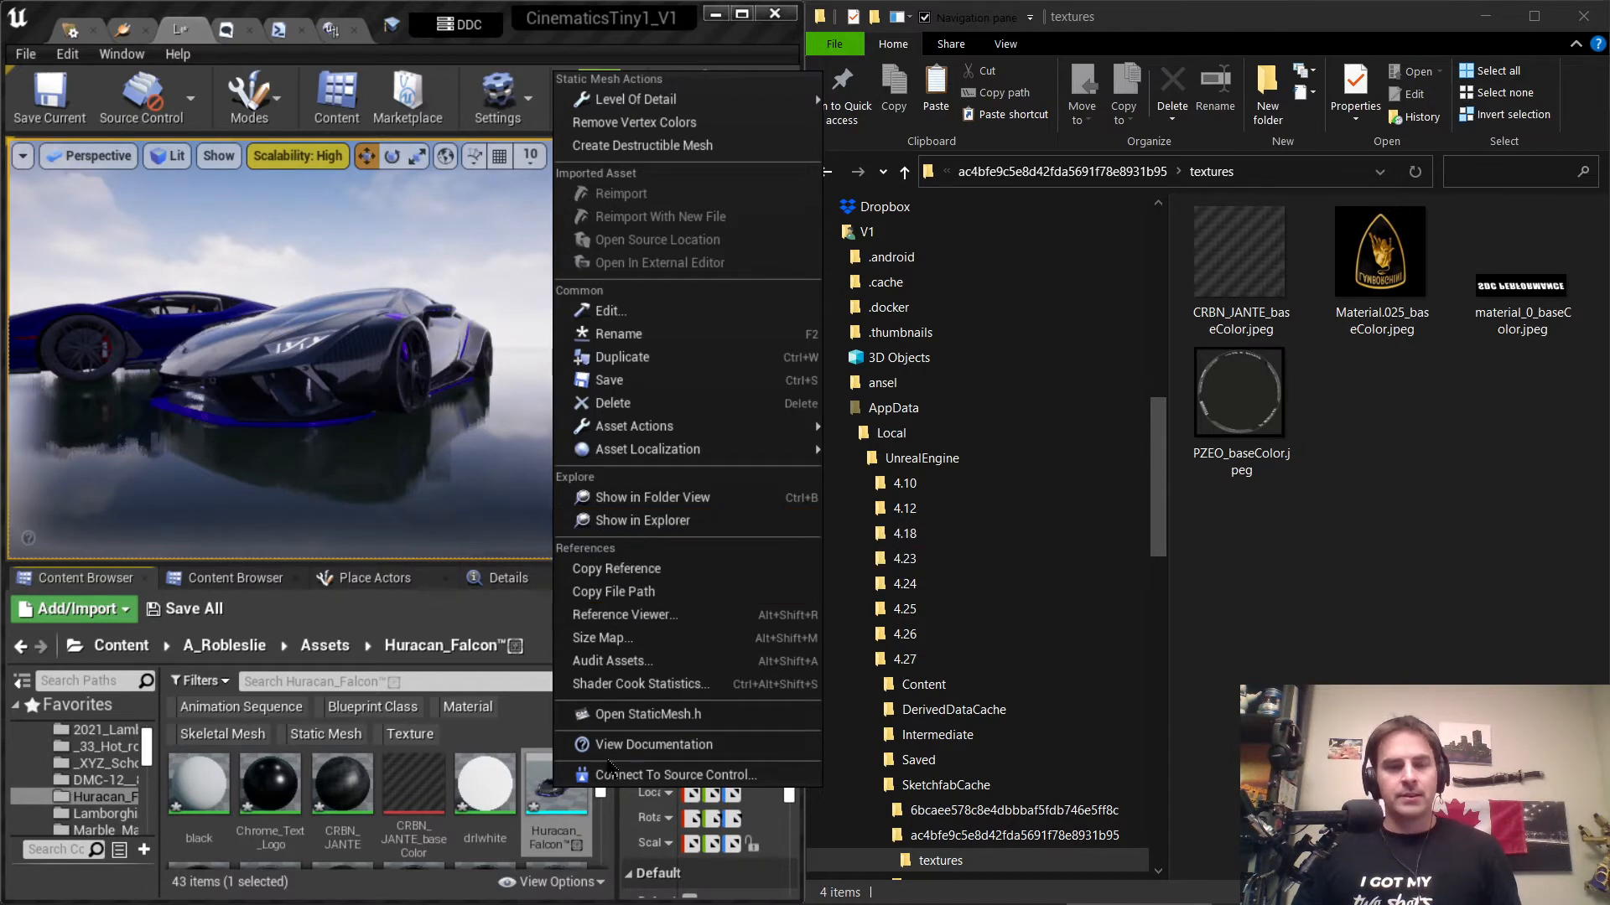
mouse_move(414, 790)
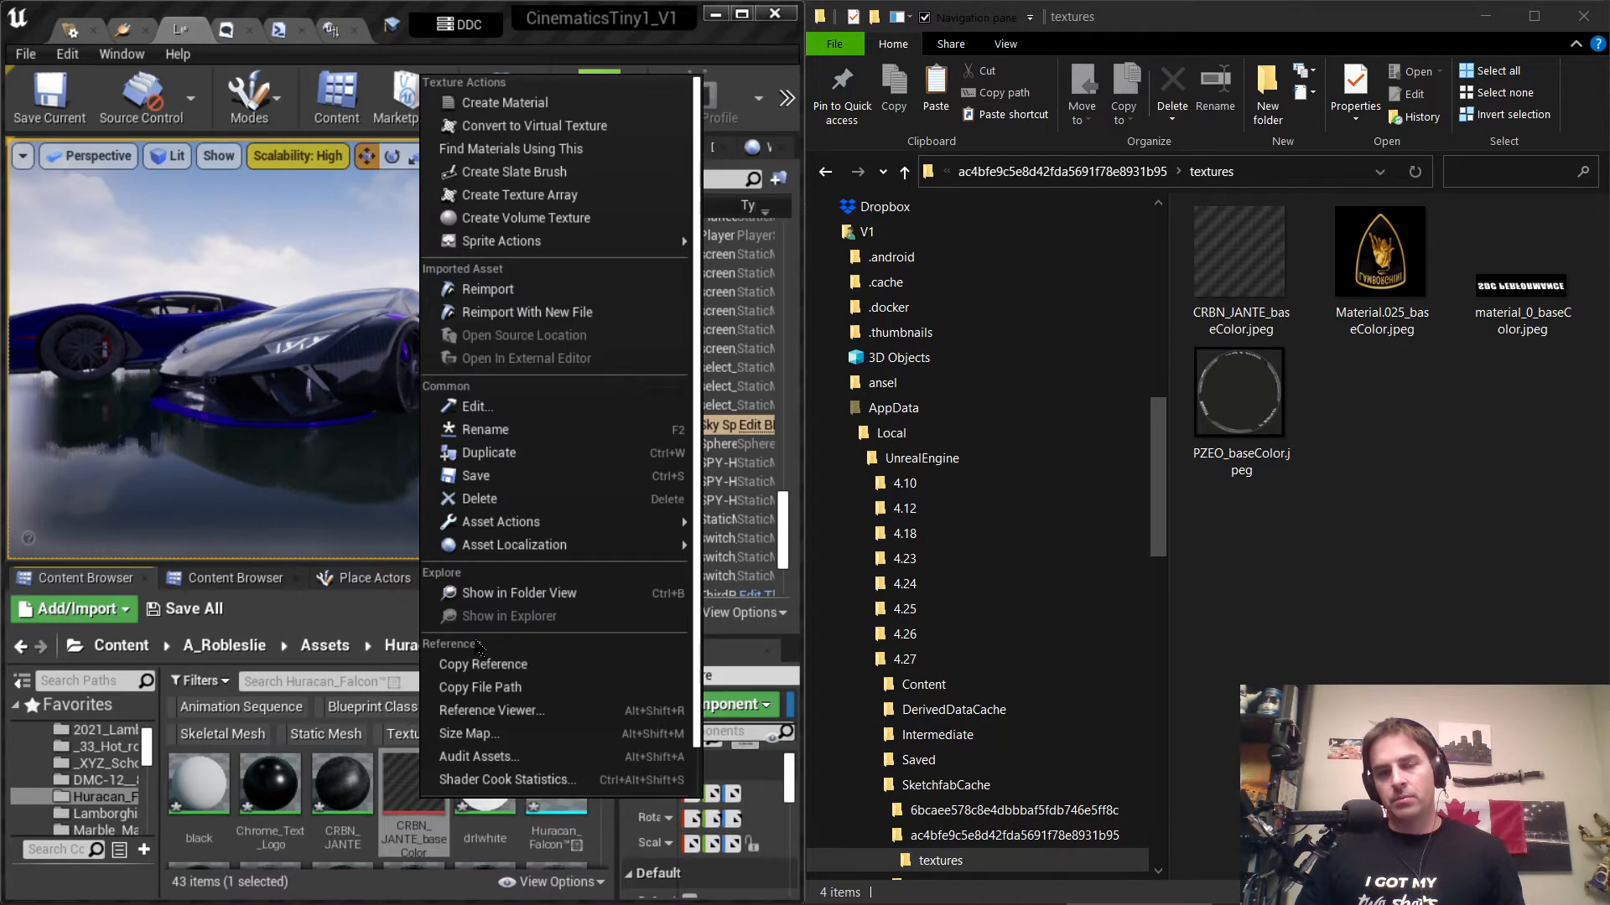
mouse_move(503, 636)
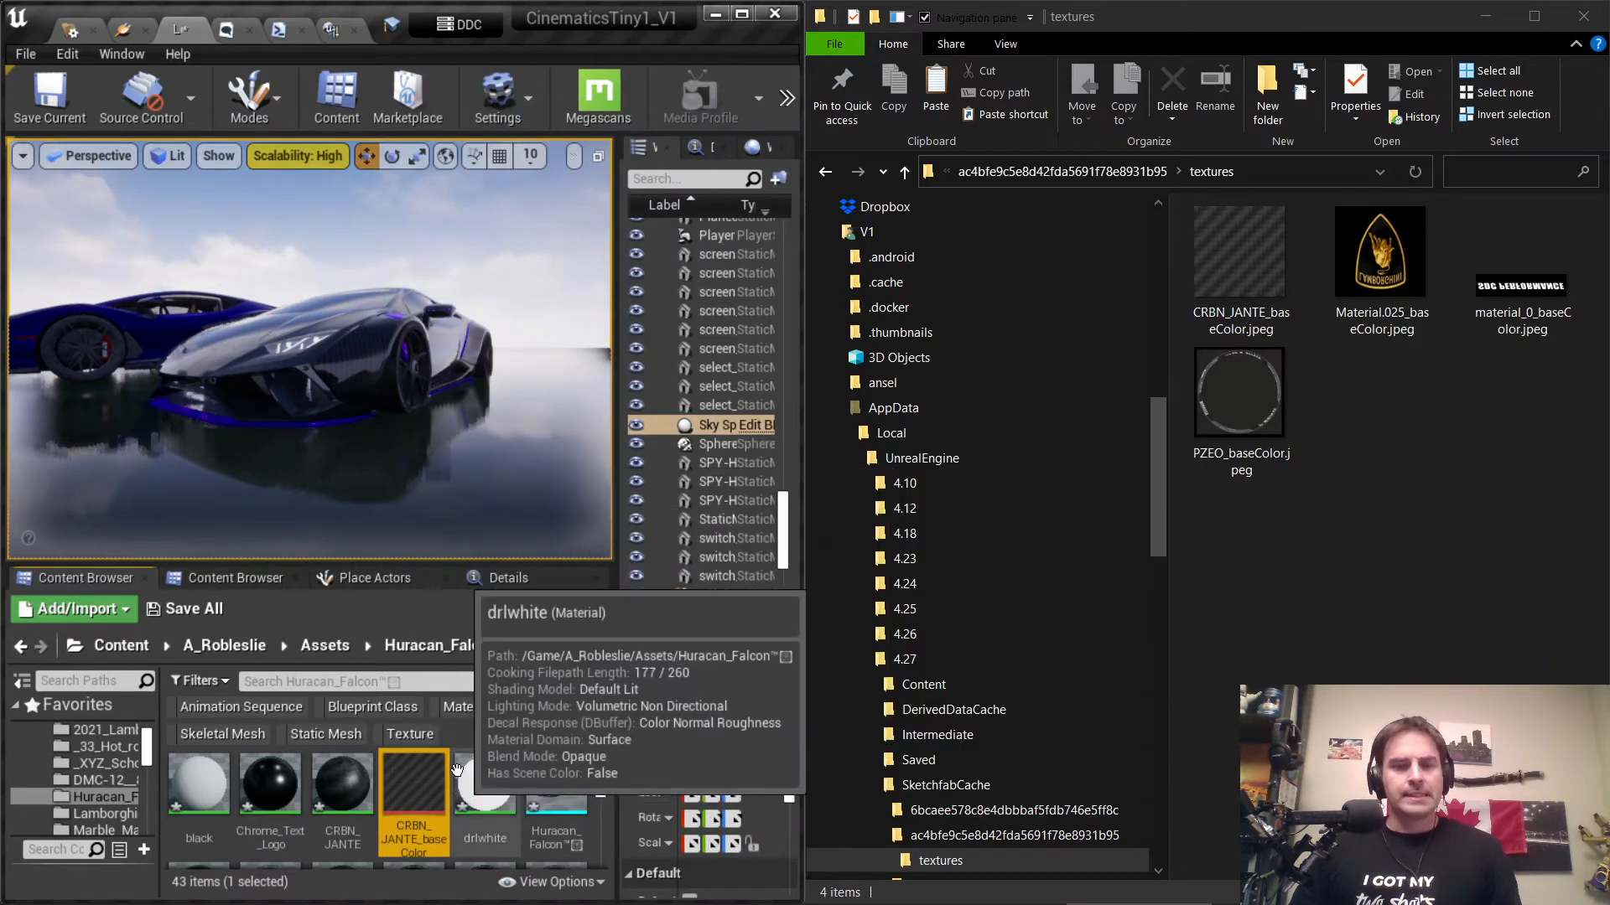
mouse_move(447, 787)
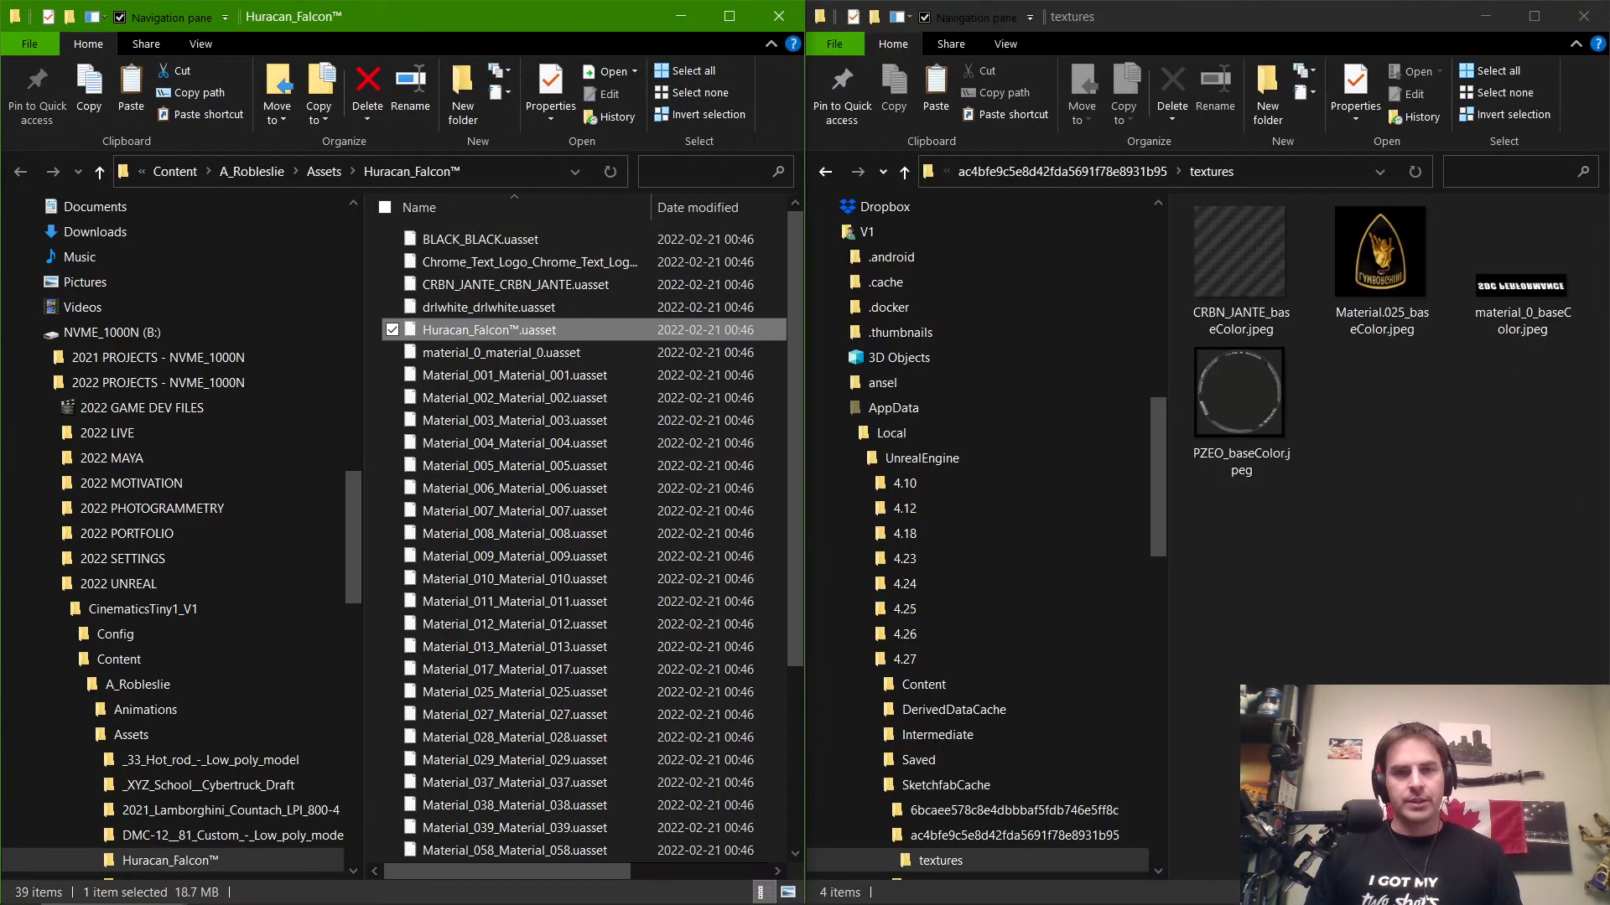
mouse_move(610, 299)
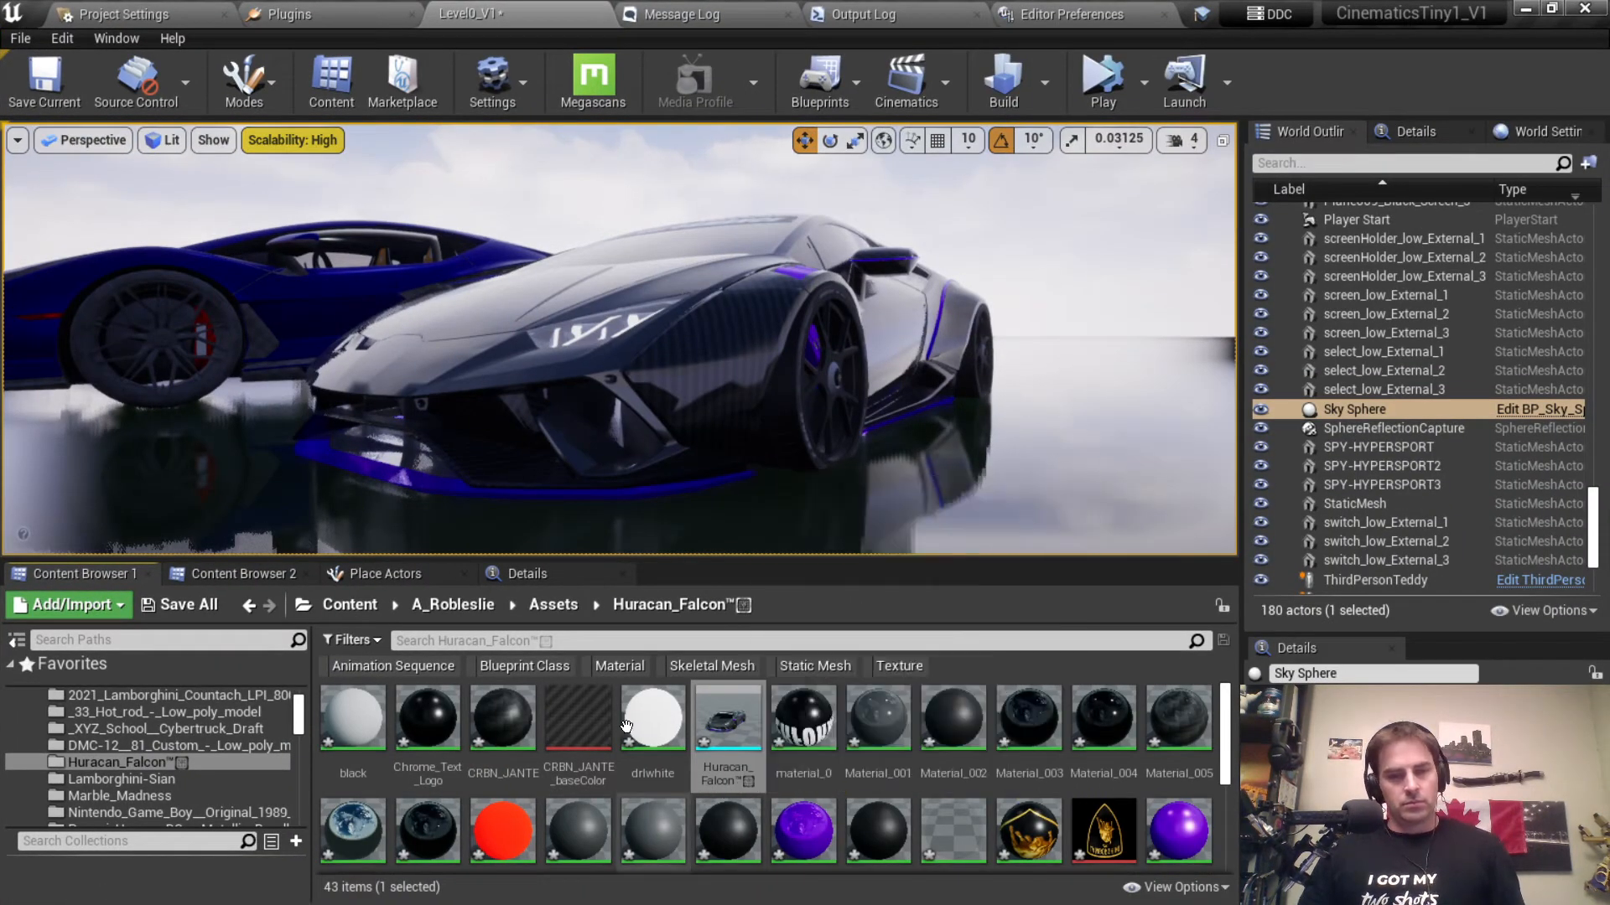
Step: Maximize the editor and check the CRBN_JANTE_baseColor texture's source file
left_click(187, 604)
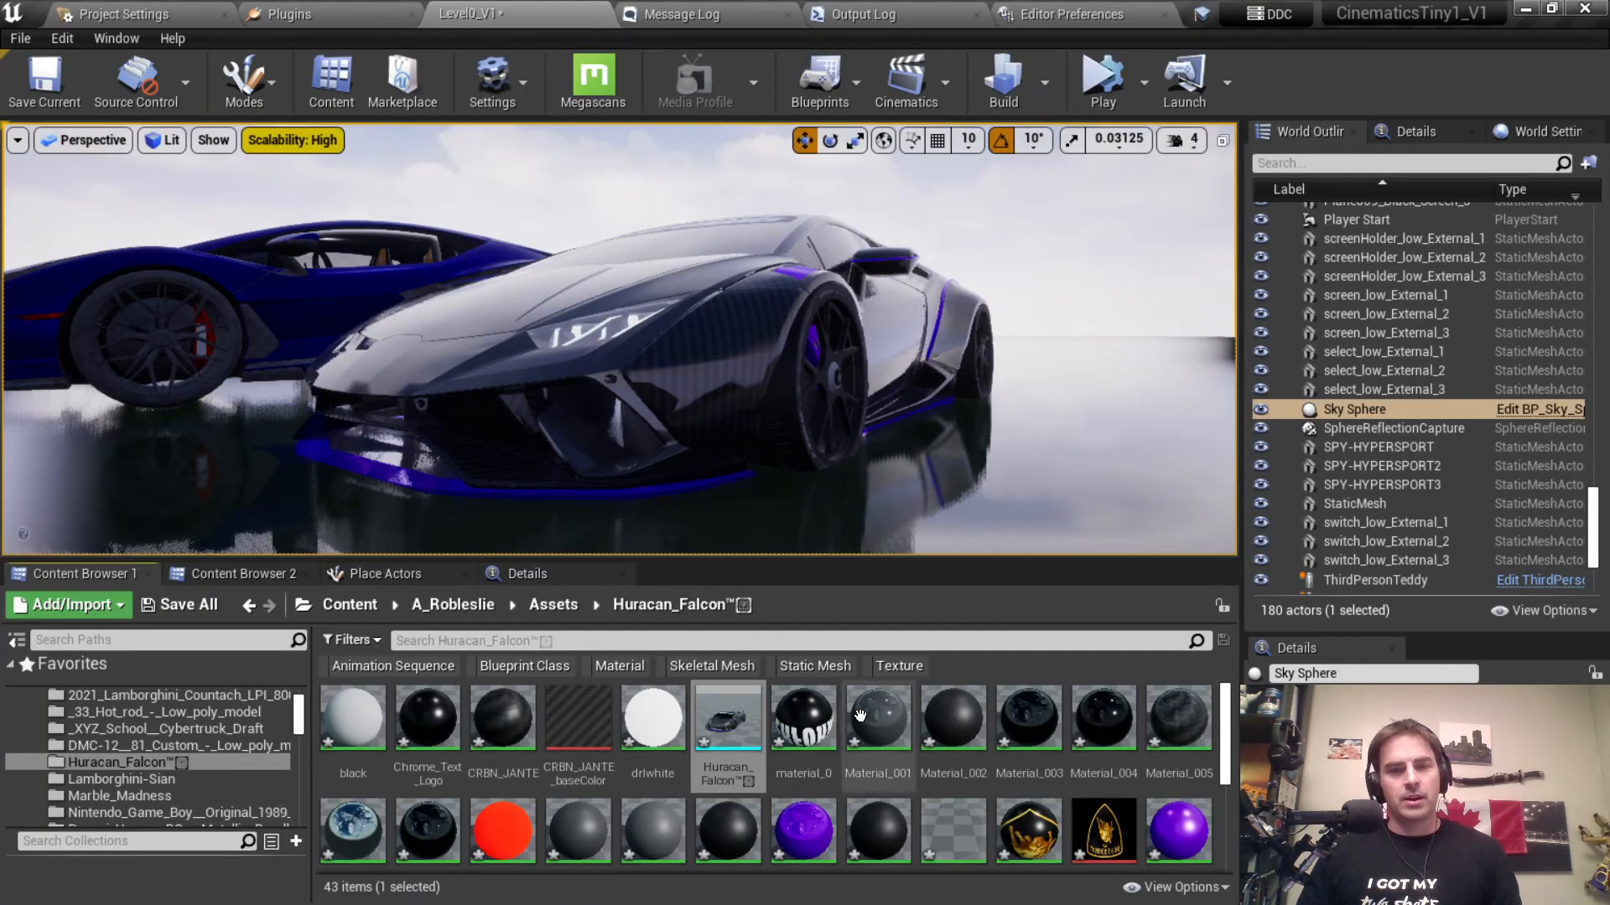
mouse_move(578, 717)
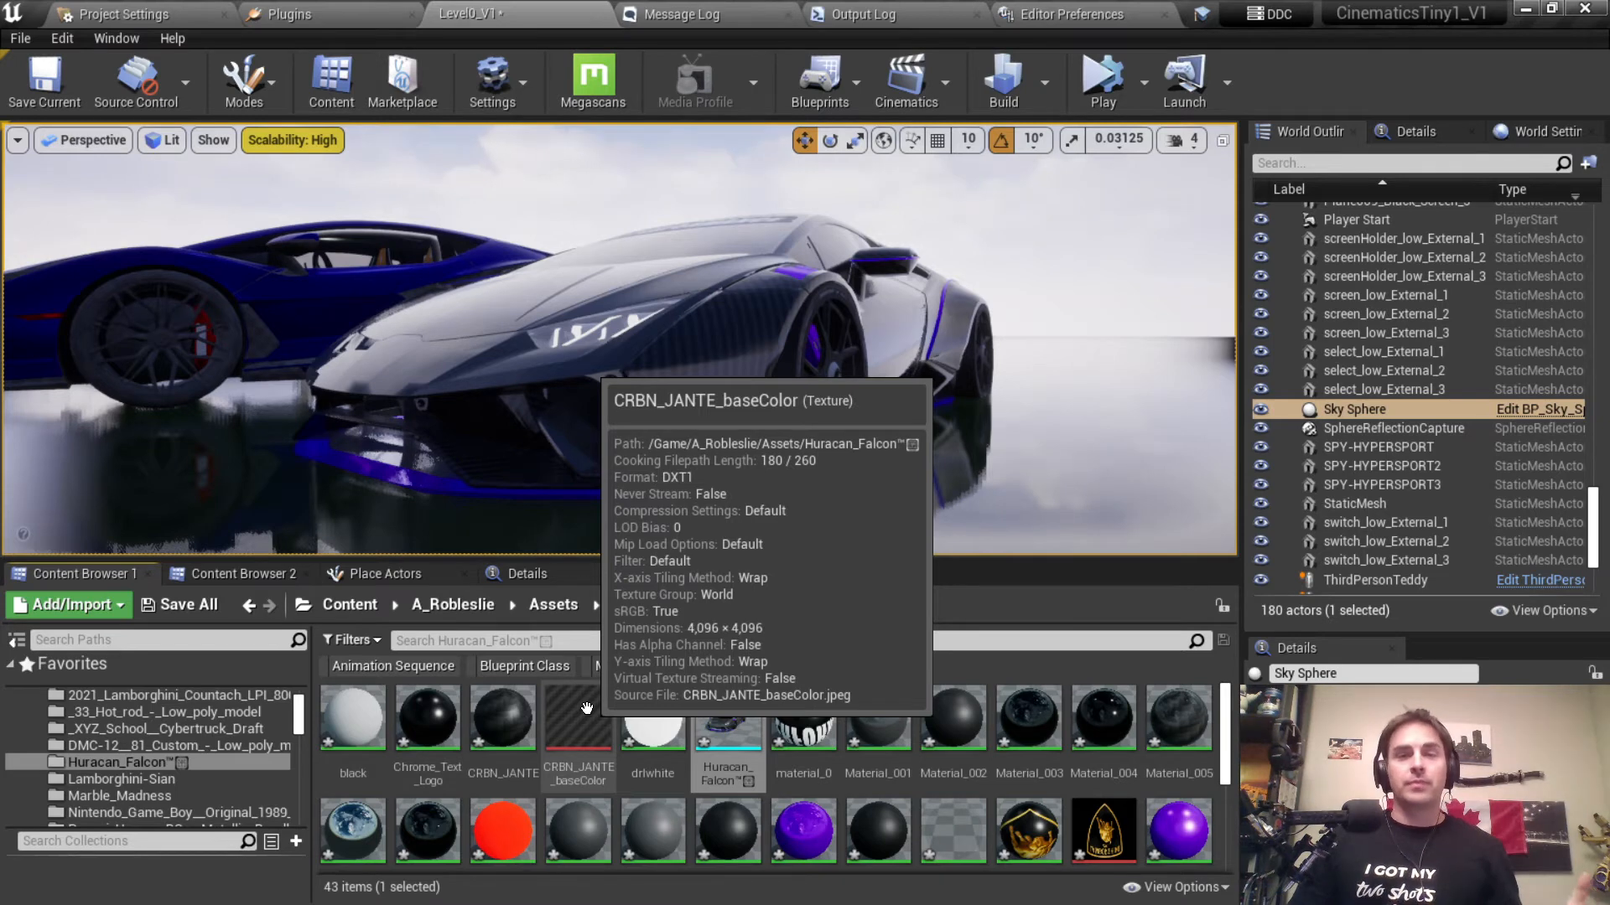
mouse_move(849, 802)
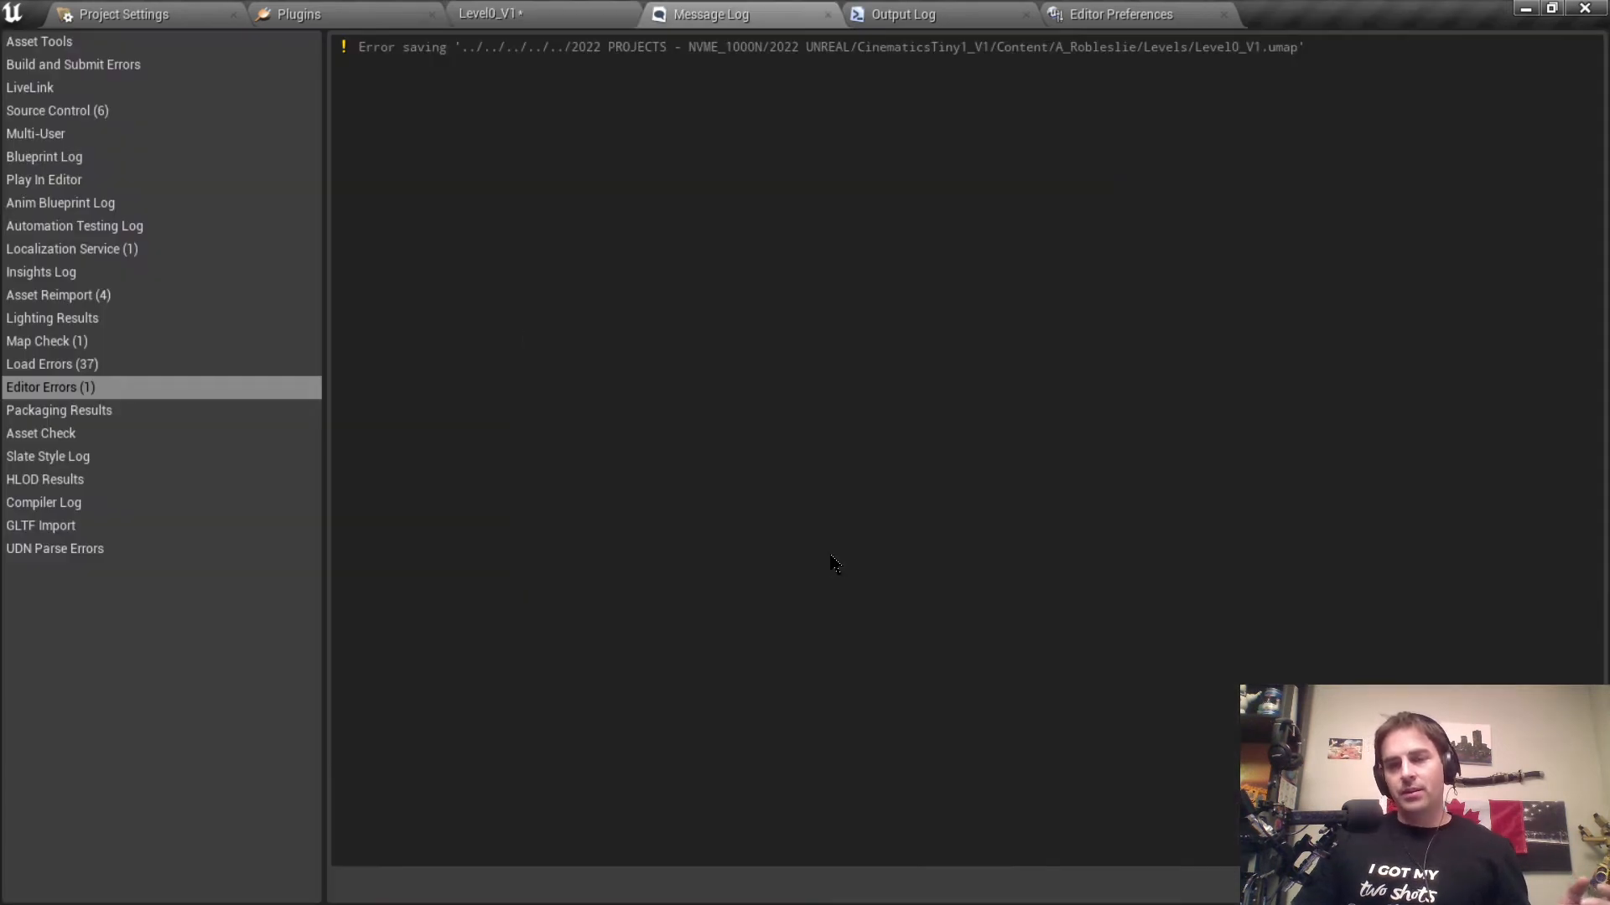
mouse_move(808, 589)
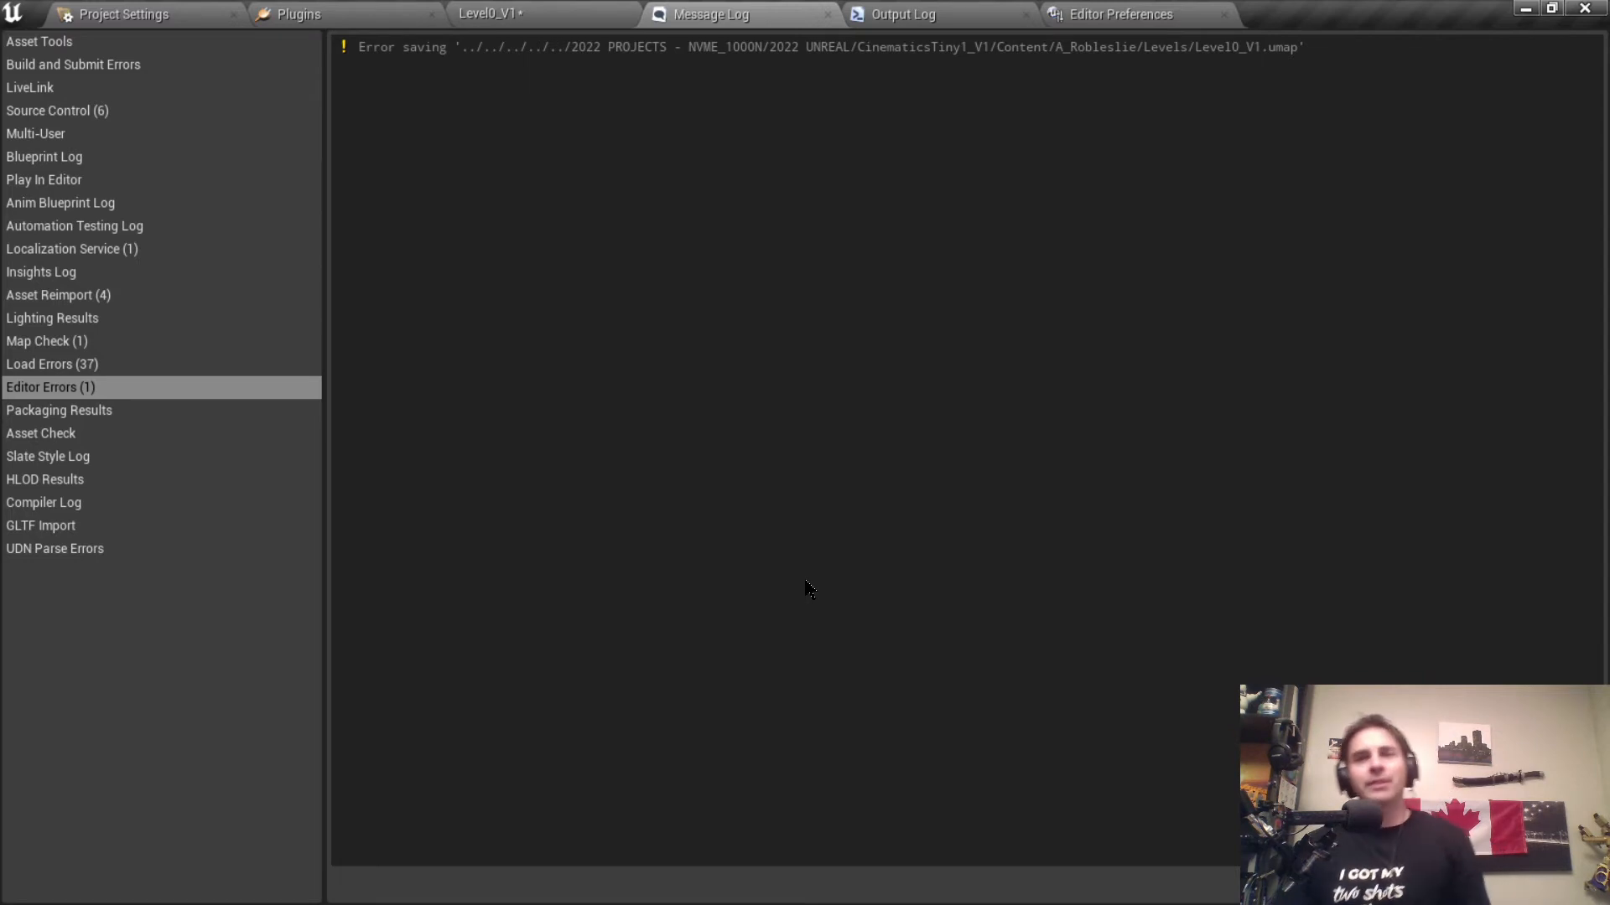
Step: Switch windows with Alt+Tab after viewing the Level0_V1 save error in the Message Log
key("alt+tab")
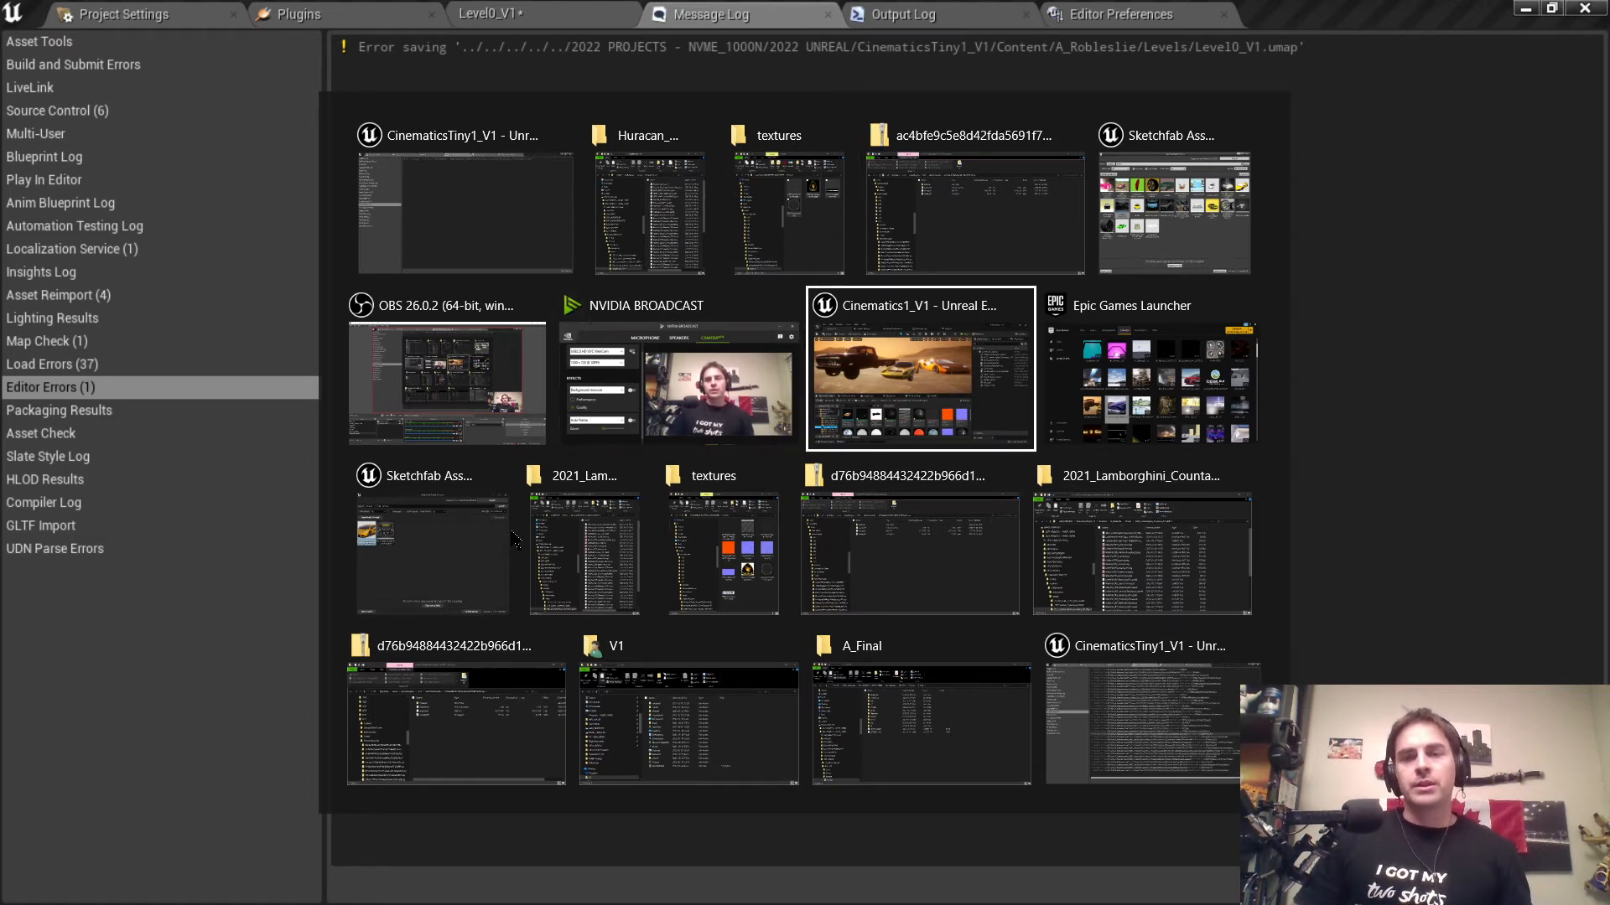
Step: Bring the UE5 Cinematics1_V1 project with the Desert_01 level to the front
left_click(921, 368)
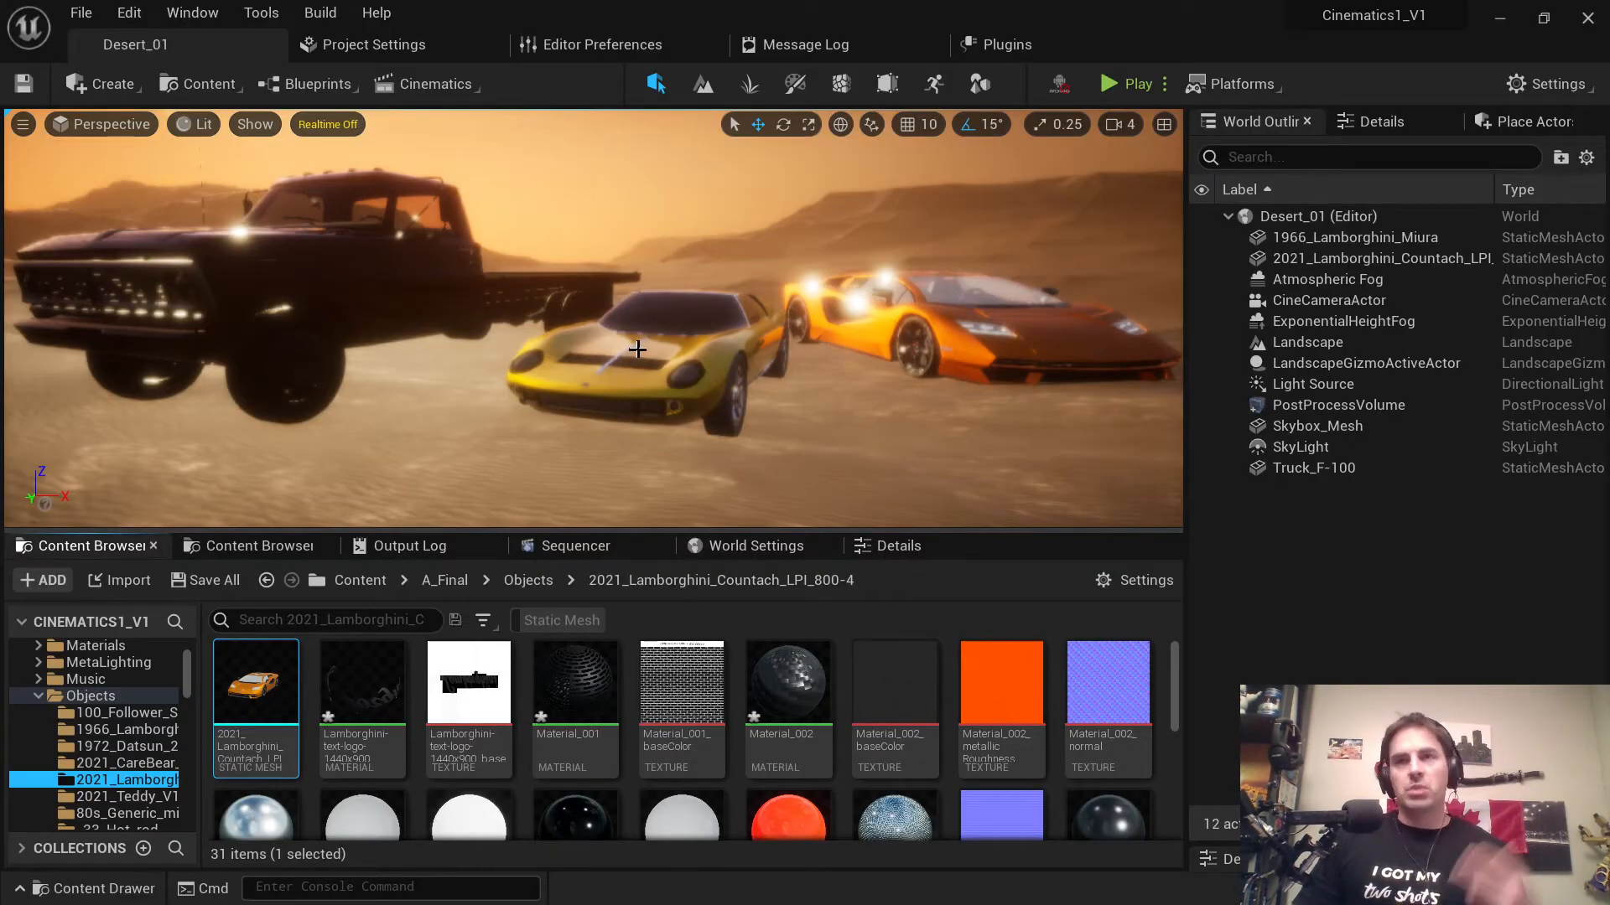
mouse_move(604, 434)
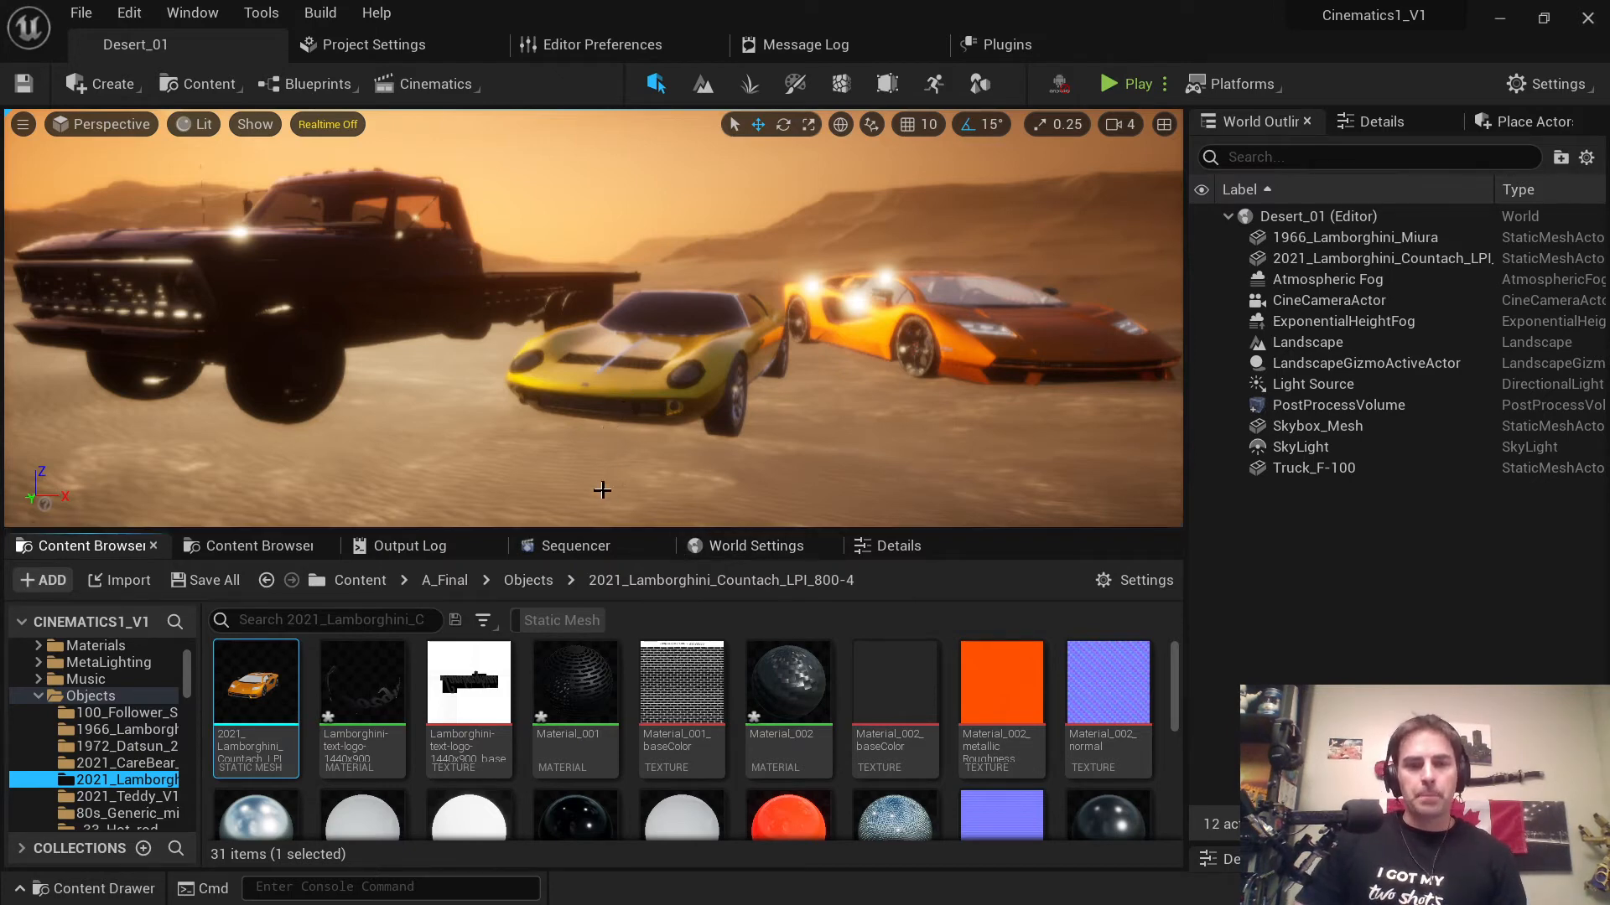
mouse_move(906, 417)
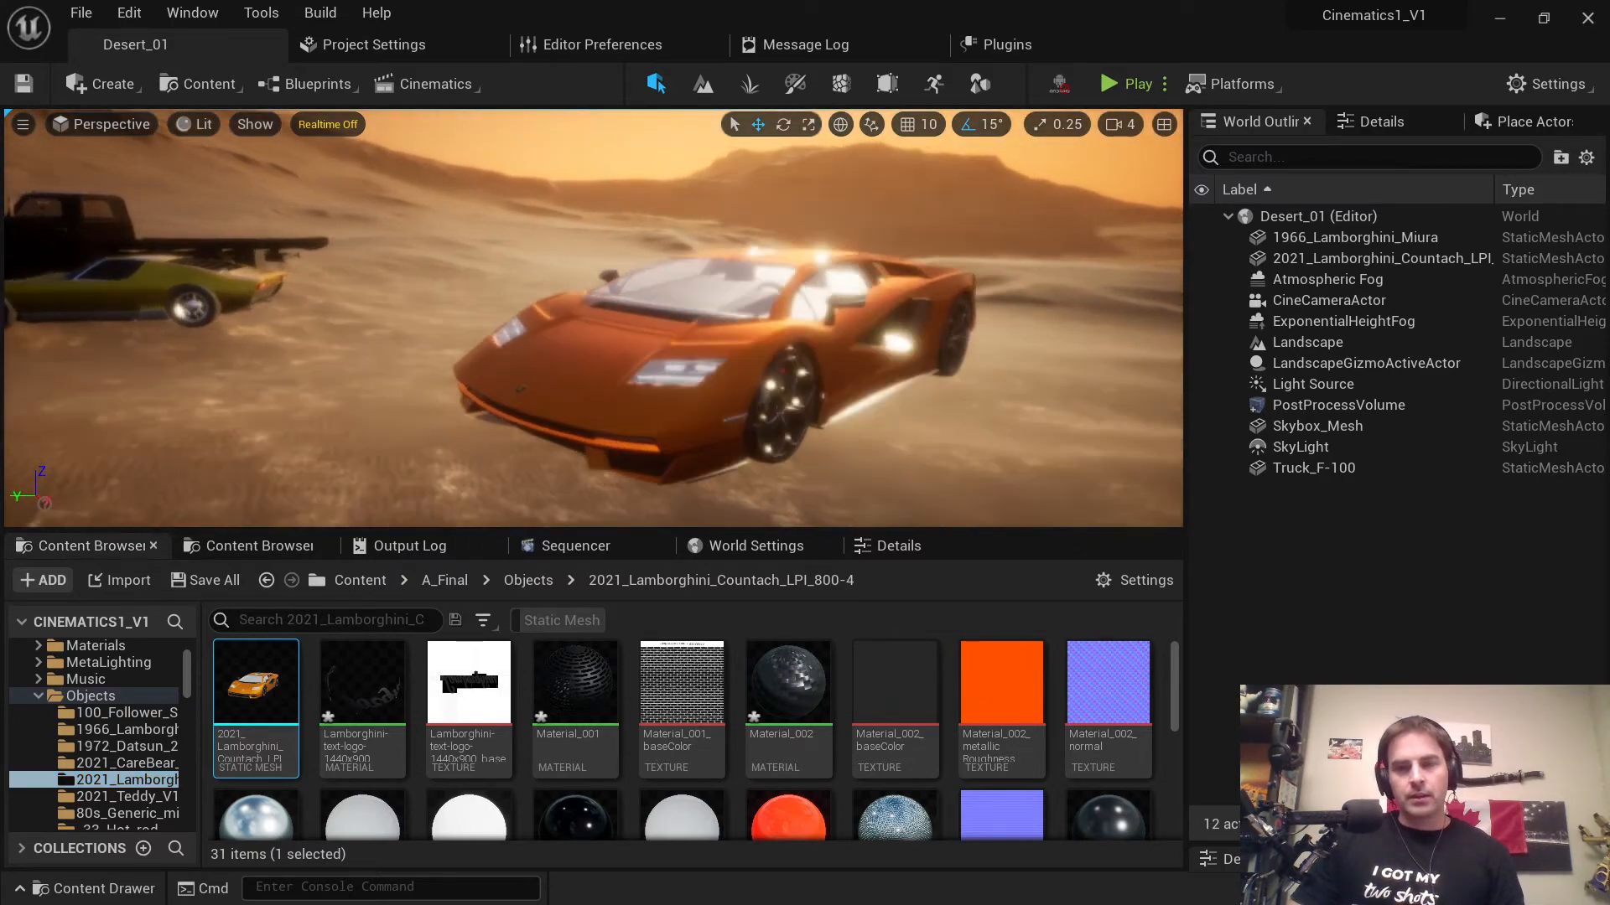
mouse_move(193, 13)
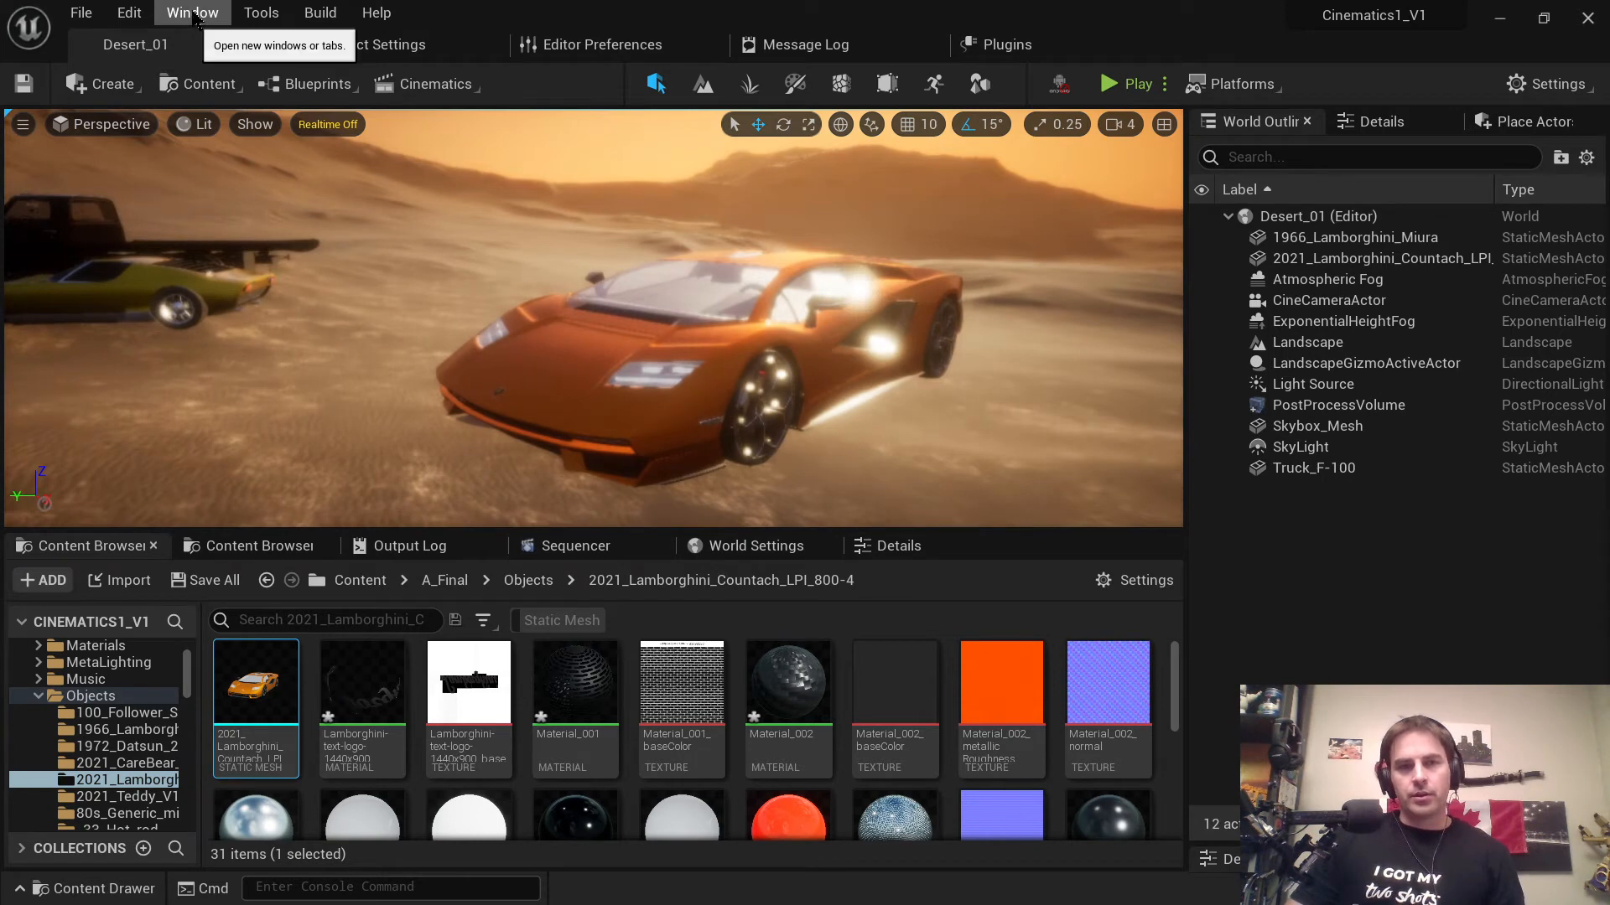
left_click(192, 12)
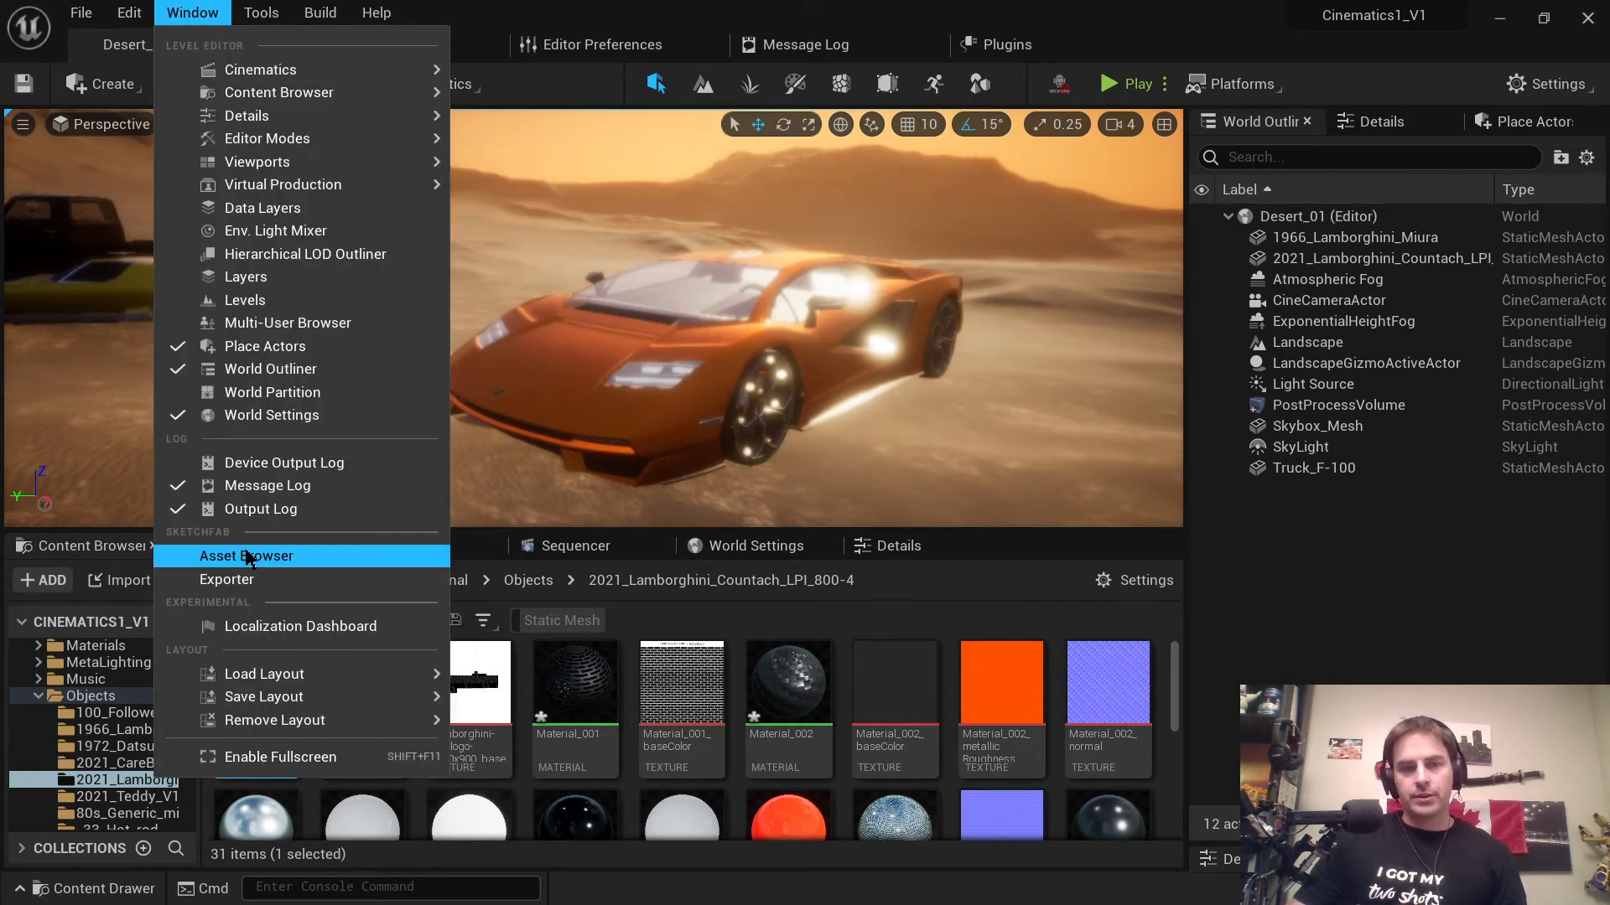
left_click(246, 556)
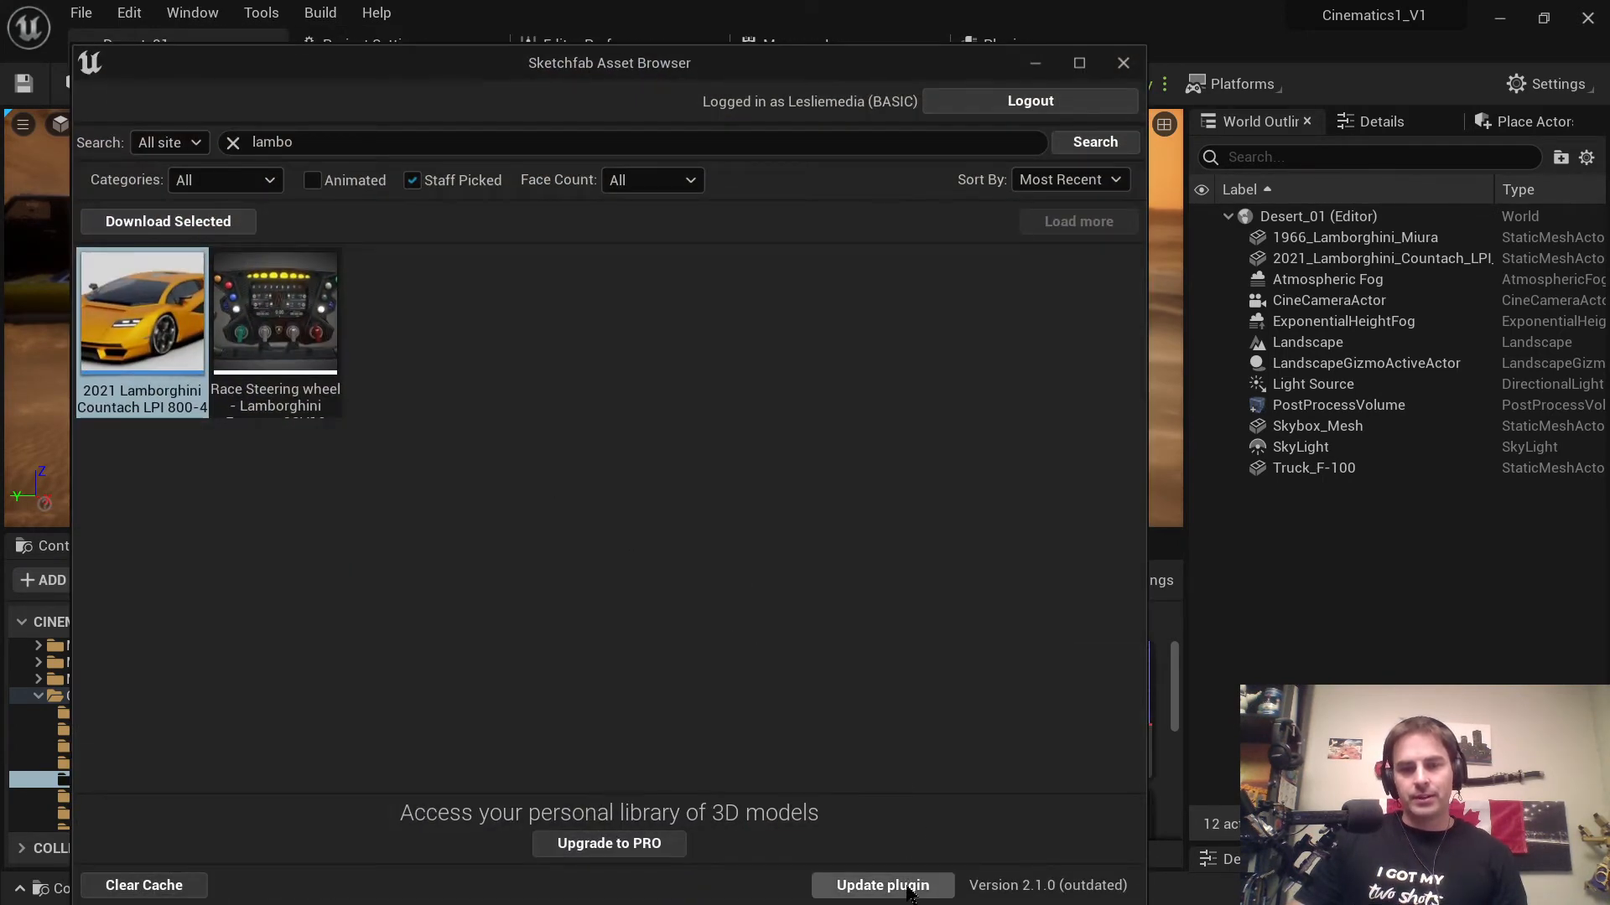
mouse_move(485, 73)
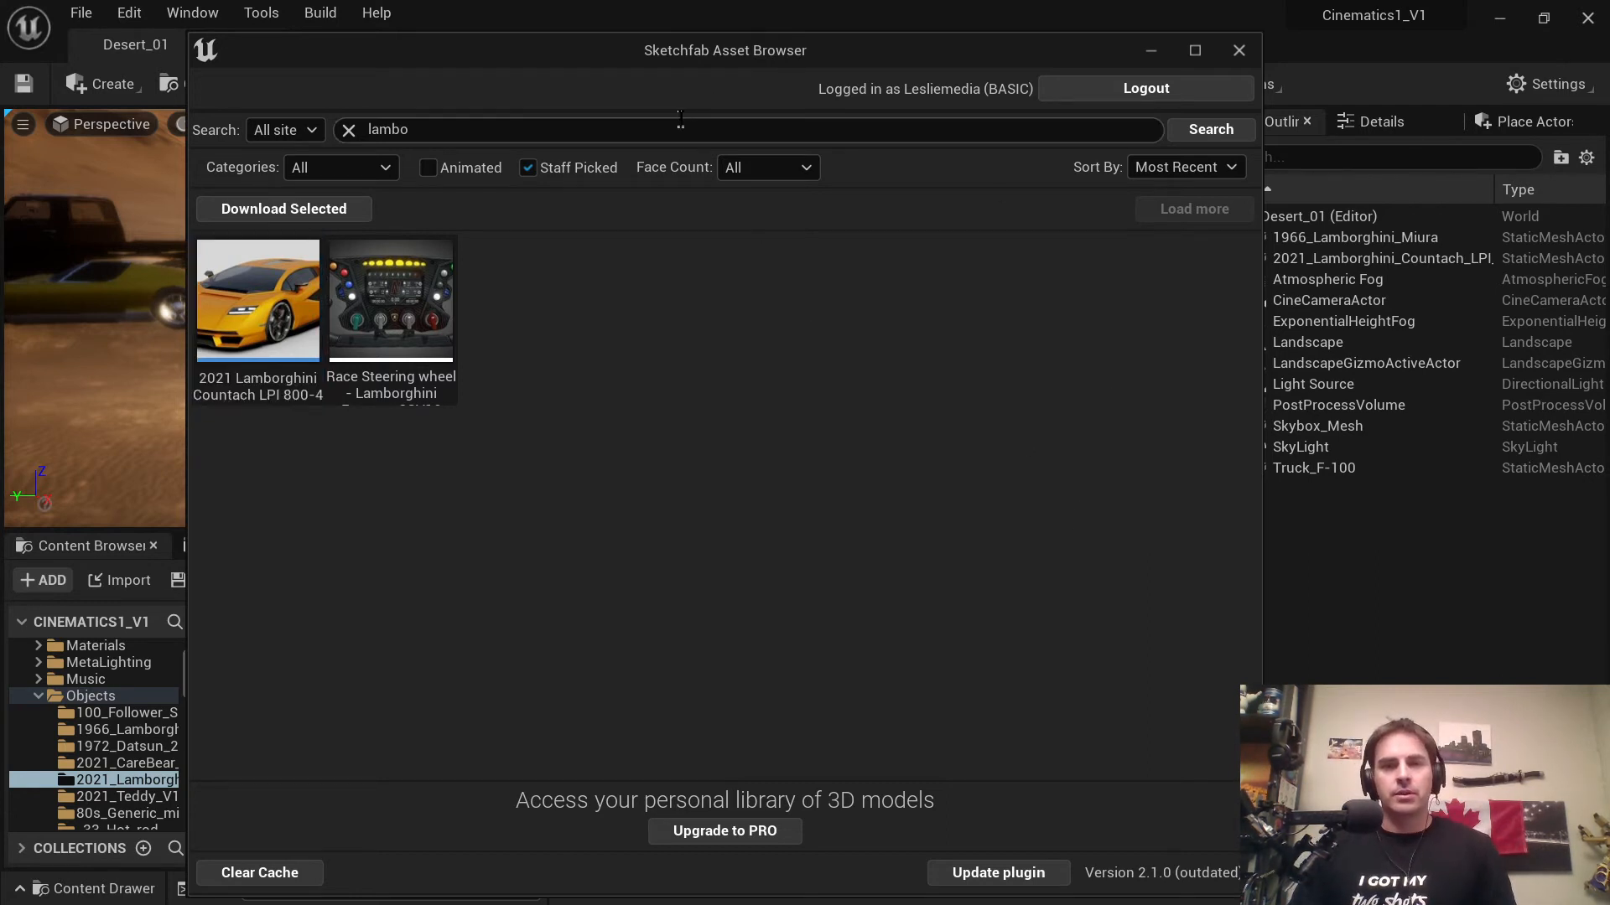
left_click(1237, 50)
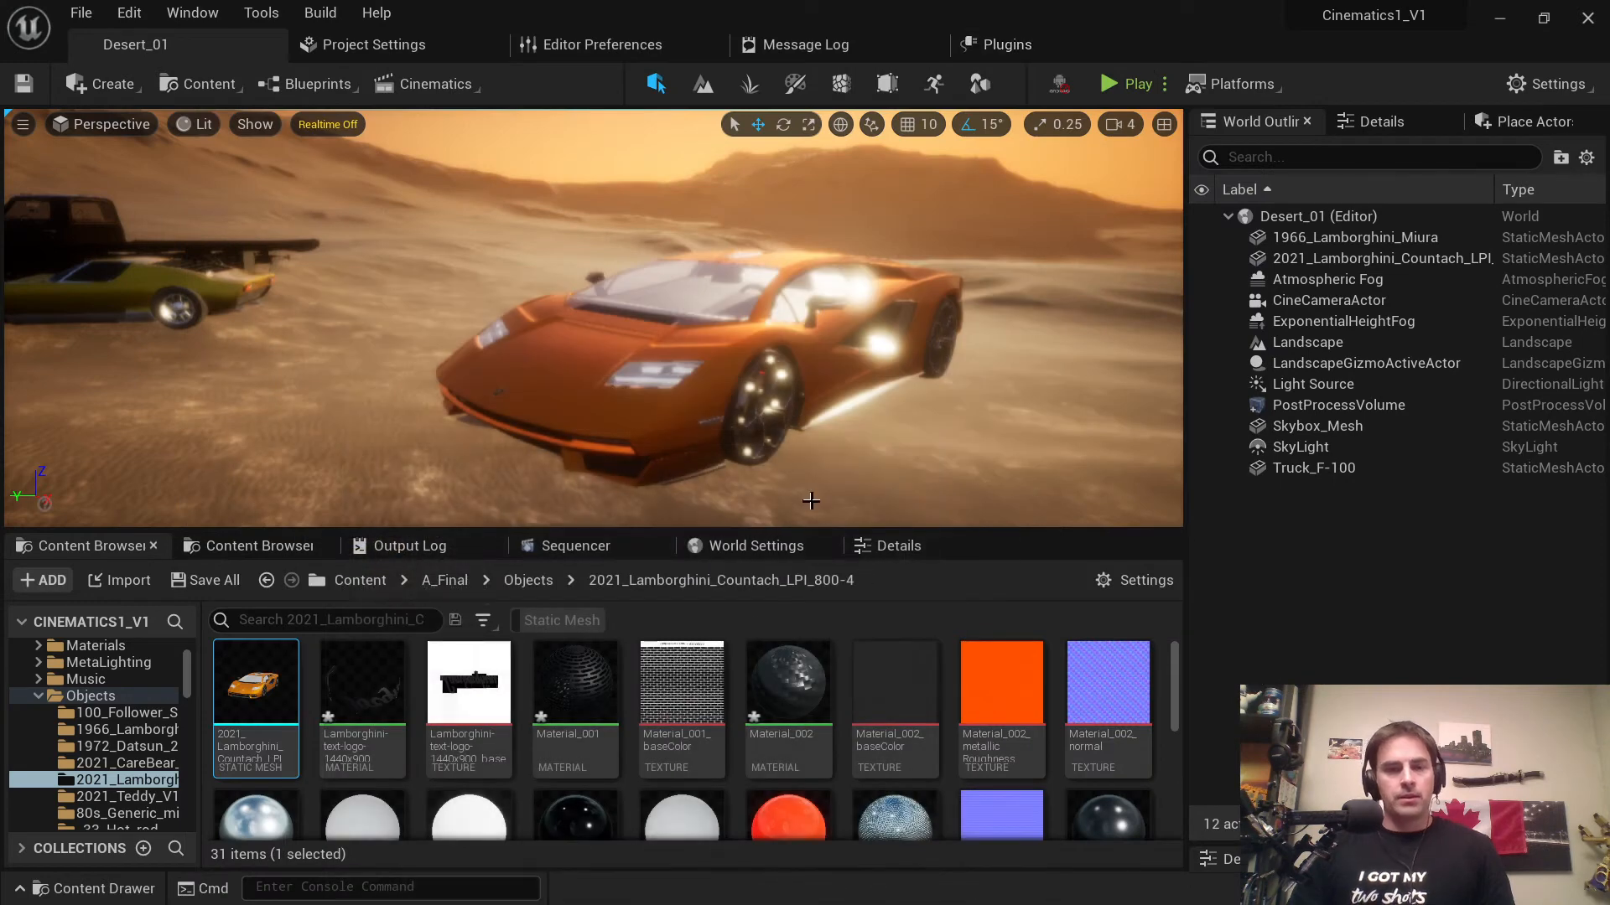
mouse_move(699, 681)
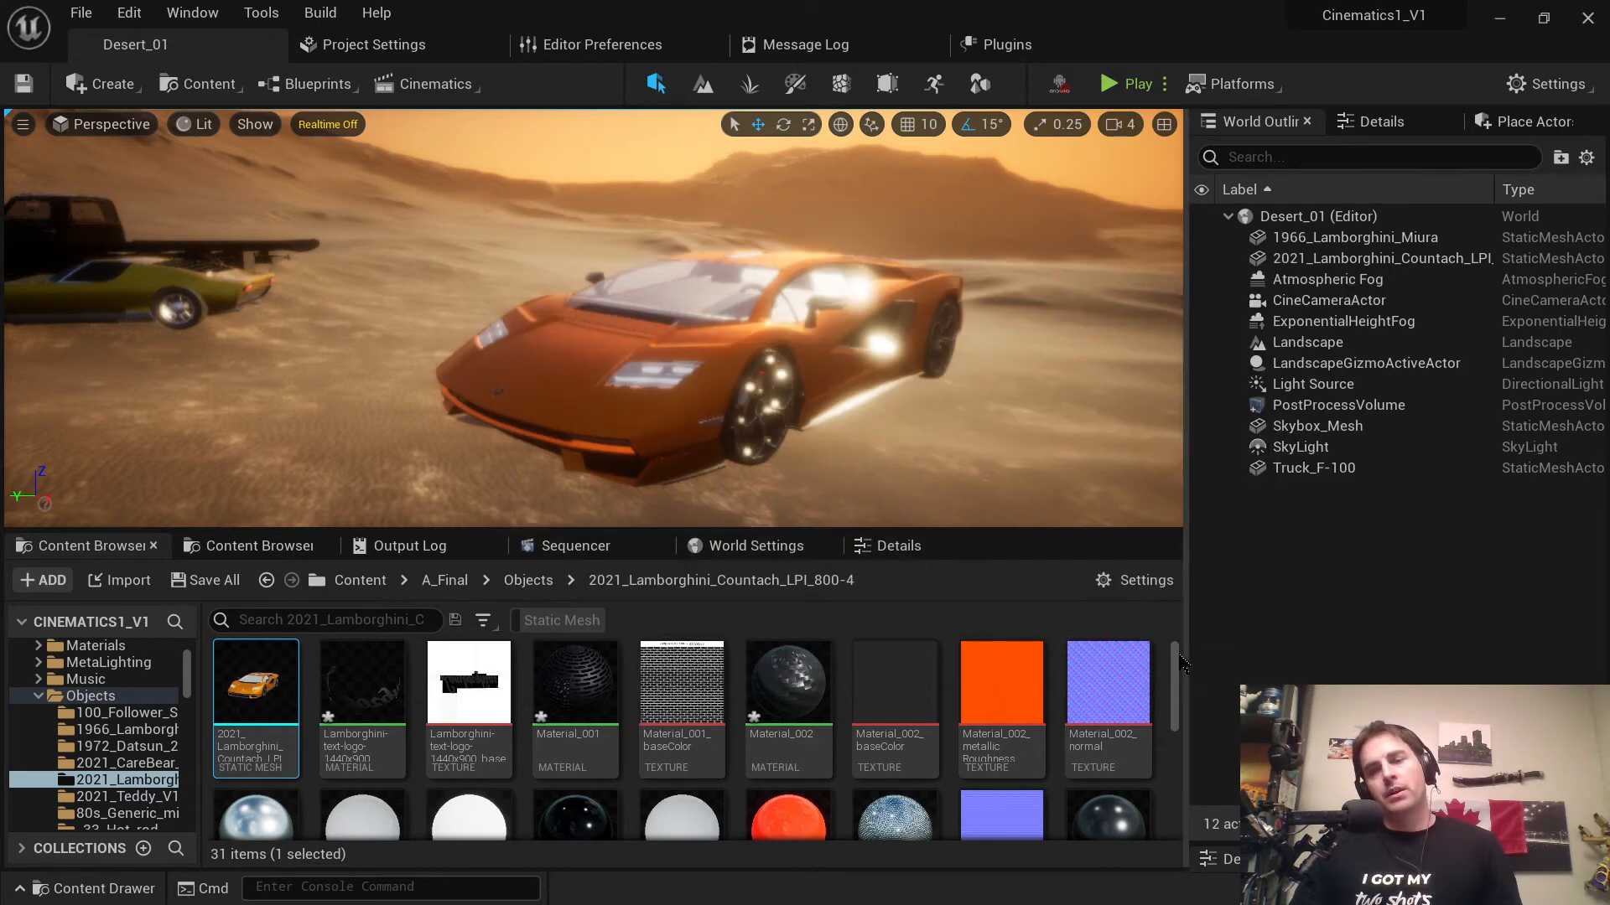
mouse_move(1197, 635)
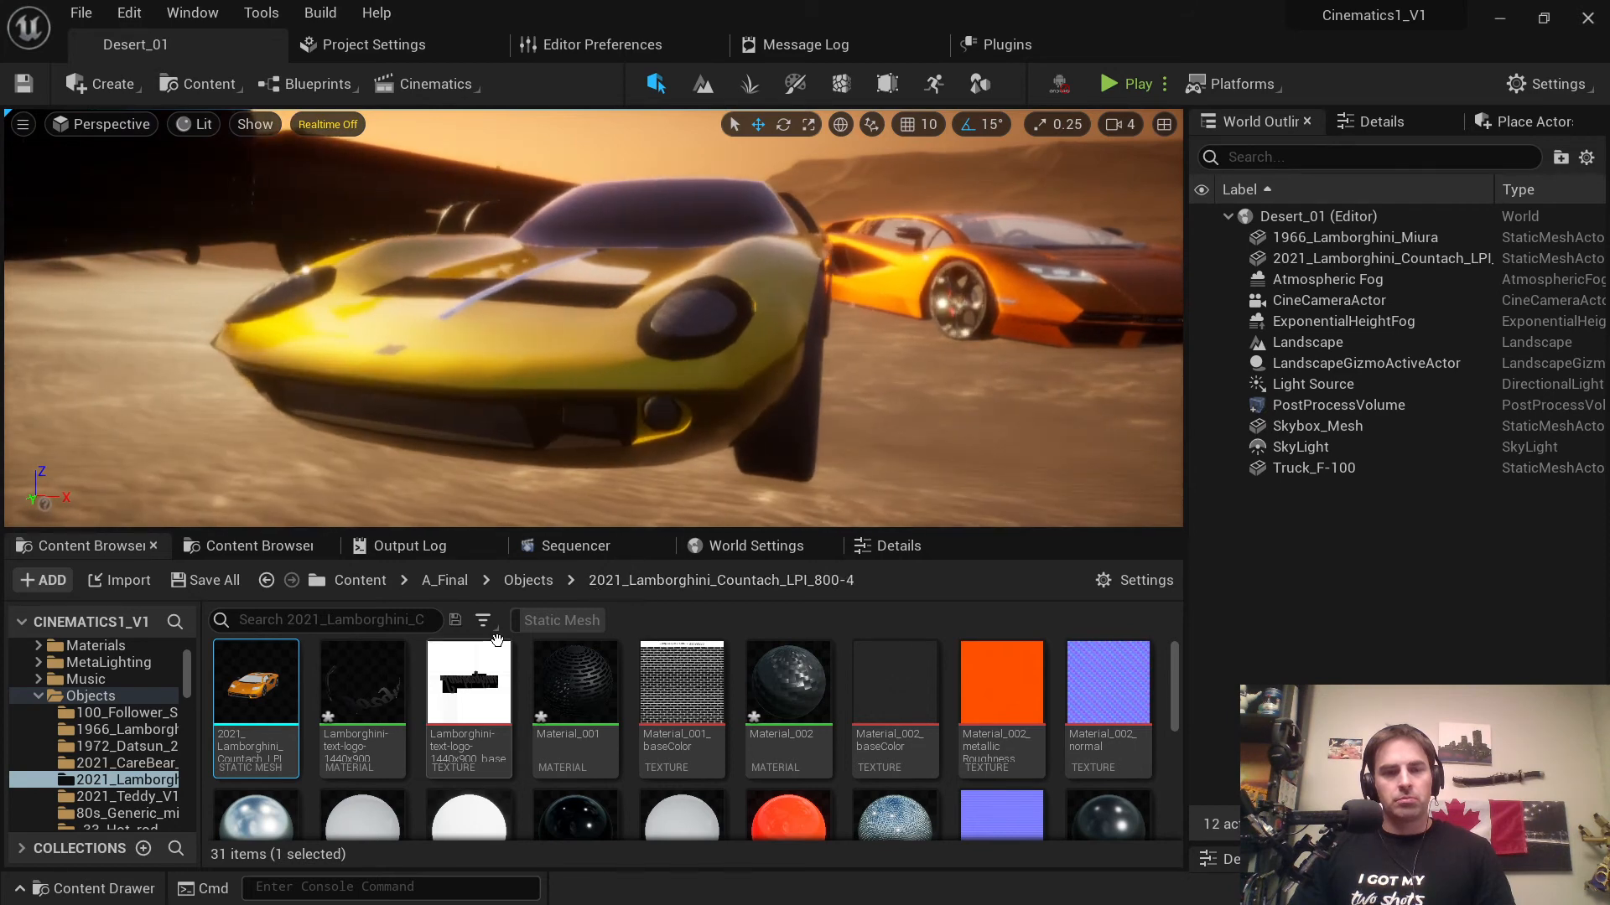
mouse_move(468, 685)
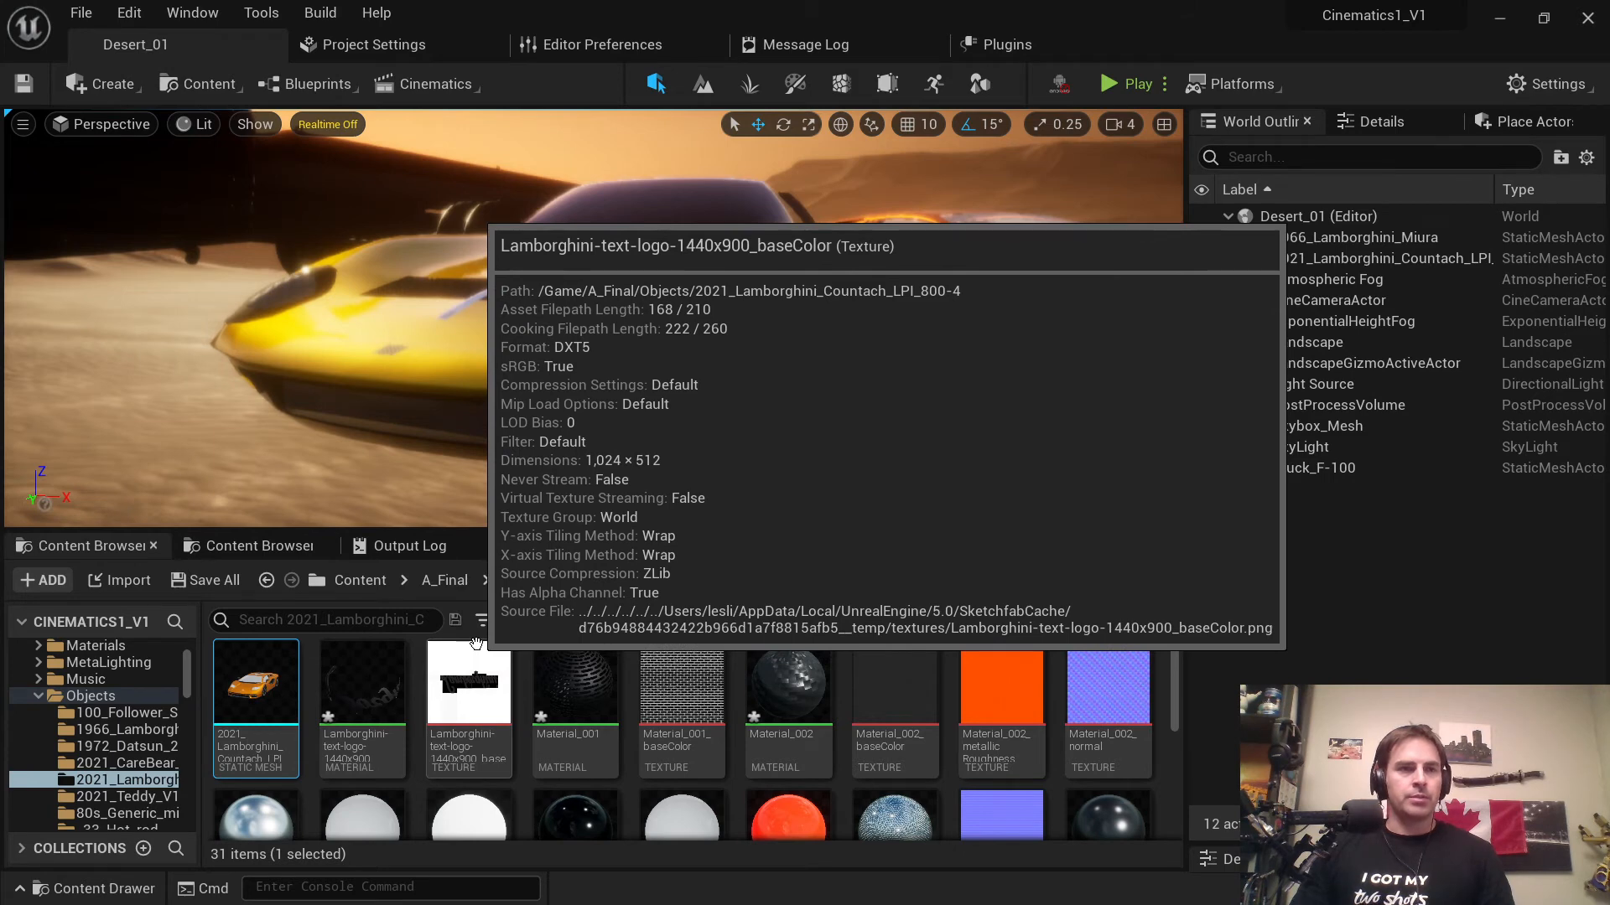
mouse_move(421, 670)
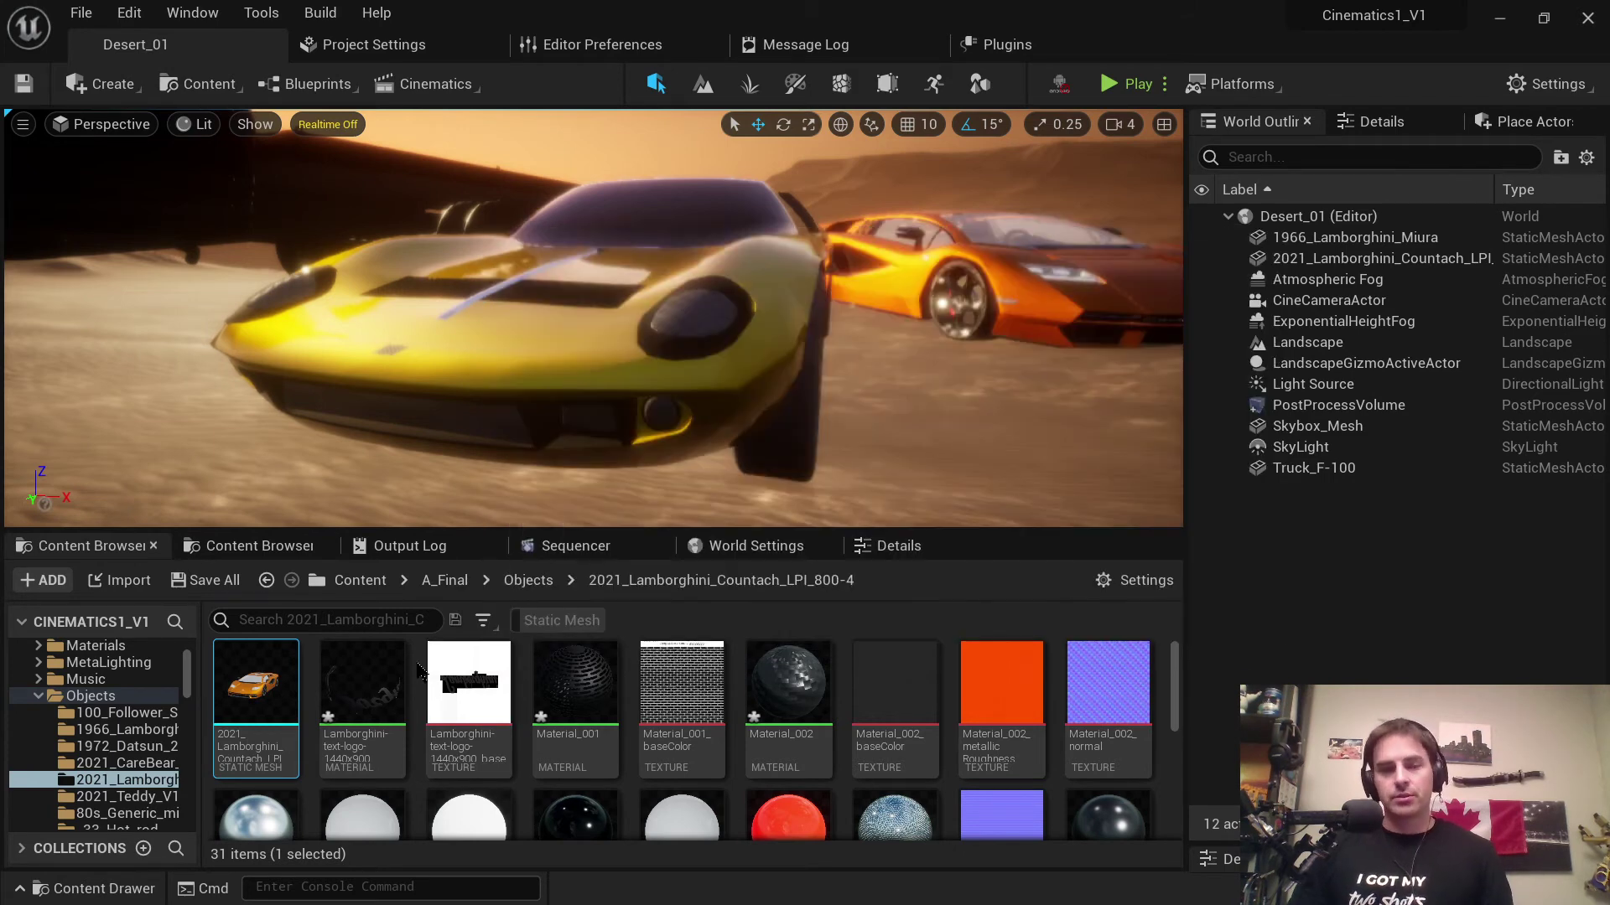
mouse_move(682, 680)
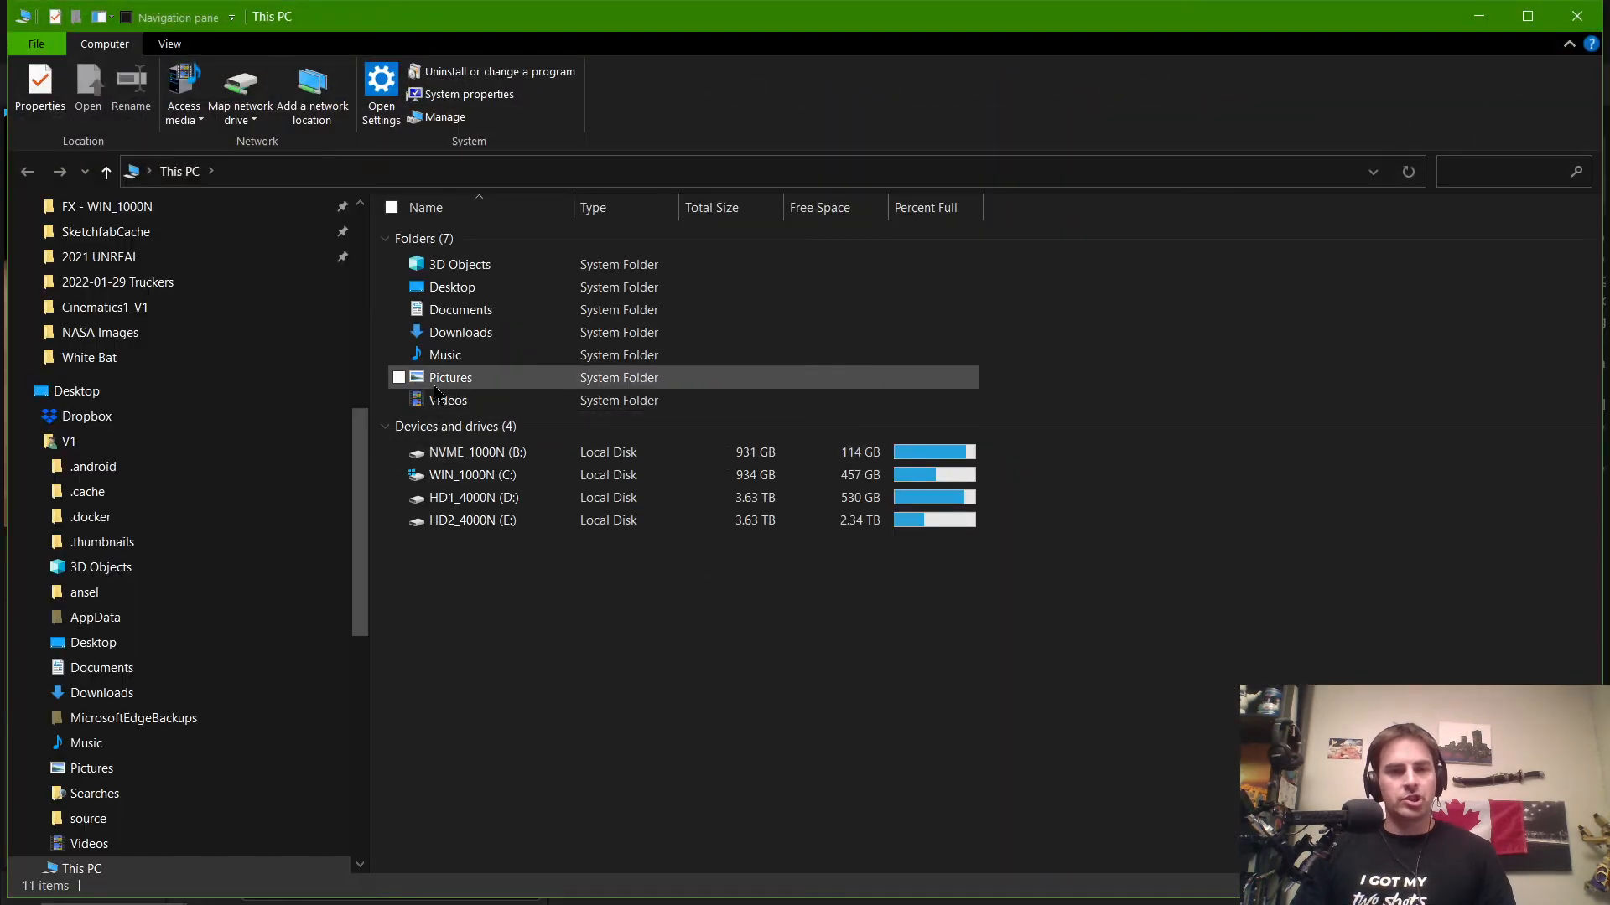
Step: Browse from the home folder through AppData > Local > UnrealEngine > 5.0 to SketchfabCache
left_click(69, 441)
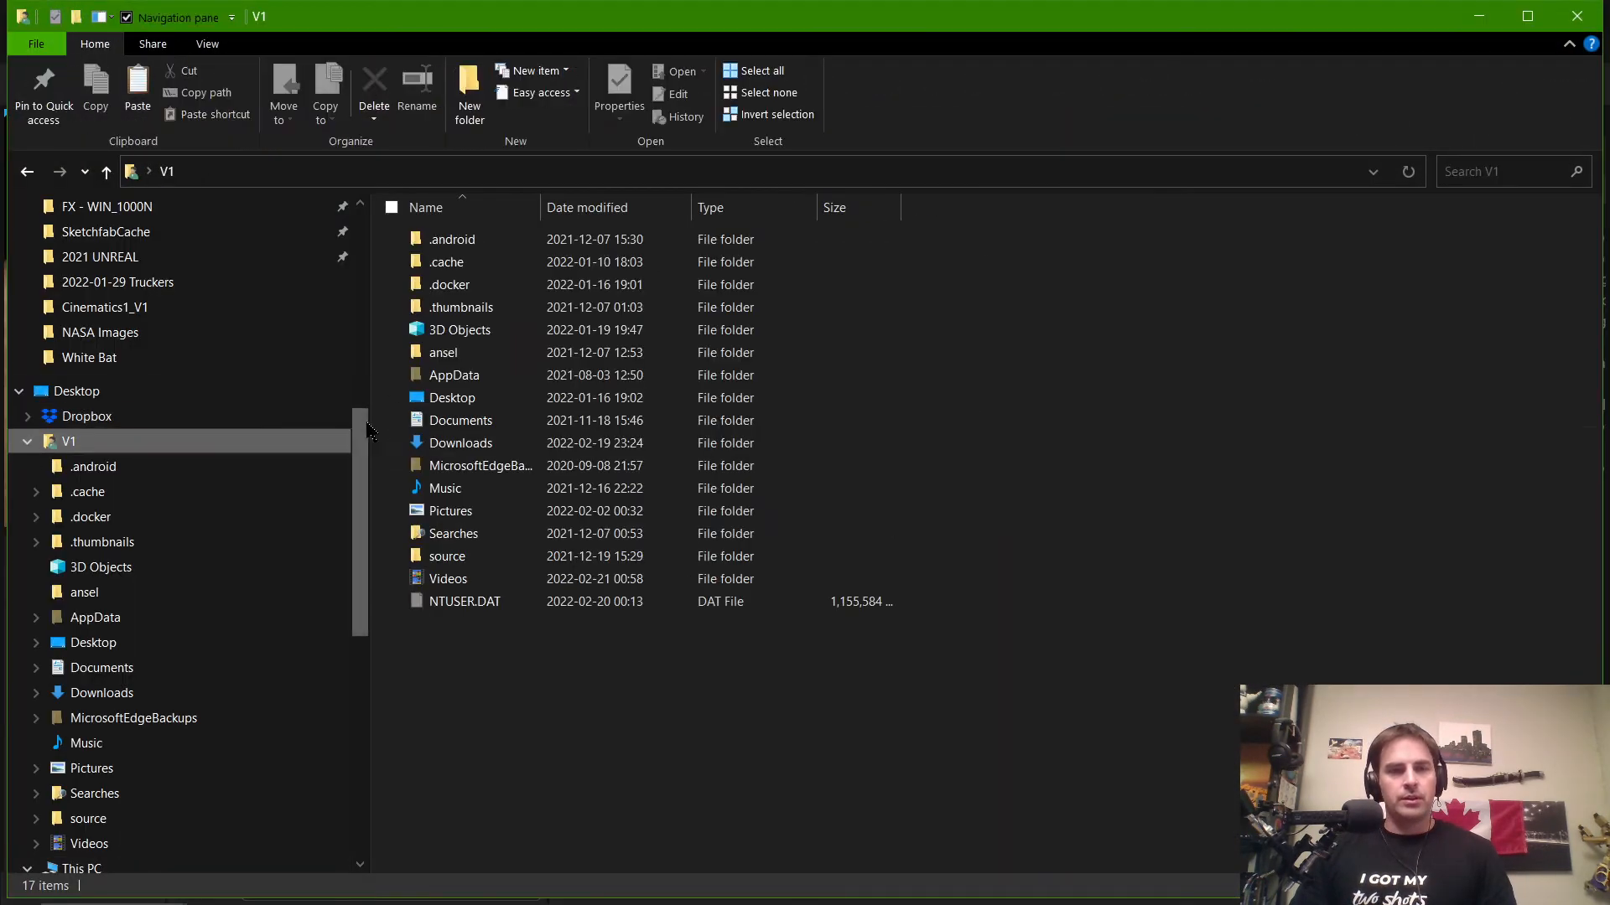
left_click(454, 375)
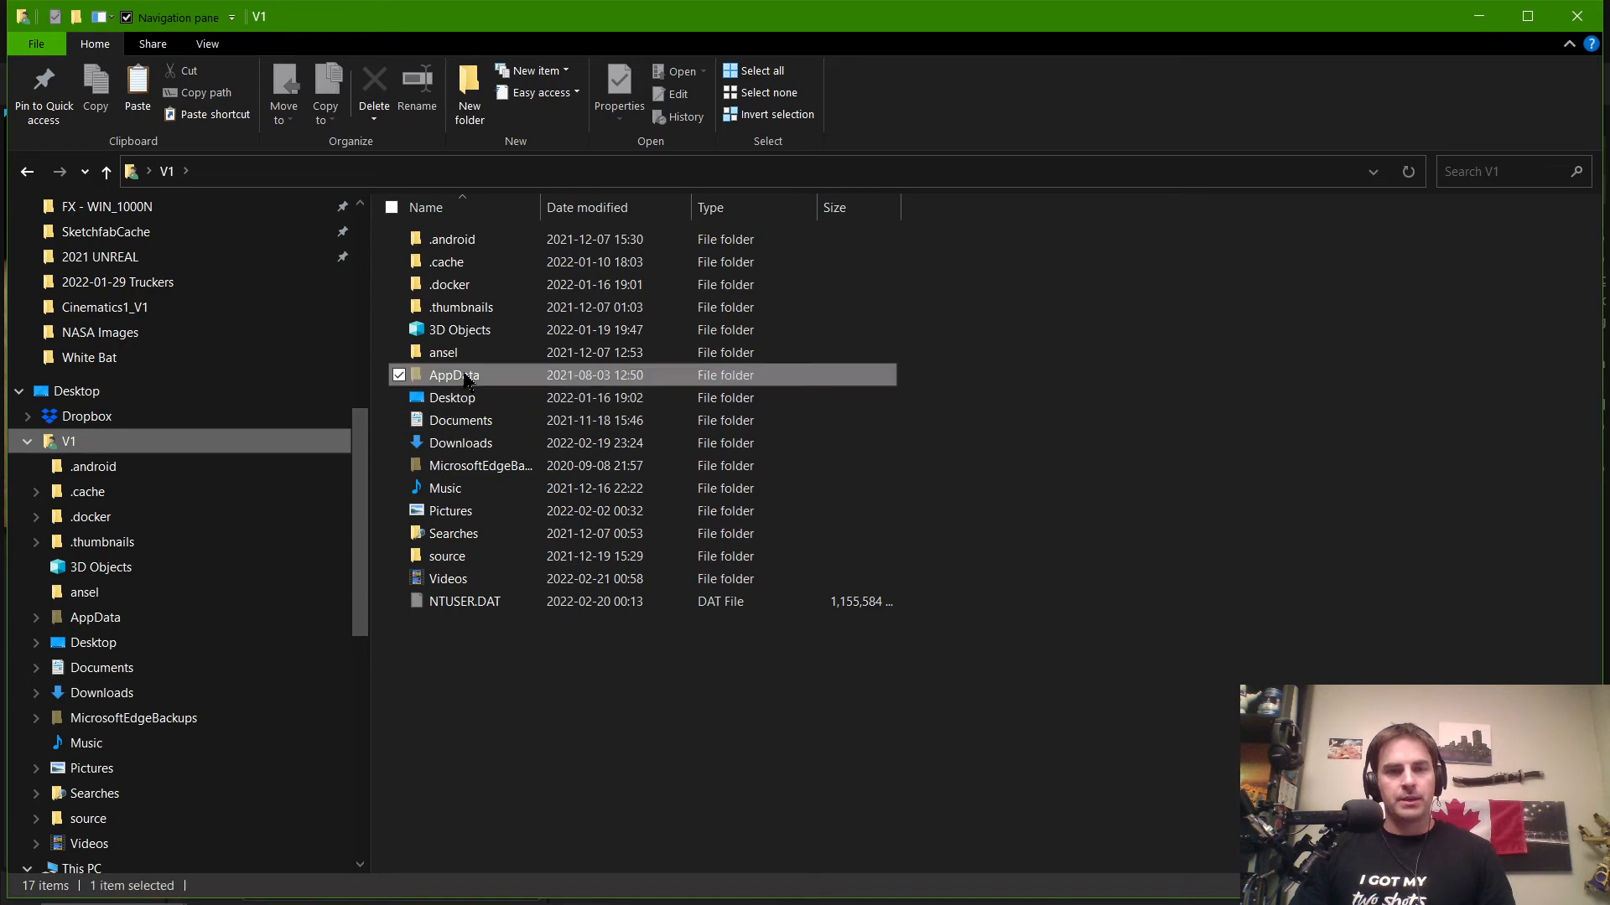
double_click(454, 375)
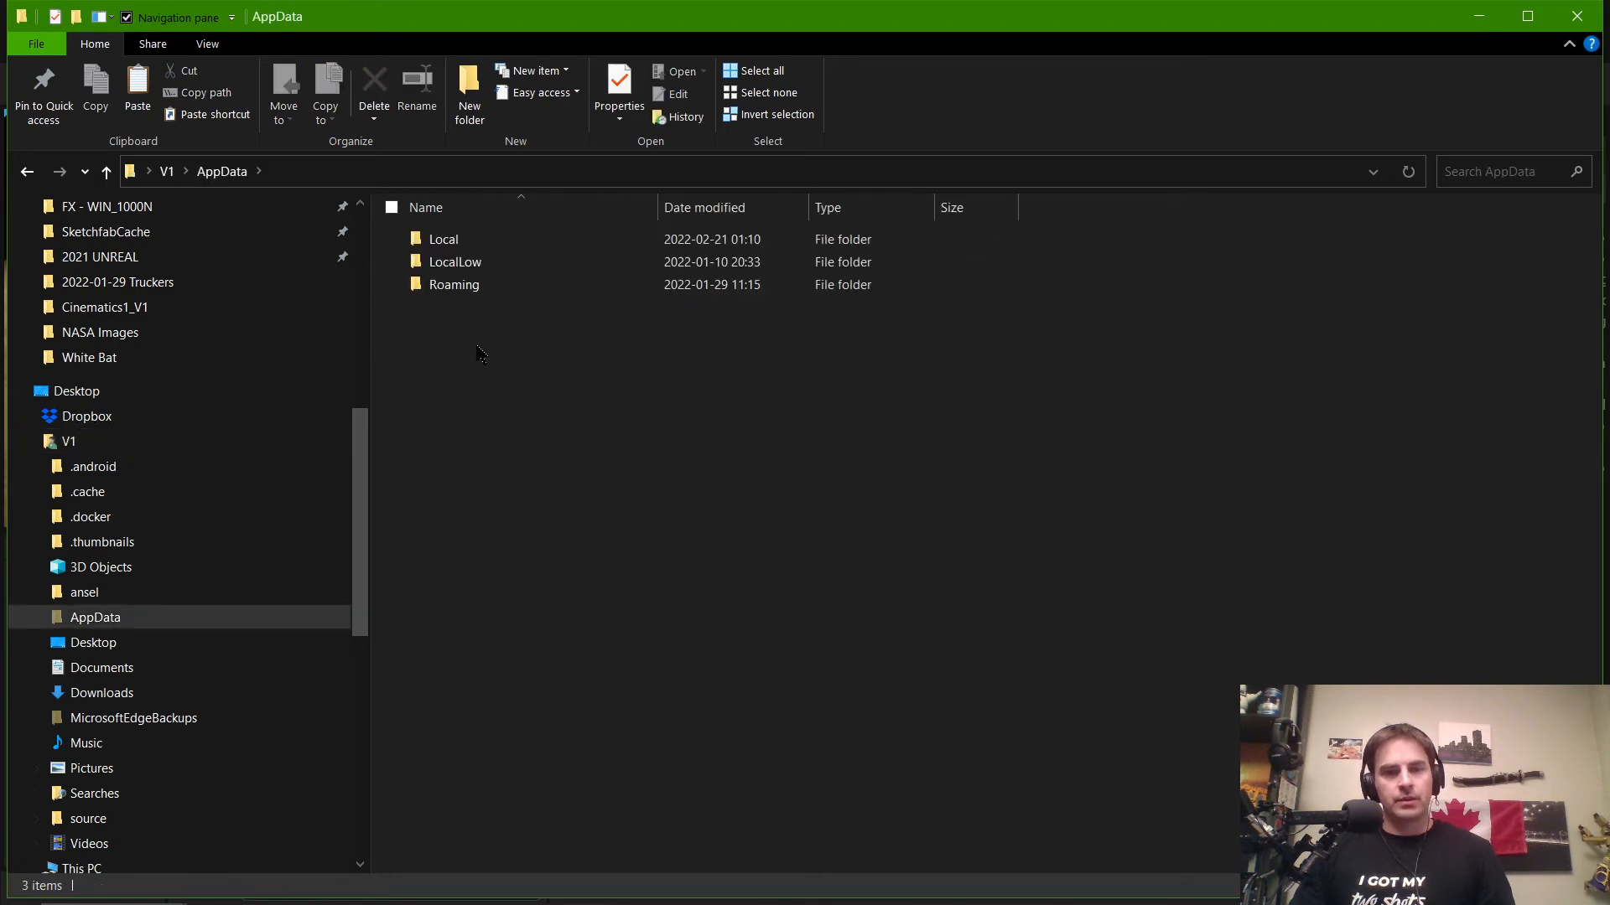
double_click(443, 239)
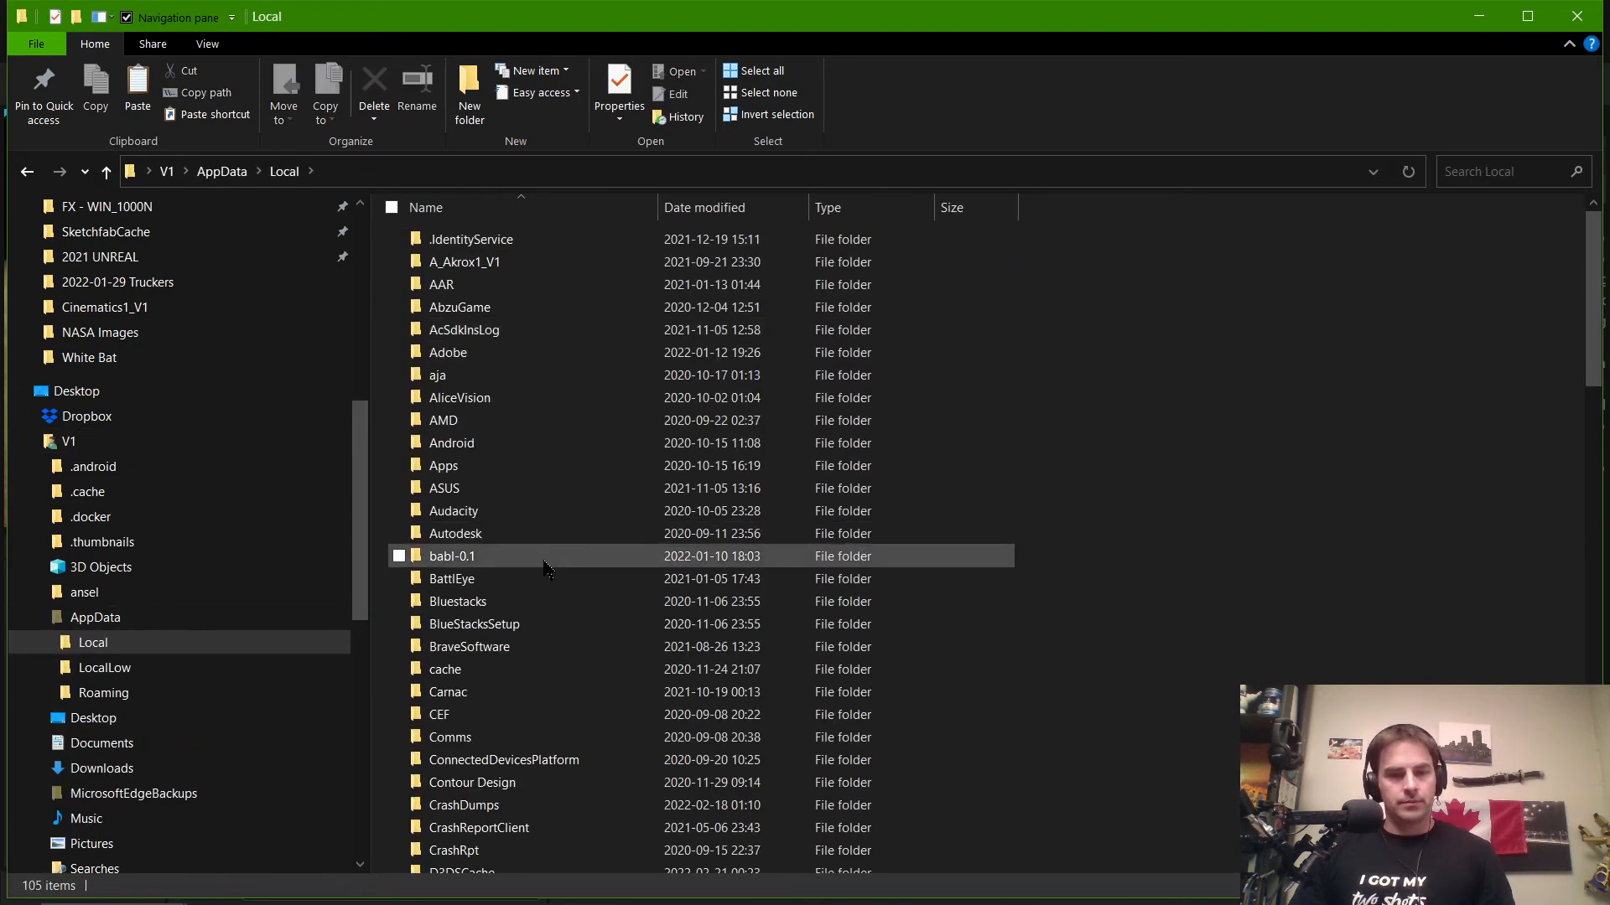
scroll("down", 3)
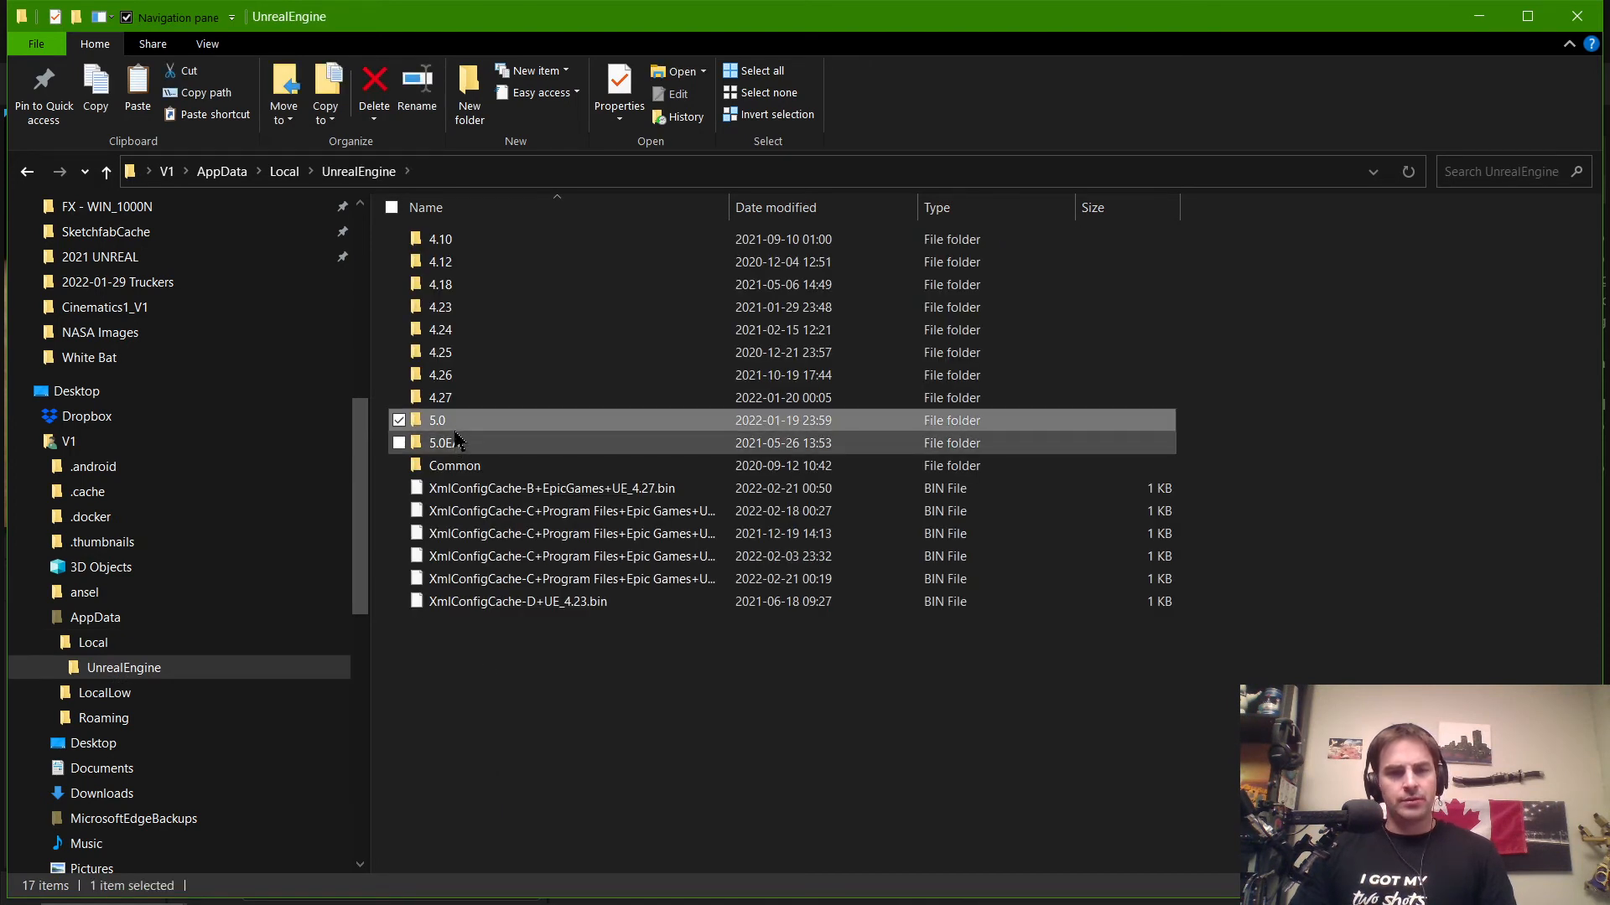
double_click(437, 420)
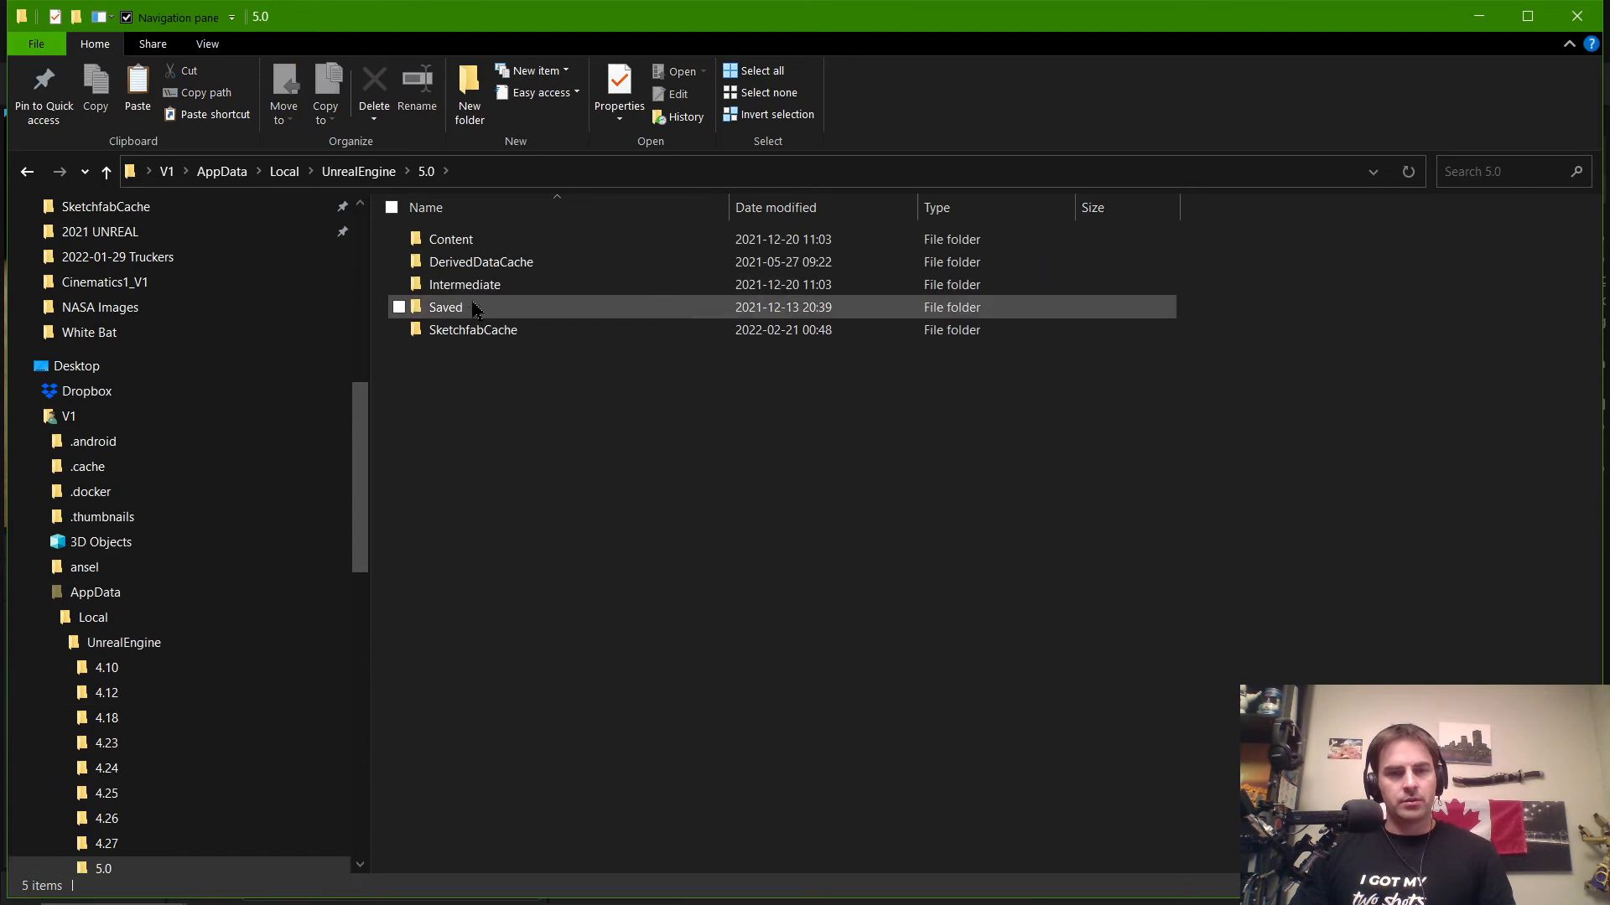
double_click(473, 329)
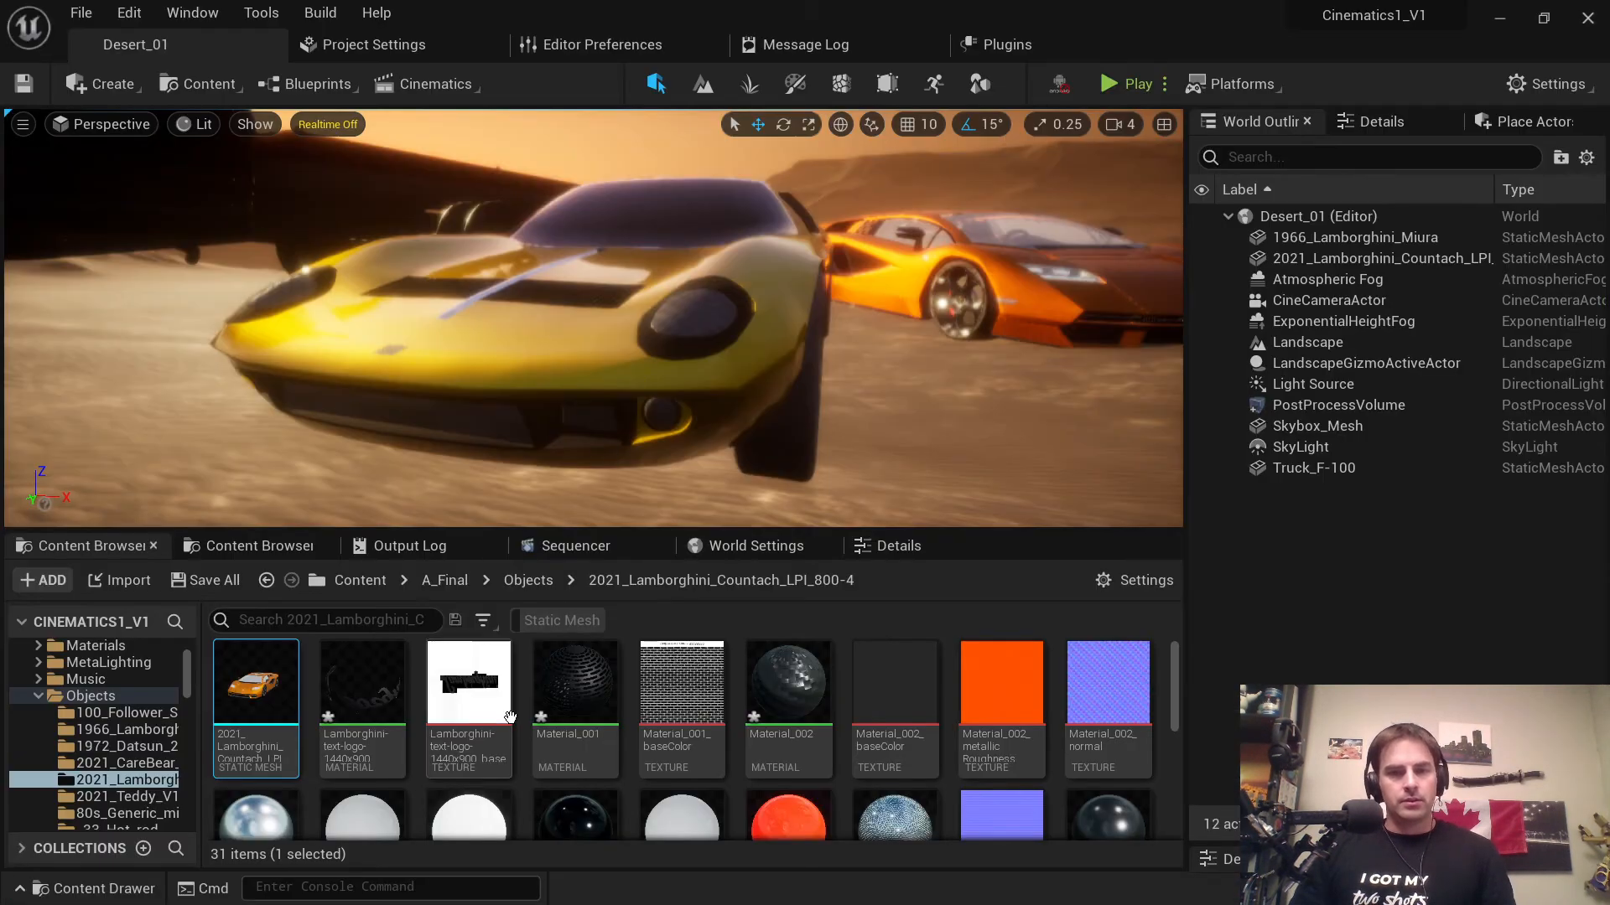
mouse_move(679, 706)
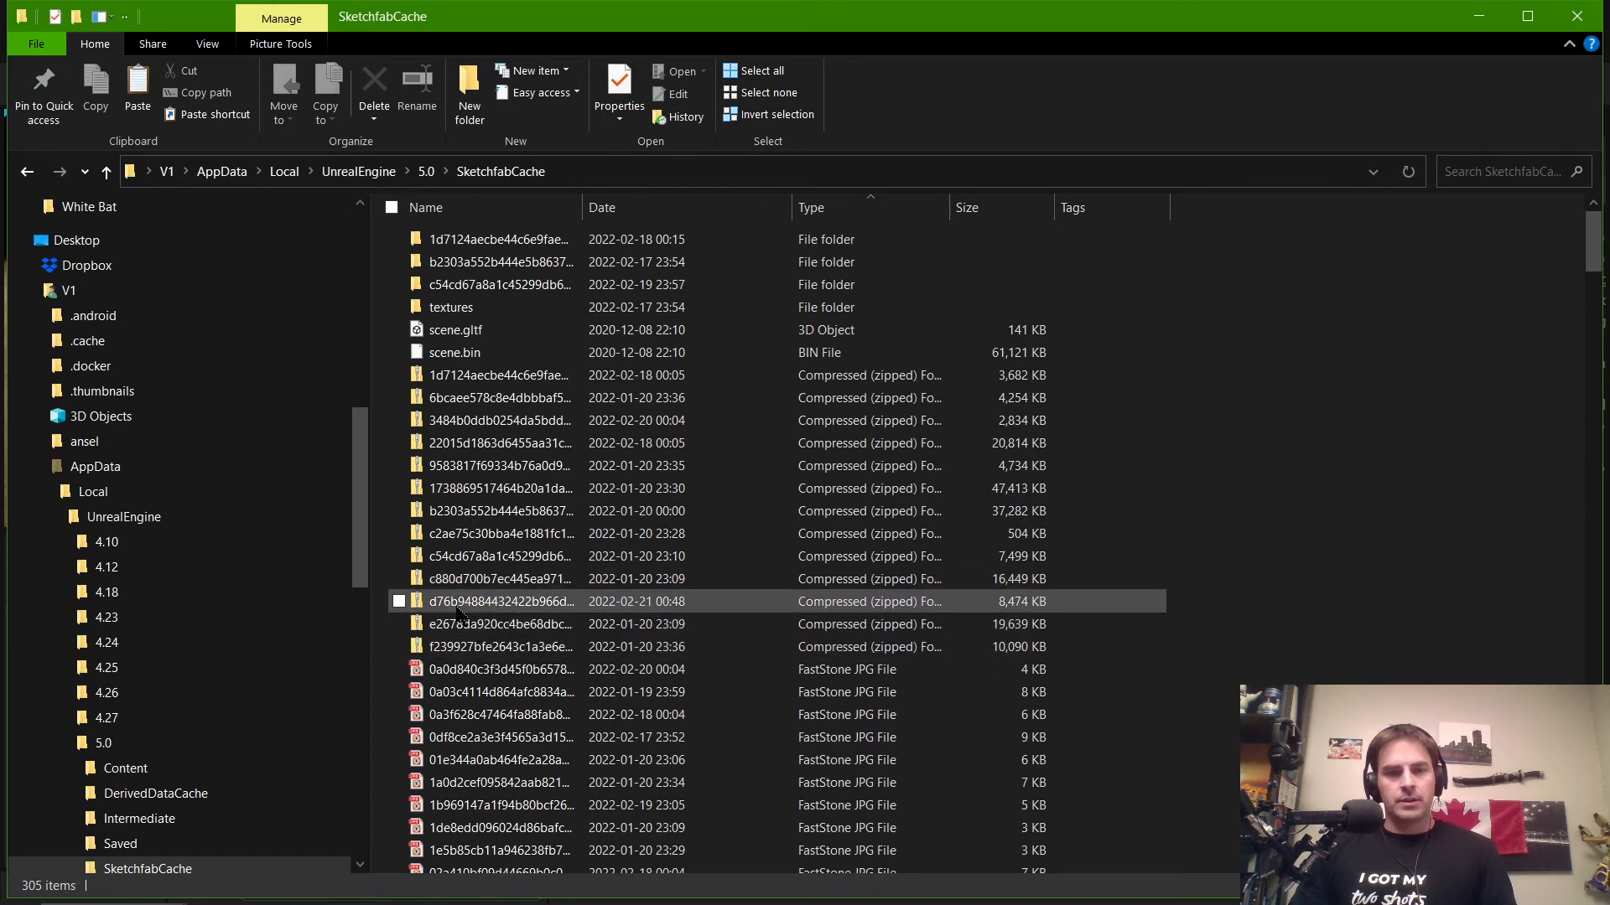
mouse_move(462, 612)
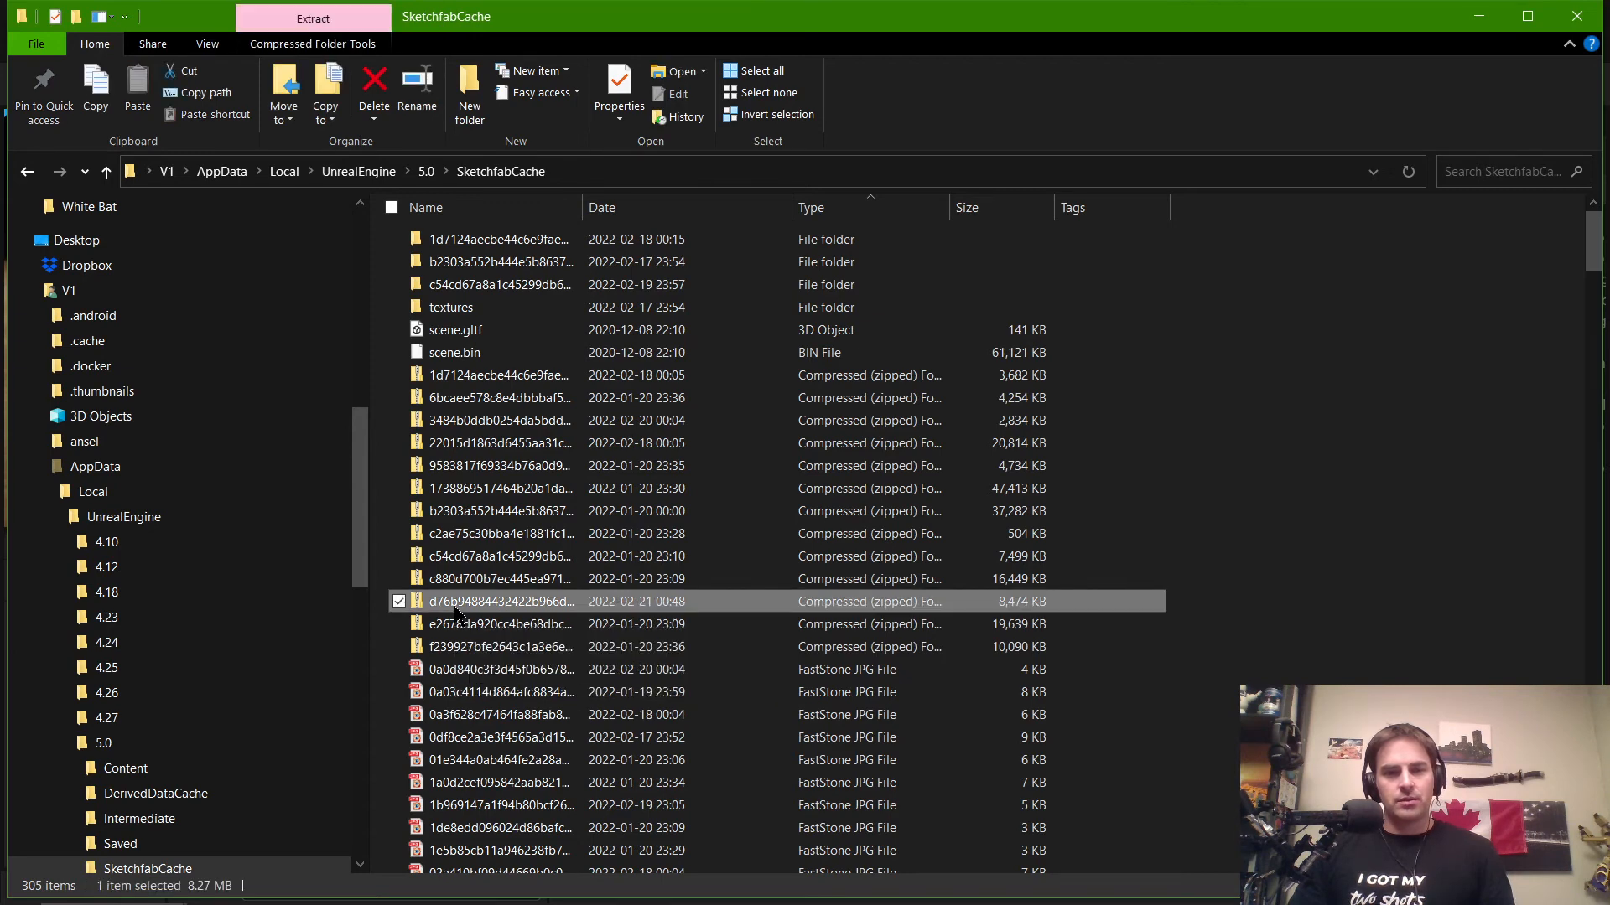
Step: Extract all files from the cached d76b… Countach zip and open its textures folder
double_click(499, 601)
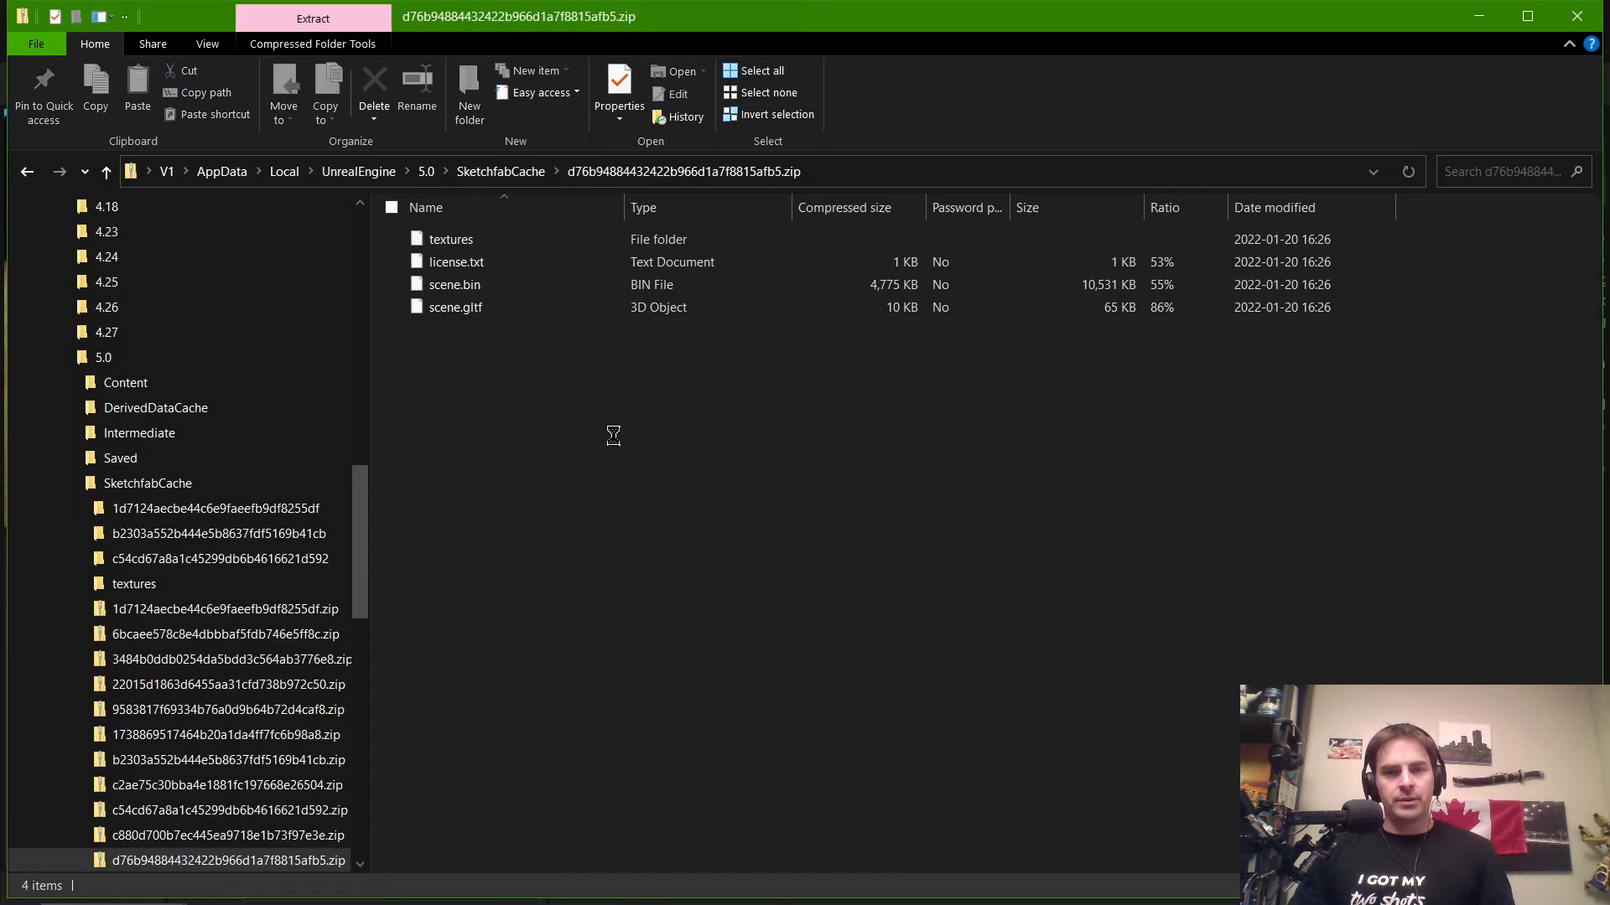
left_click(312, 44)
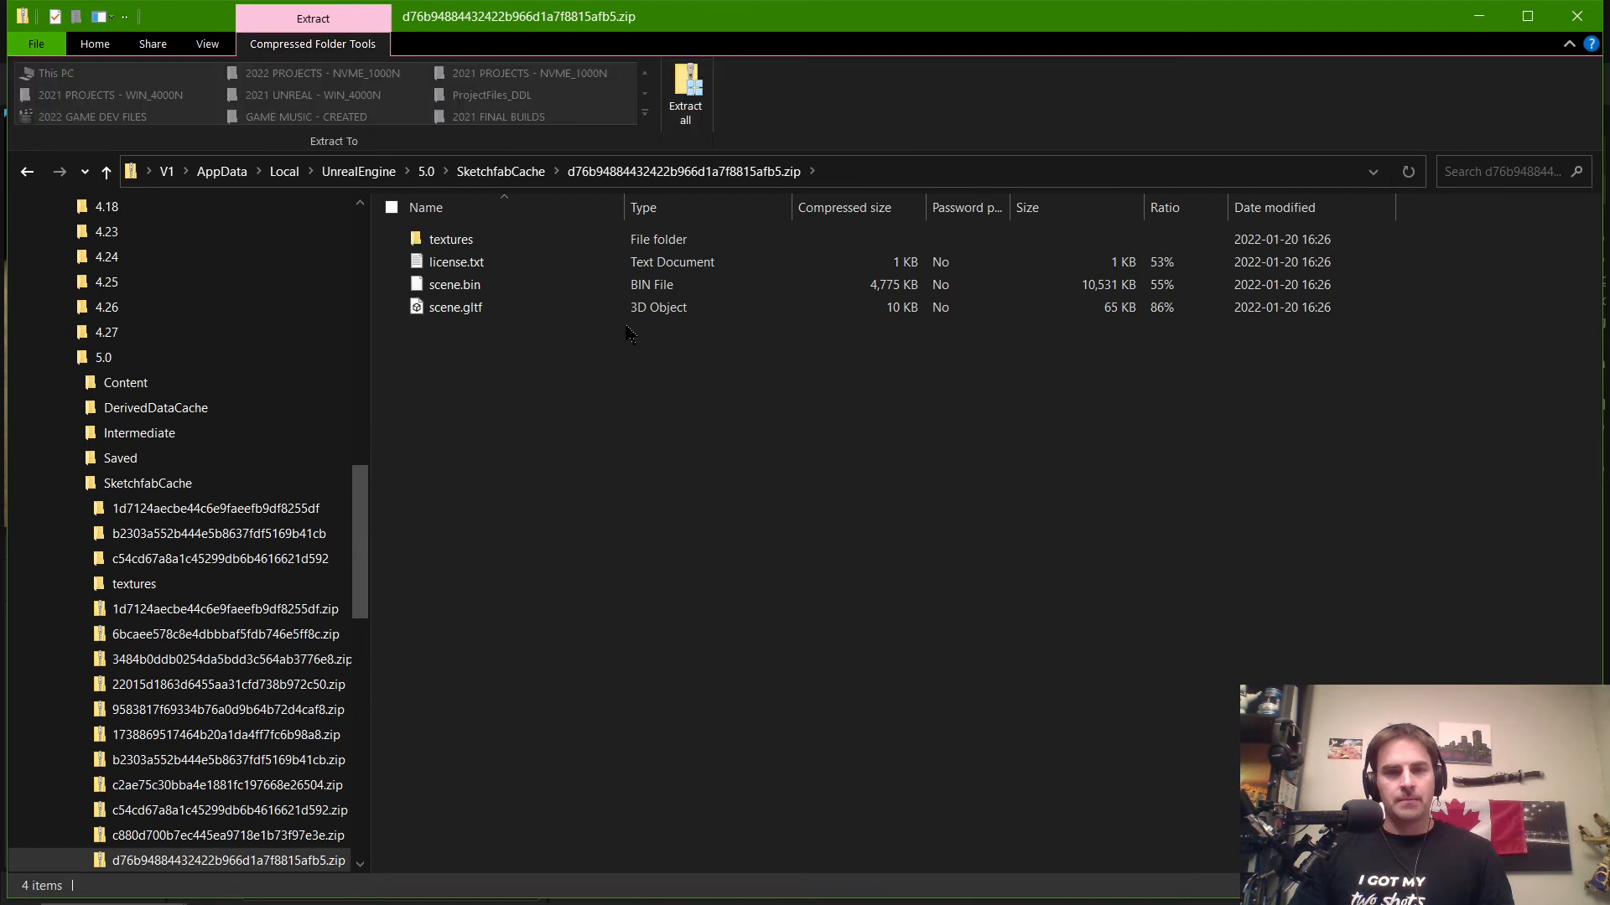
left_click(685, 86)
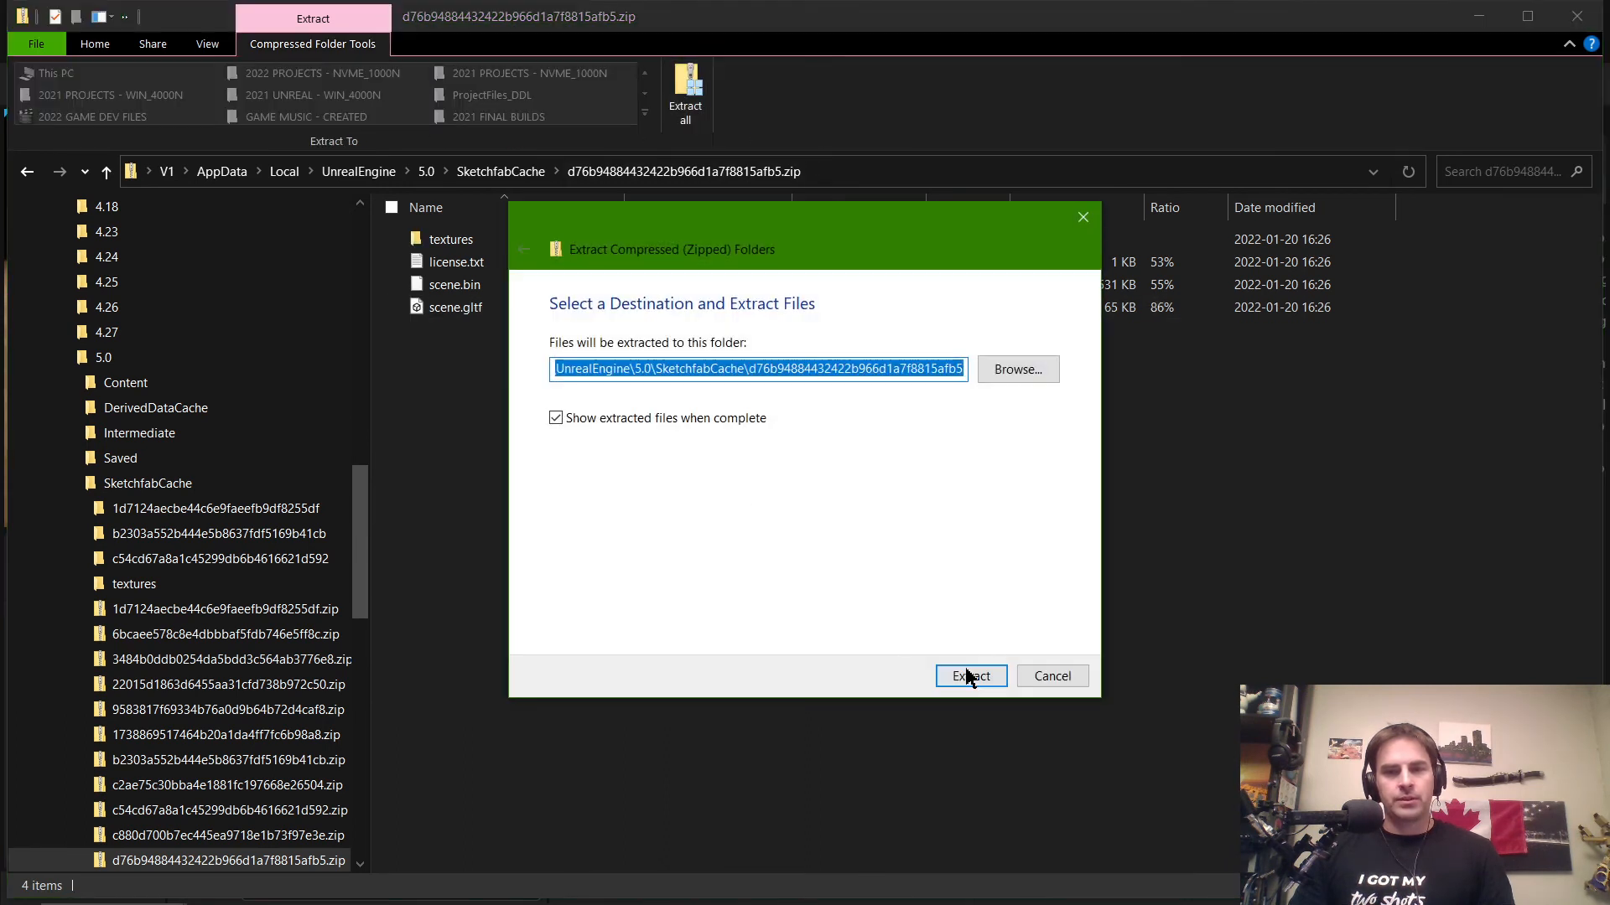
left_click(970, 675)
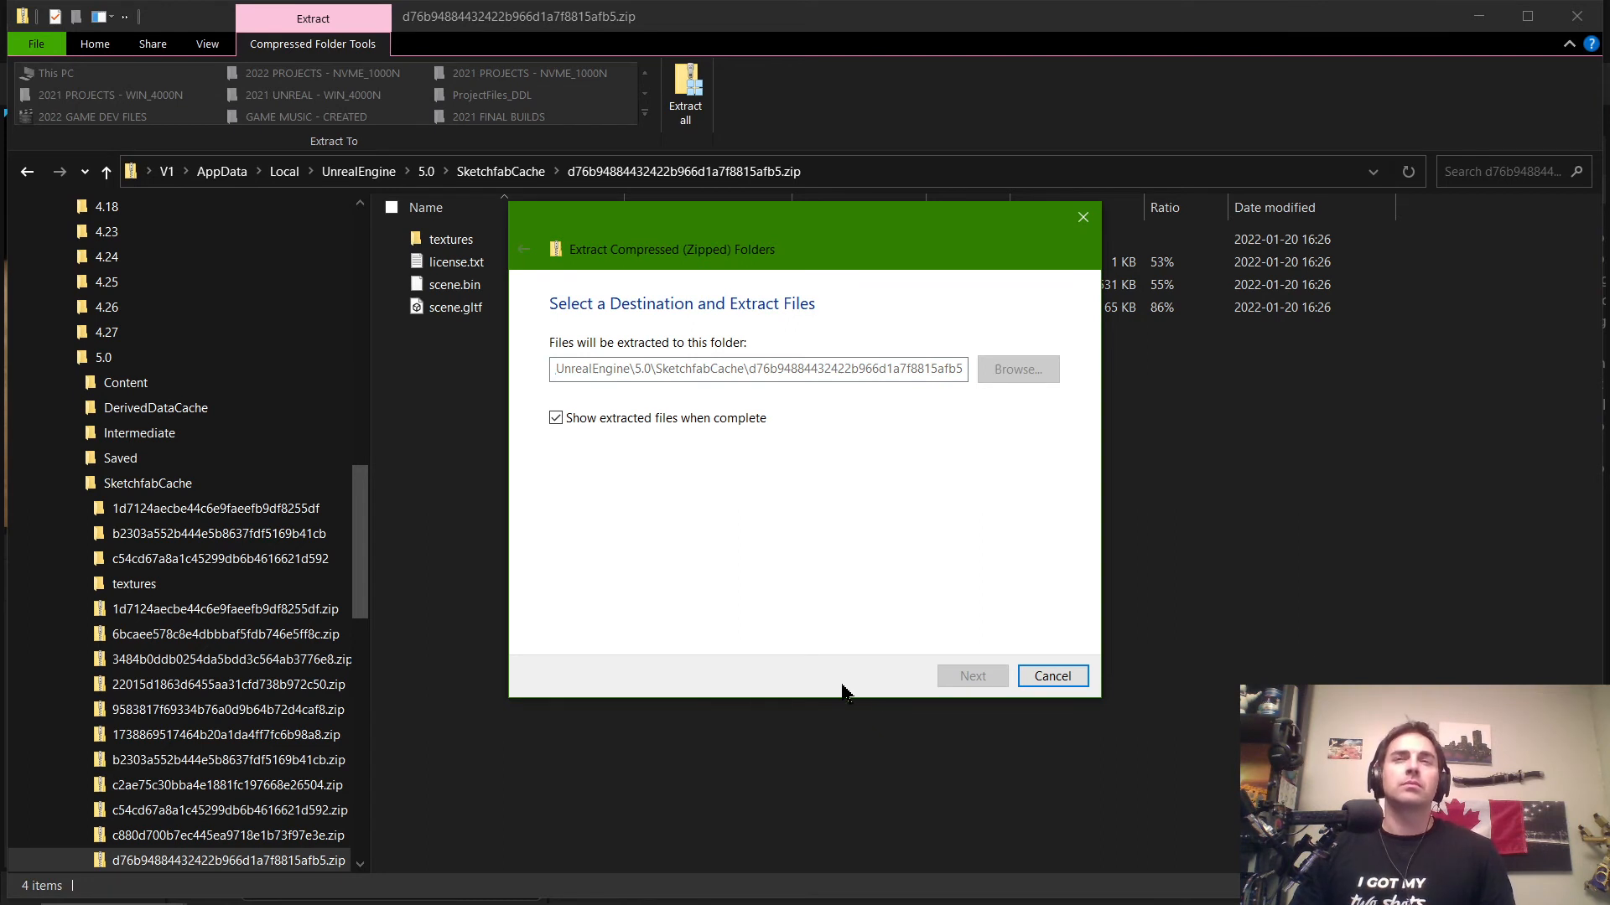
mouse_move(903, 708)
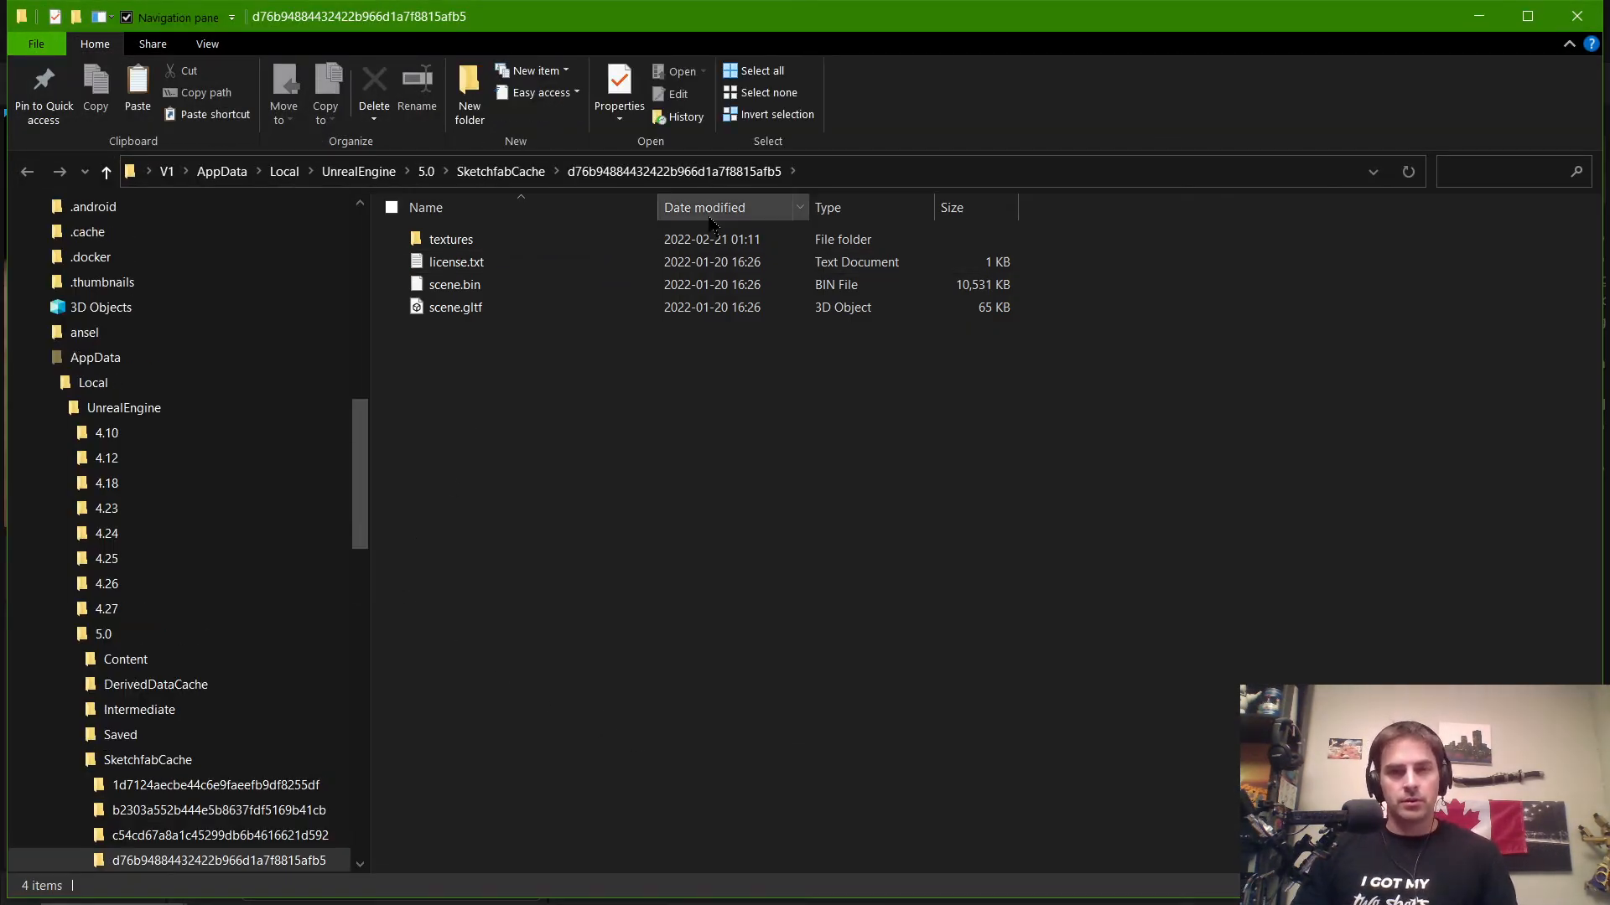
double_click(450, 239)
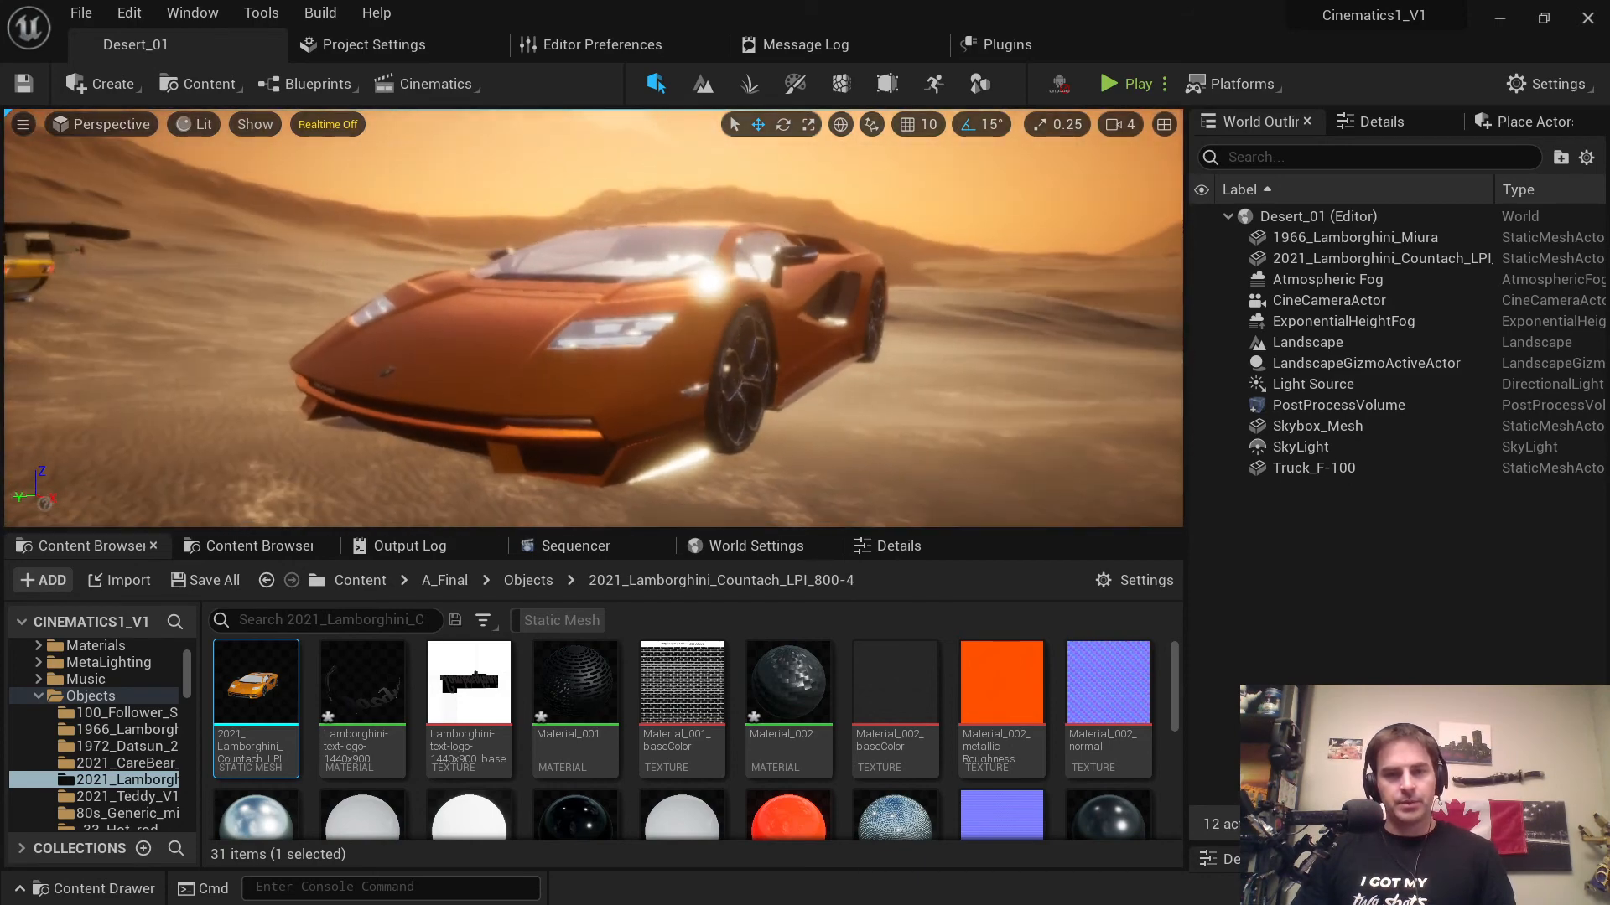
mouse_move(677, 695)
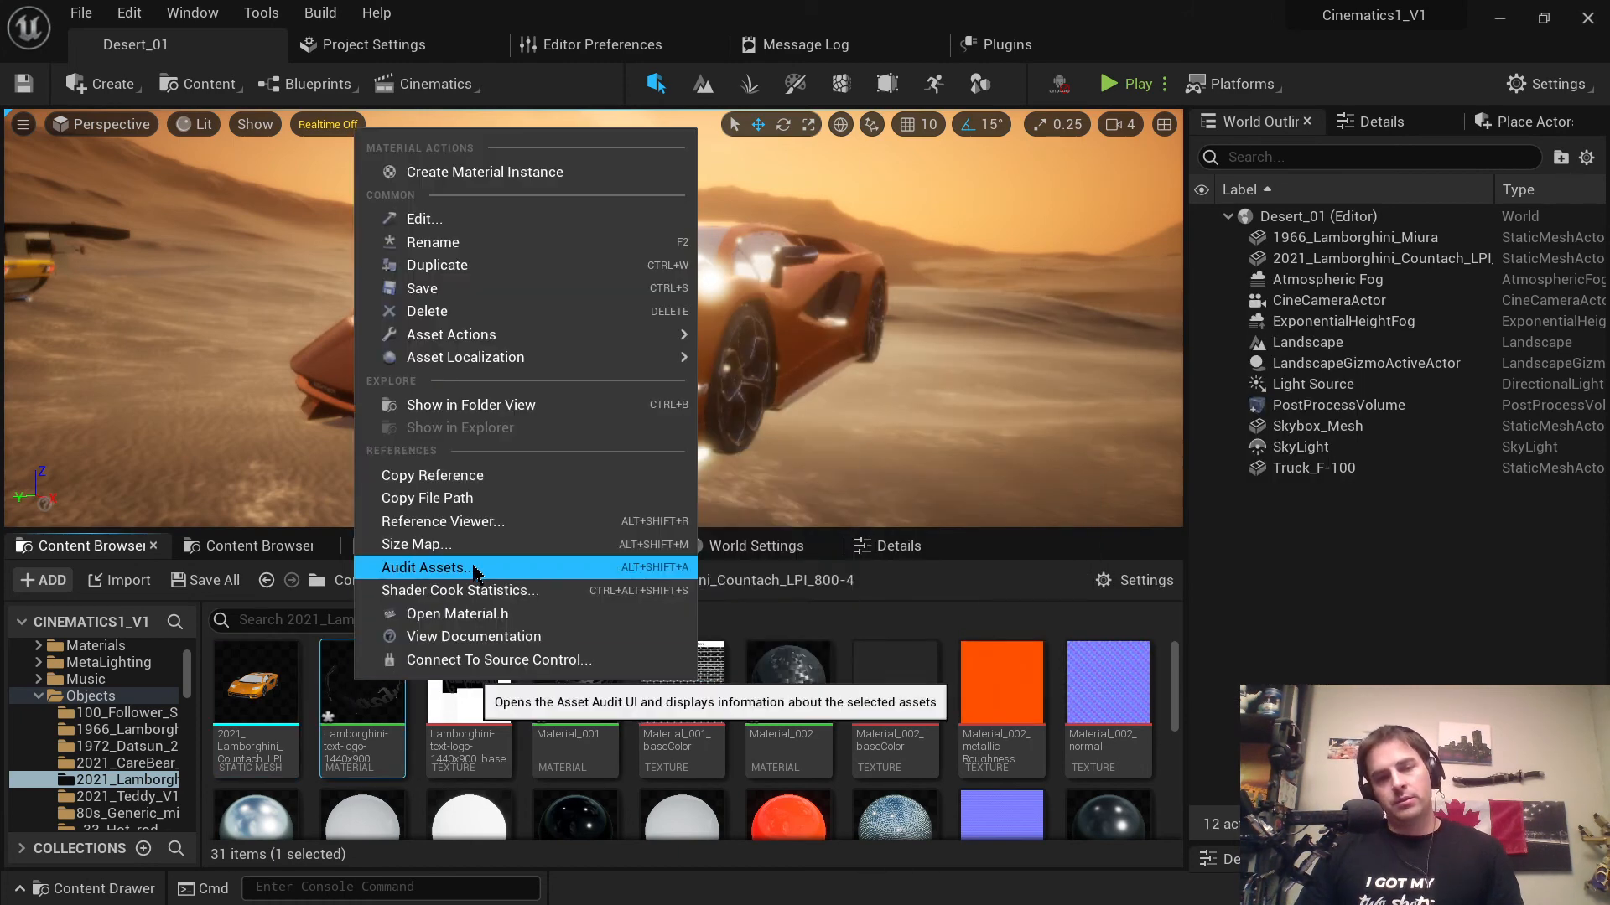
mouse_move(491, 467)
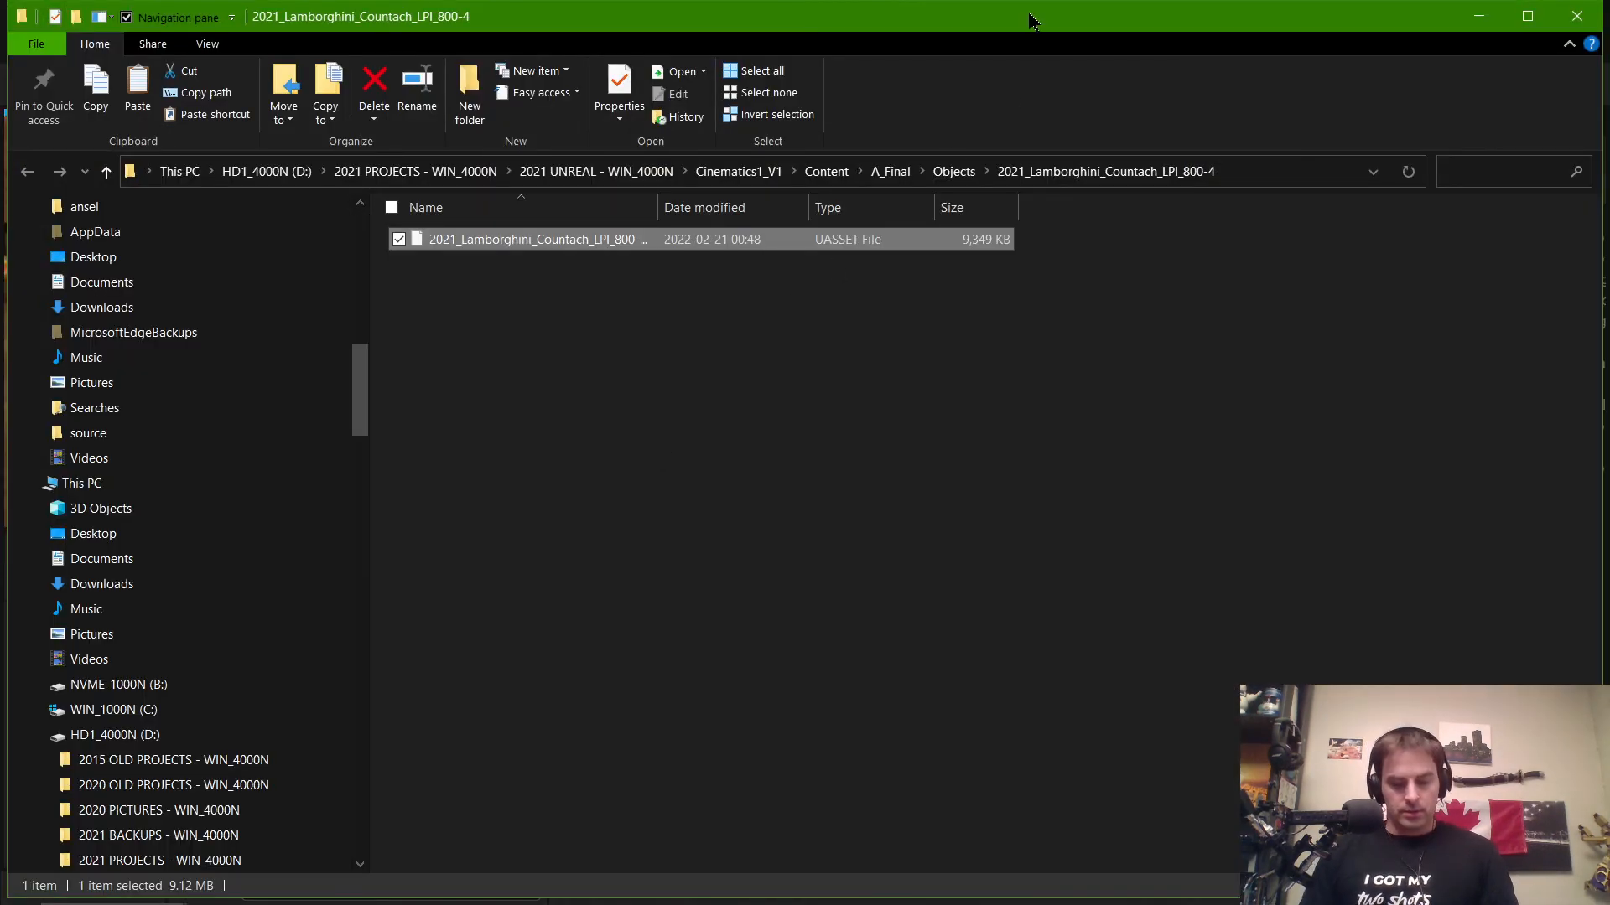
Step: Drag all ten extracted textures into the 2021_Lamborghini_Countach_LPI_800-4 project folder
key("alt+tab")
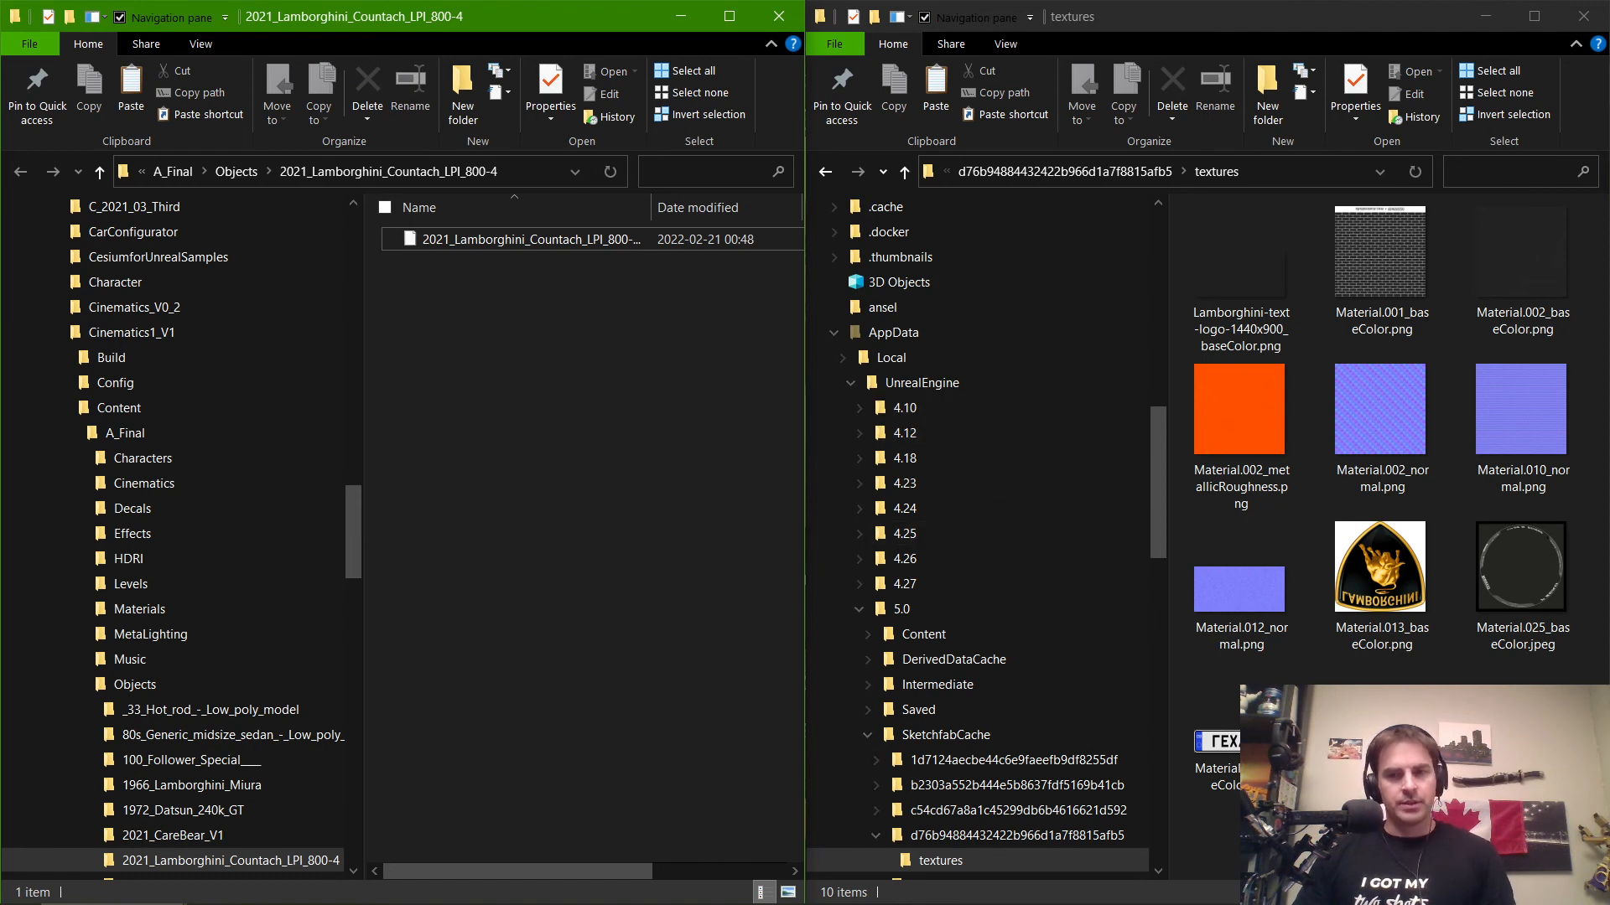
left_click(1467, 71)
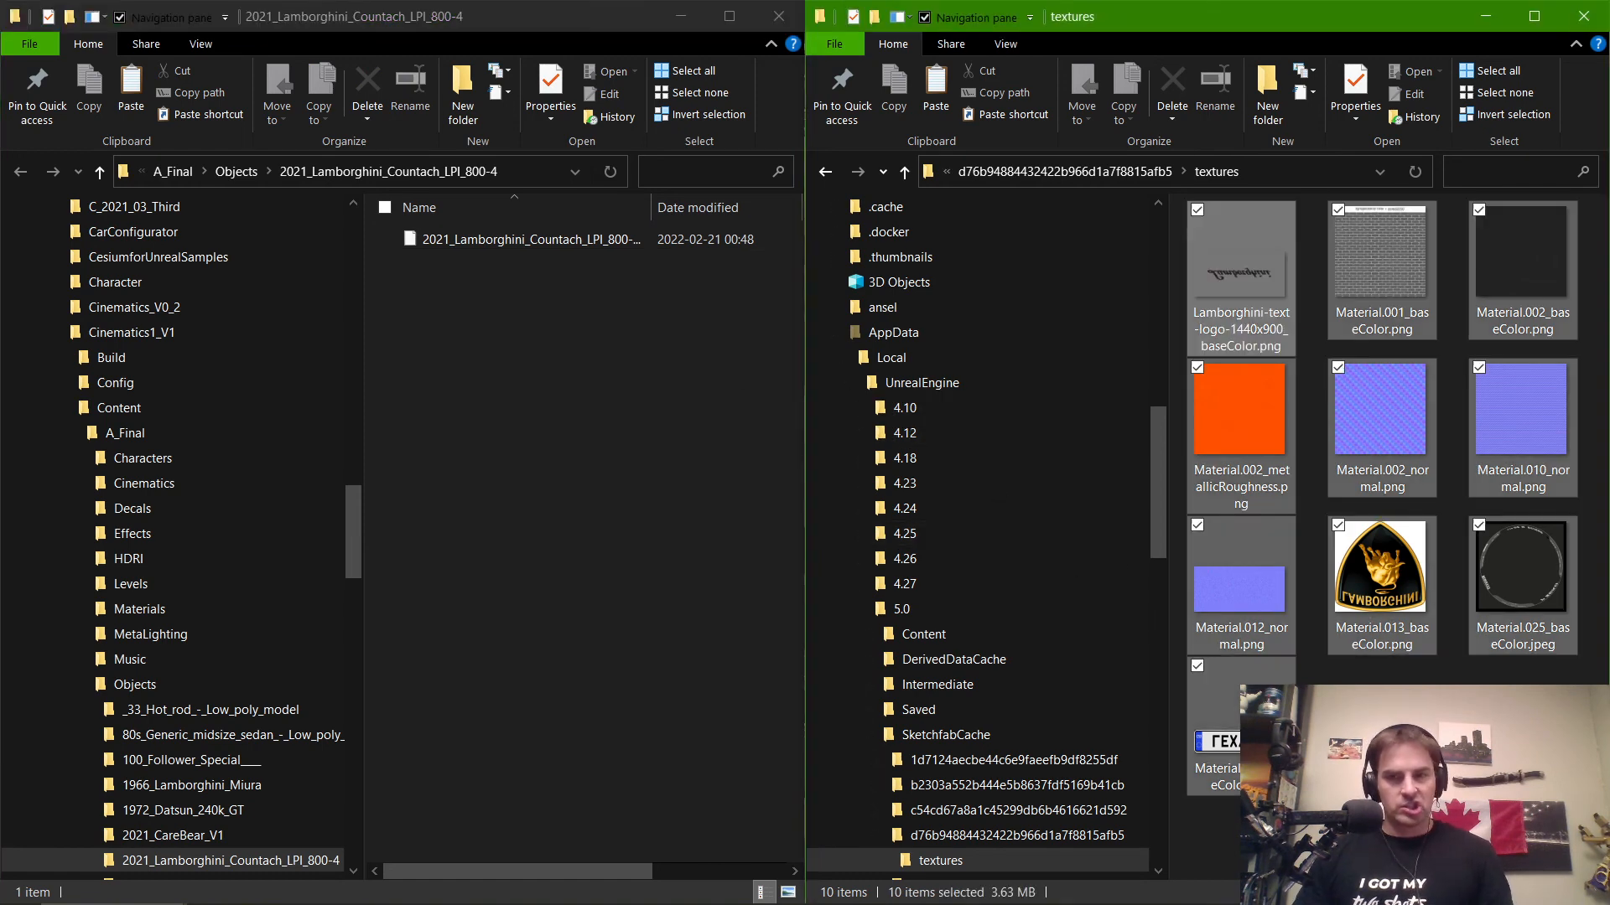
left_click_drag(1381, 410, 692, 326)
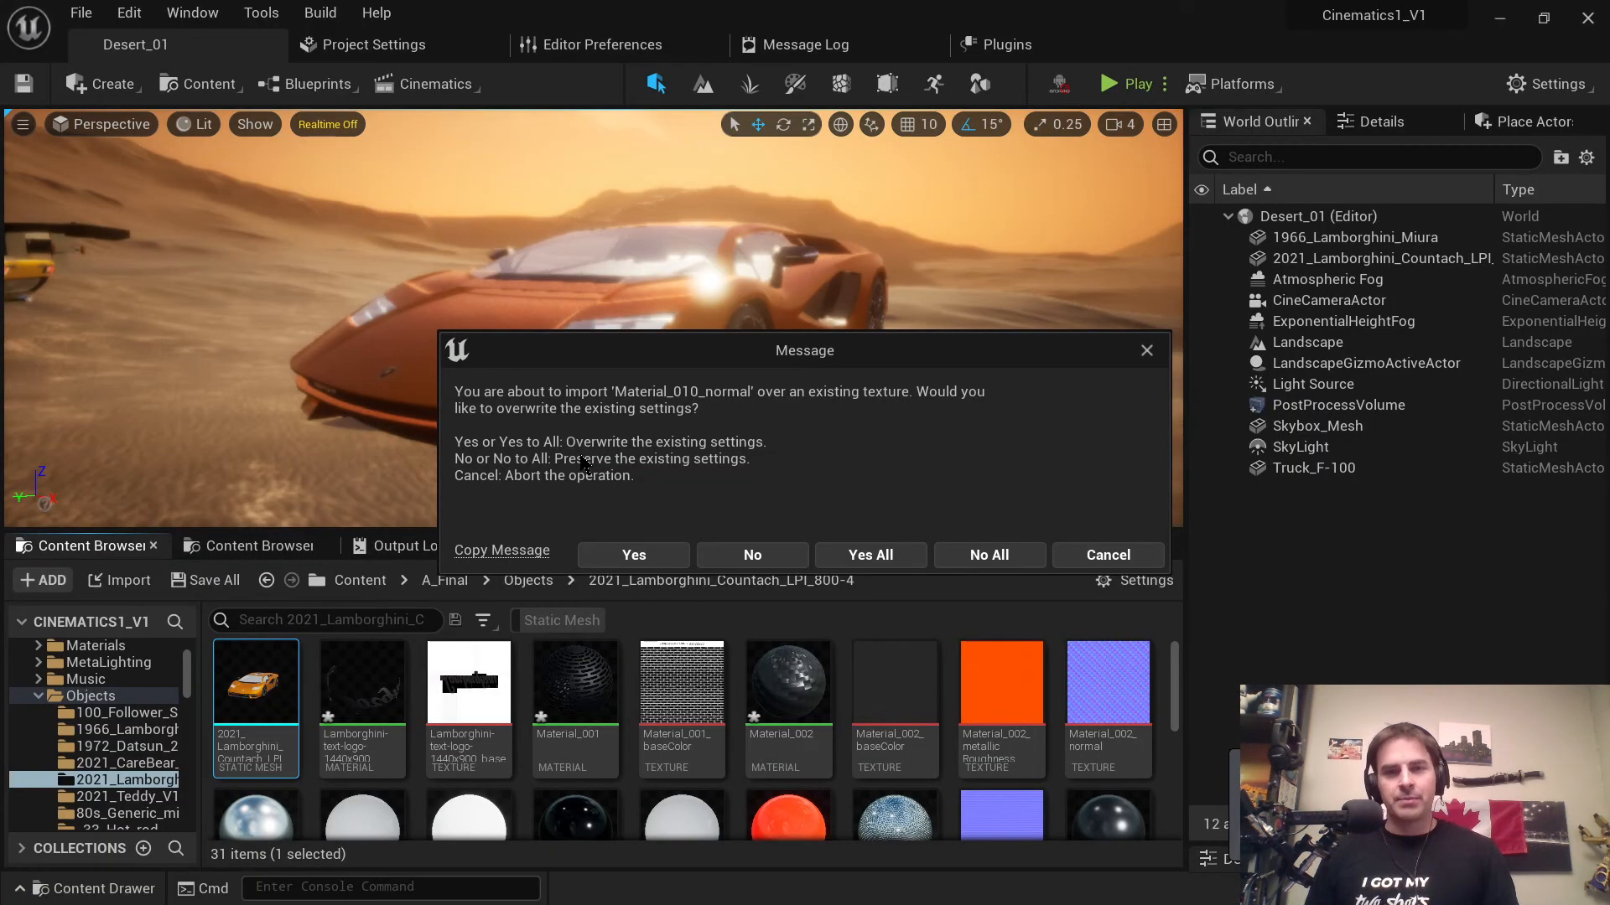
mouse_move(804, 420)
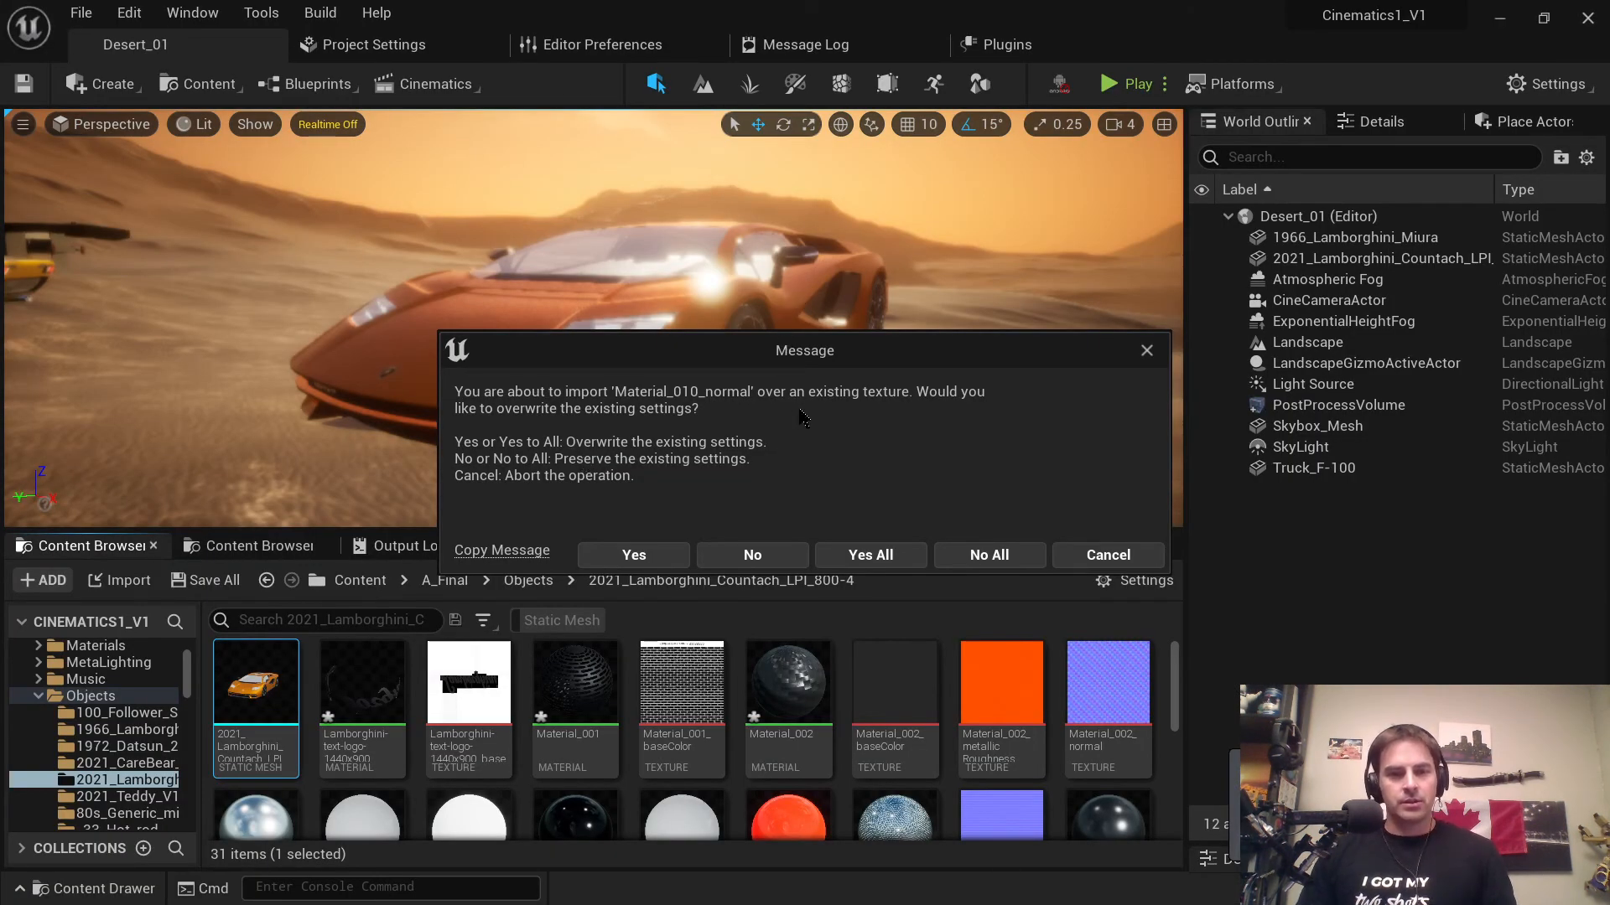
Step: Approve overwriting the normal, metallic roughness, logo and base colour textures with Yes All
left_click(871, 555)
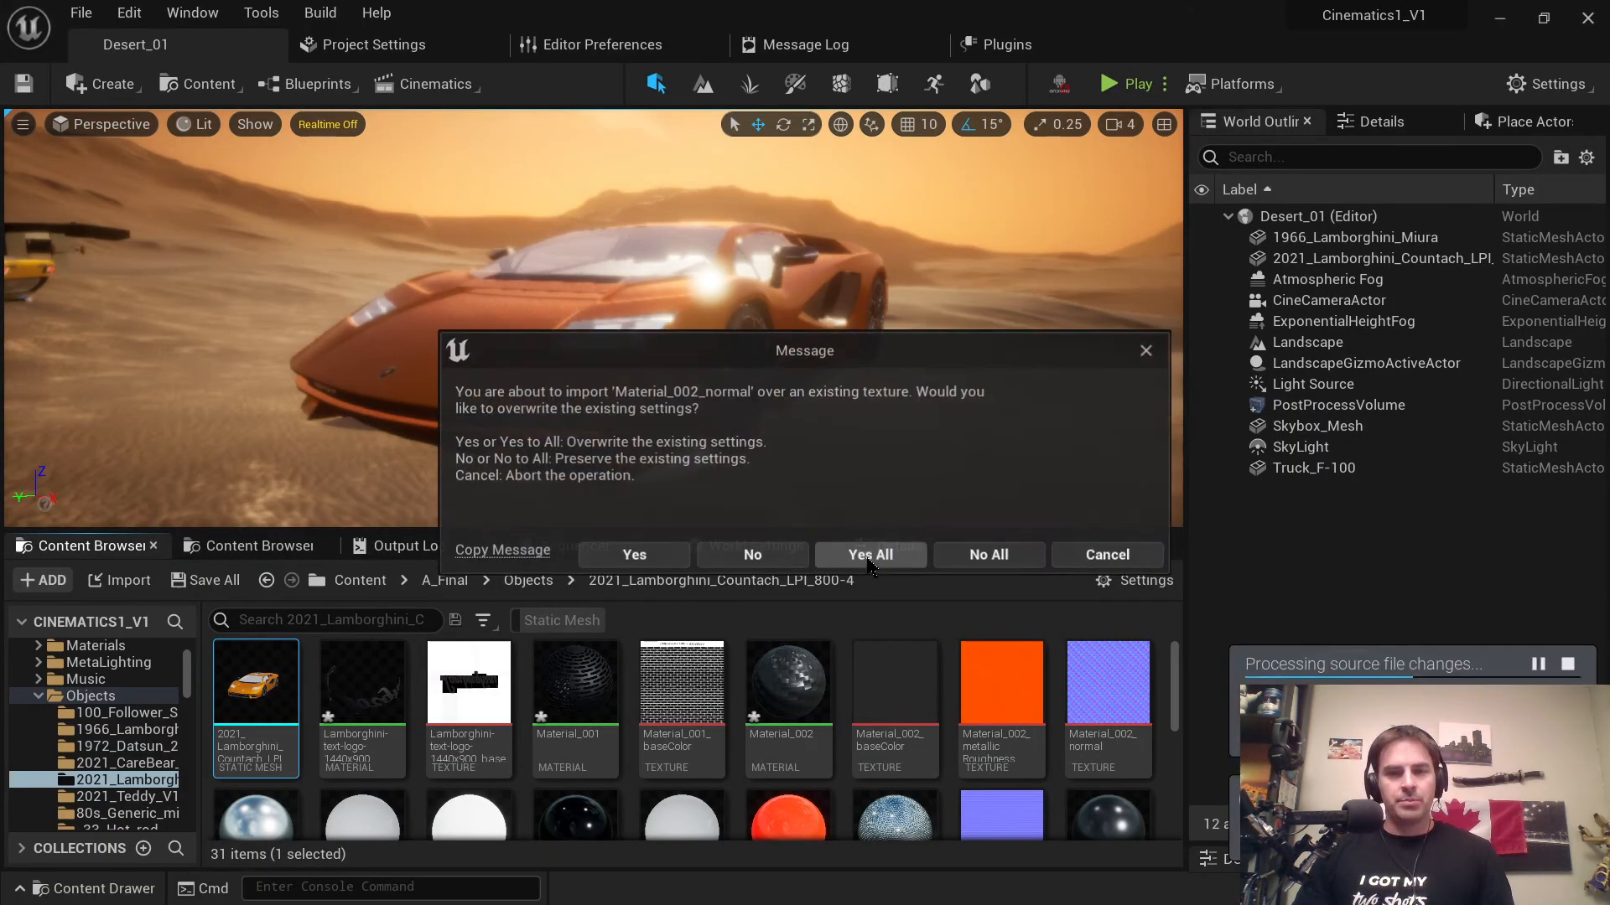
left_click(870, 555)
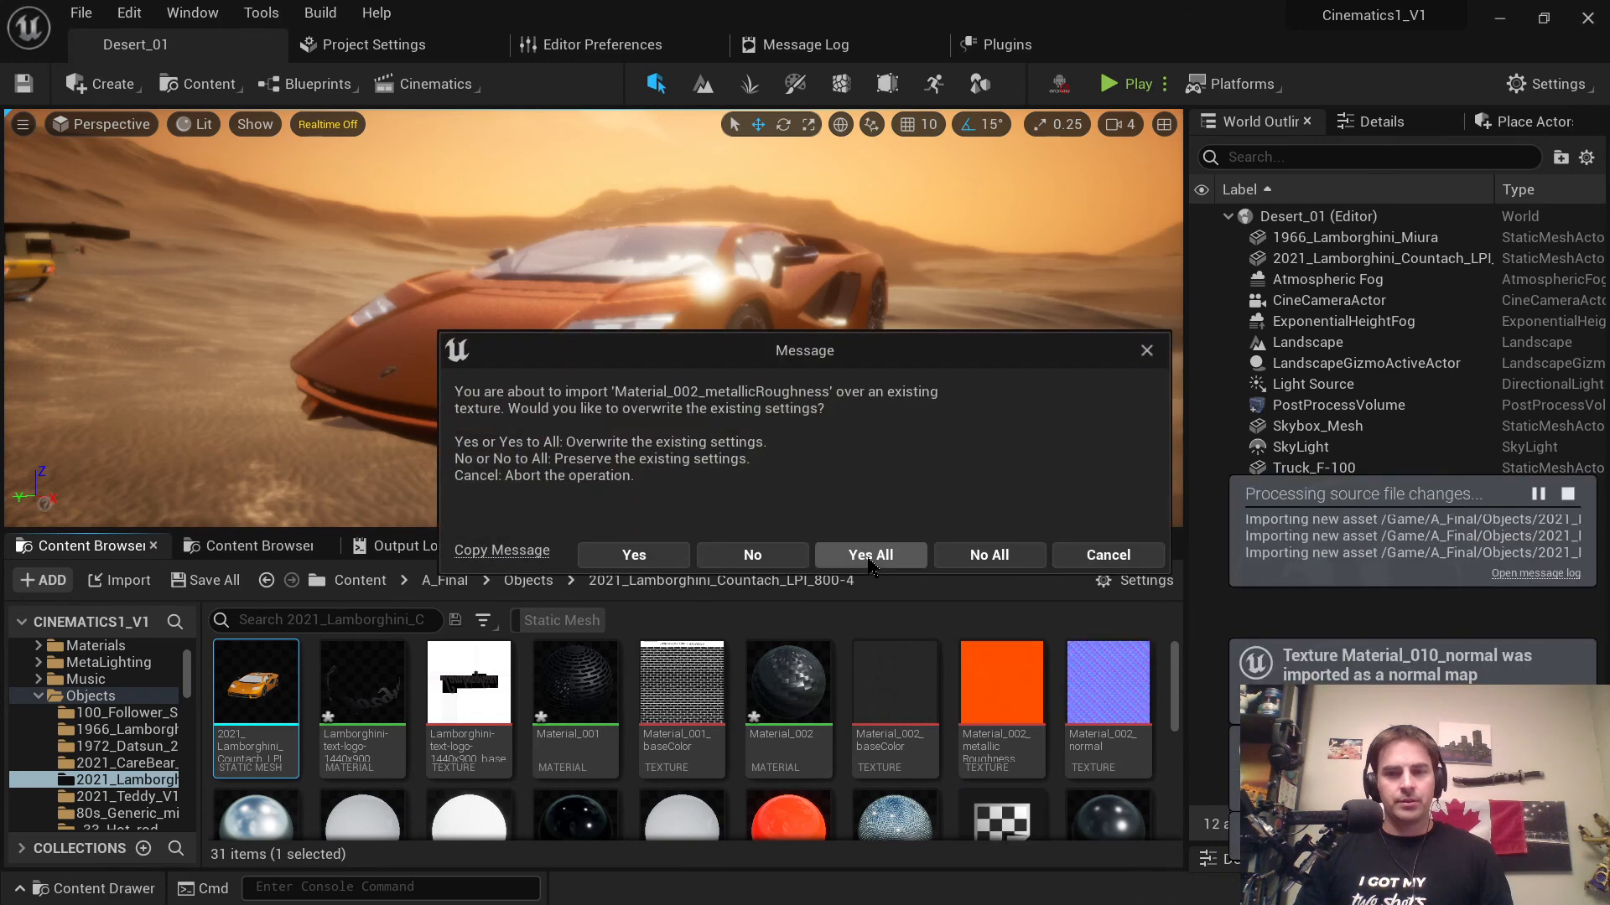
left_click(870, 555)
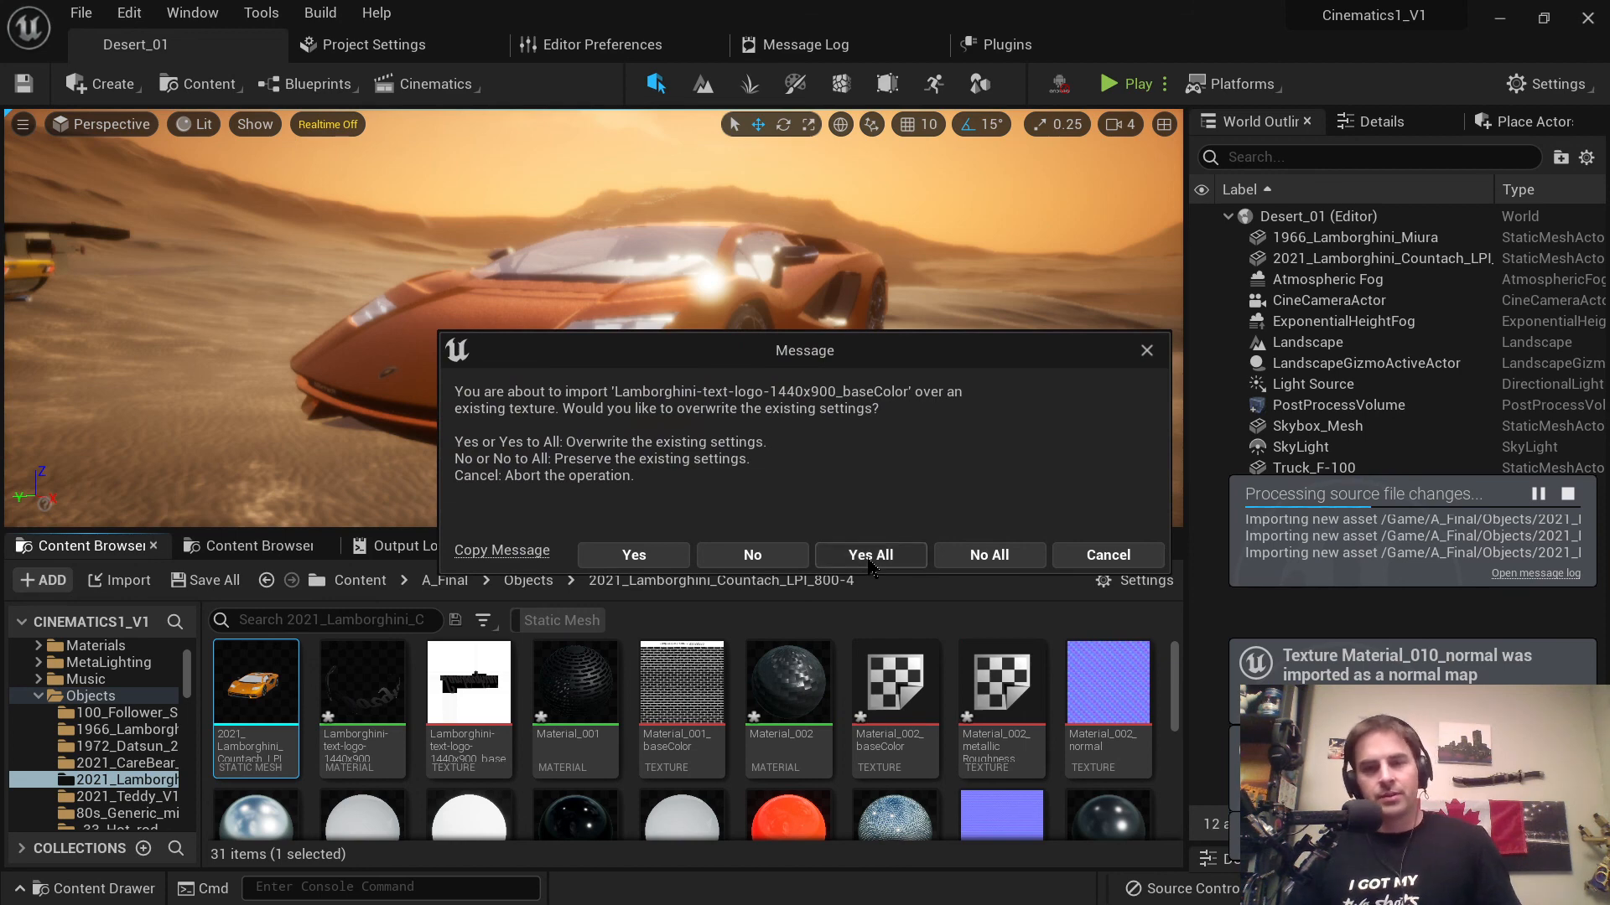
left_click(870, 555)
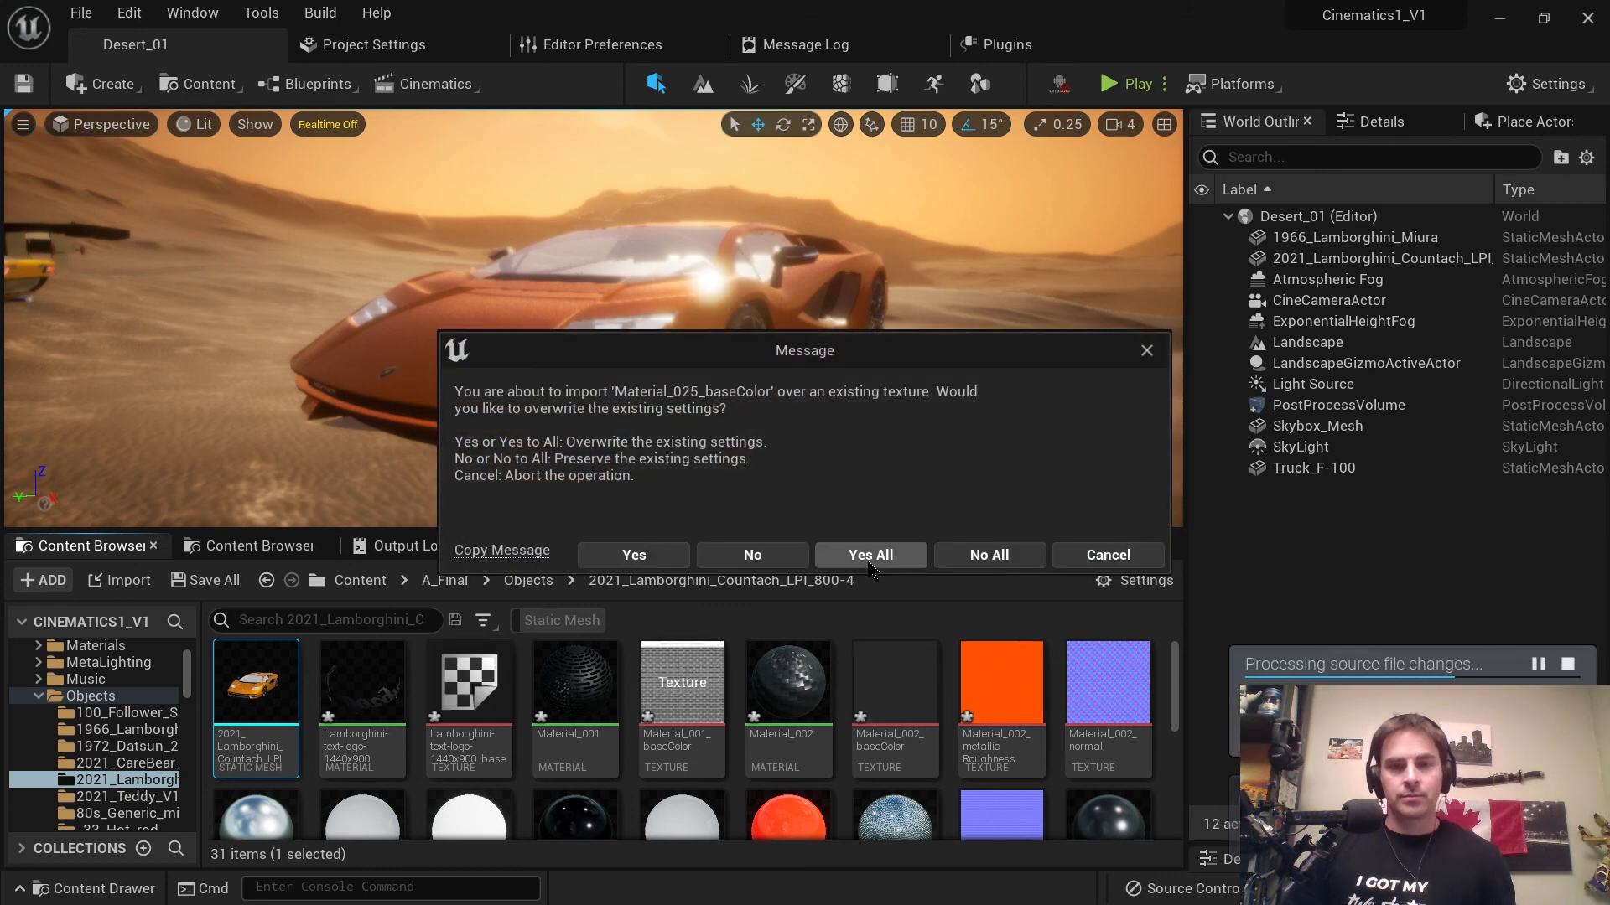
left_click(870, 555)
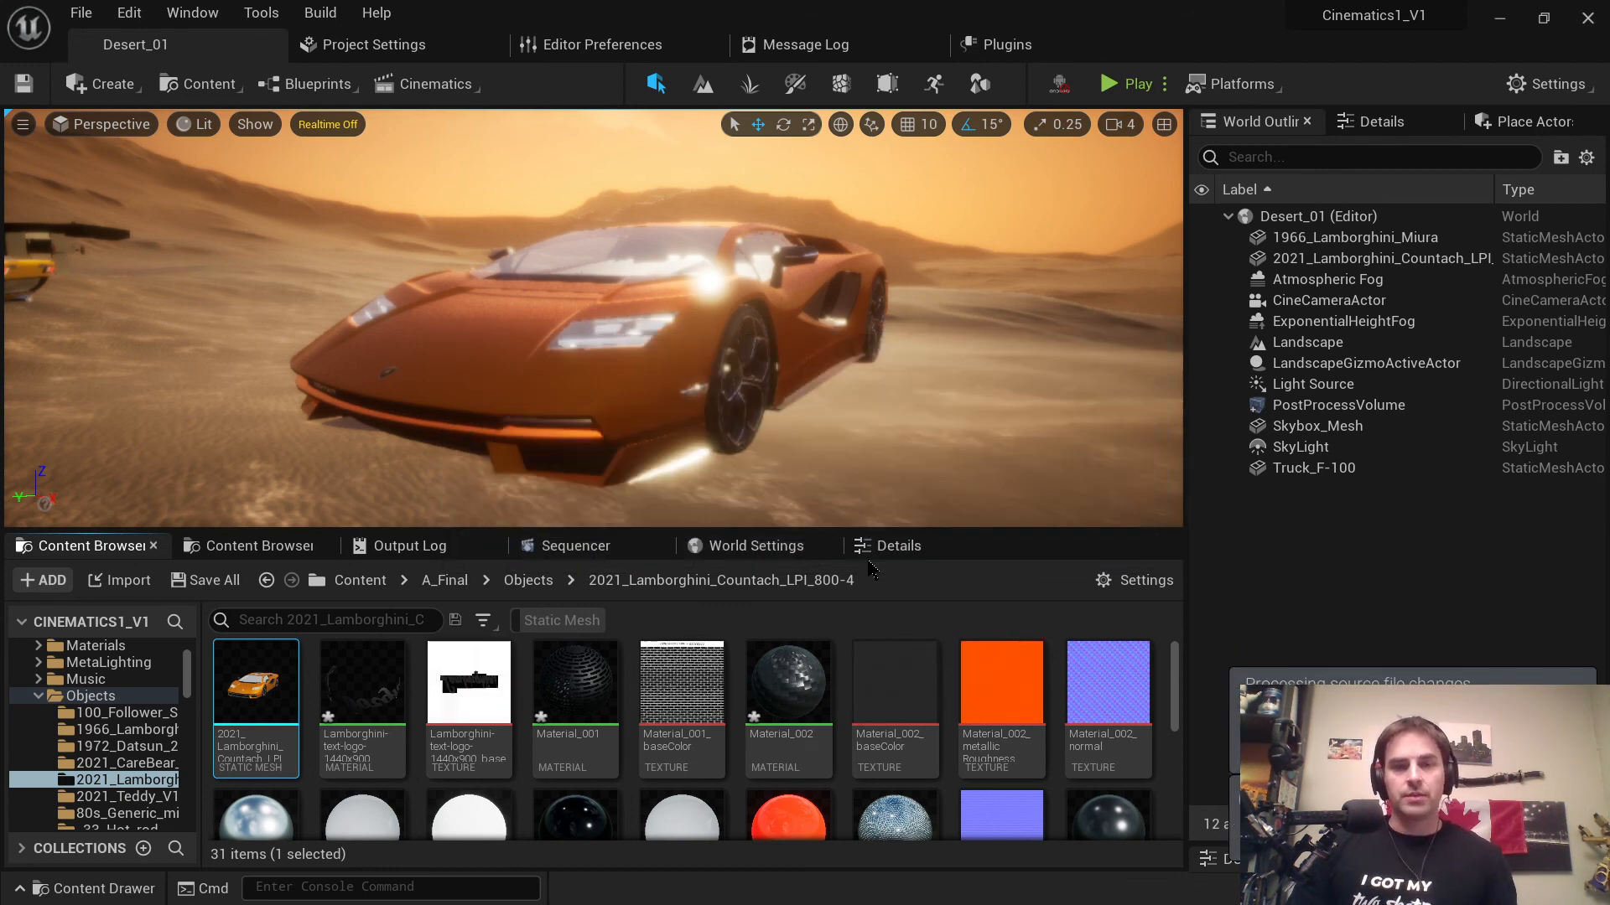
left_click(214, 580)
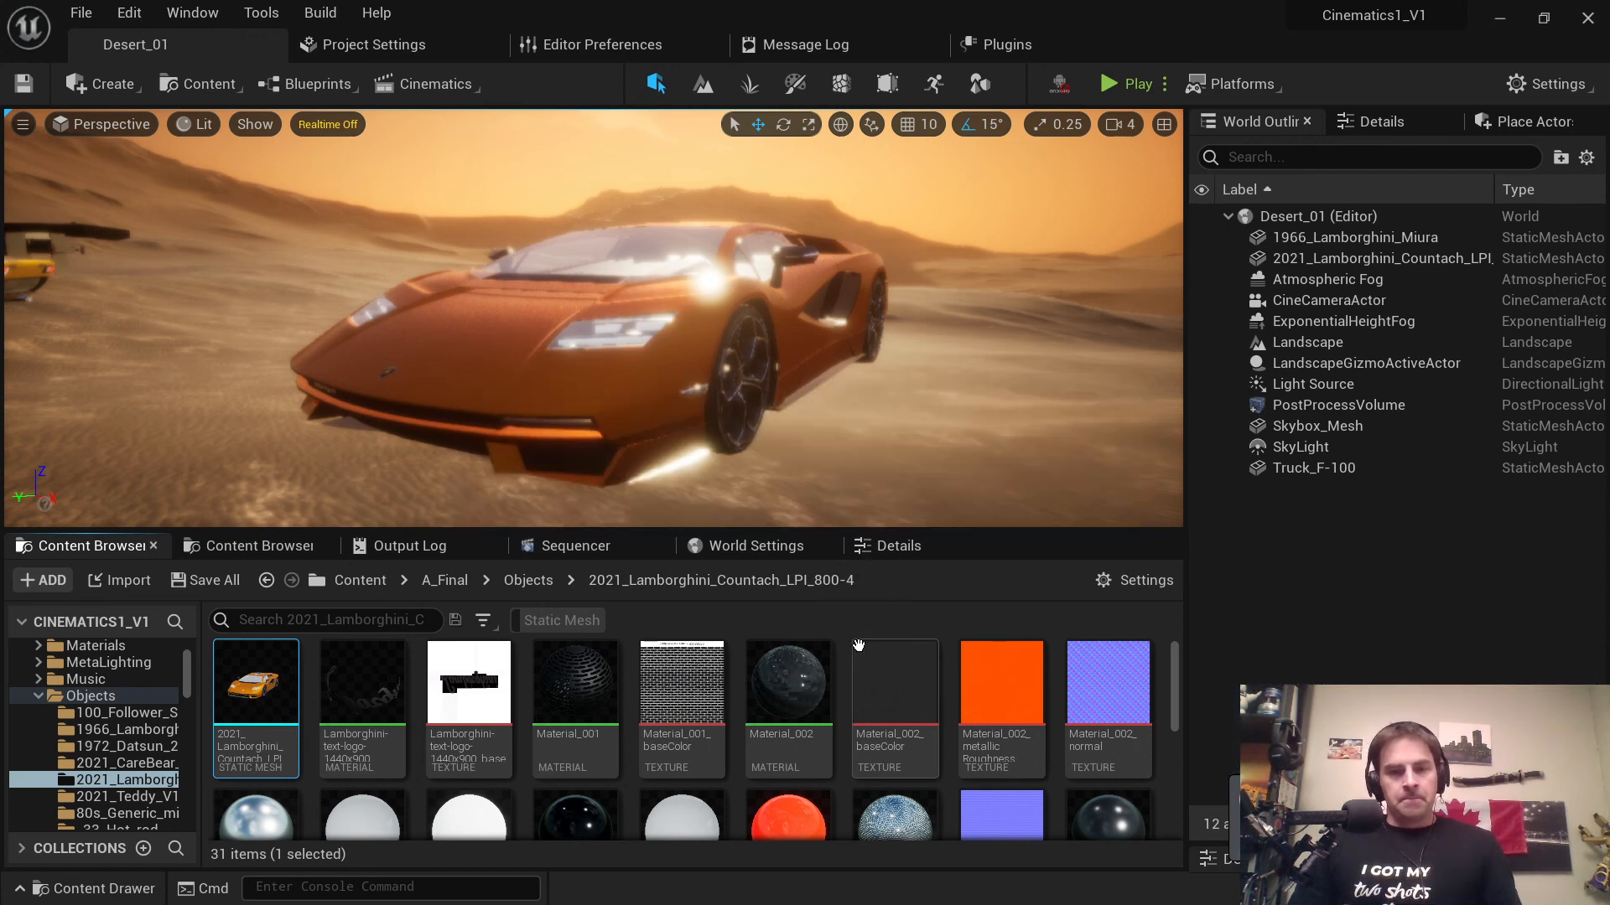
mouse_move(682, 693)
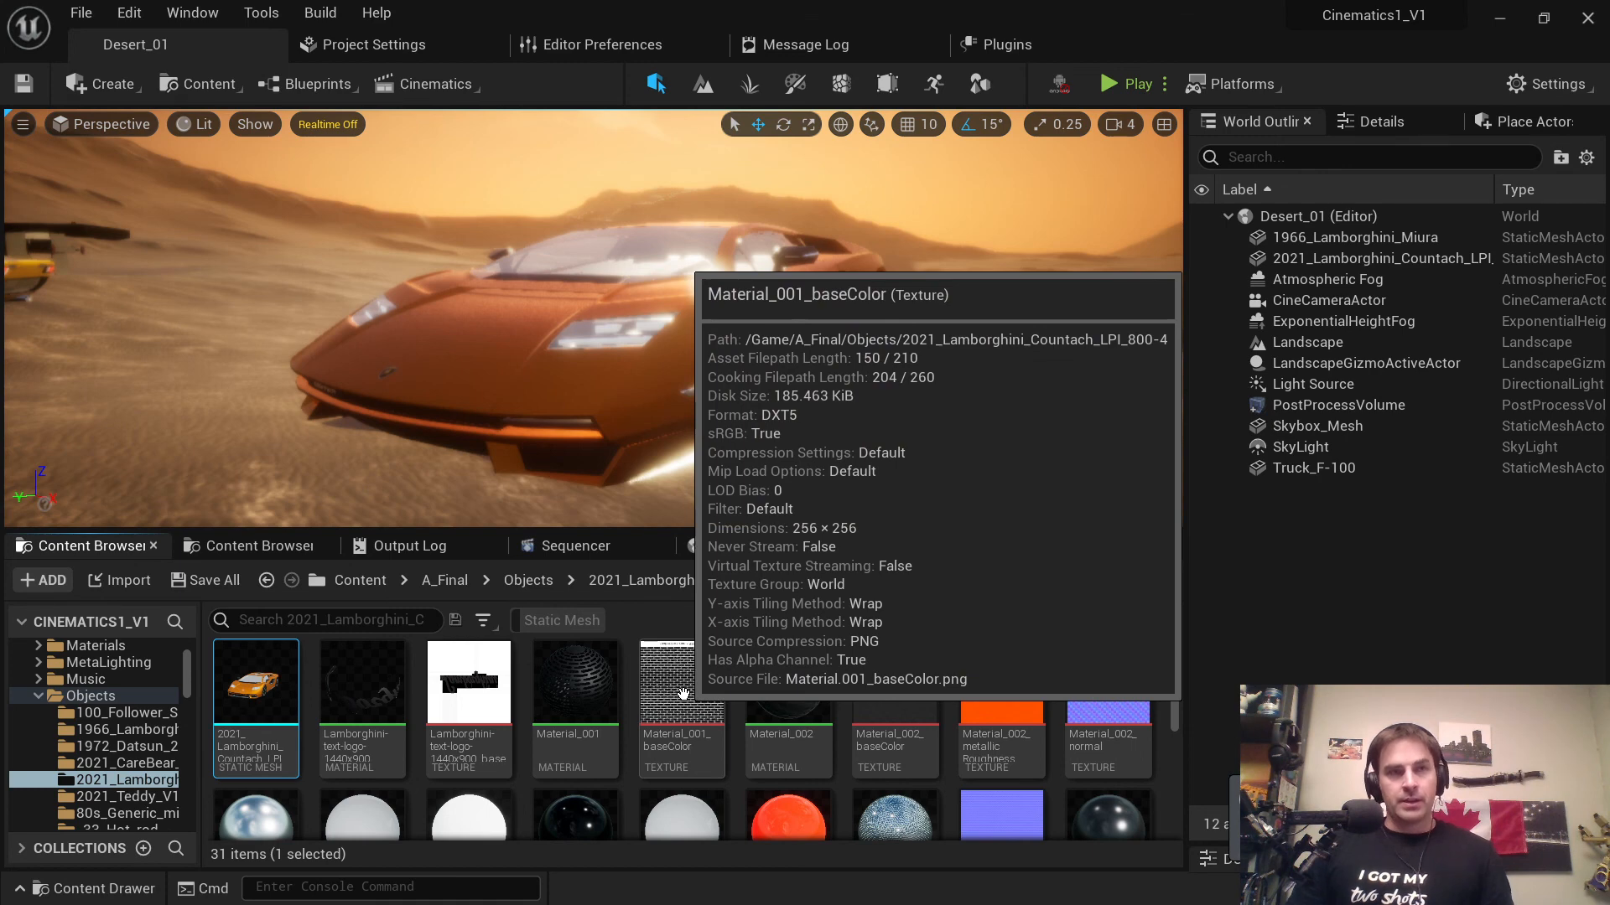